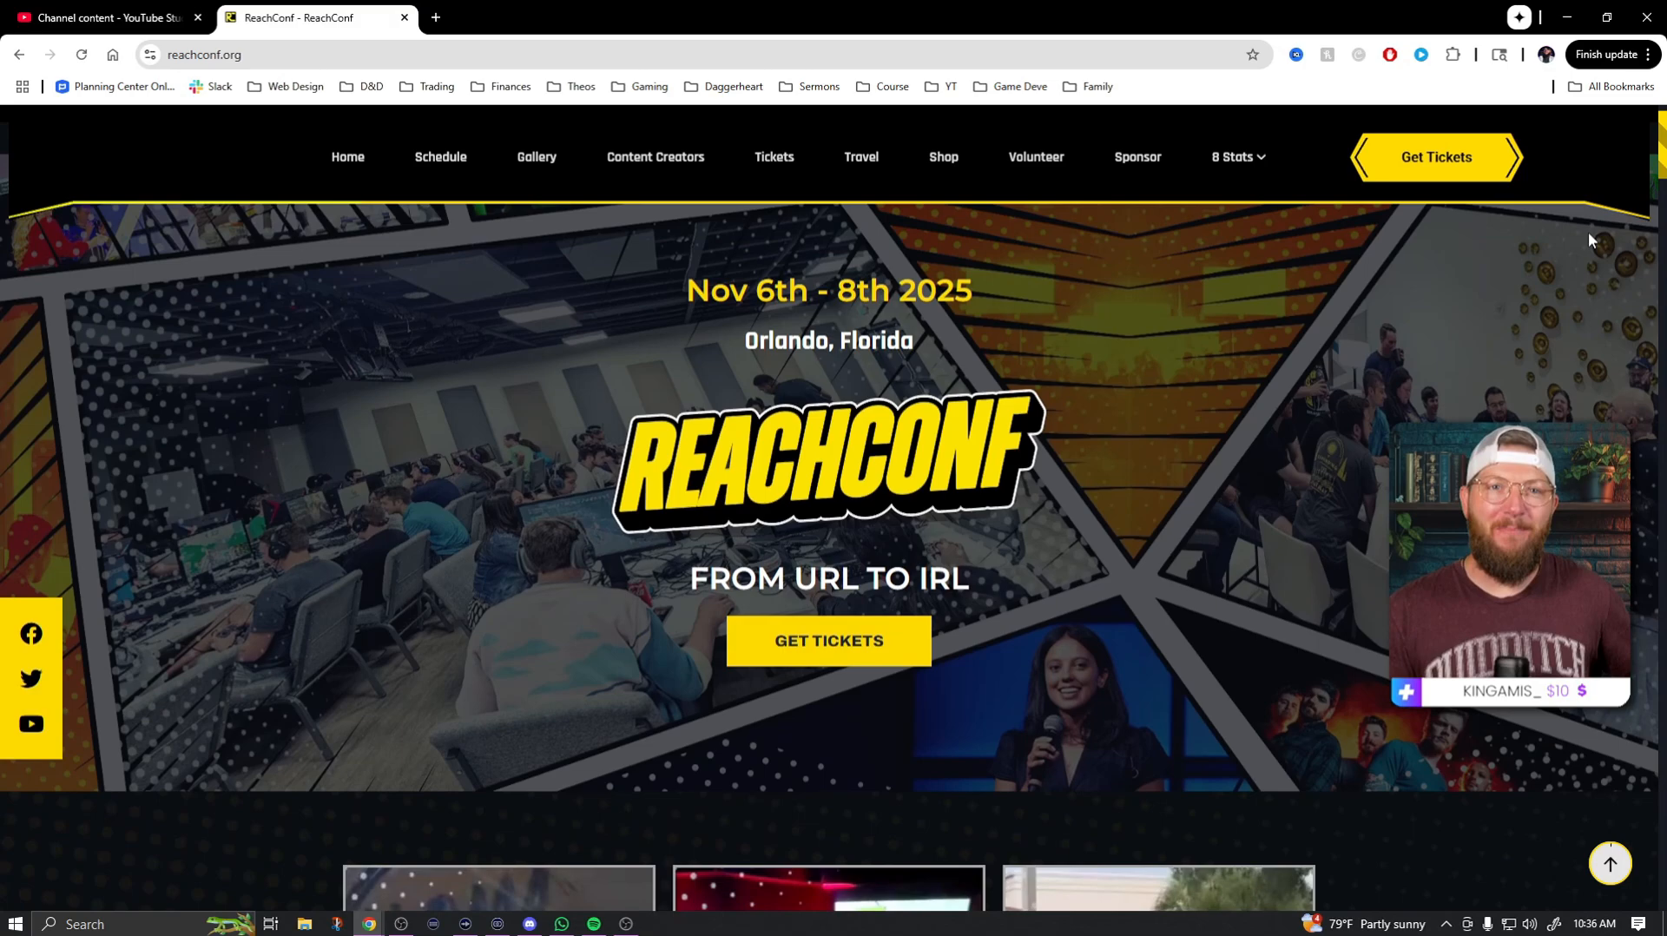
# - Switch the Canva home search to Templates instead of own designs, with no query yet
pyautogui.scroll(-3)
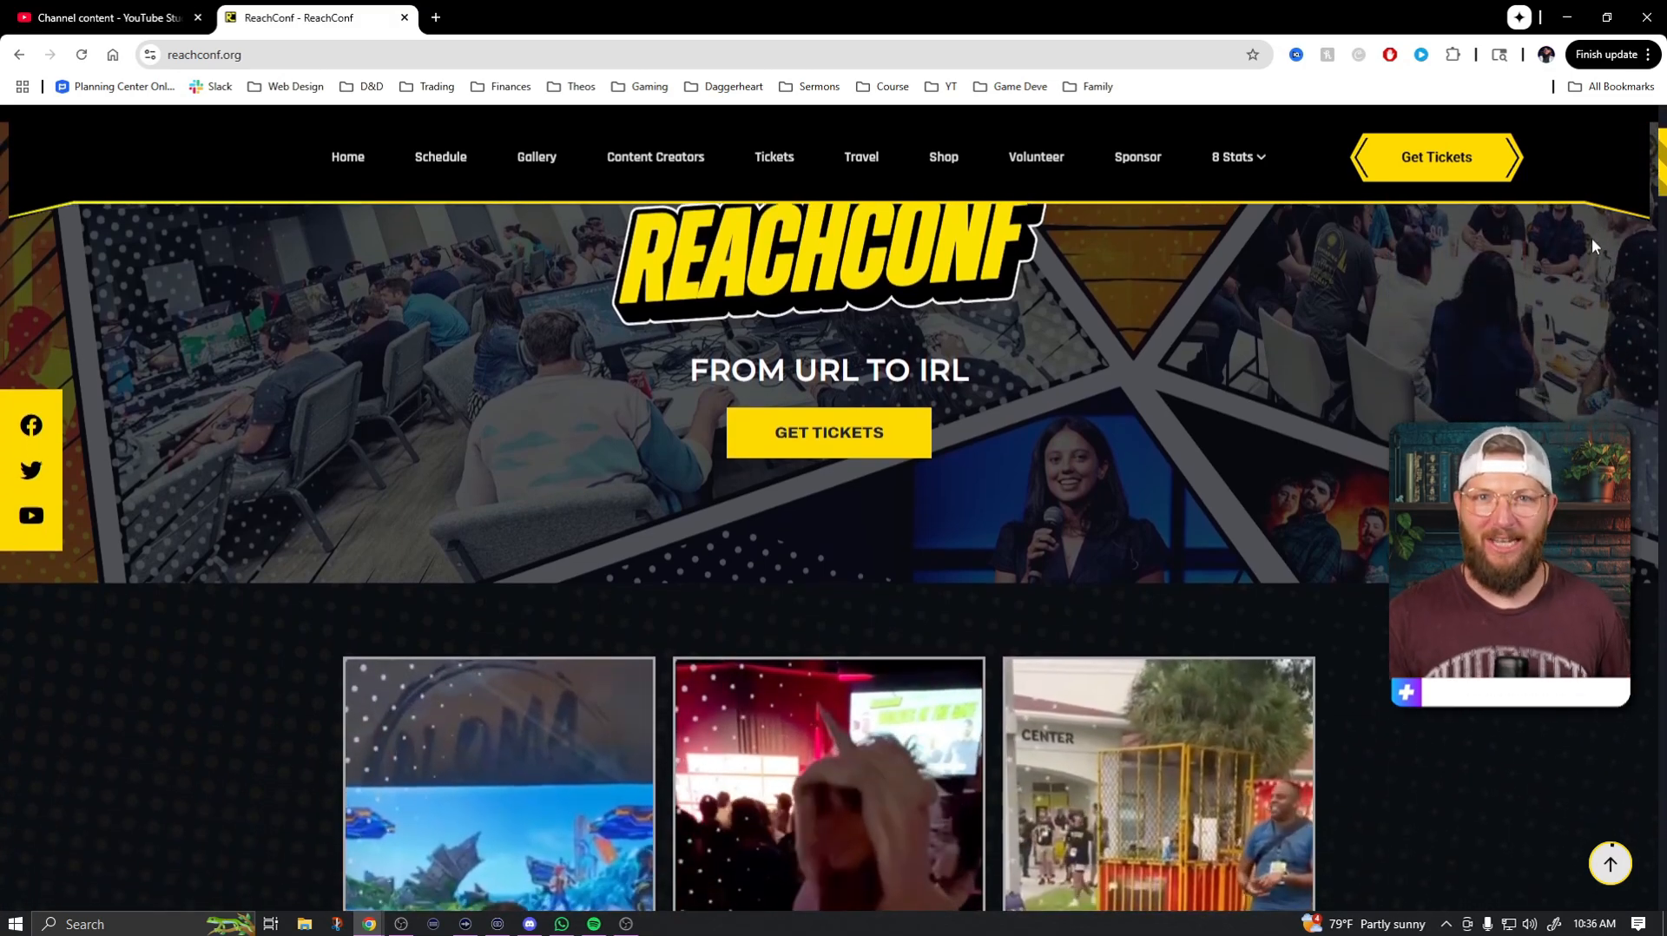
pyautogui.scroll(-3)
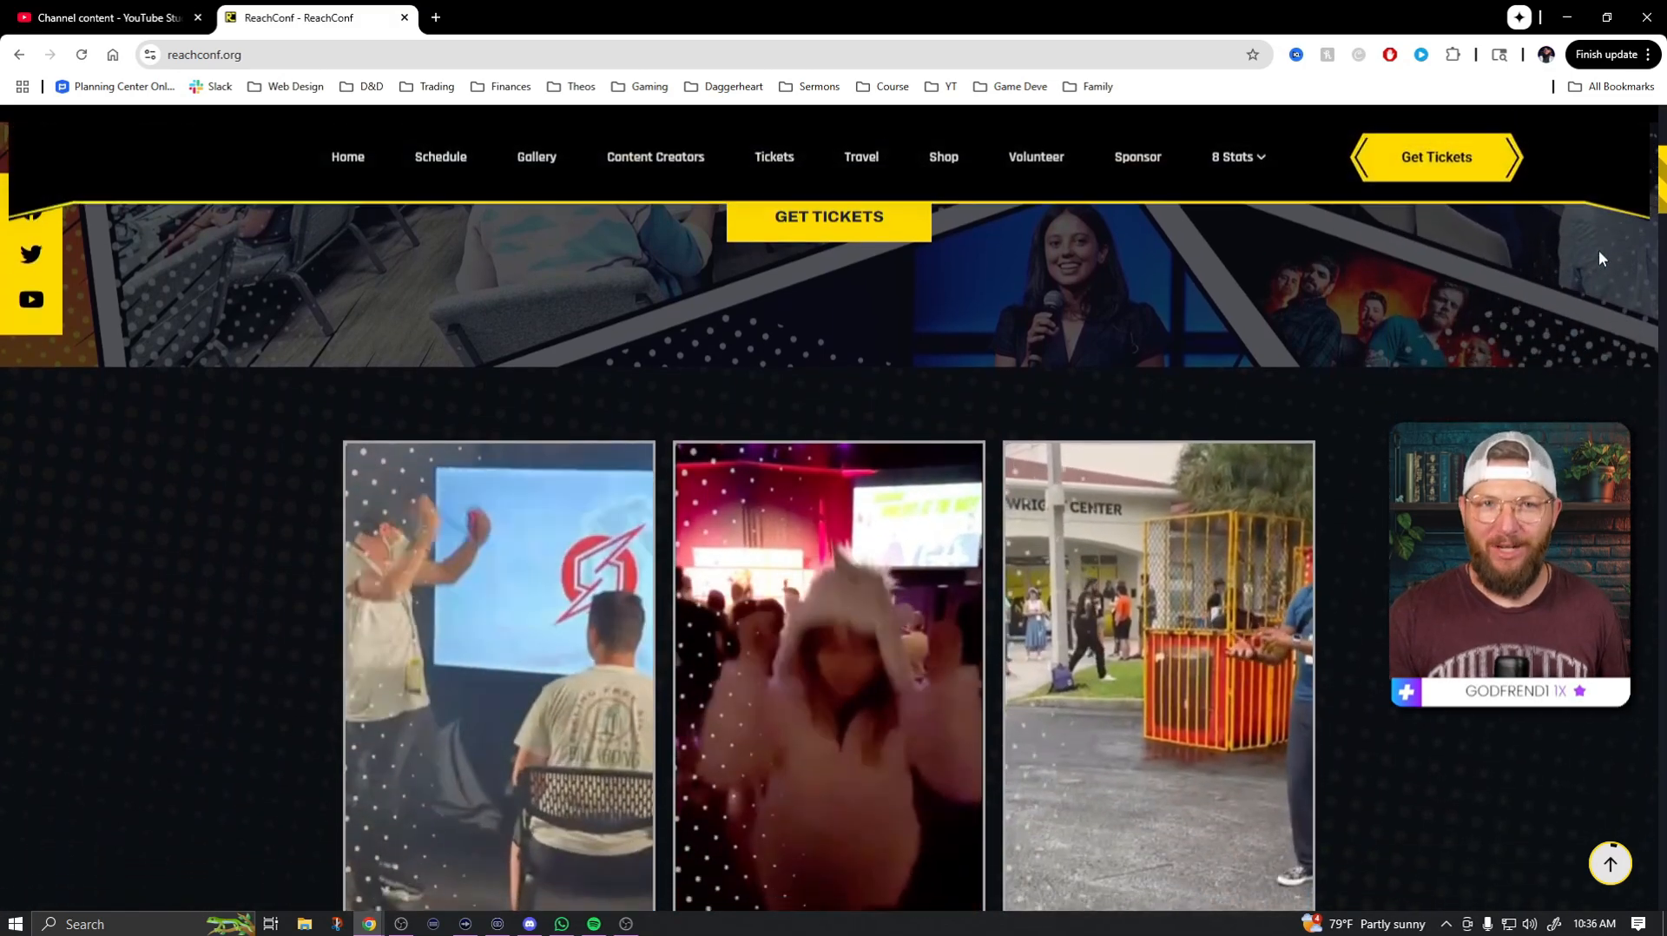
pyautogui.scroll(-3)
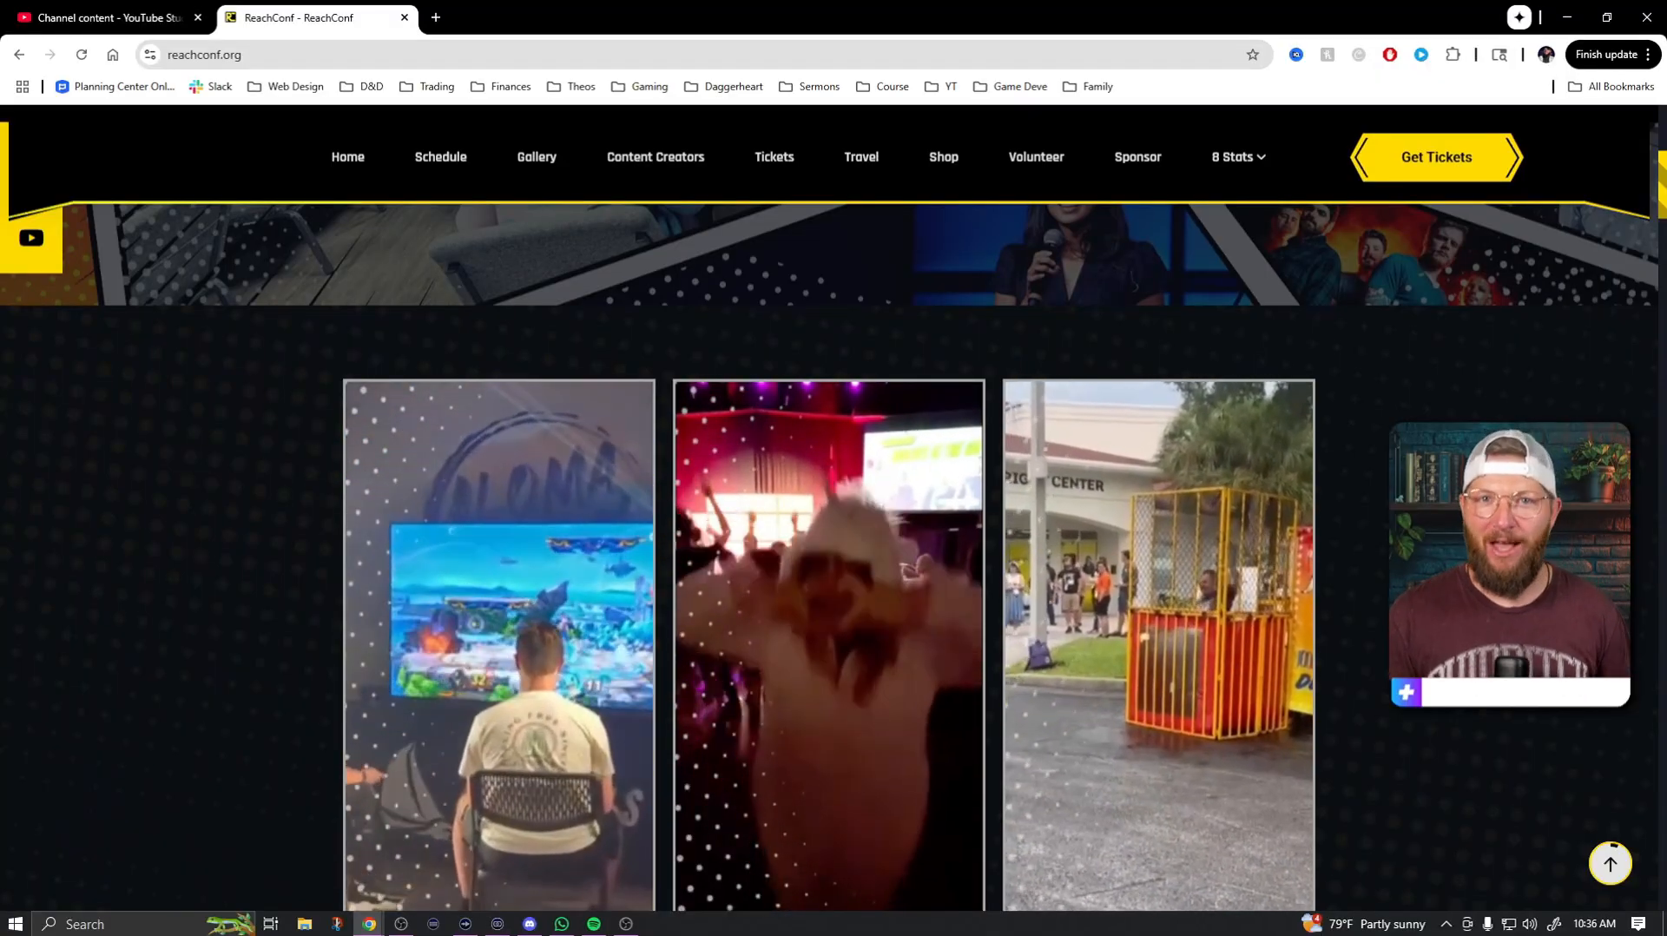
pyautogui.scroll(3)
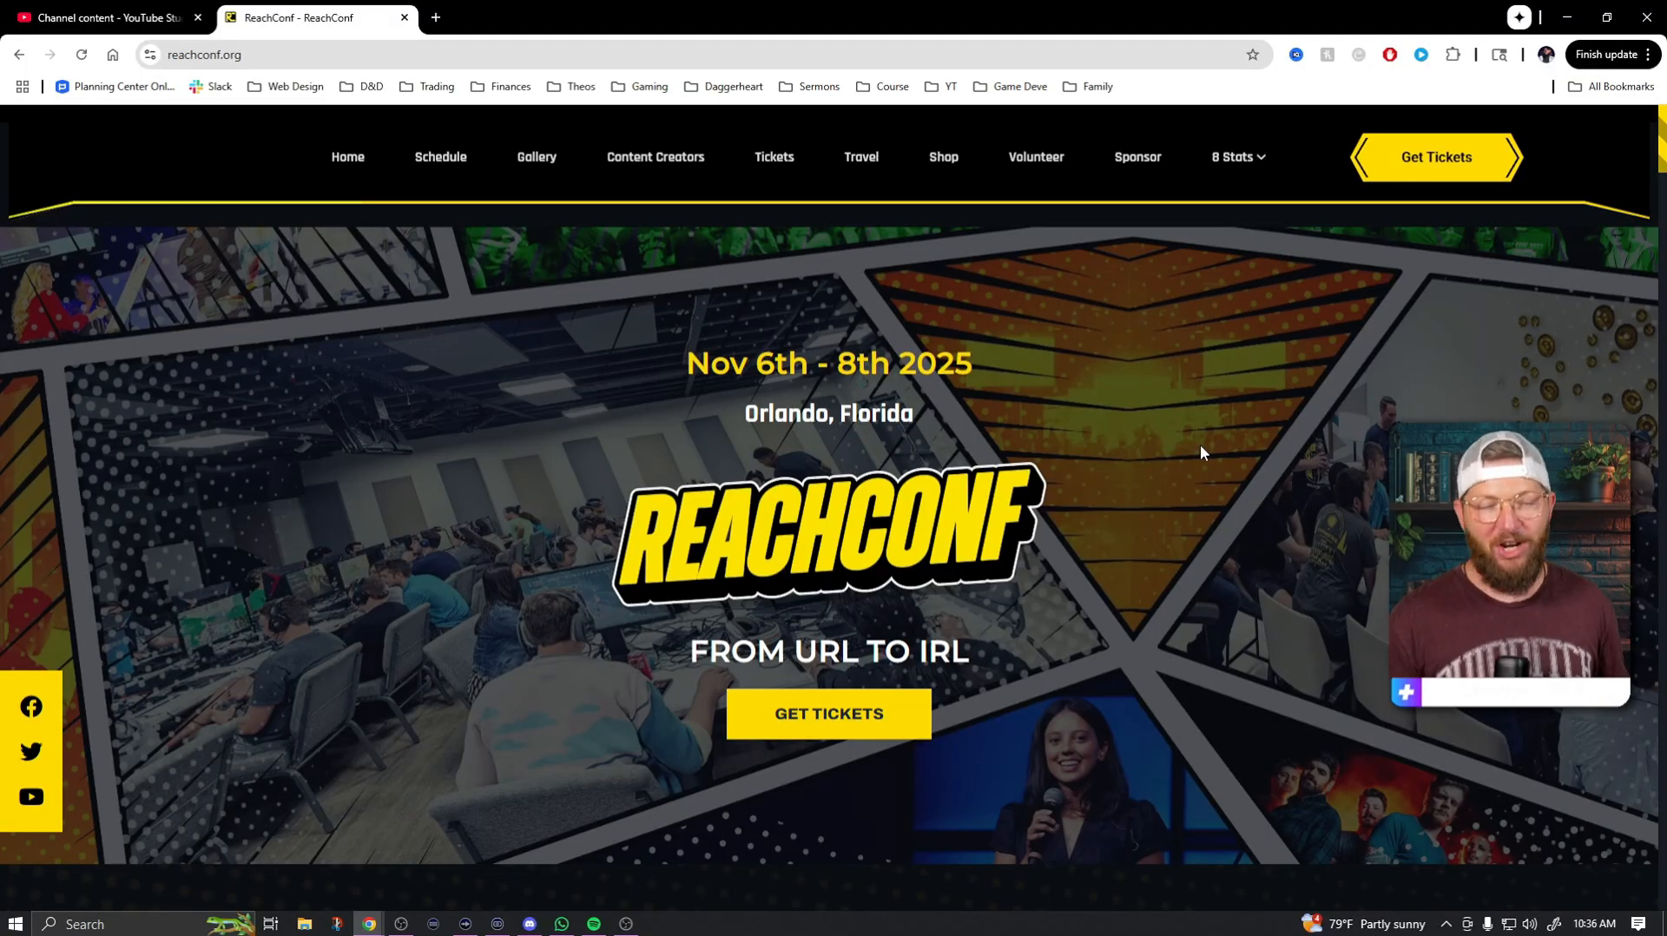
pyautogui.scroll(-3)
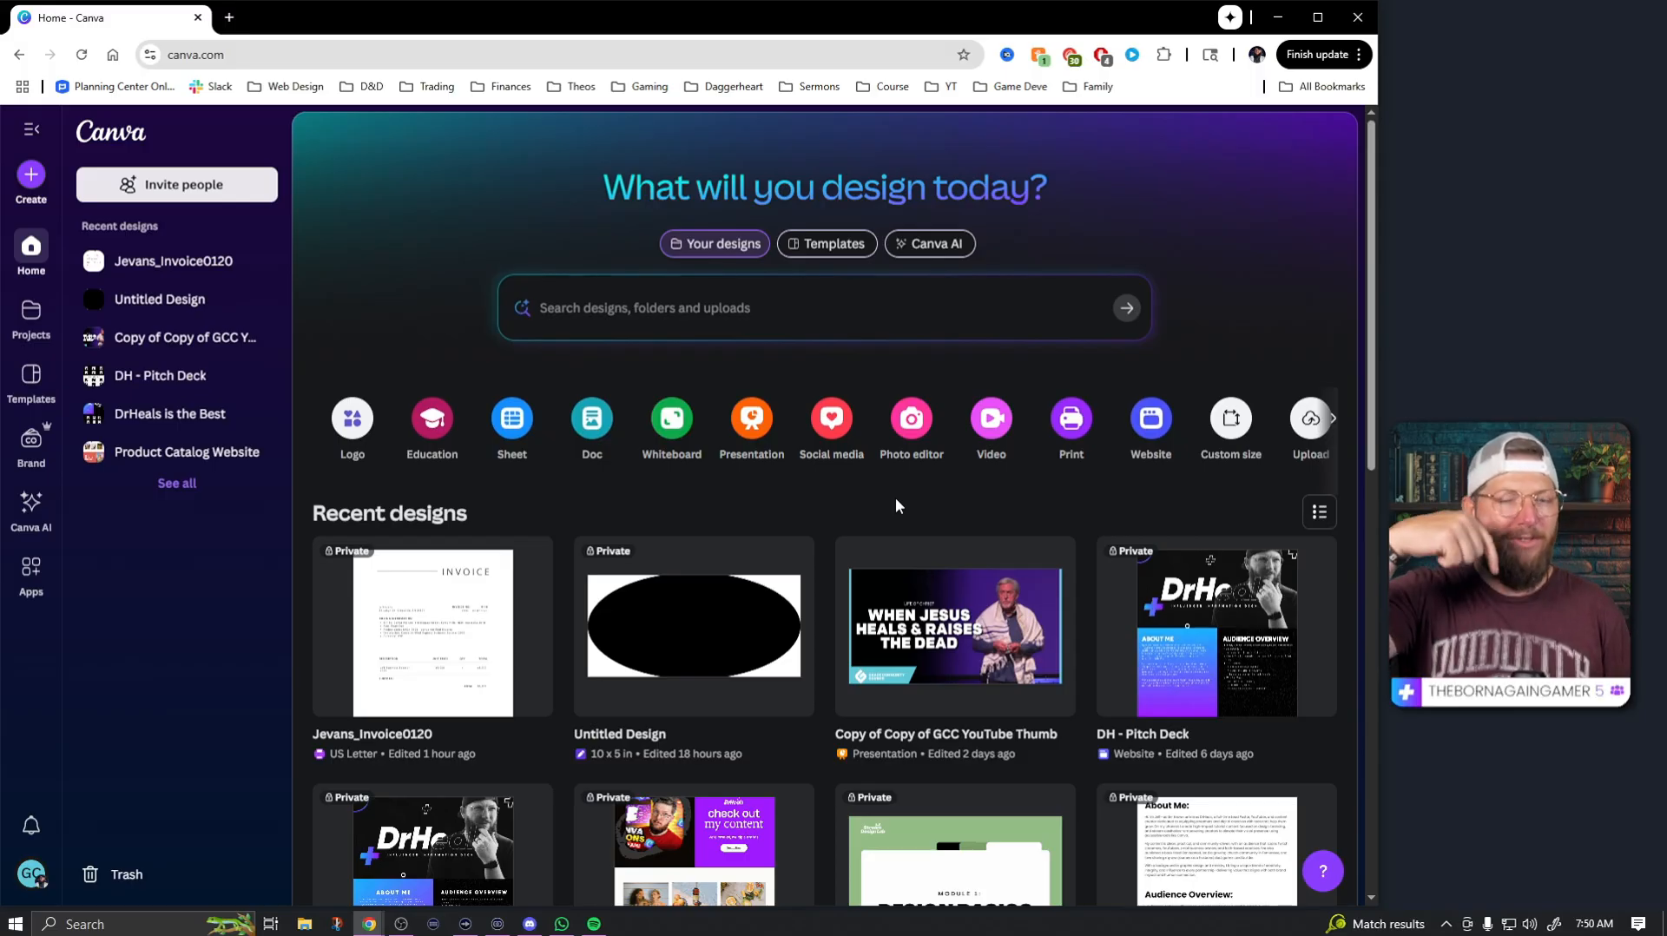
pyautogui.click(649, 307)
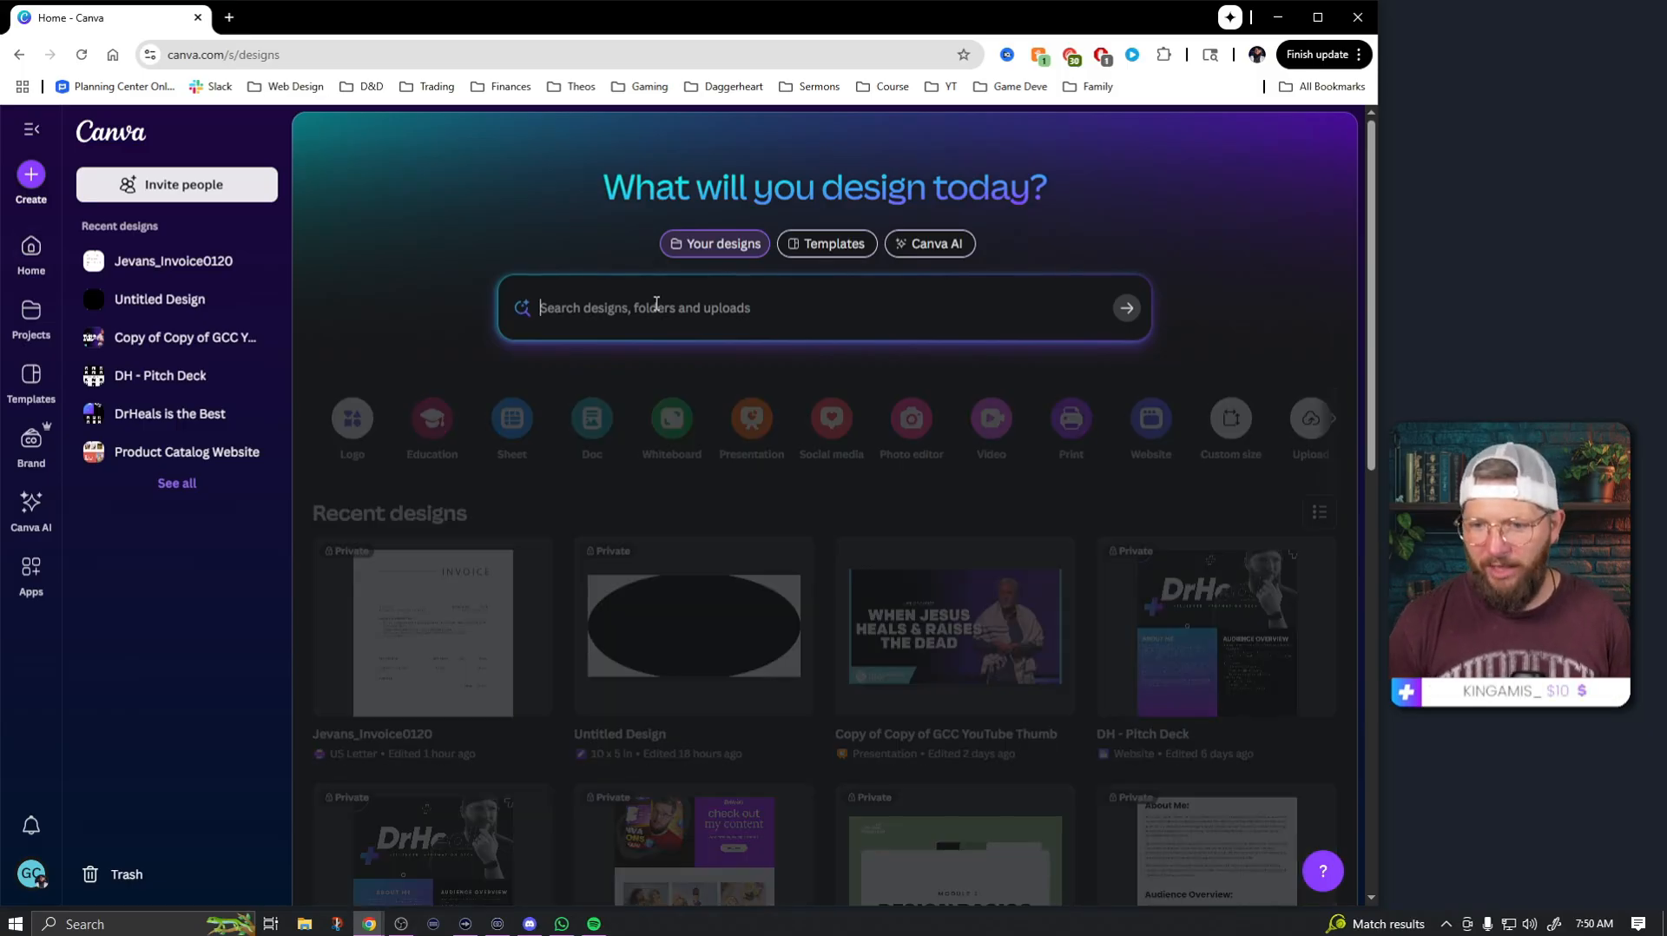
pyautogui.click(715, 243)
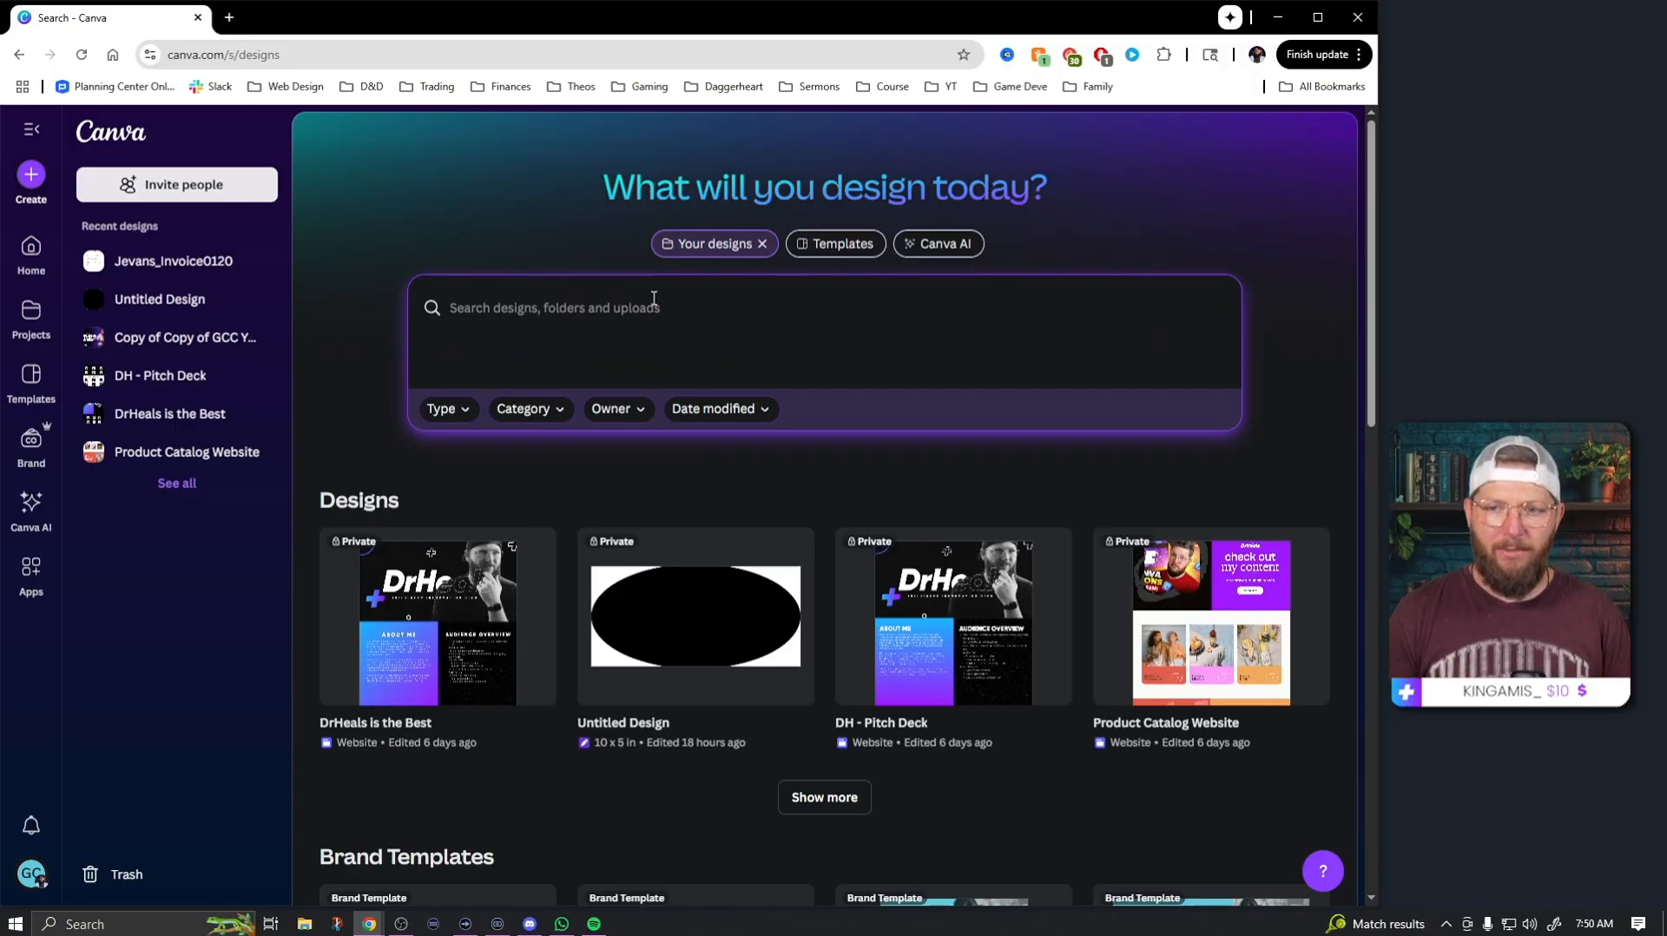
pyautogui.click(835, 244)
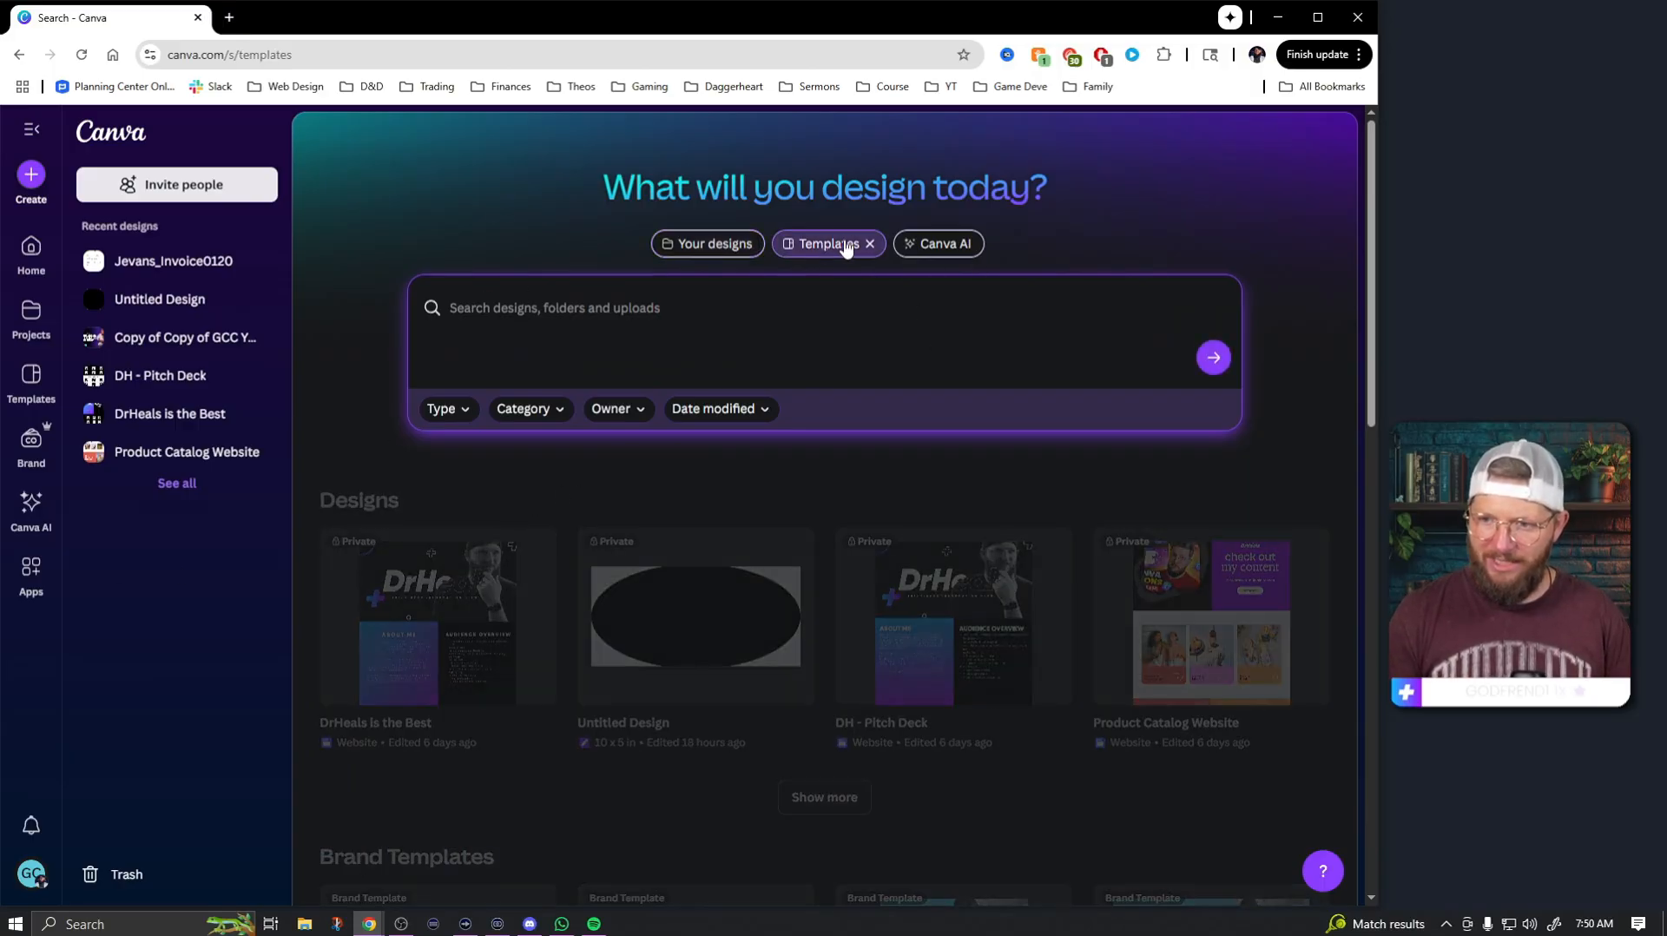
# - Search templates for 'twitch starting soon' and browse the first results
pyautogui.write('twitch starting soon')
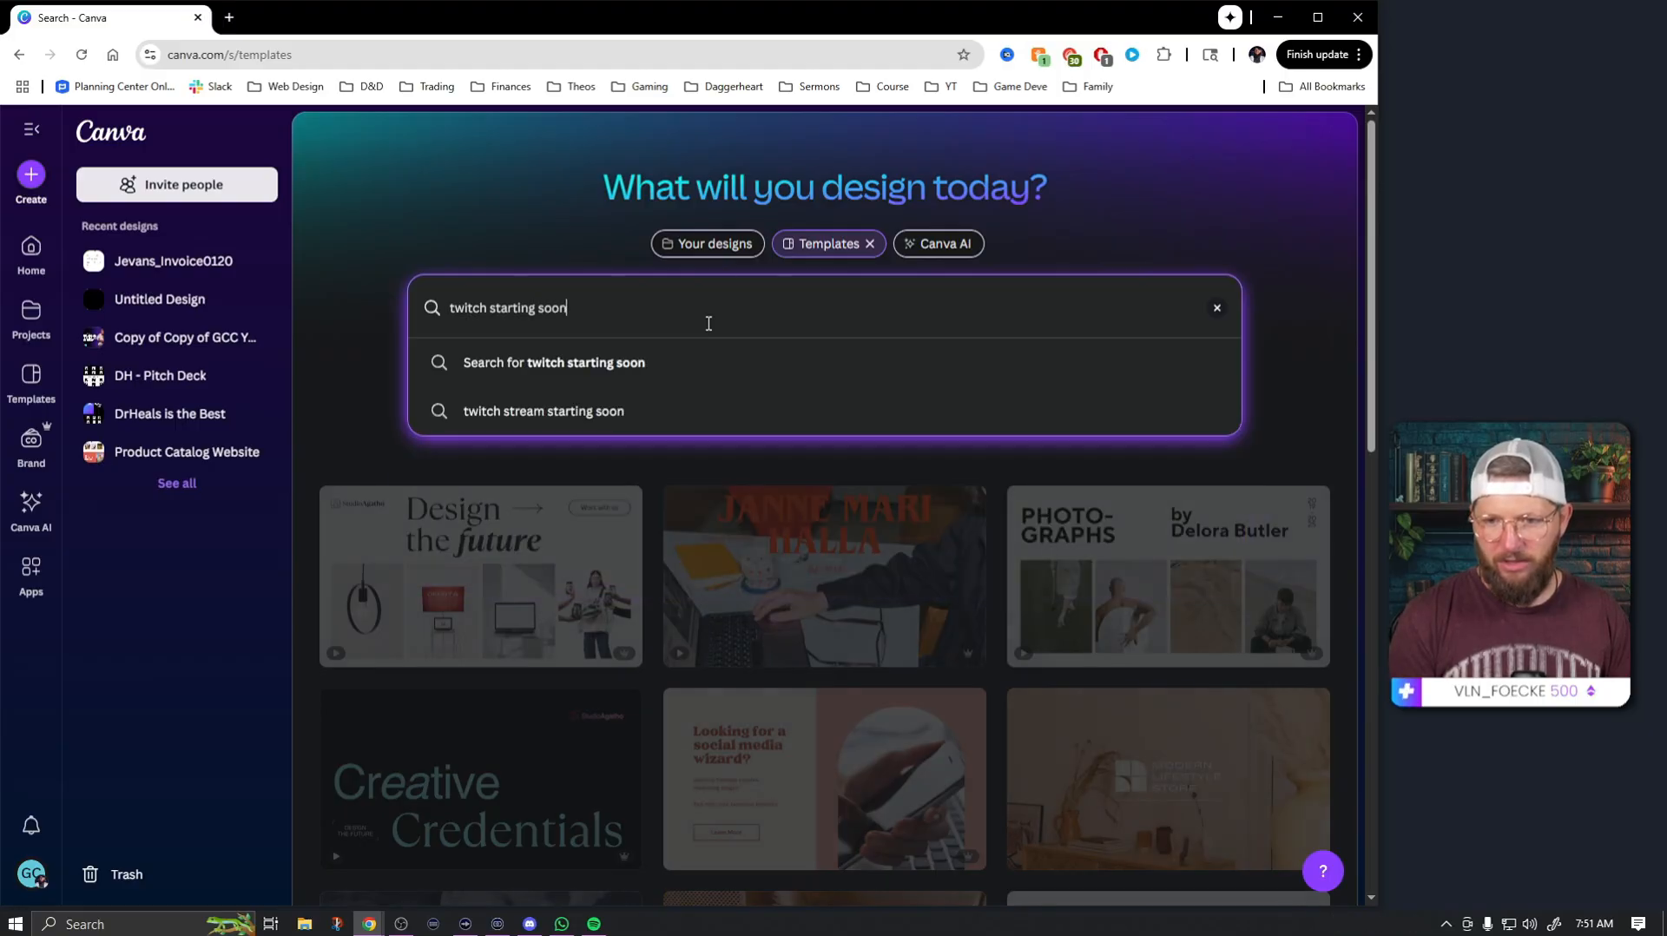
pyautogui.press('Enter')
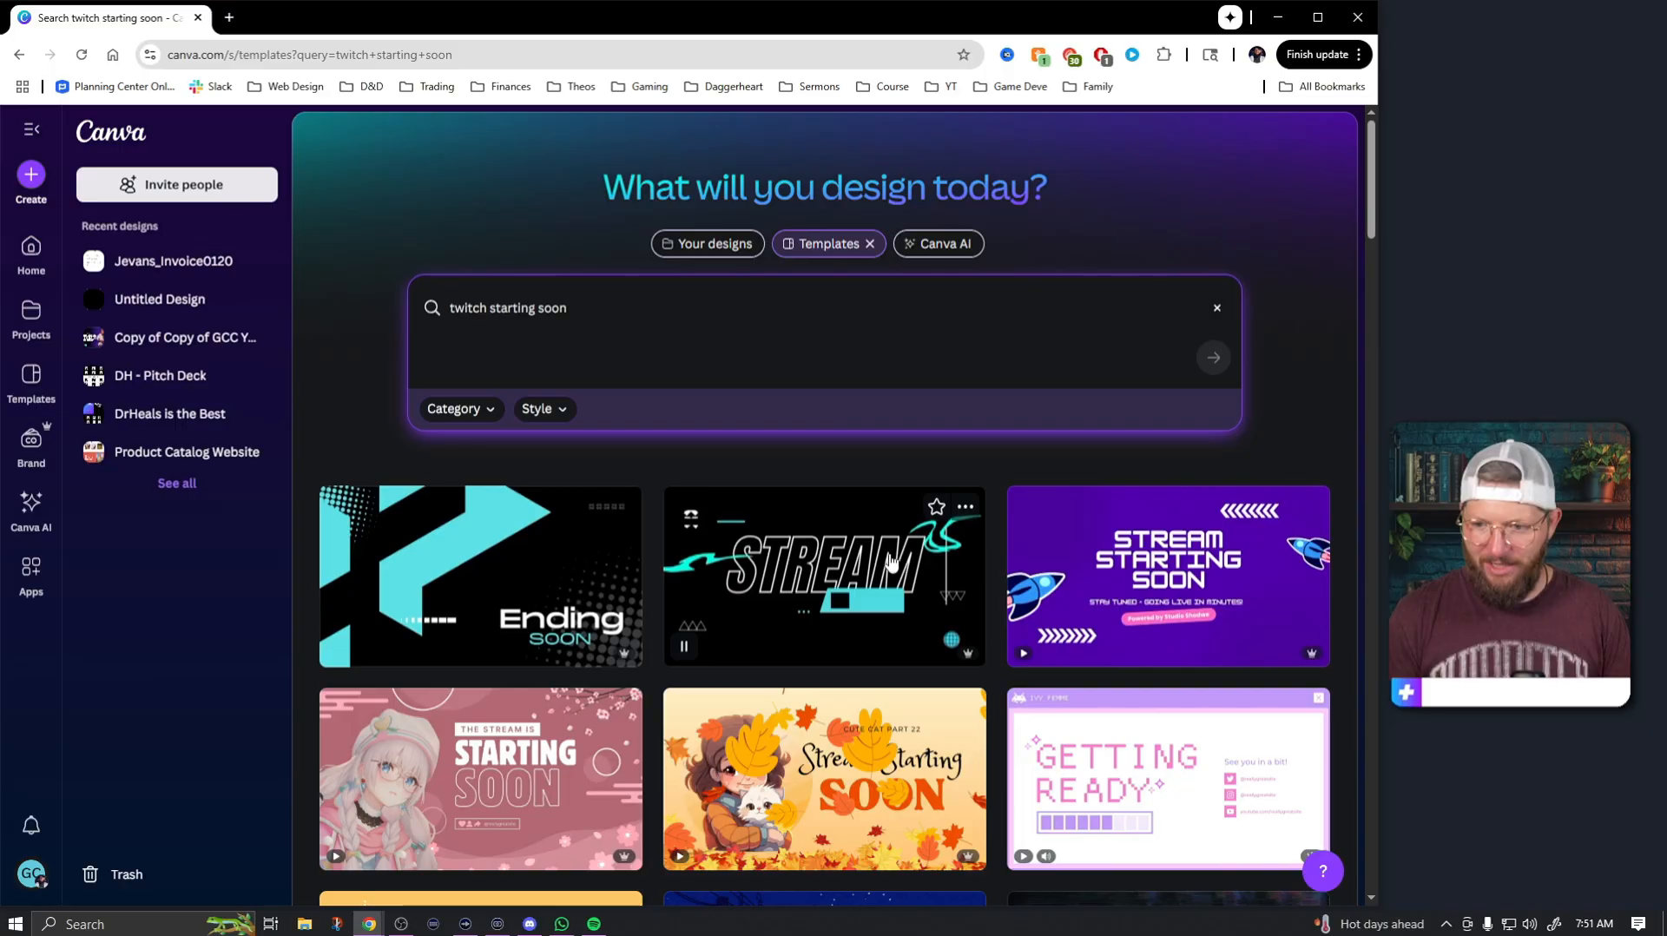
pyautogui.scroll(-3)
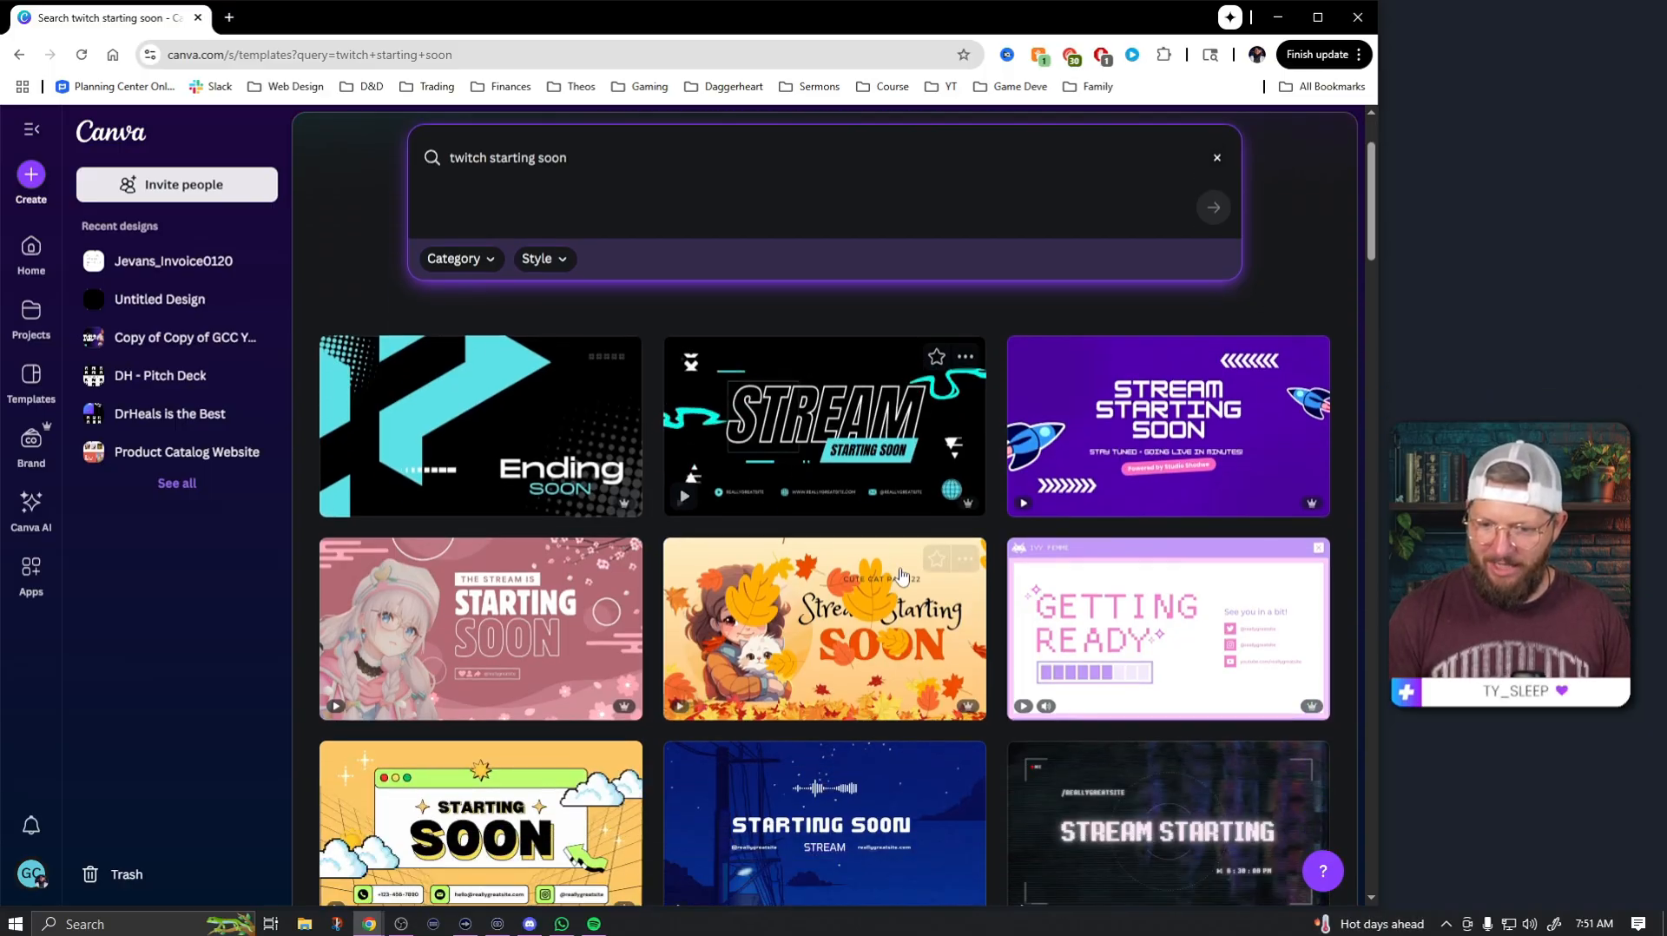
pyautogui.scroll(-3)
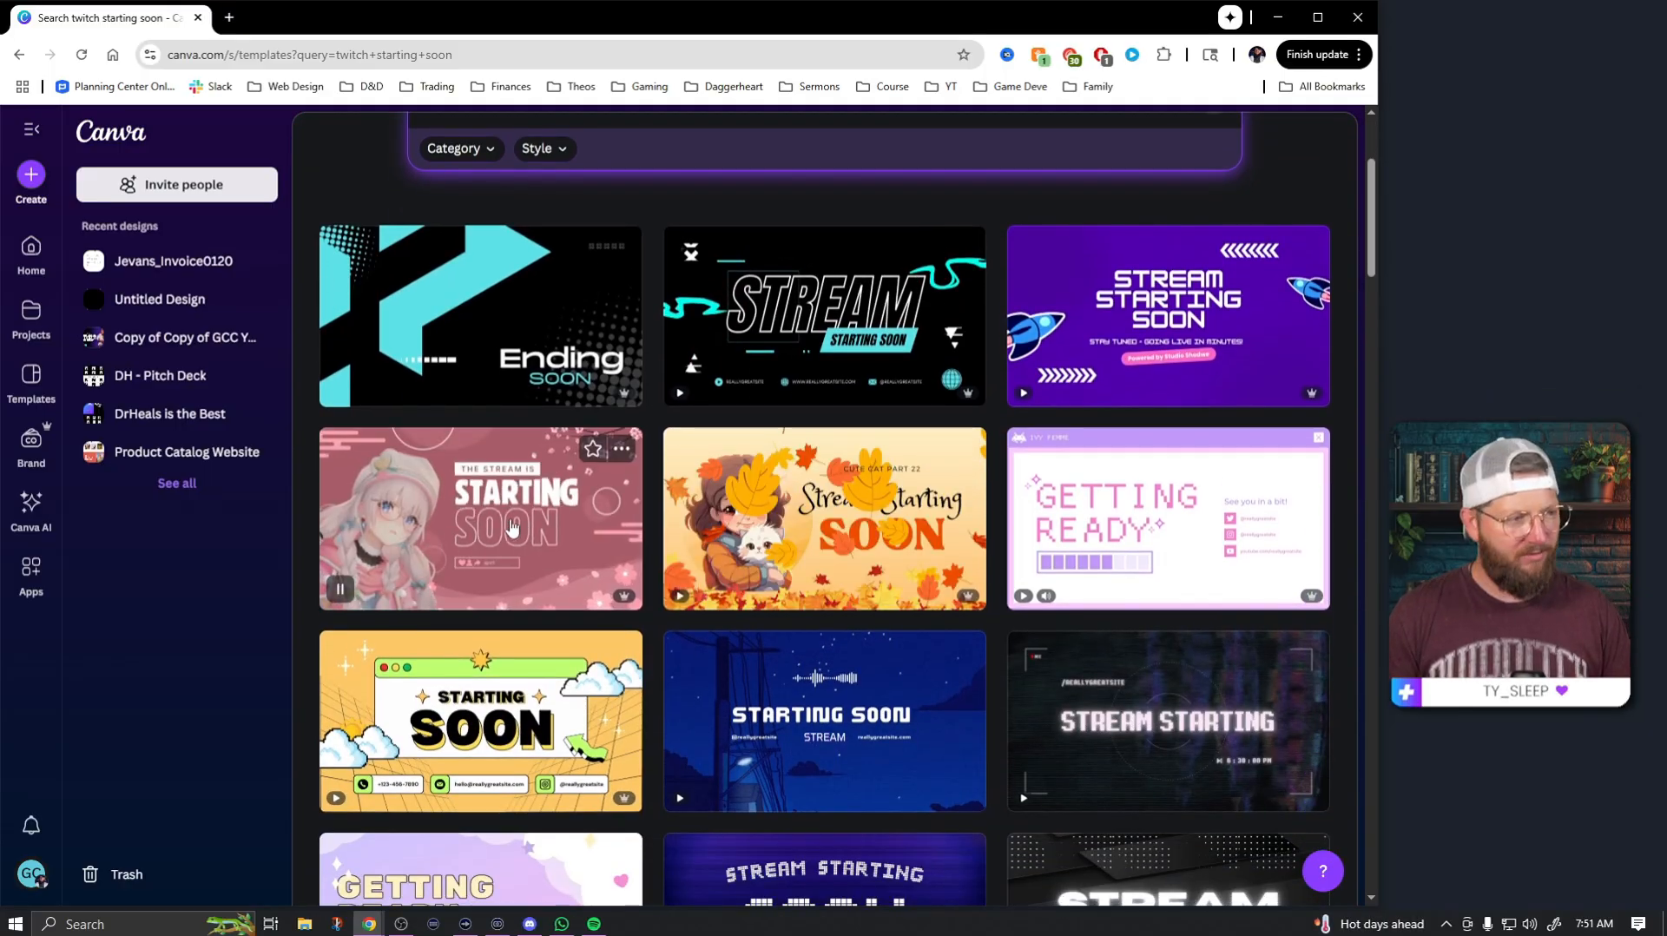
pyautogui.scroll(-3)
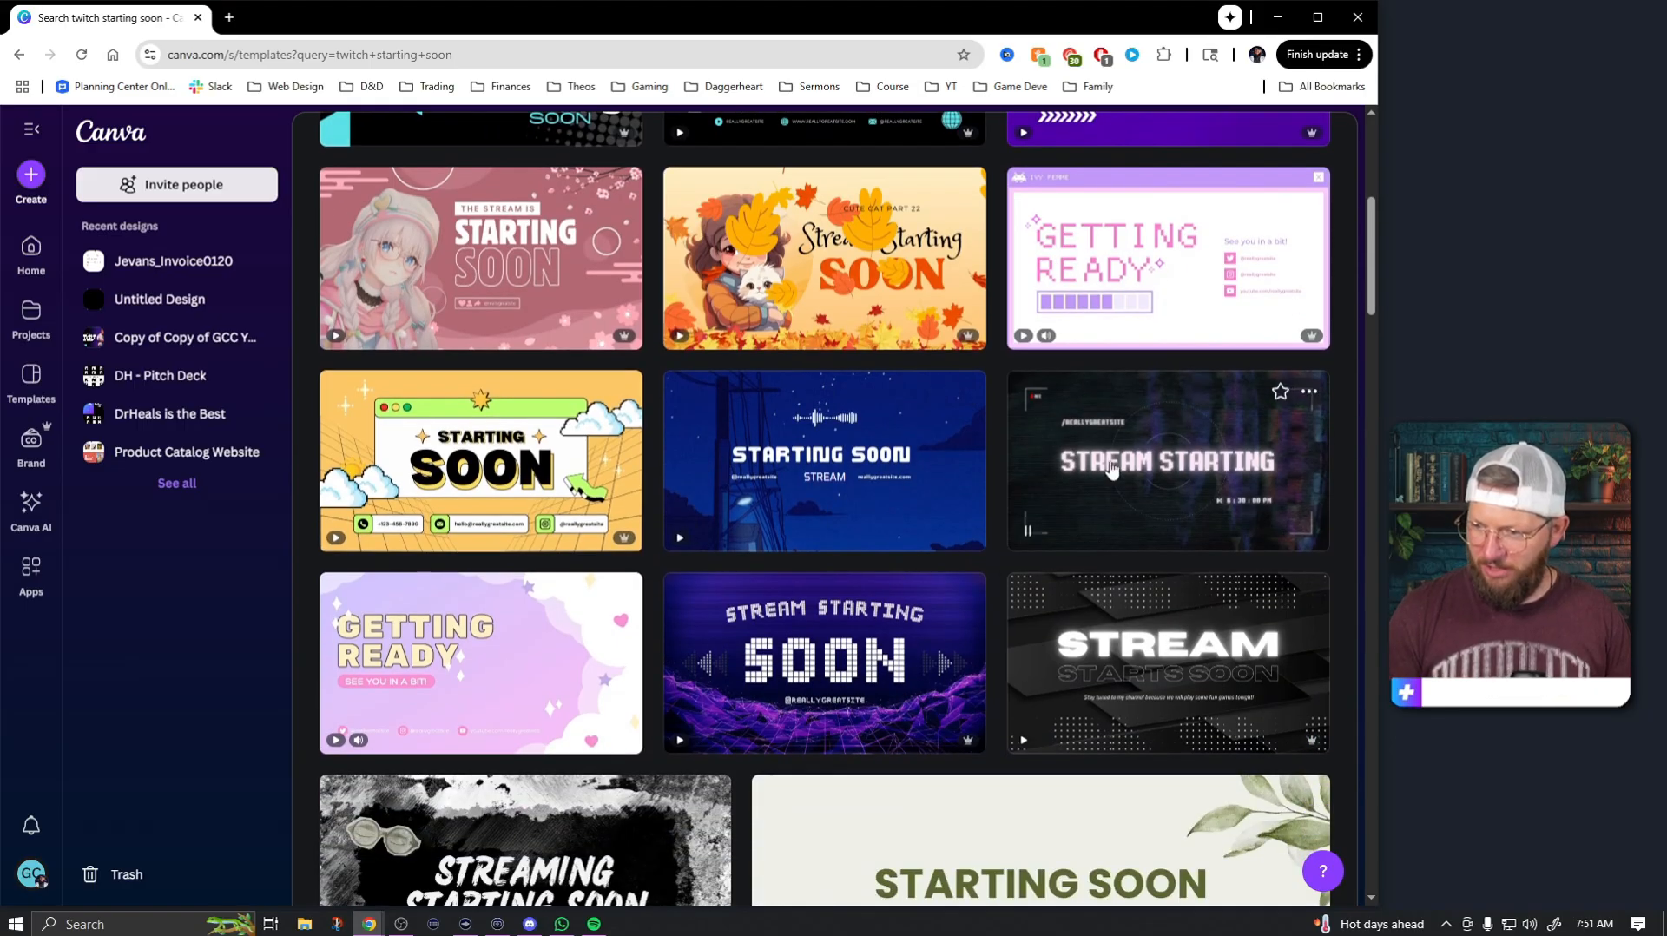
pyautogui.scroll(-3)
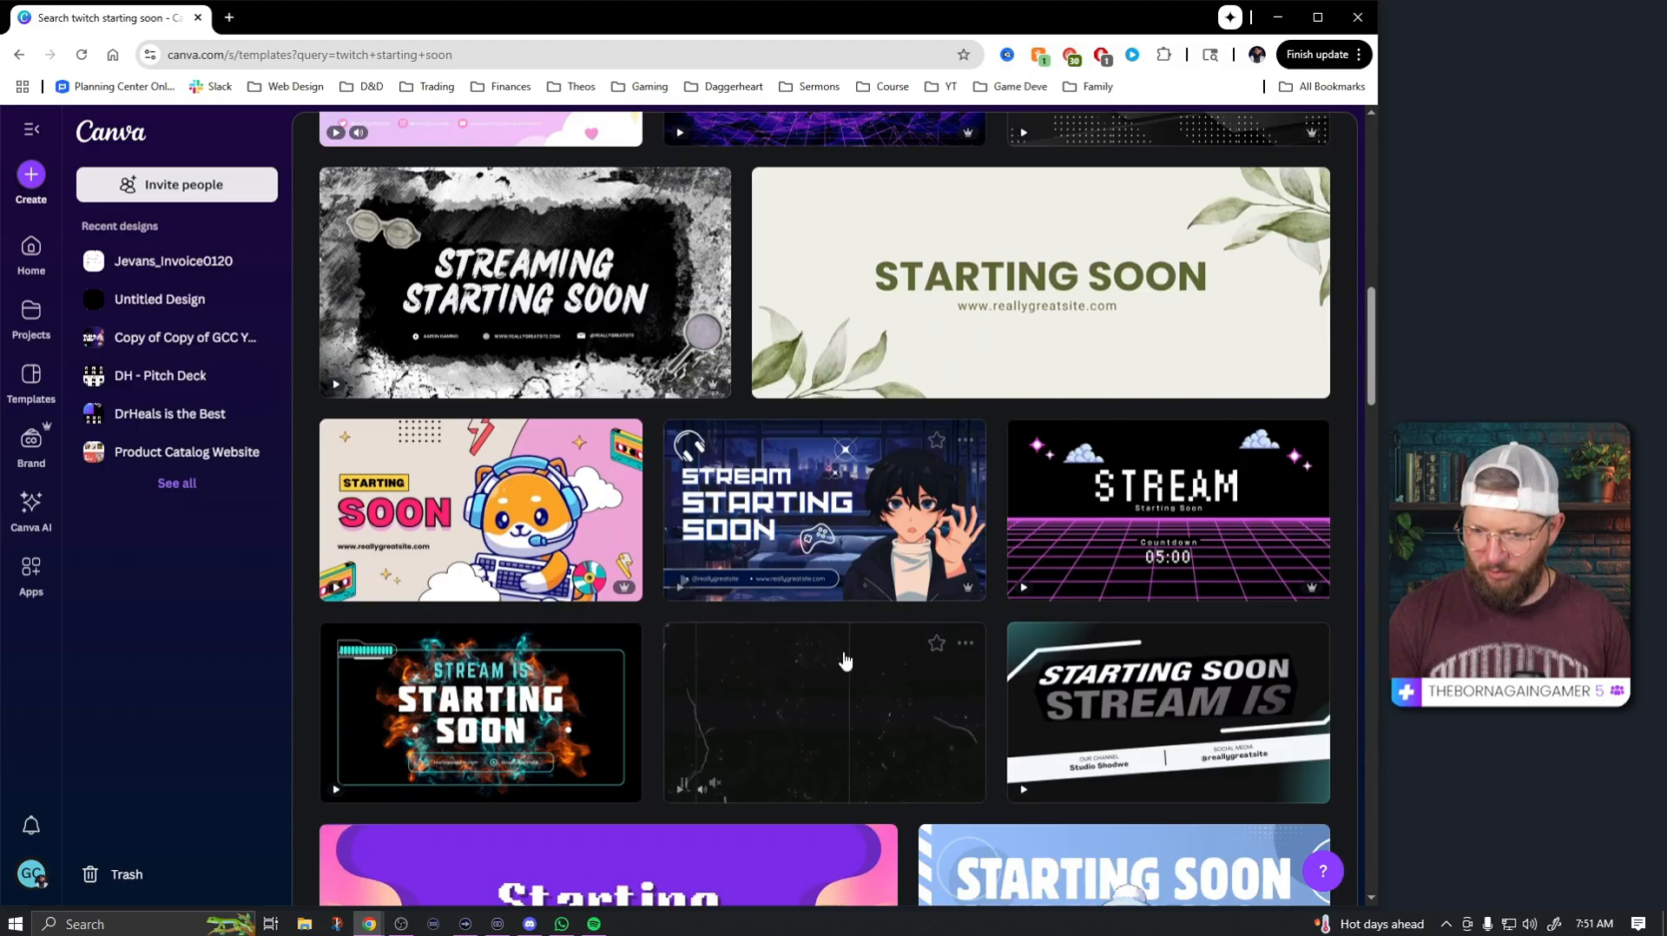
pyautogui.scroll(-3)
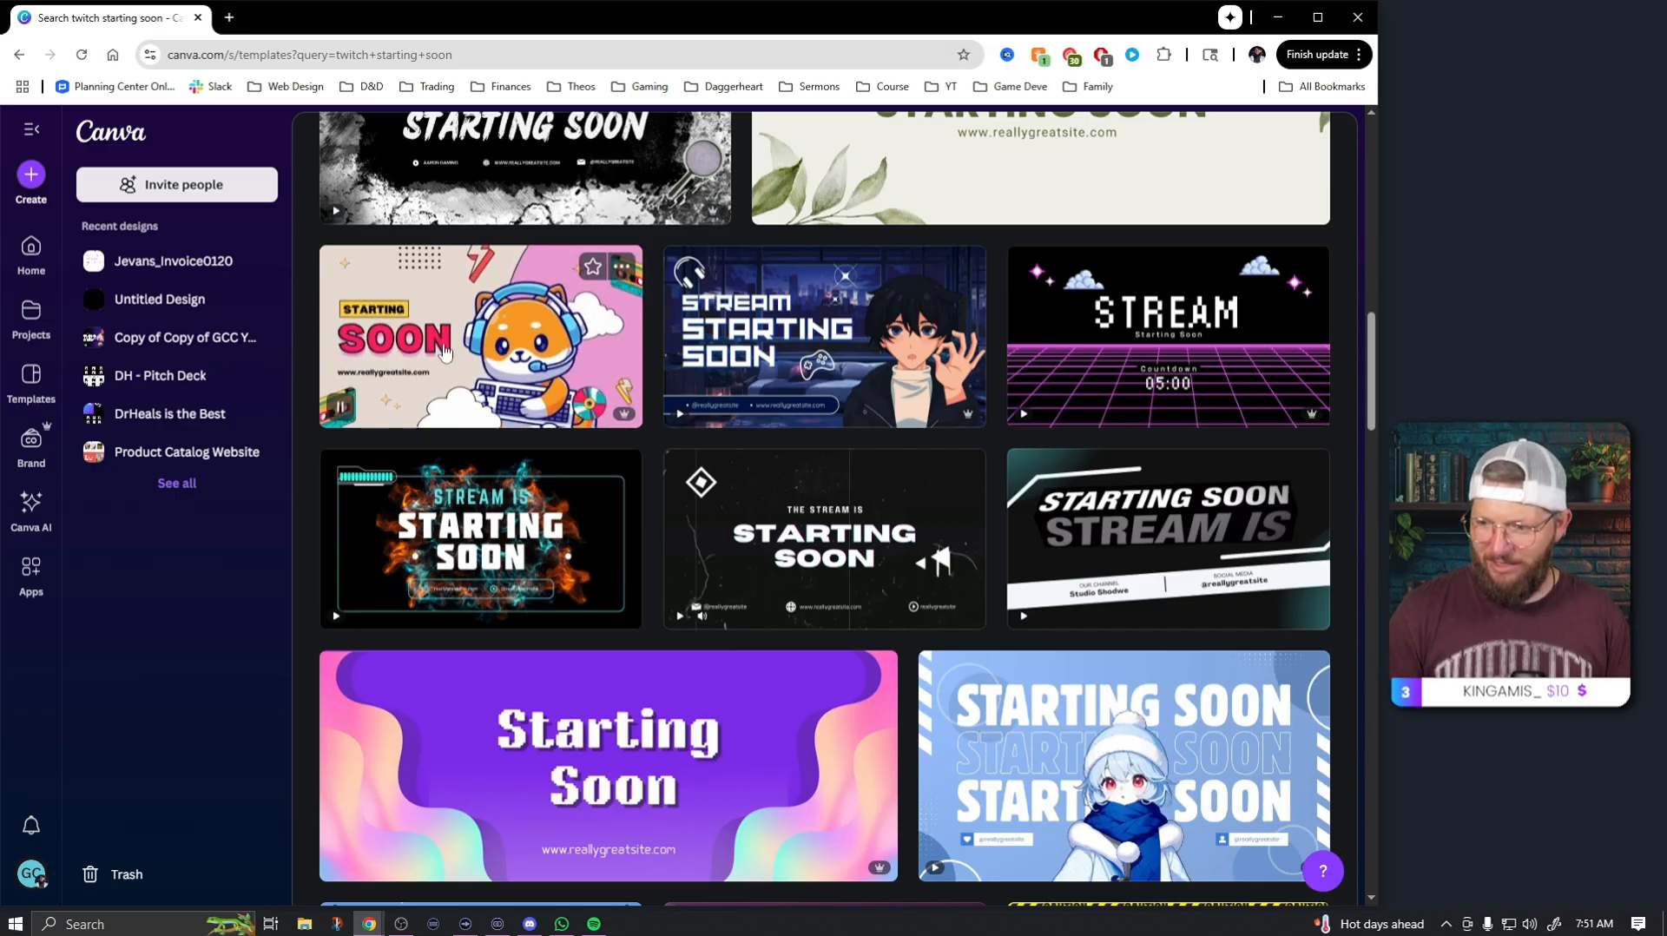
# - Scroll further through the stream starting-soon screen templates
pyautogui.scroll(-3)
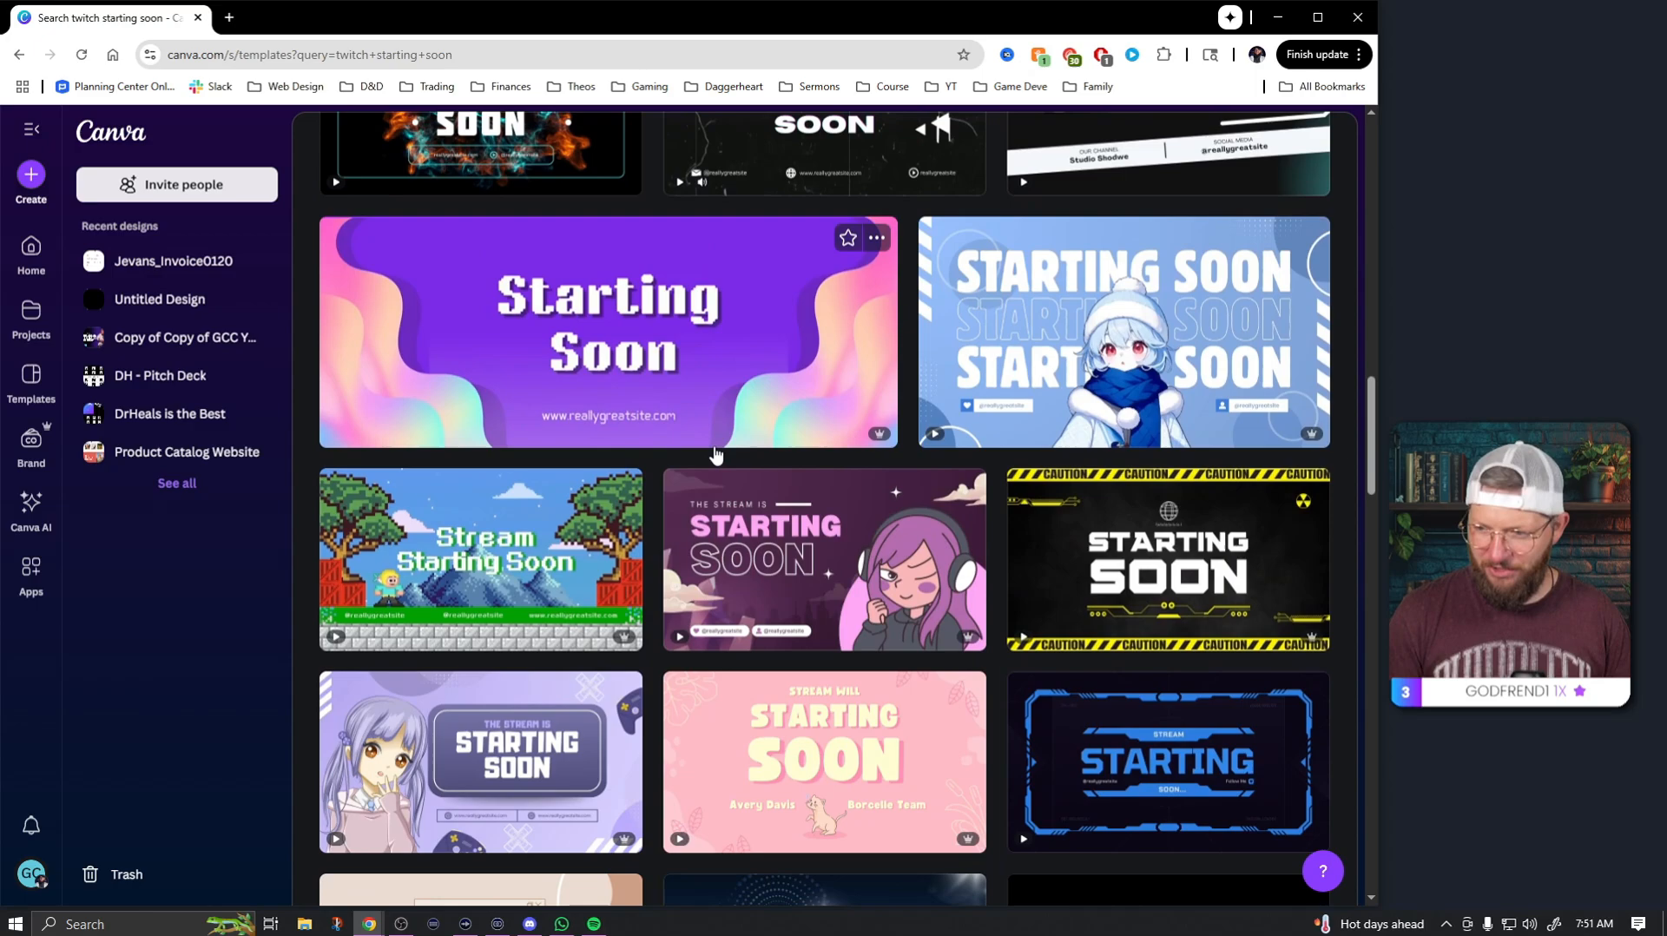
pyautogui.scroll(-3)
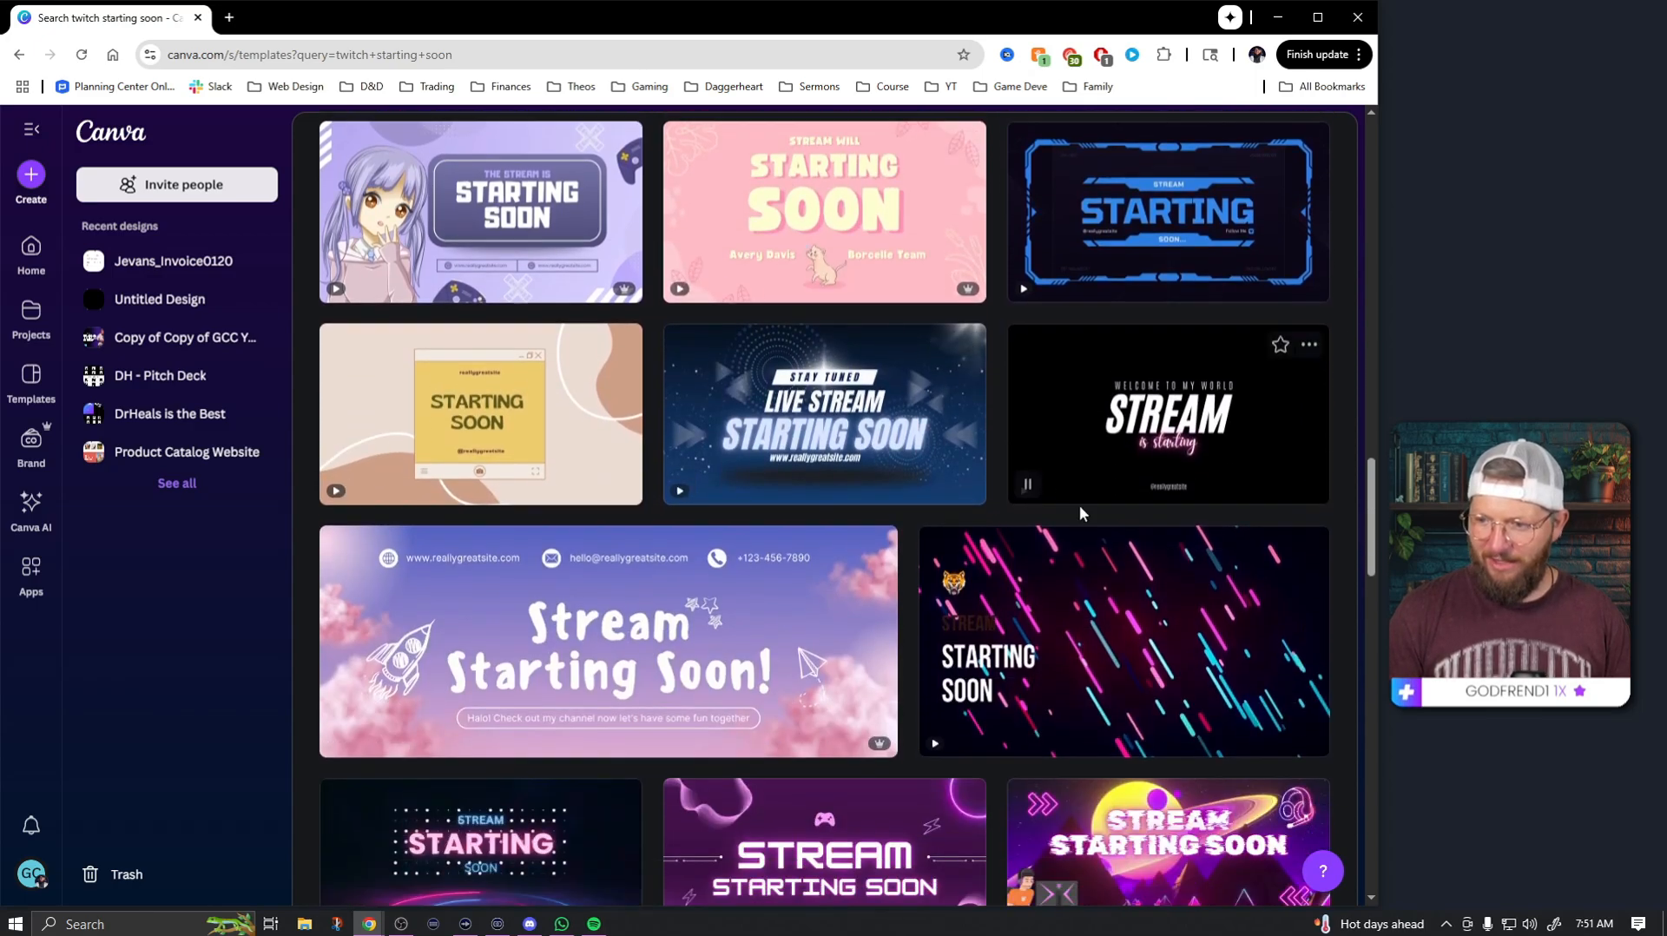
pyautogui.scroll(-3)
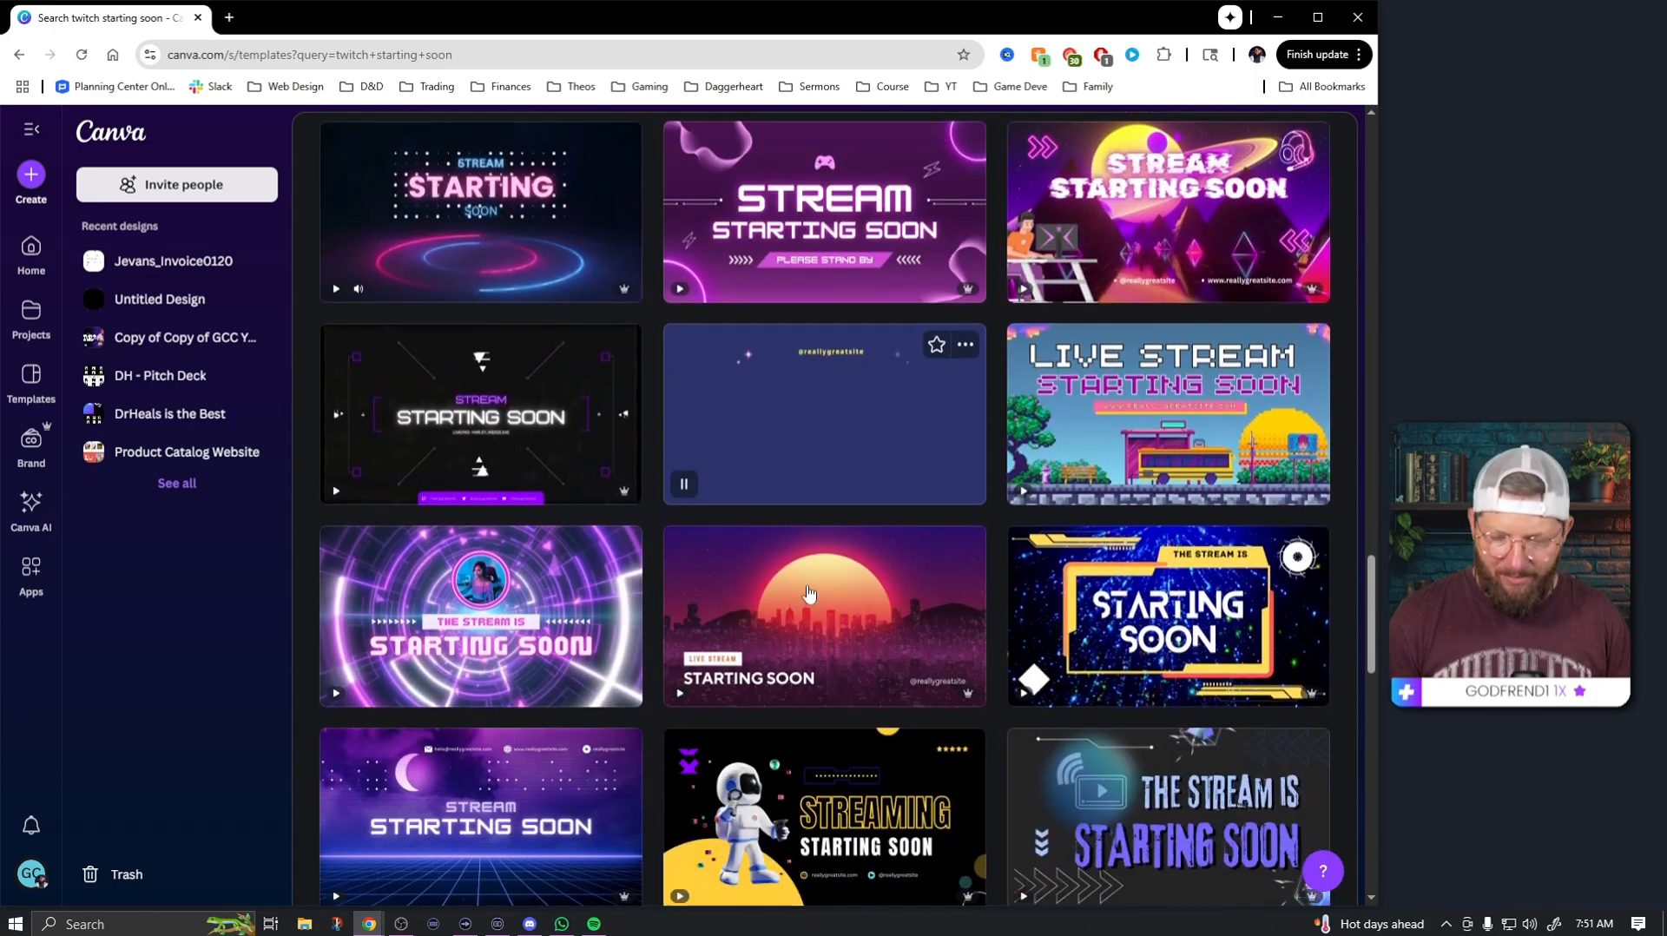
pyautogui.scroll(-3)
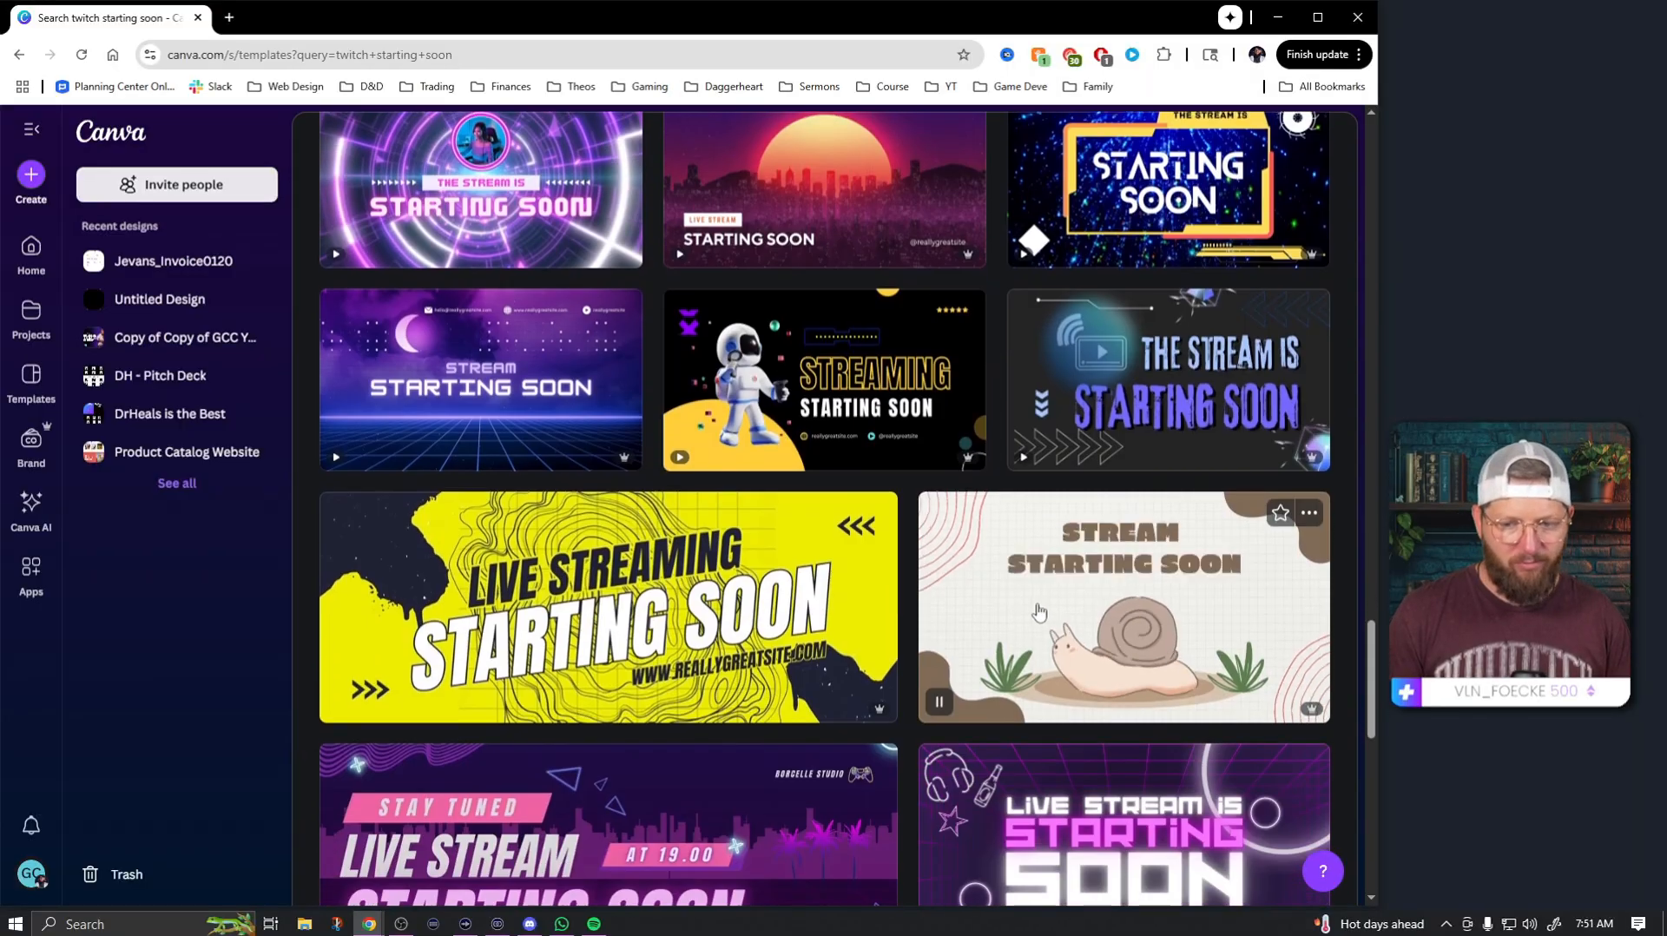
pyautogui.scroll(-3)
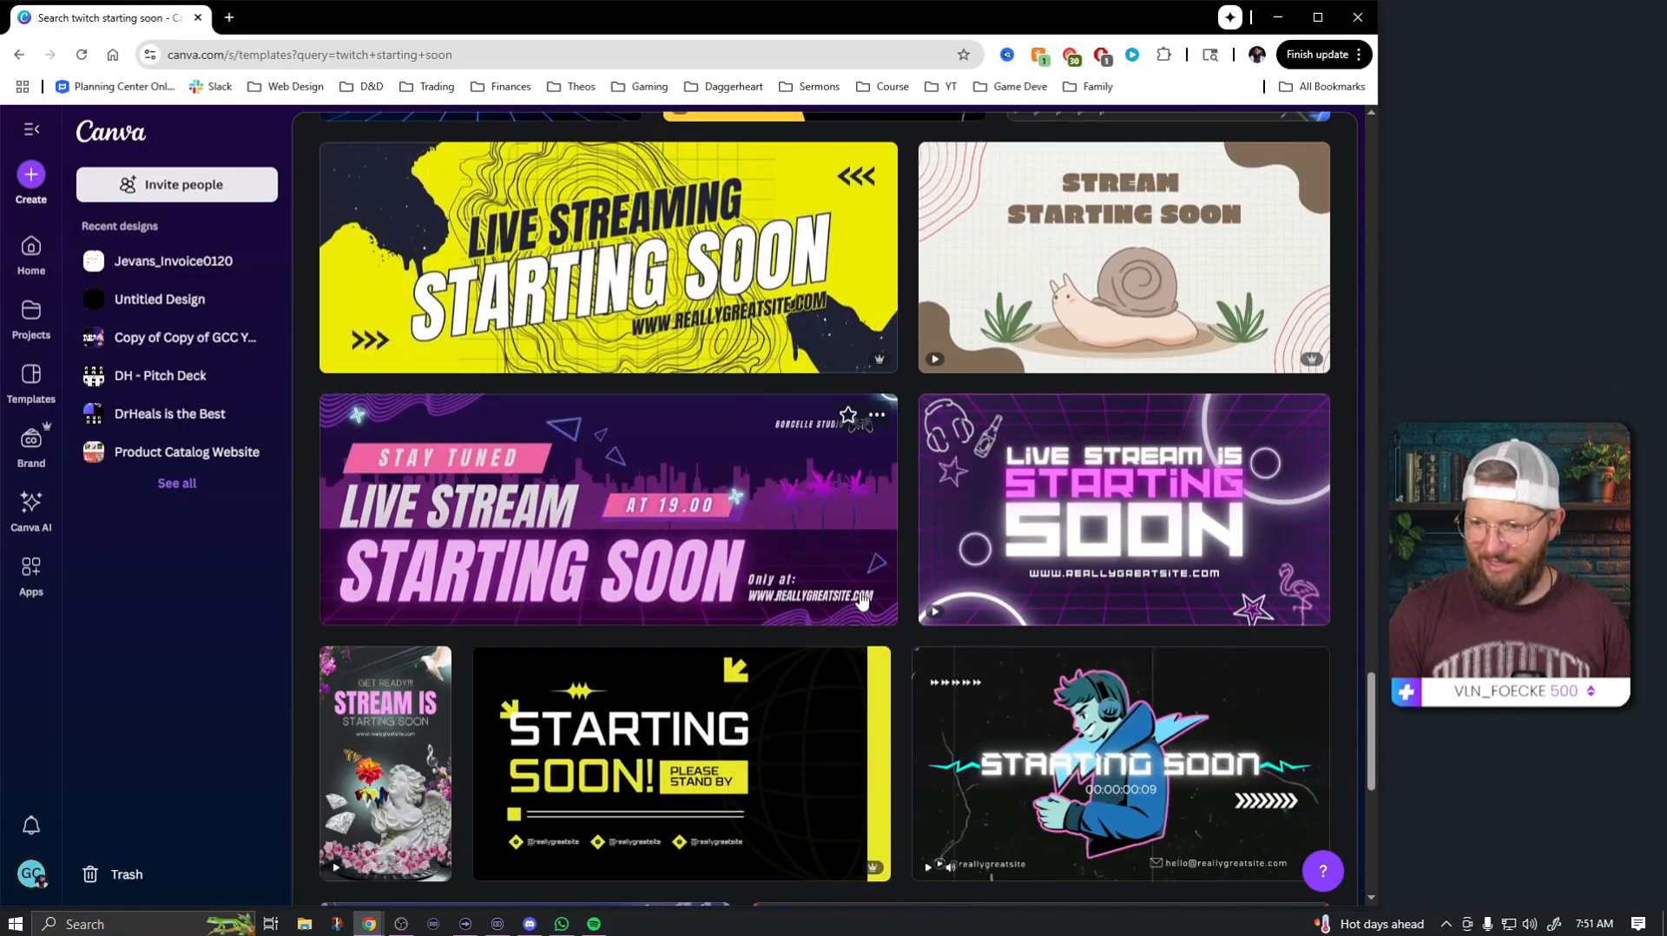
pyautogui.scroll(-3)
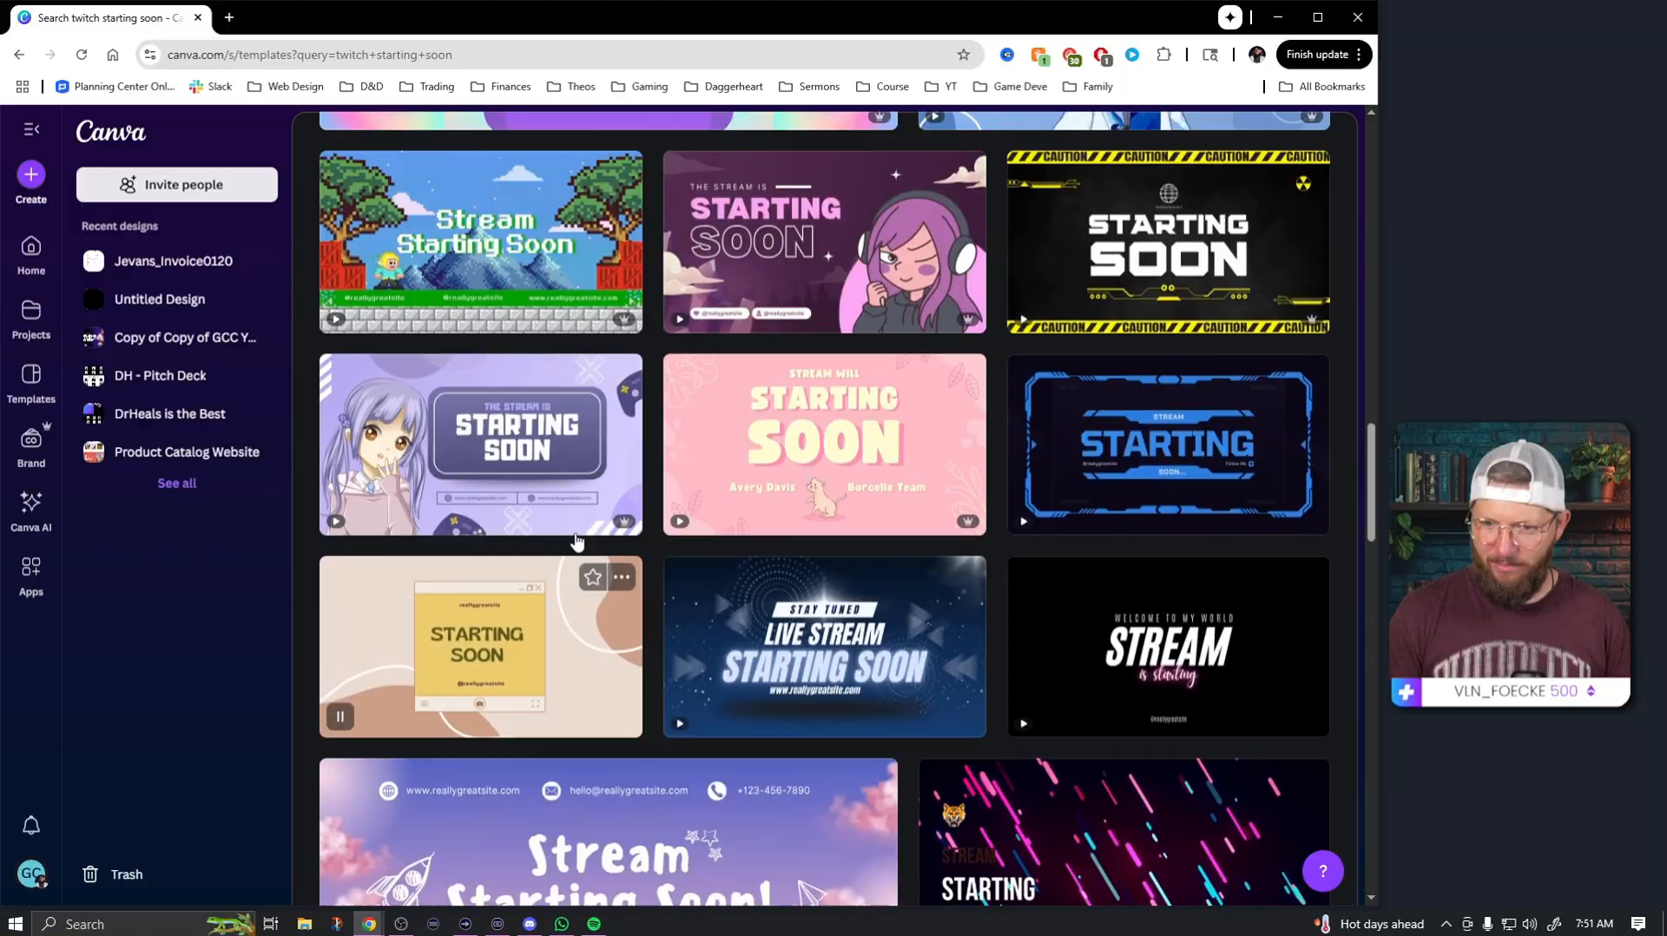
pyautogui.scroll(-3)
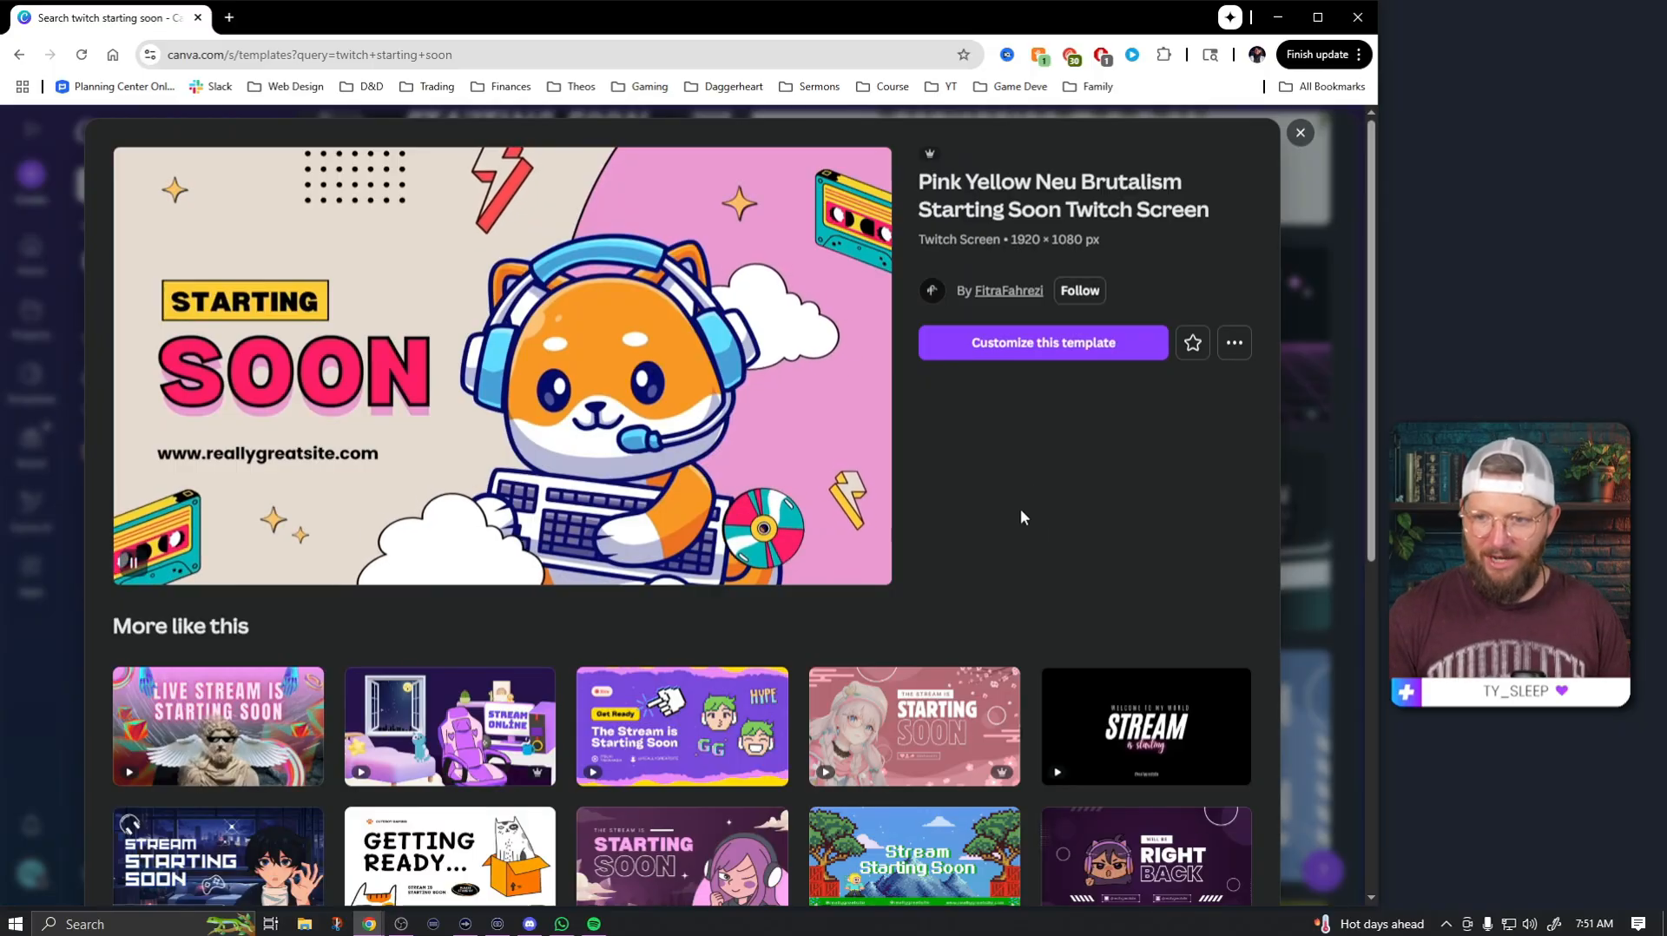
pyautogui.moveTo(444, 314)
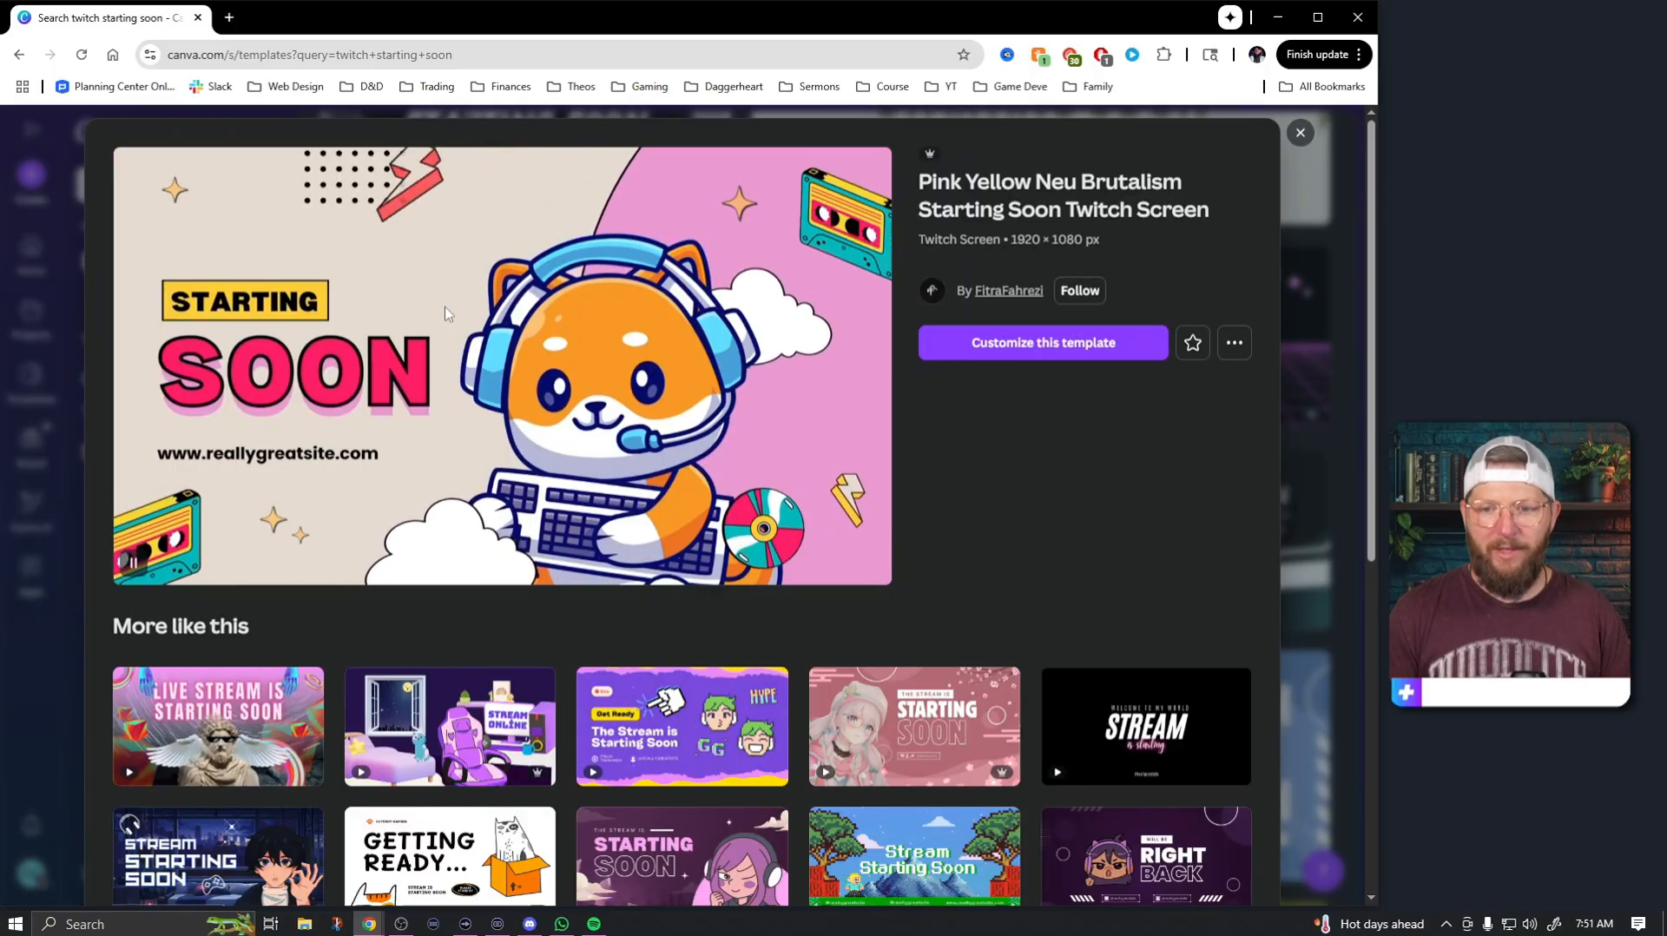
pyautogui.moveTo(565, 368)
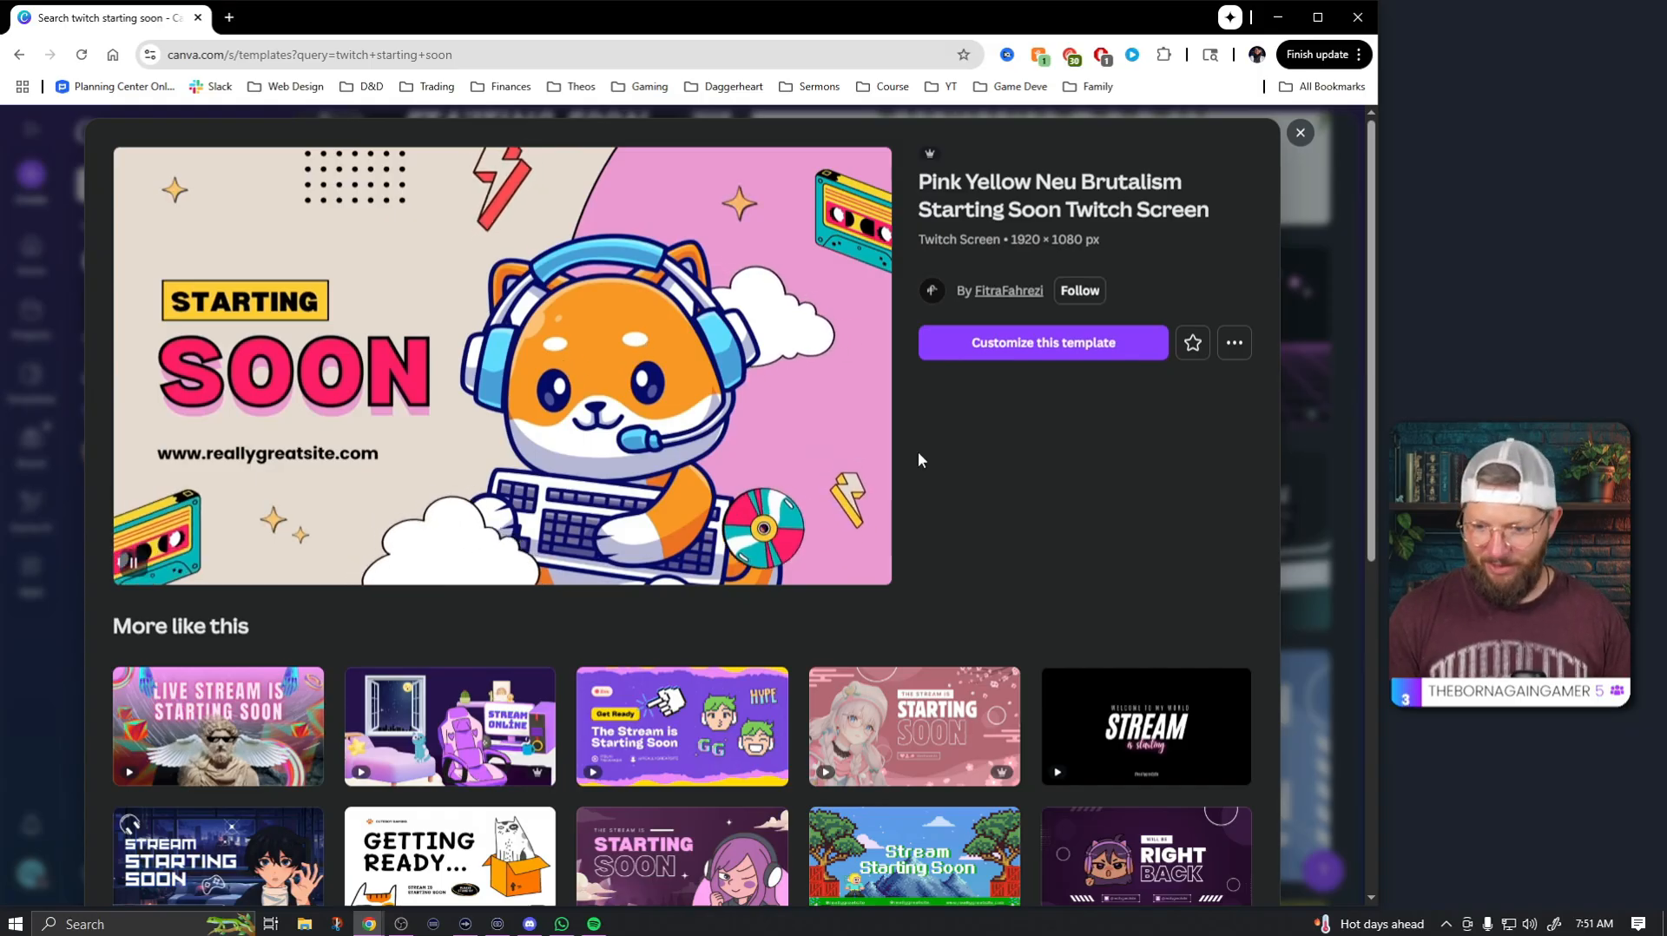
# - Preview the Pink Yellow Neu Brutalism fox Starting Soon template and customize it
pyautogui.scroll(-3)
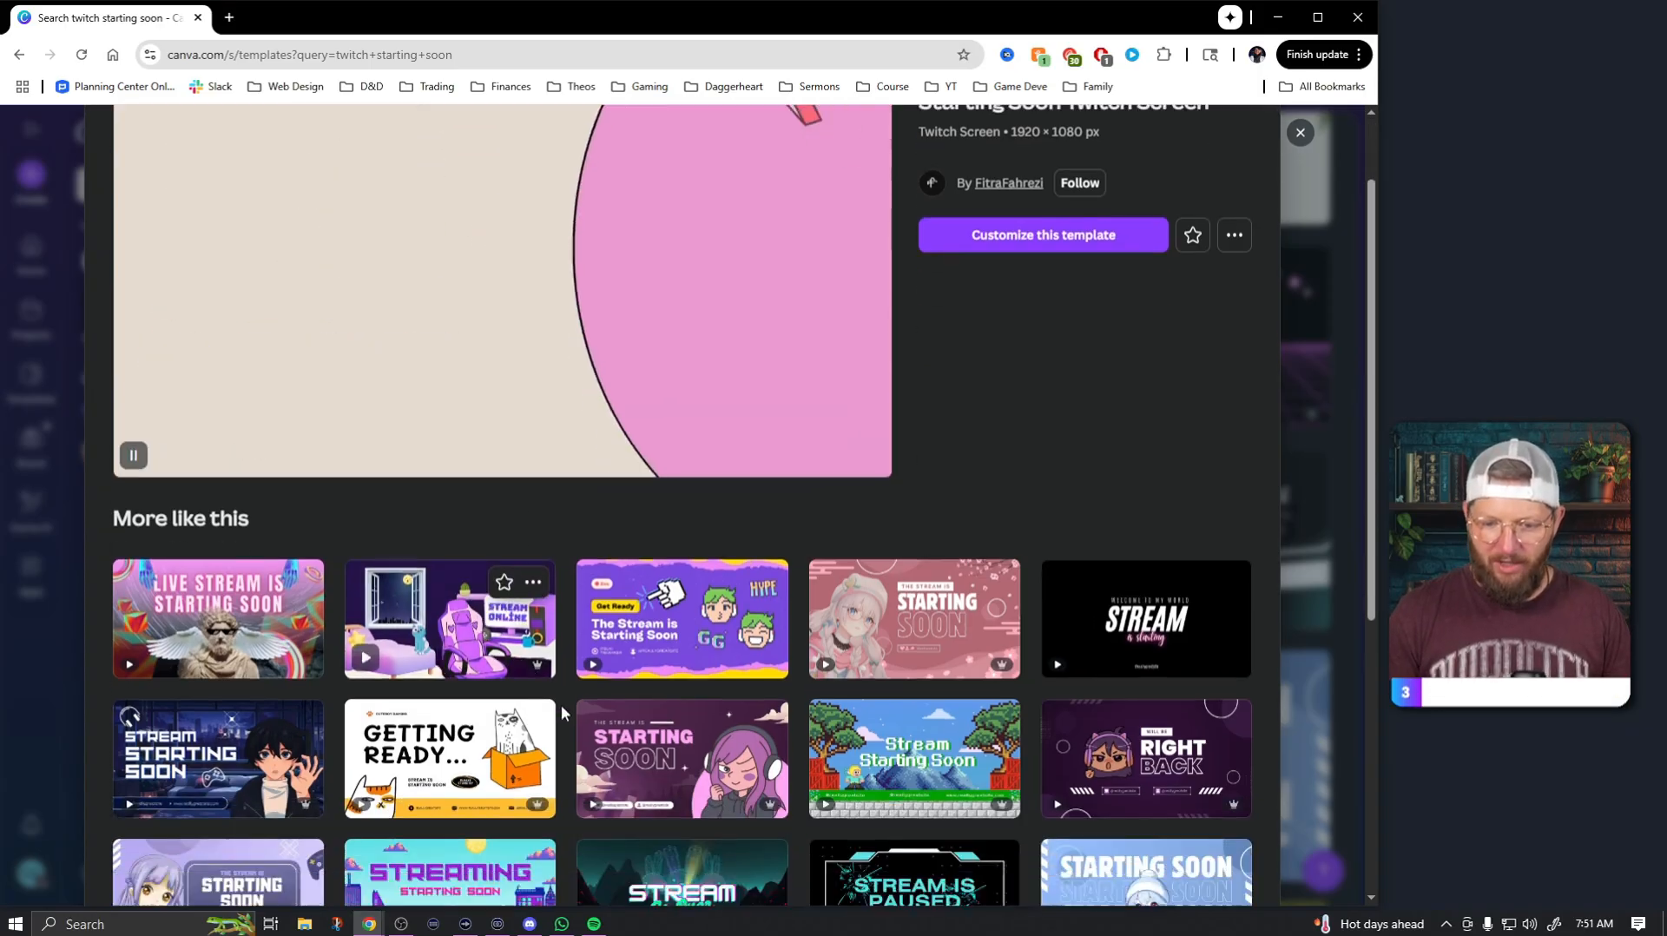
pyautogui.scroll(-3)
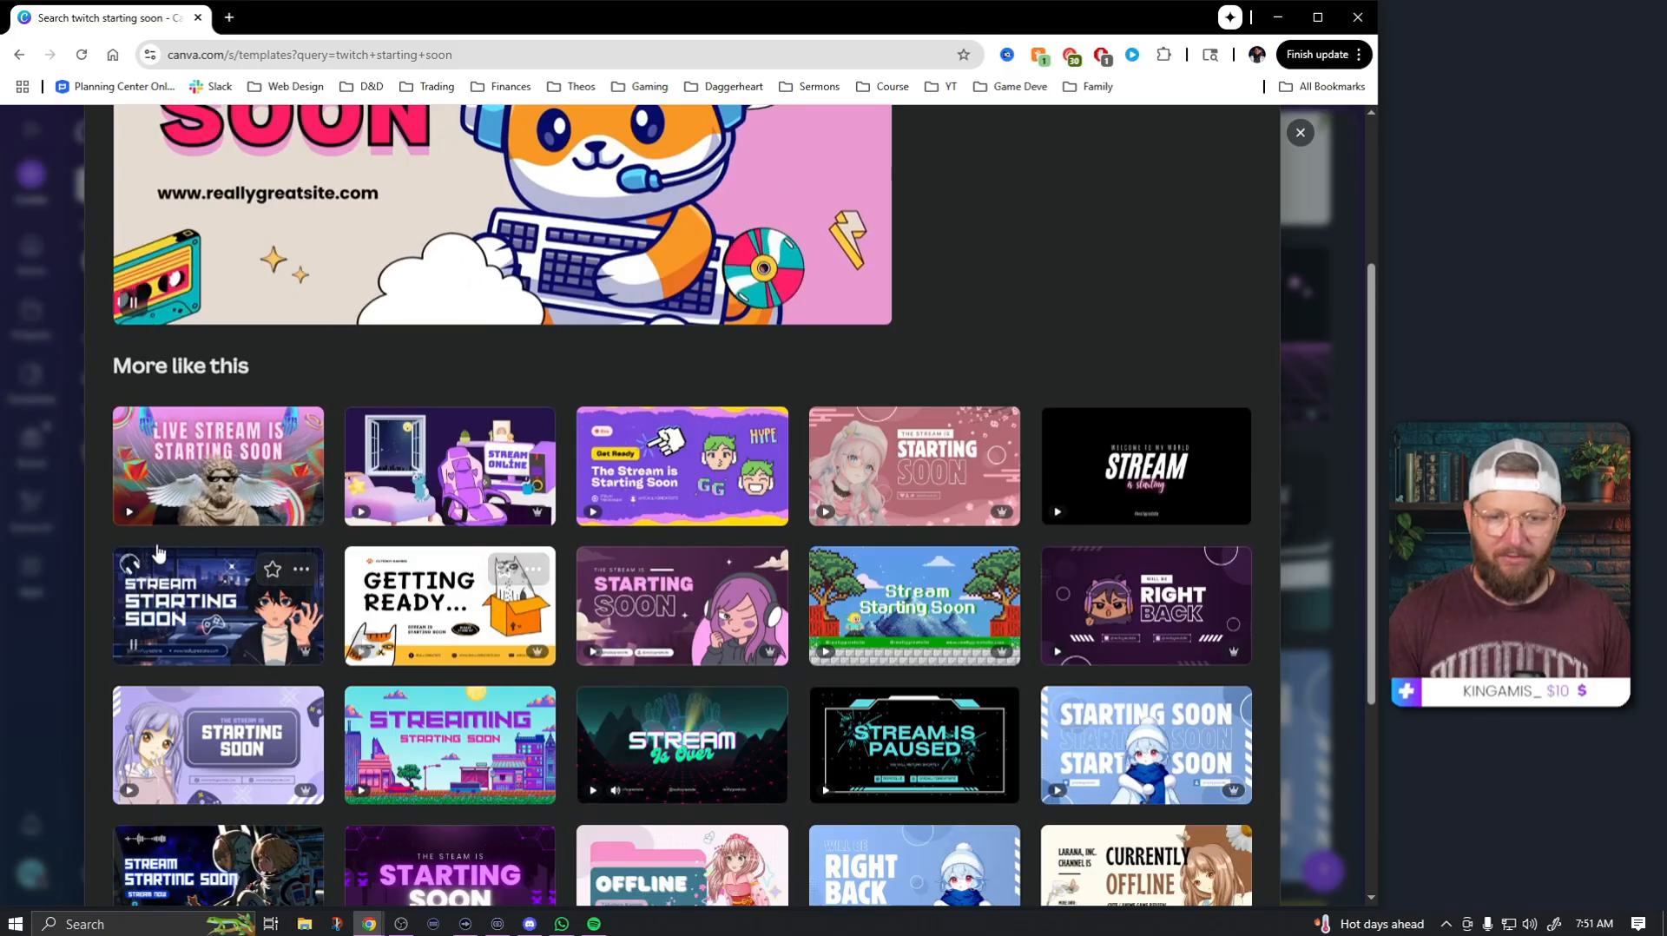
pyautogui.moveTo(311, 377)
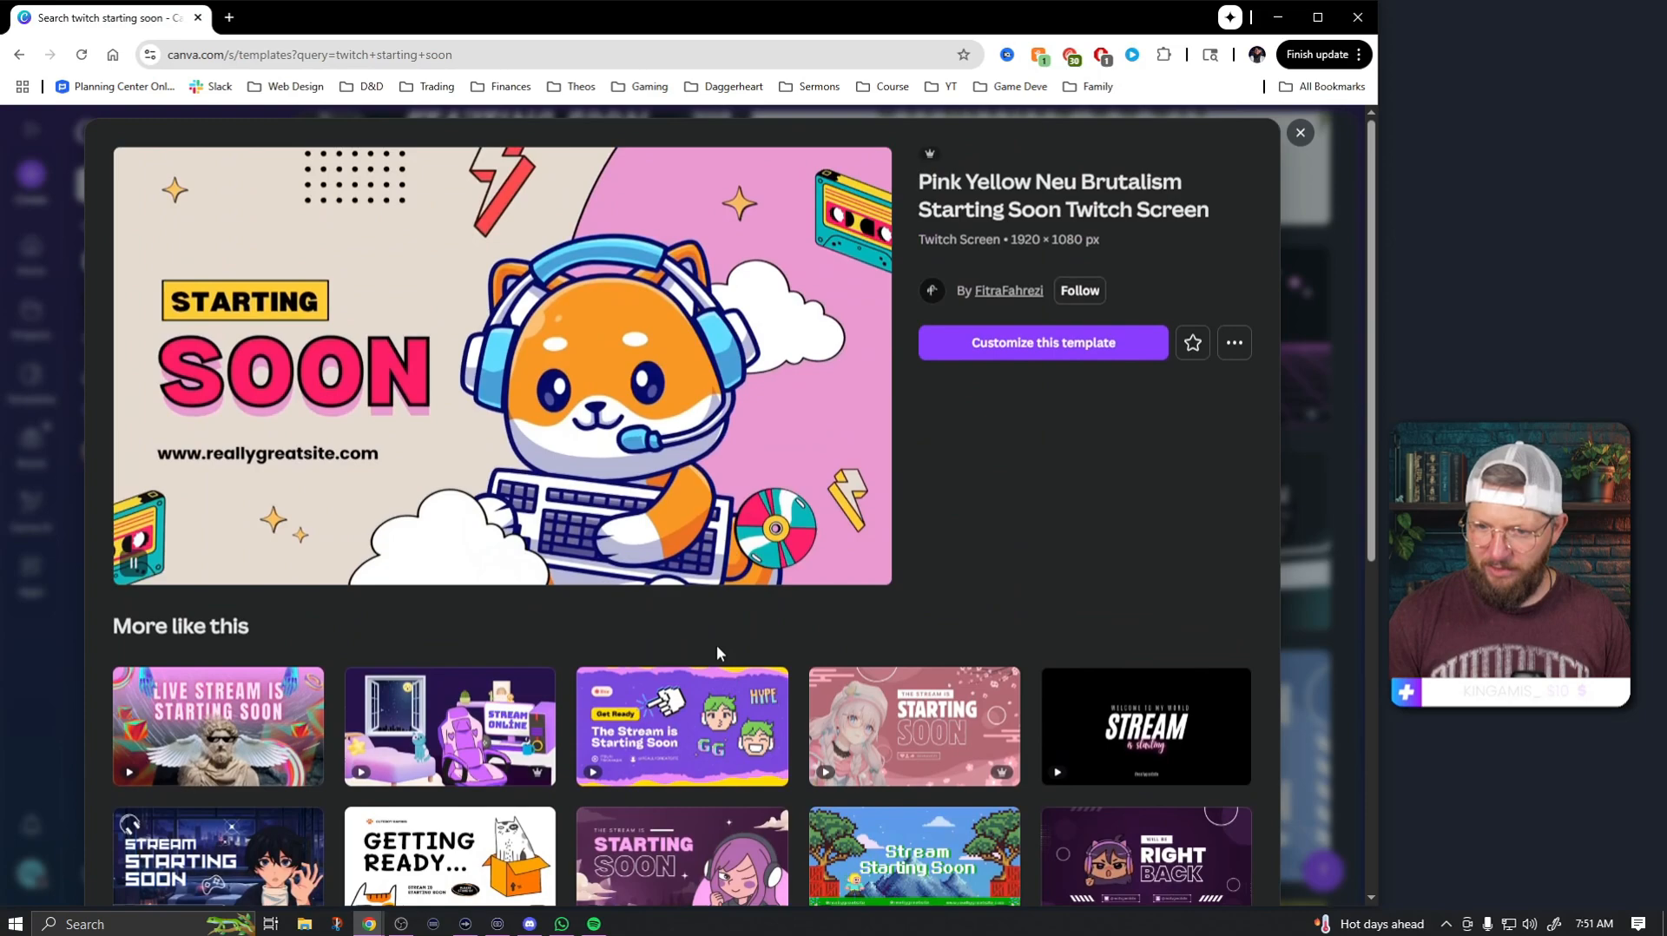
pyautogui.click(1041, 344)
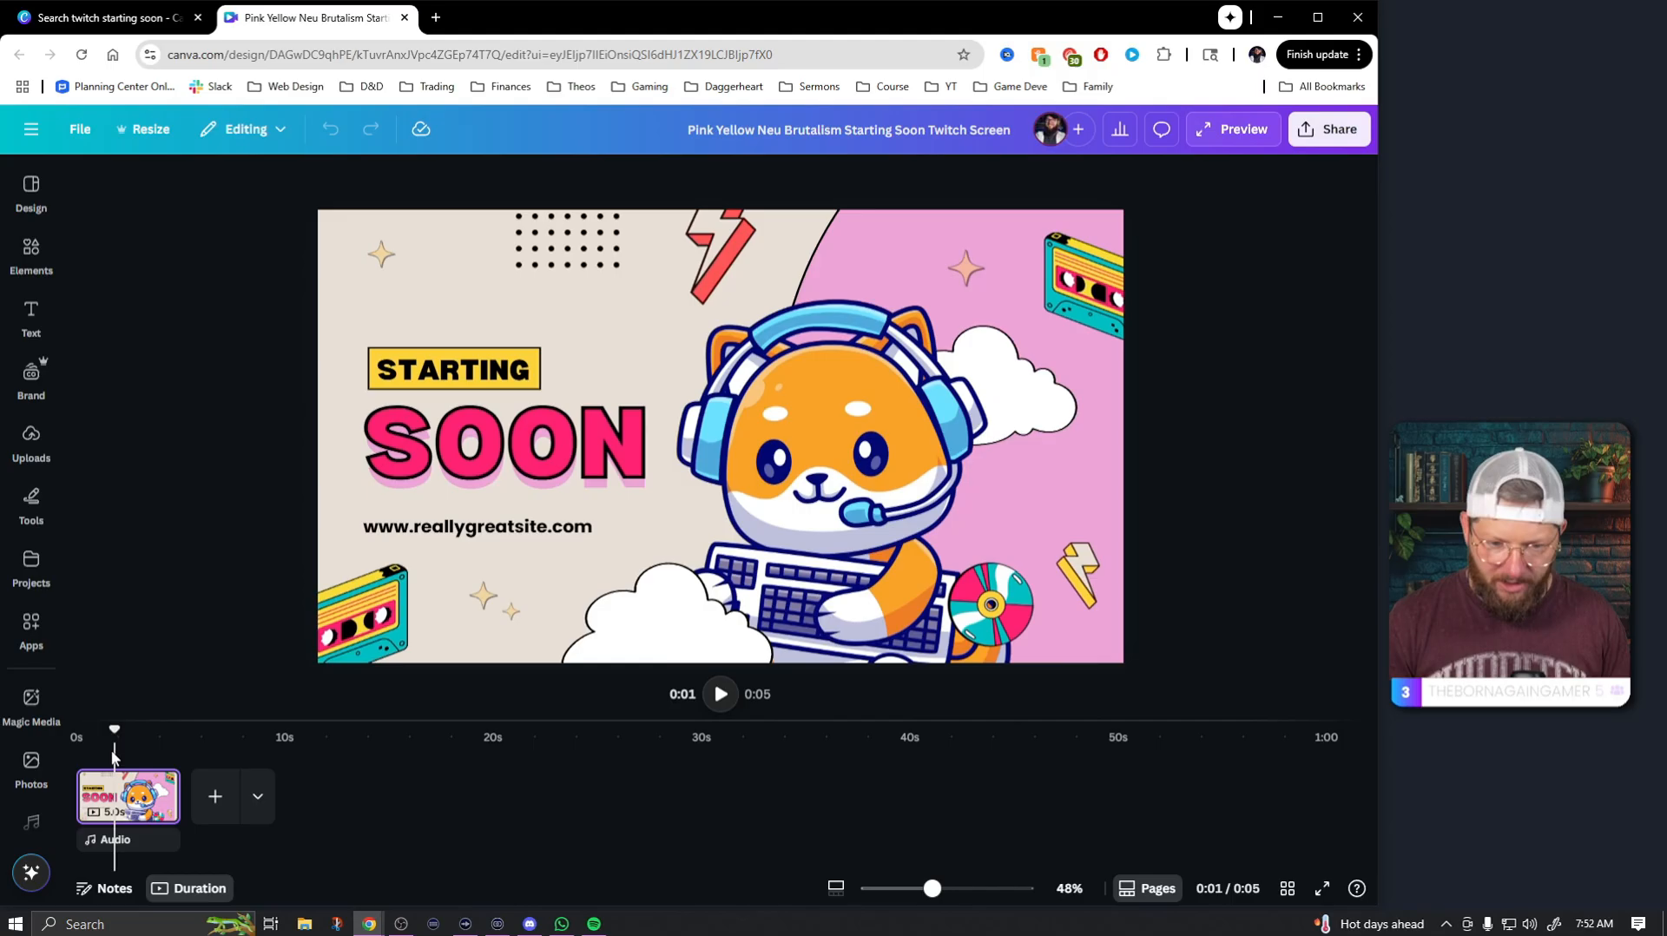
# - Return to the starting-soon template results and close the fox template preview
pyautogui.click(719, 695)
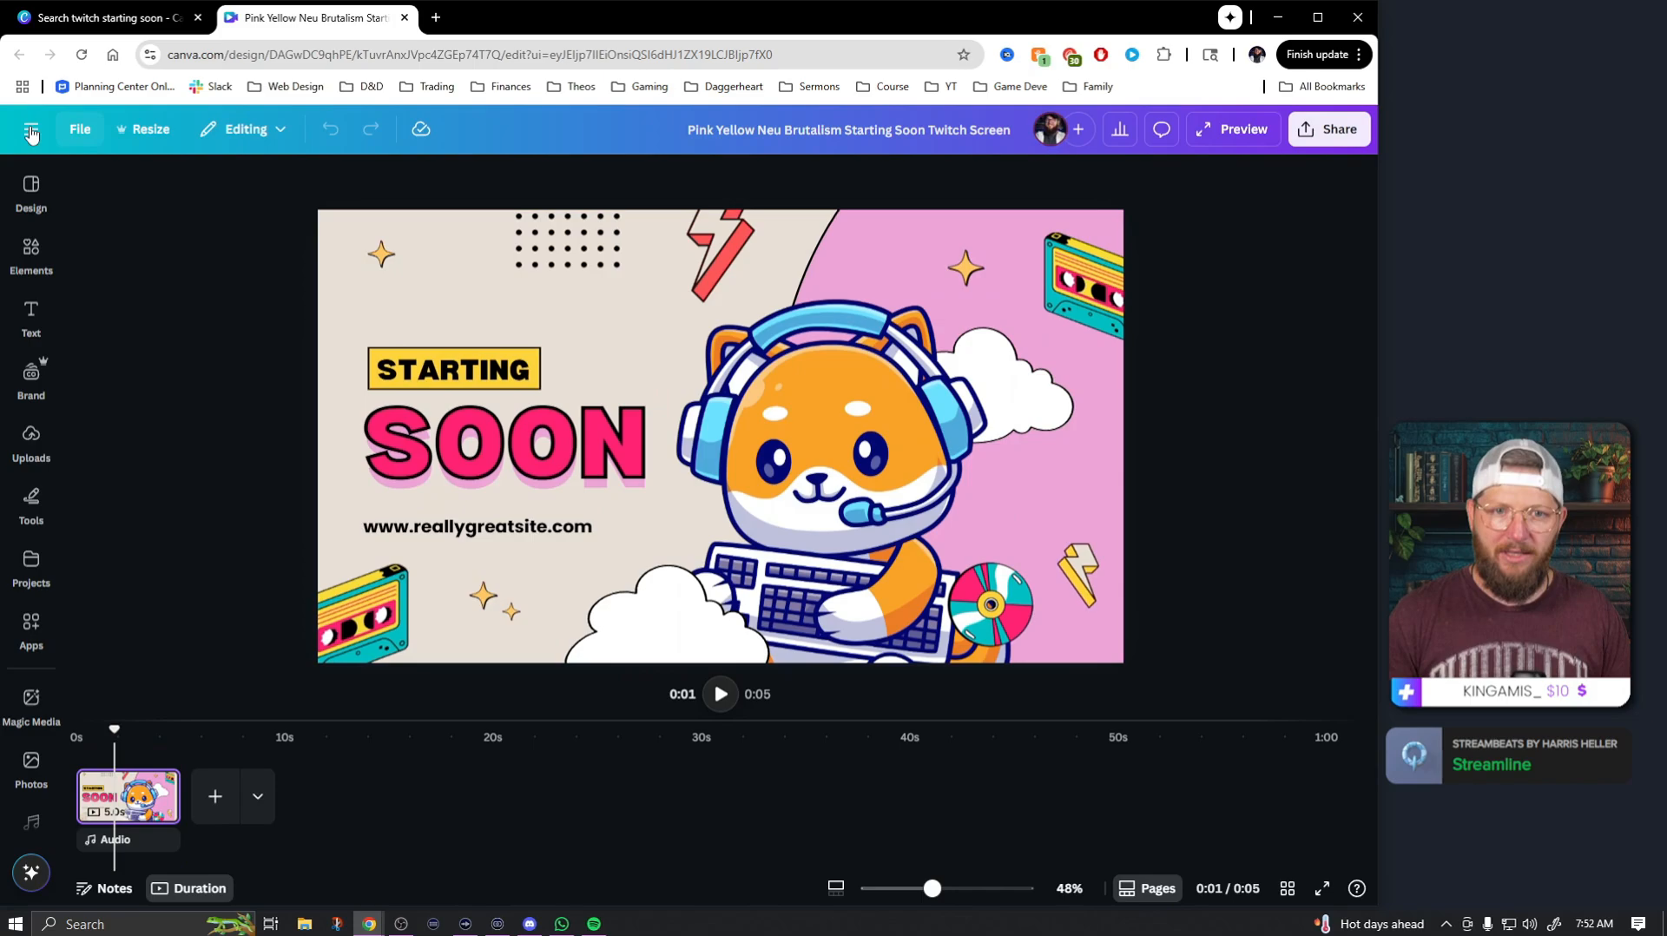
pyautogui.click(104, 20)
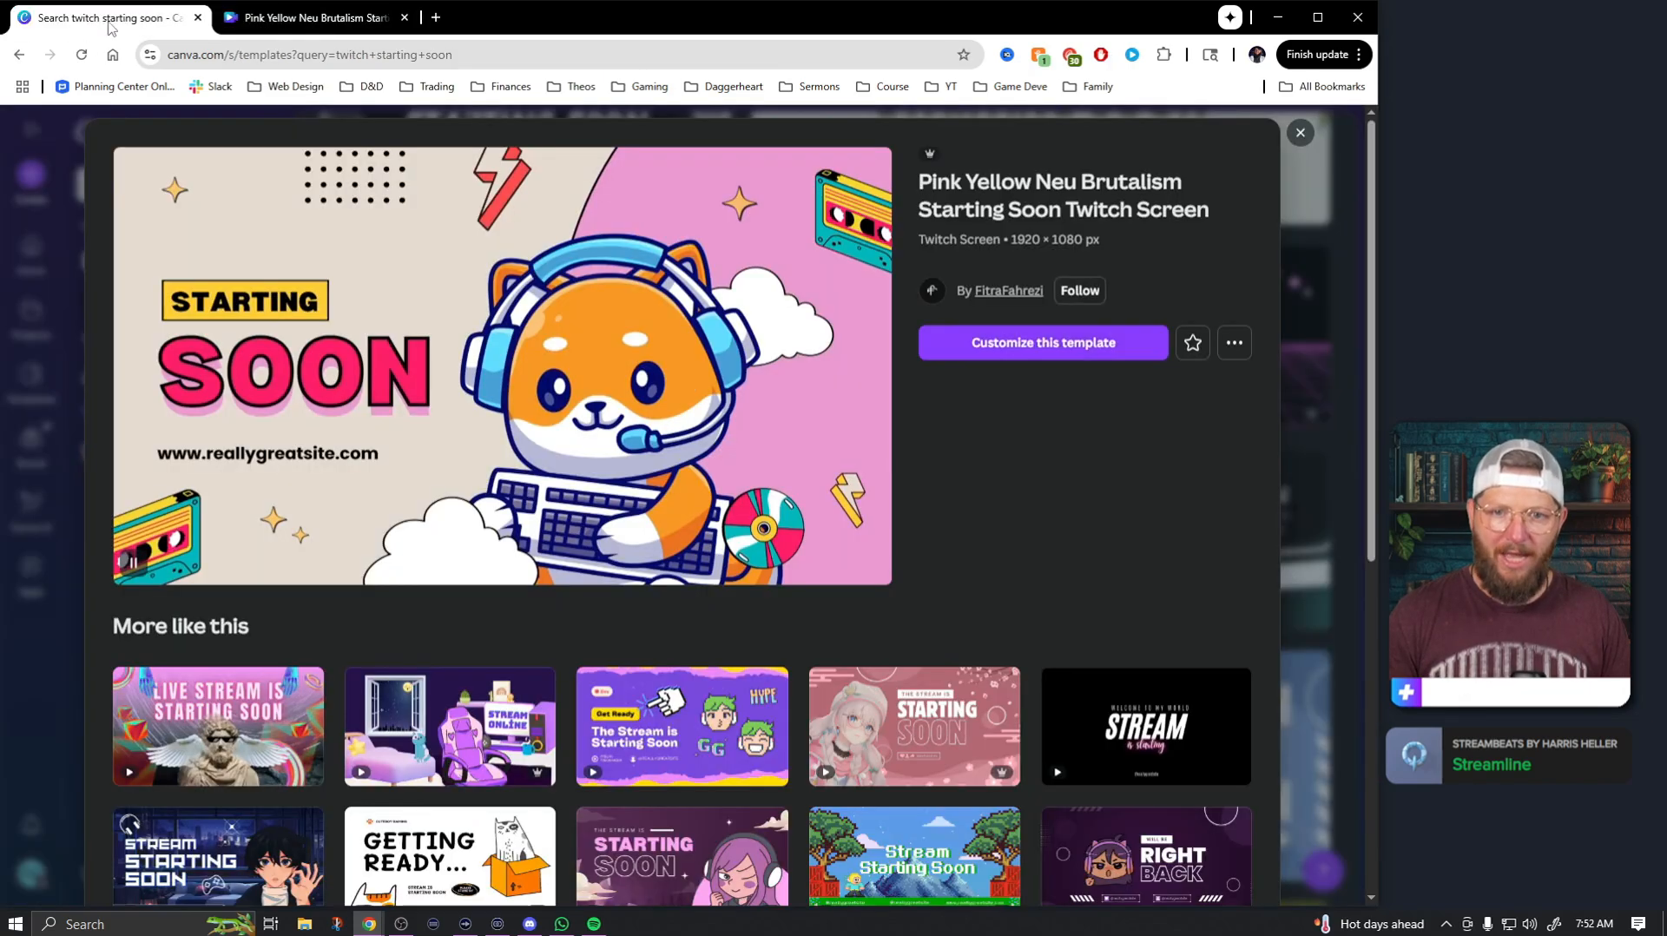
pyautogui.click(1299, 132)
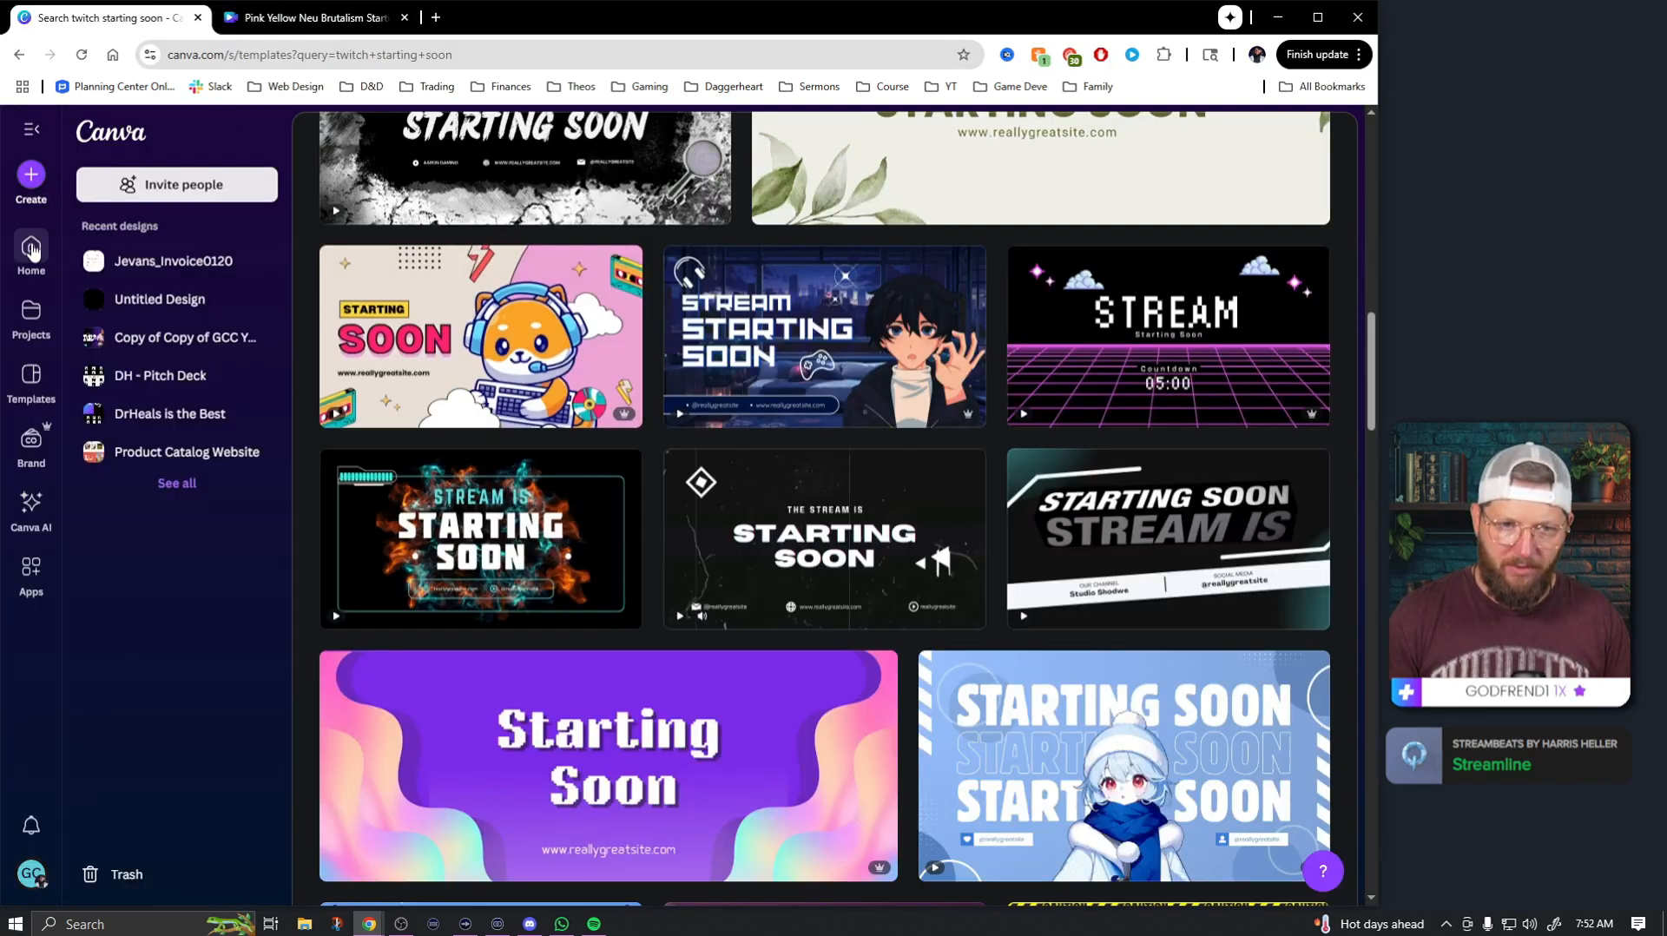
# - Create a blank custom 1920 × 1080 px design, then go back to the fox template
pyautogui.click(30, 174)
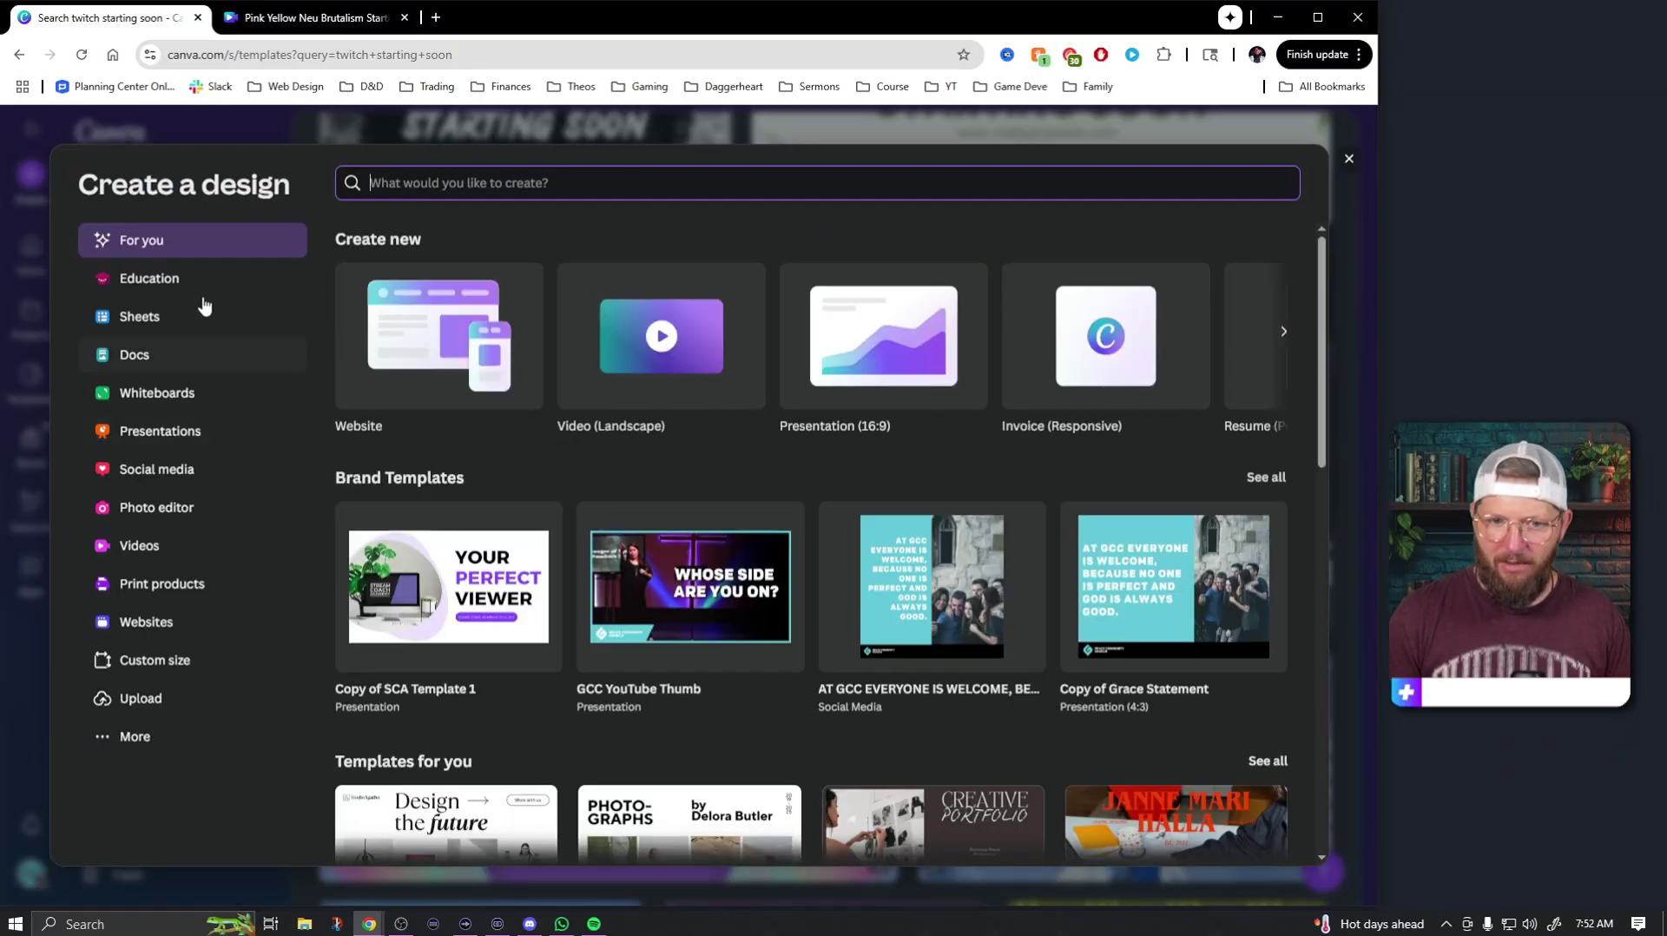
pyautogui.click(155, 659)
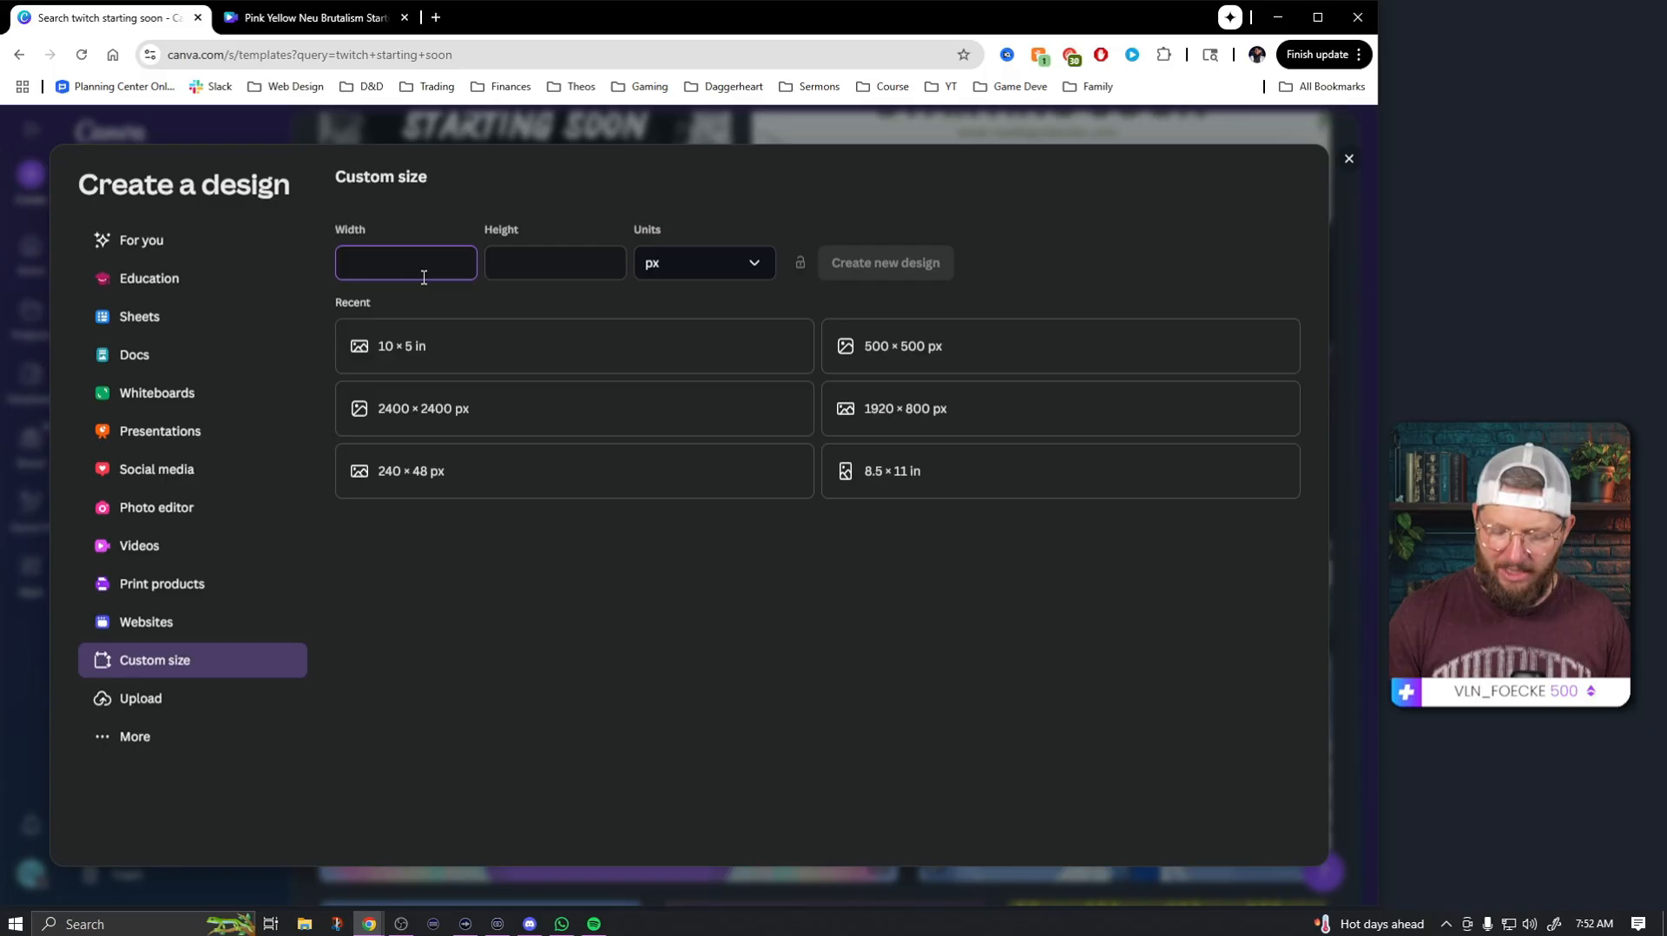
pyautogui.write('1080')
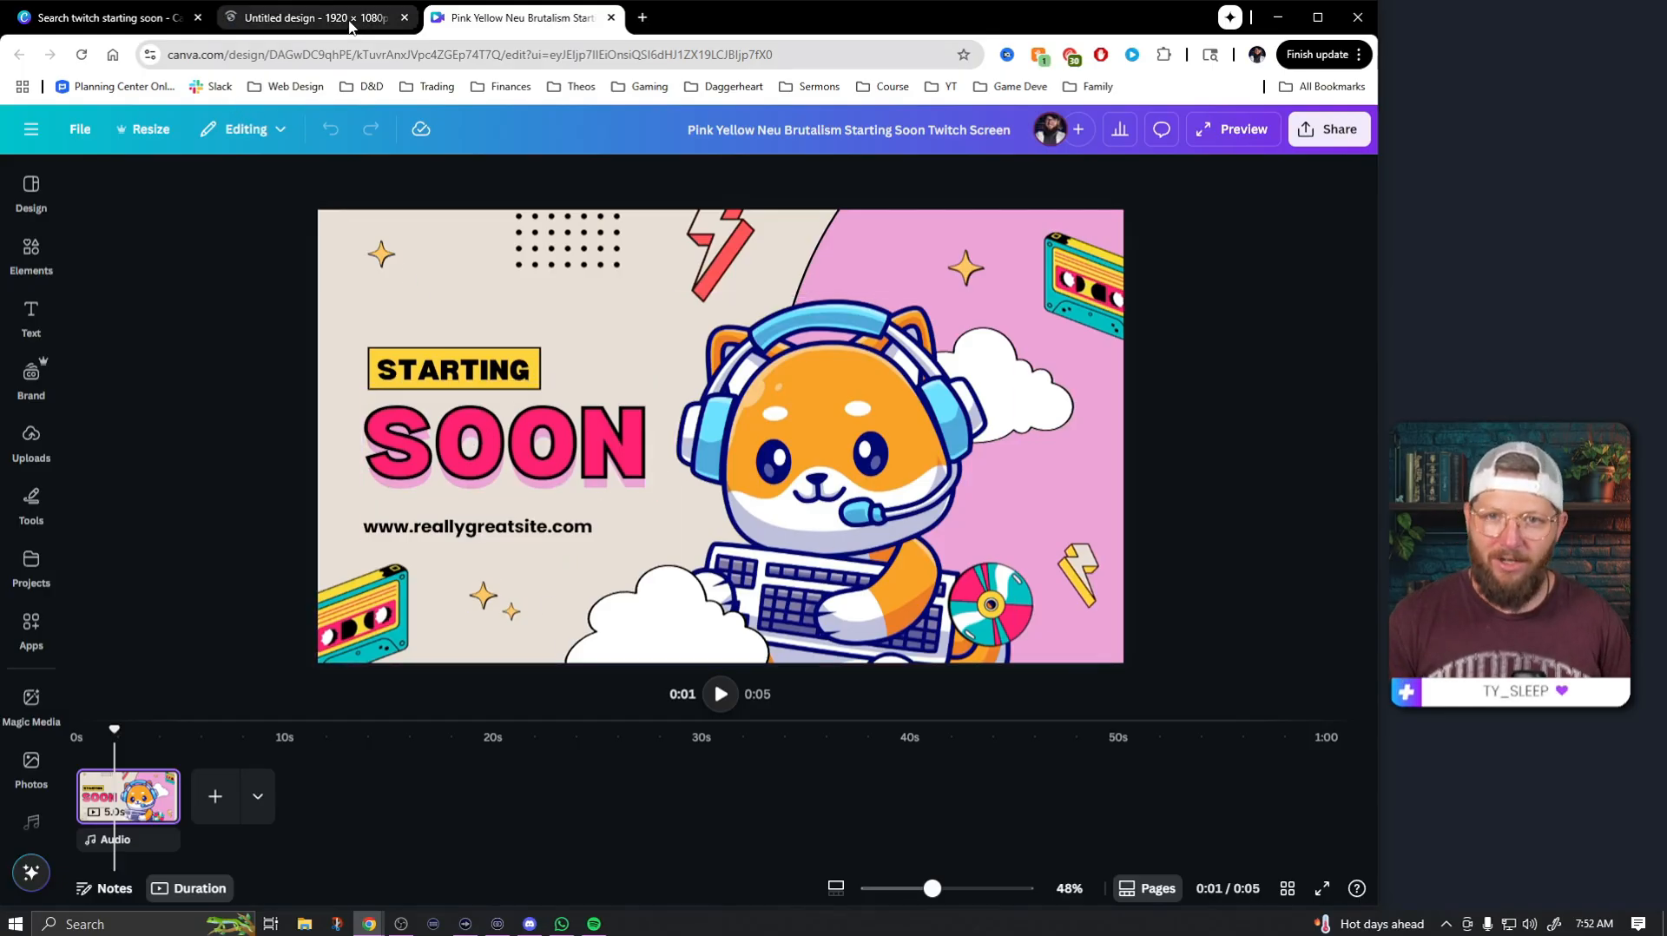
pyautogui.click(306, 17)
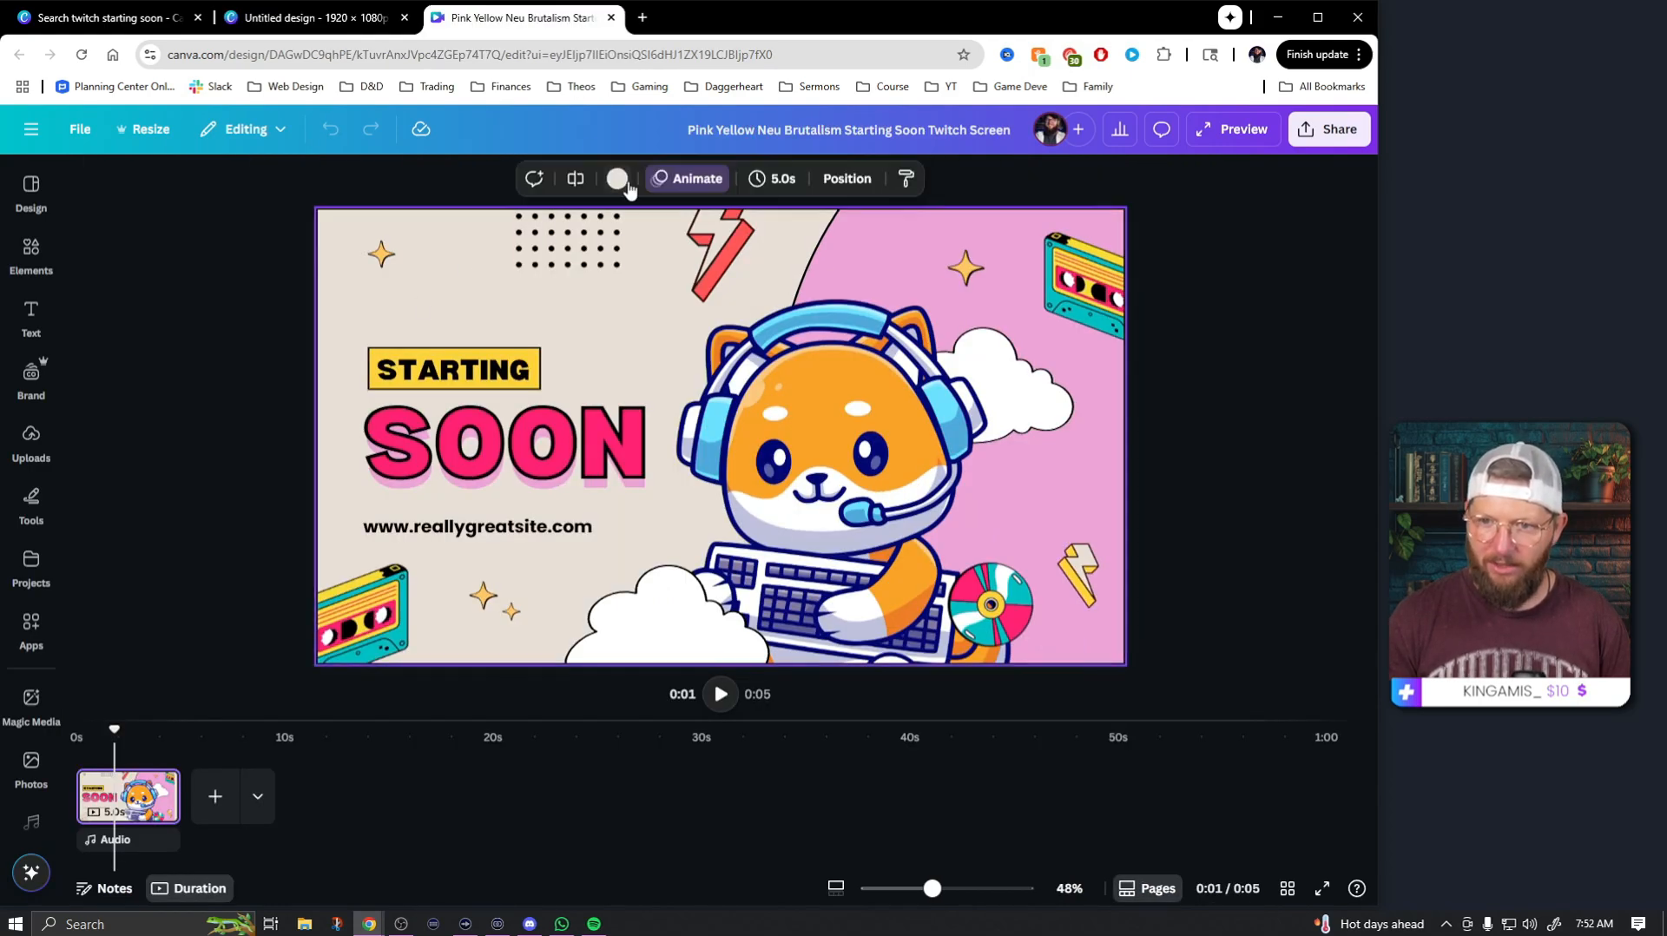
# - Read the template's beige background #E8E0D6 and apply it to the new design's background
pyautogui.click(616, 179)
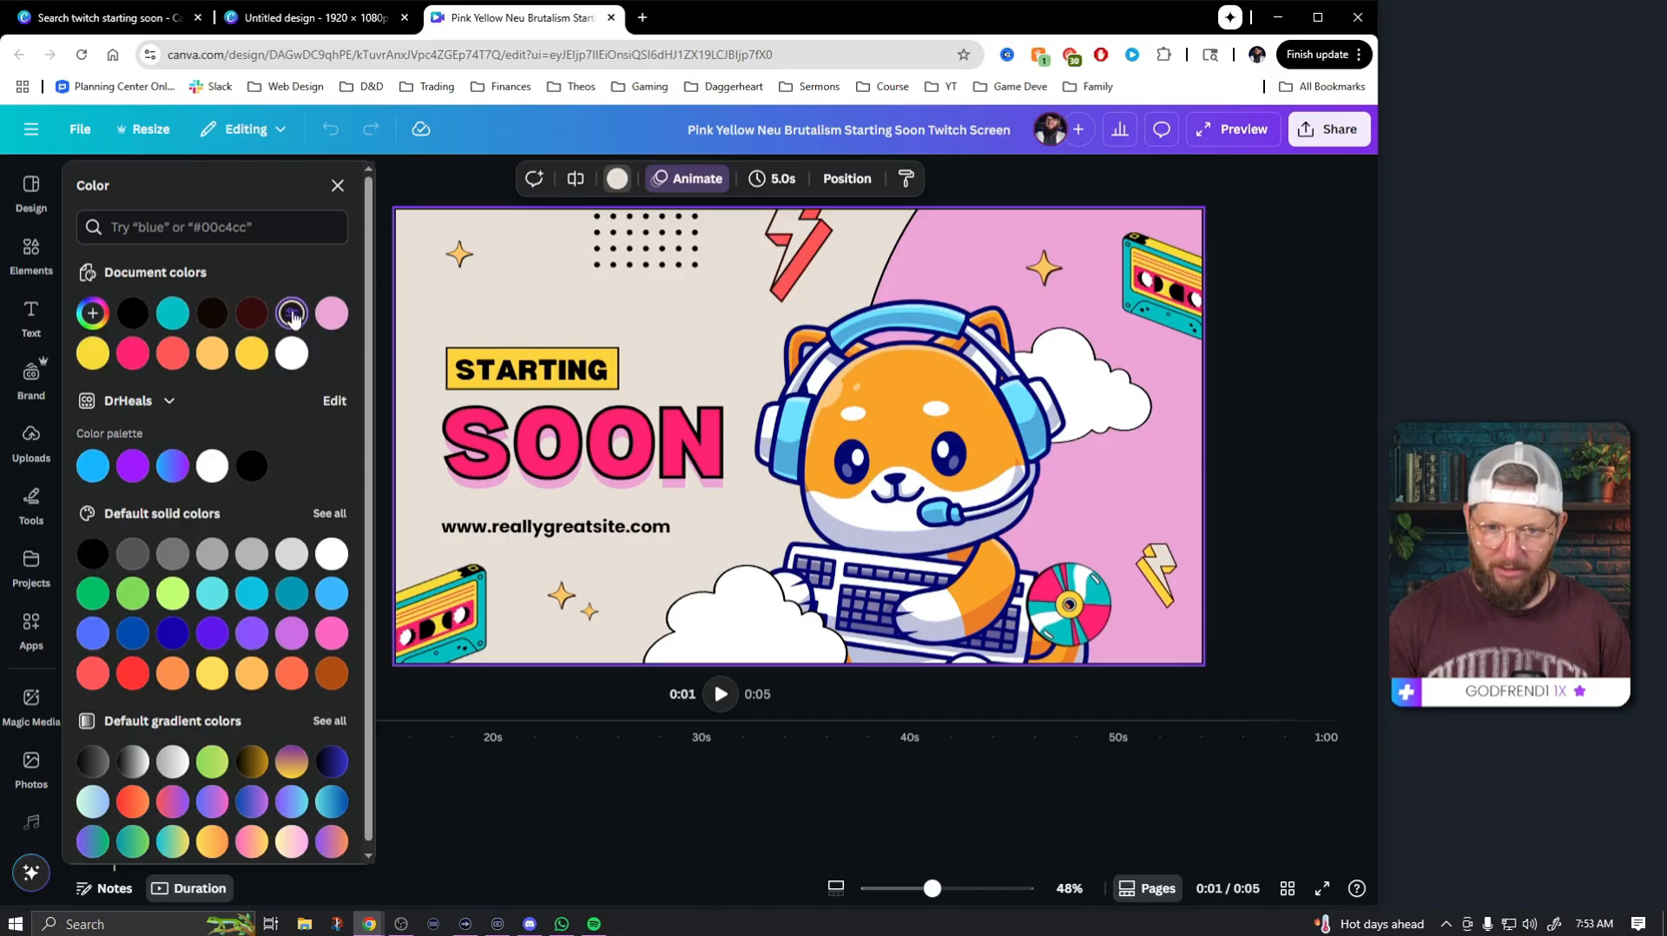
pyautogui.click(292, 314)
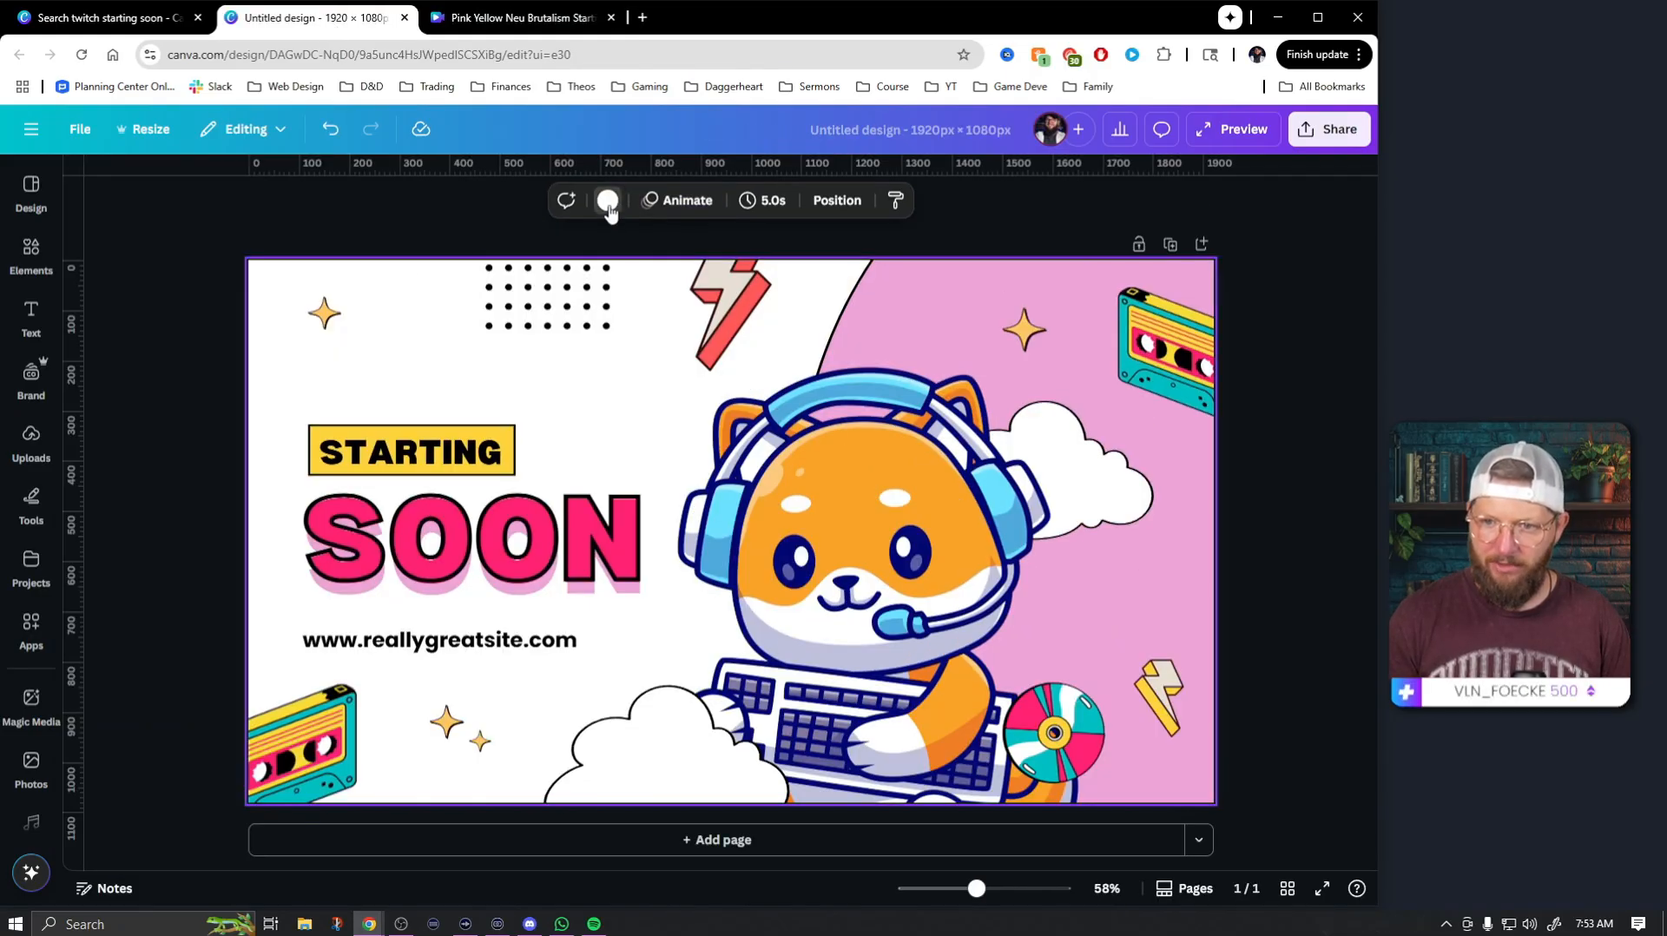
pyautogui.click(608, 202)
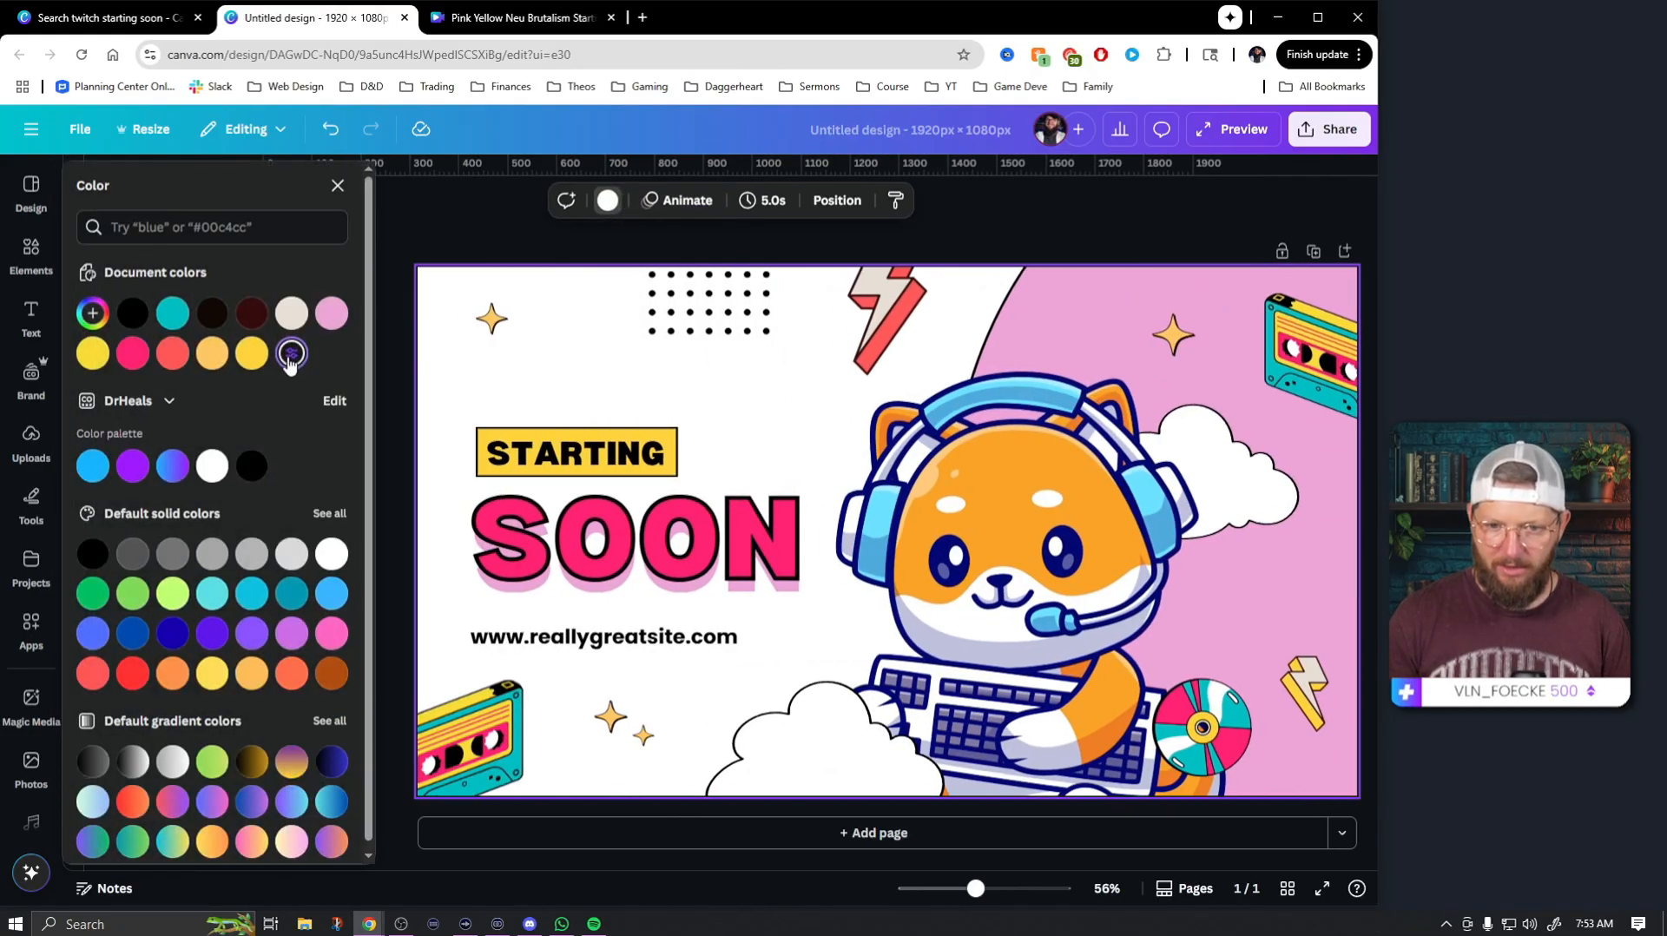
pyautogui.click(94, 313)
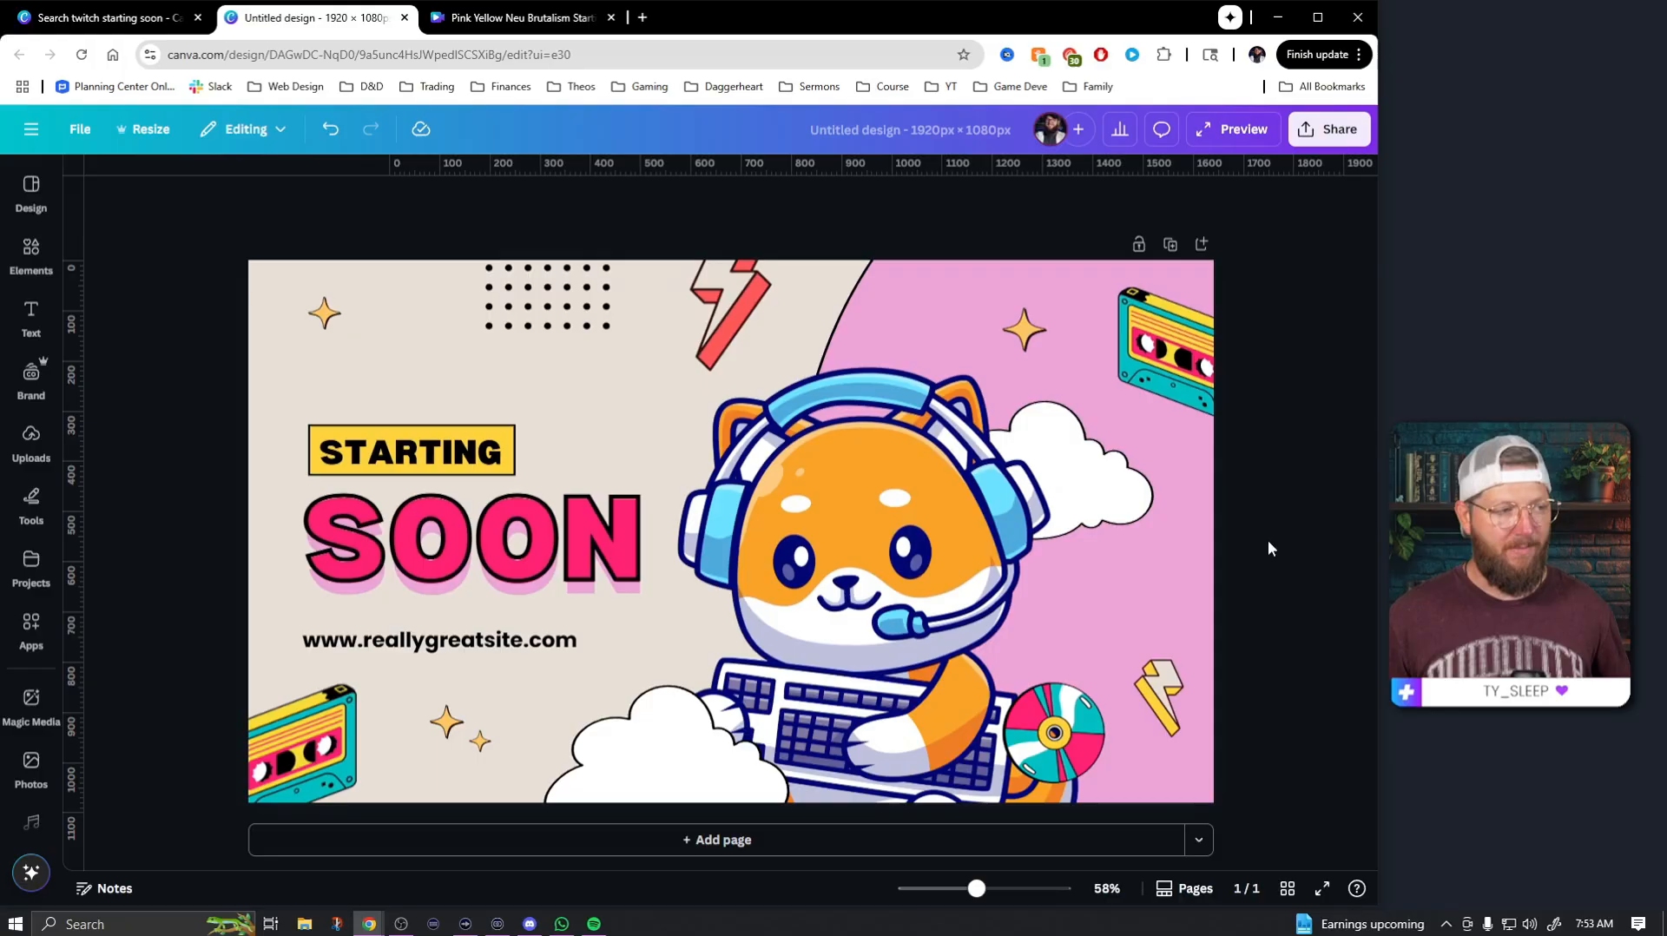
# - Copy the fox starting-soon artwork from the template into the new 1920×1080 design
pyautogui.click(493, 550)
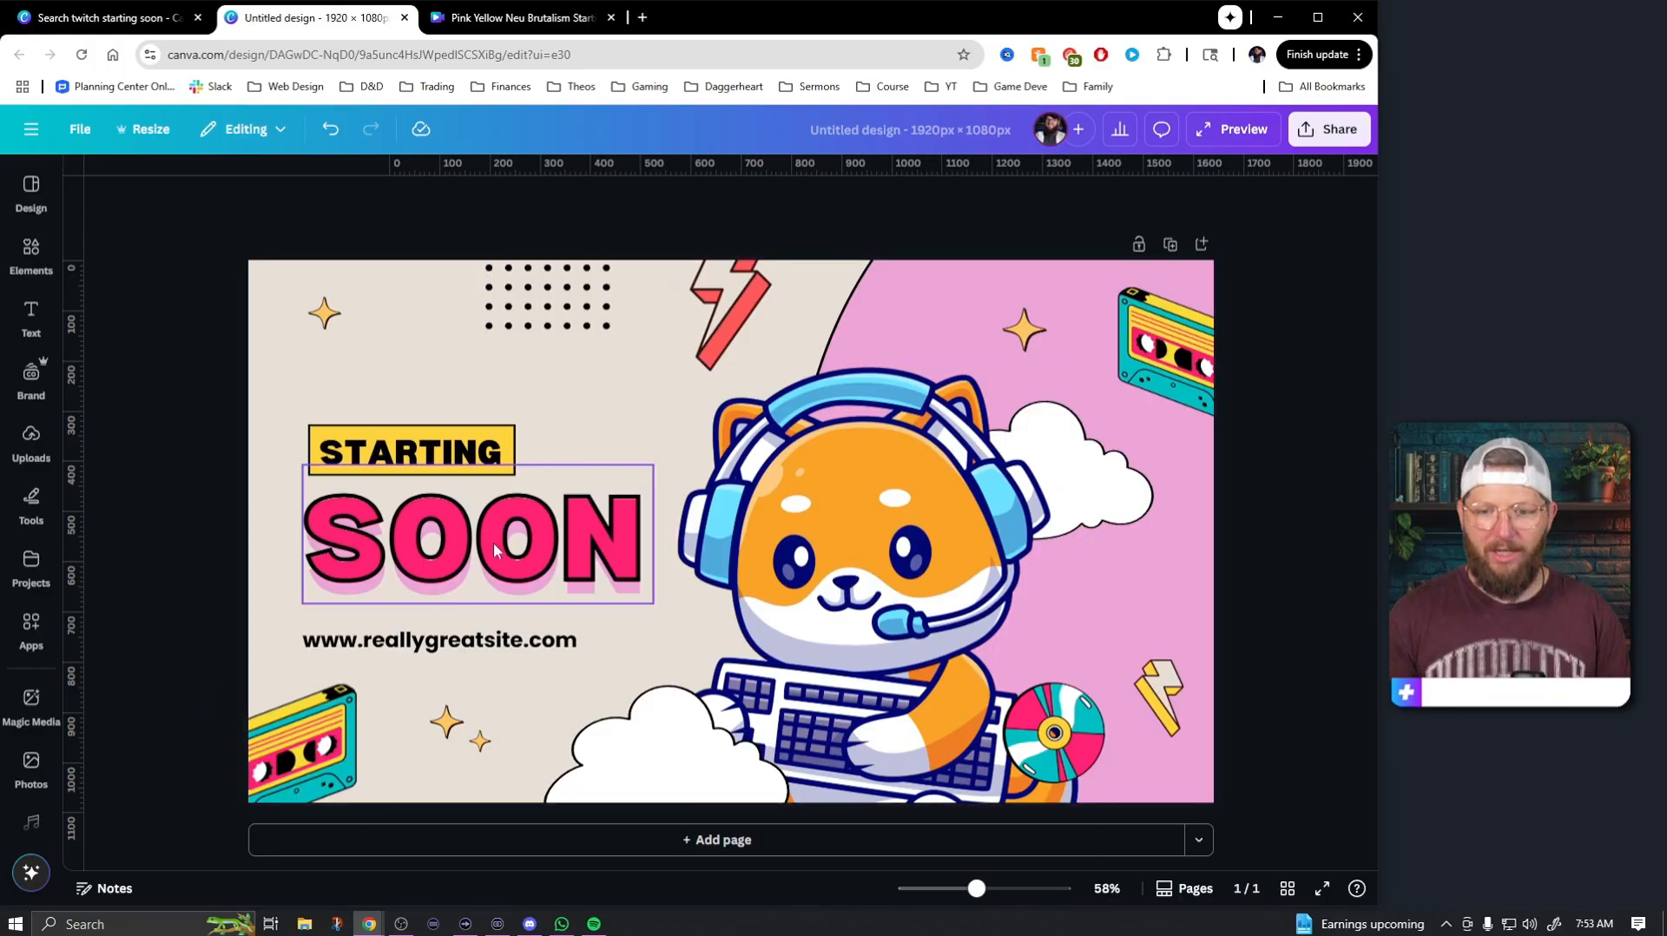
pyautogui.click(514, 17)
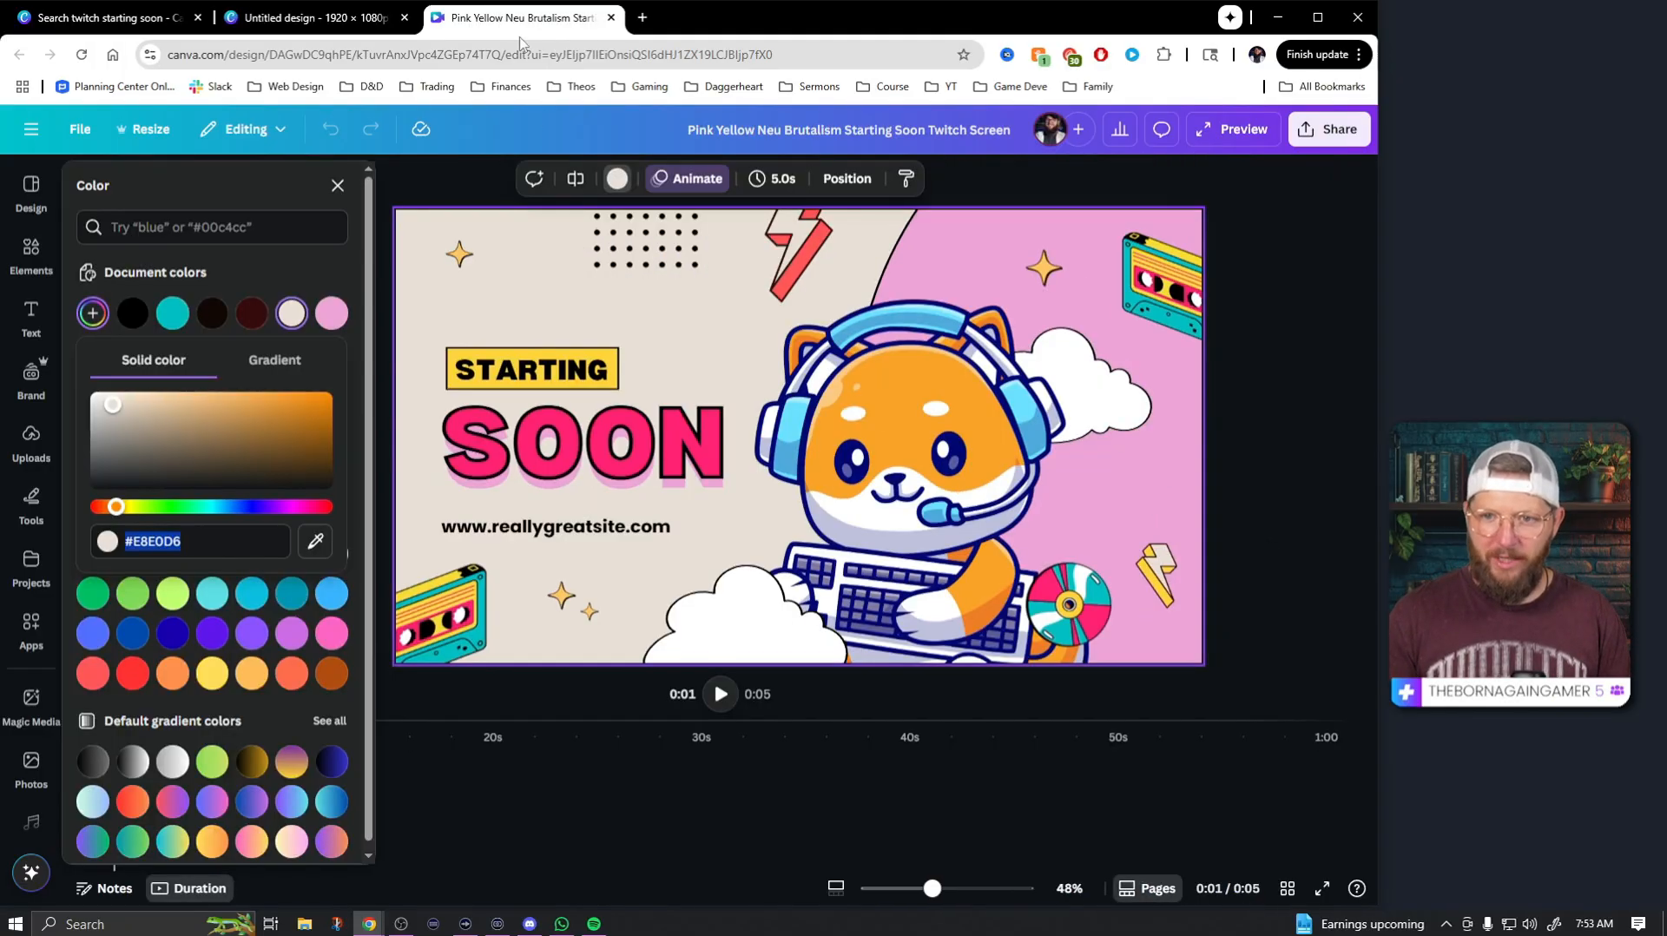
pyautogui.click(795, 252)
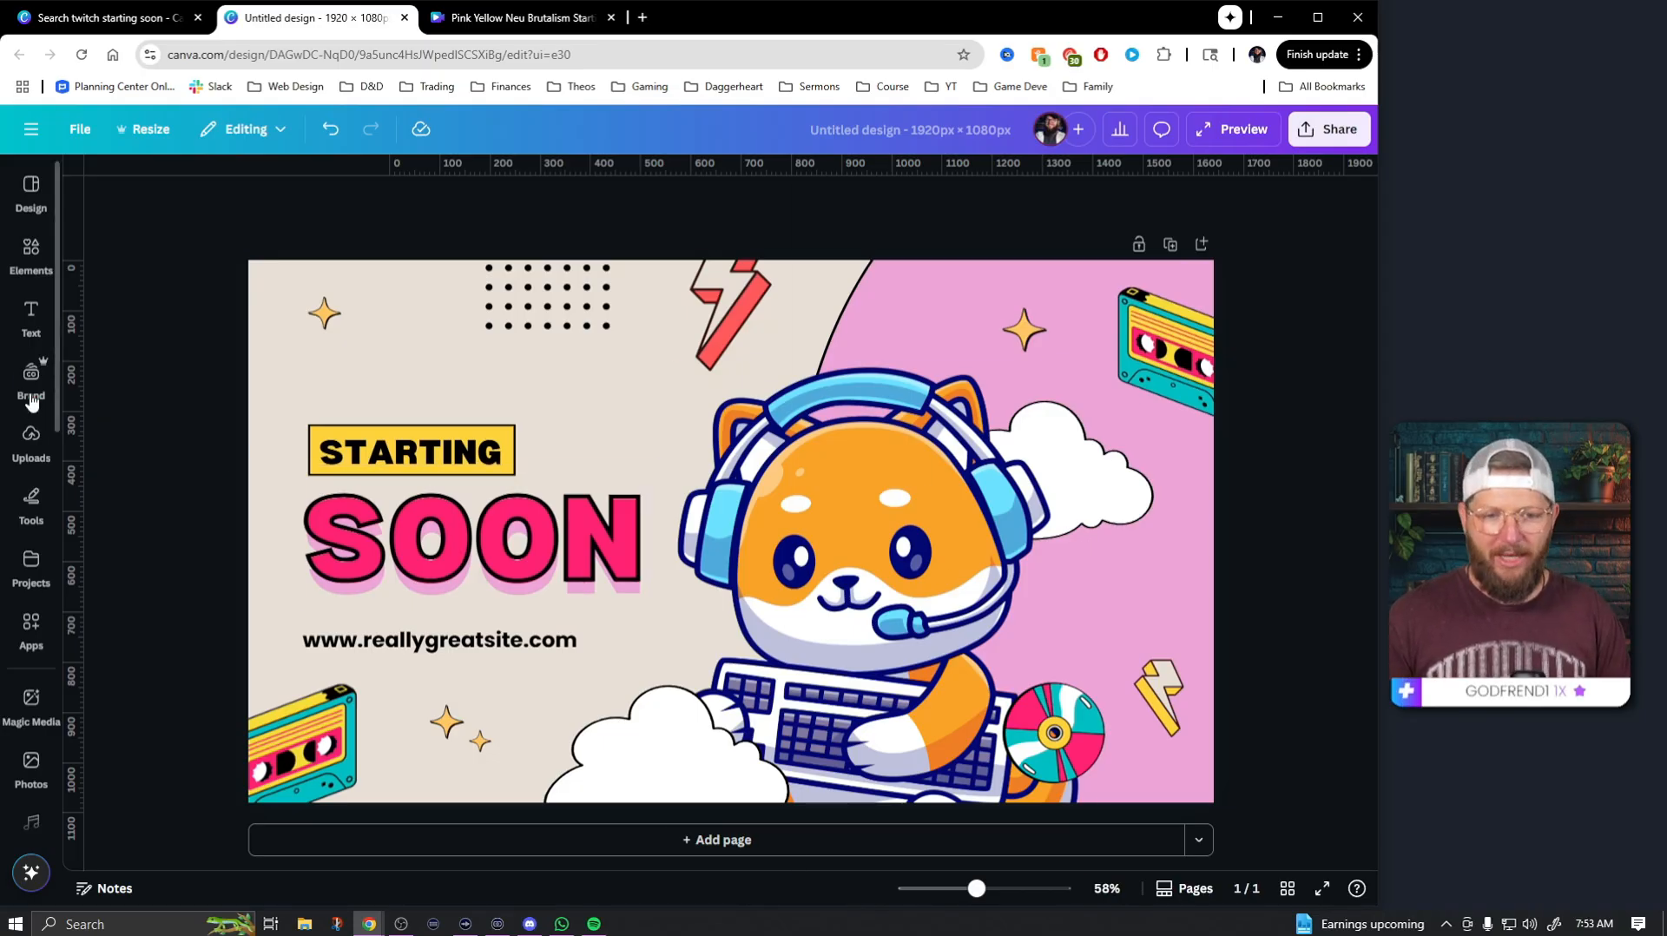
# - Shuffle the brand palette until the design has a white background, purple curve, blue accents and black headline
pyautogui.click(29, 376)
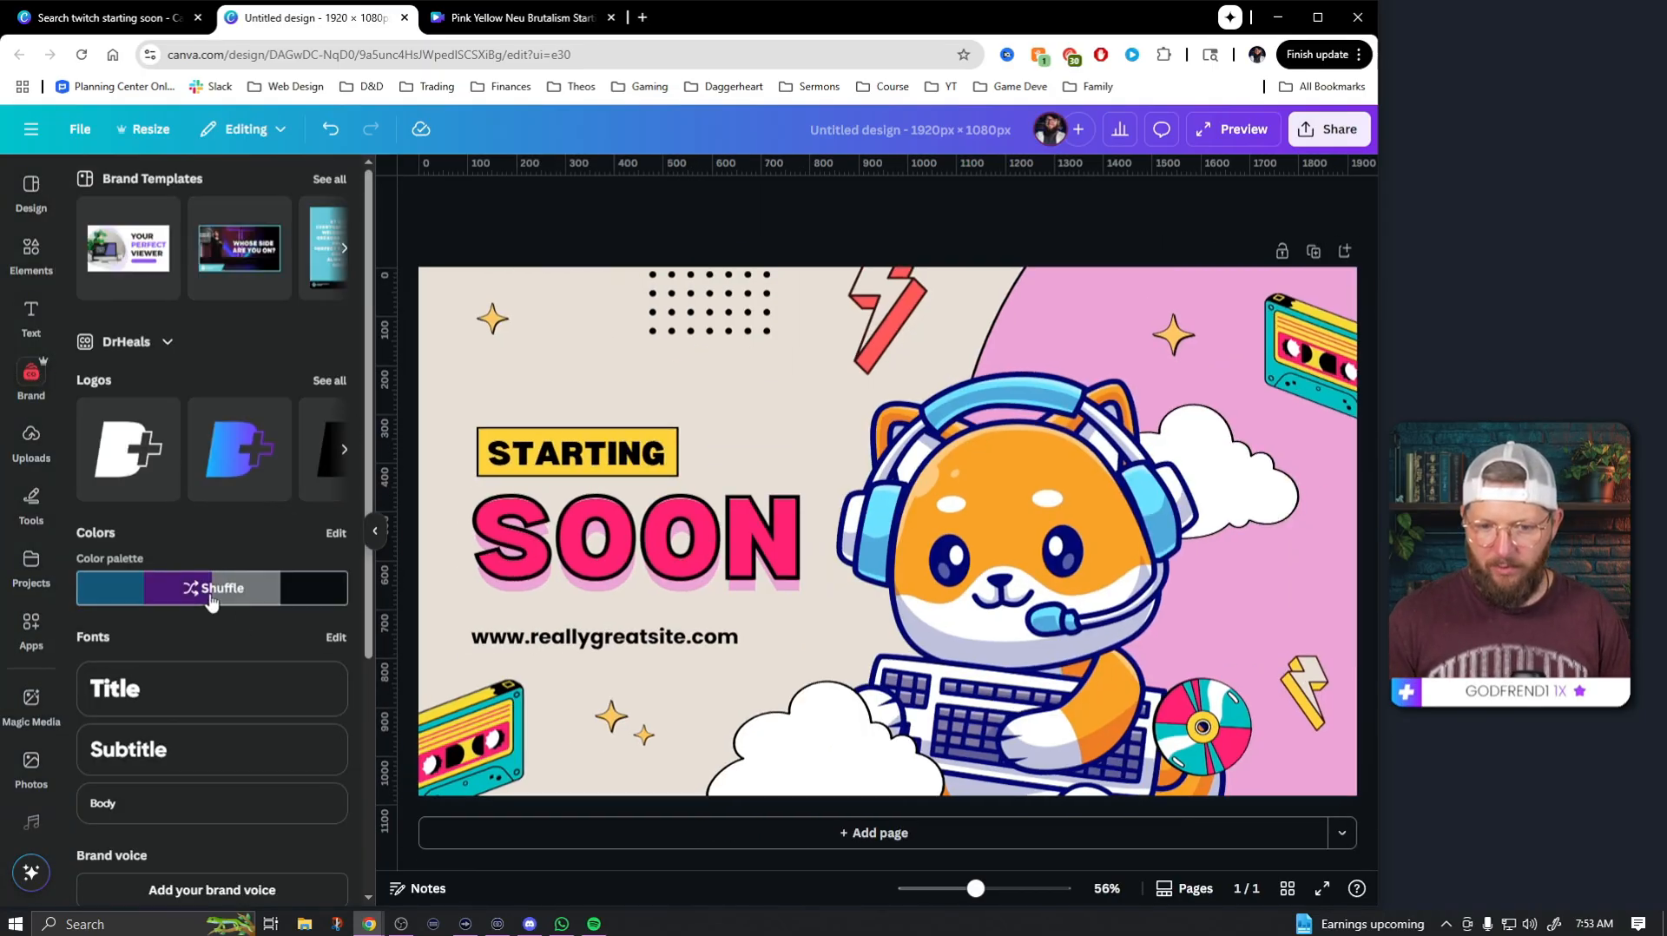
pyautogui.click(211, 589)
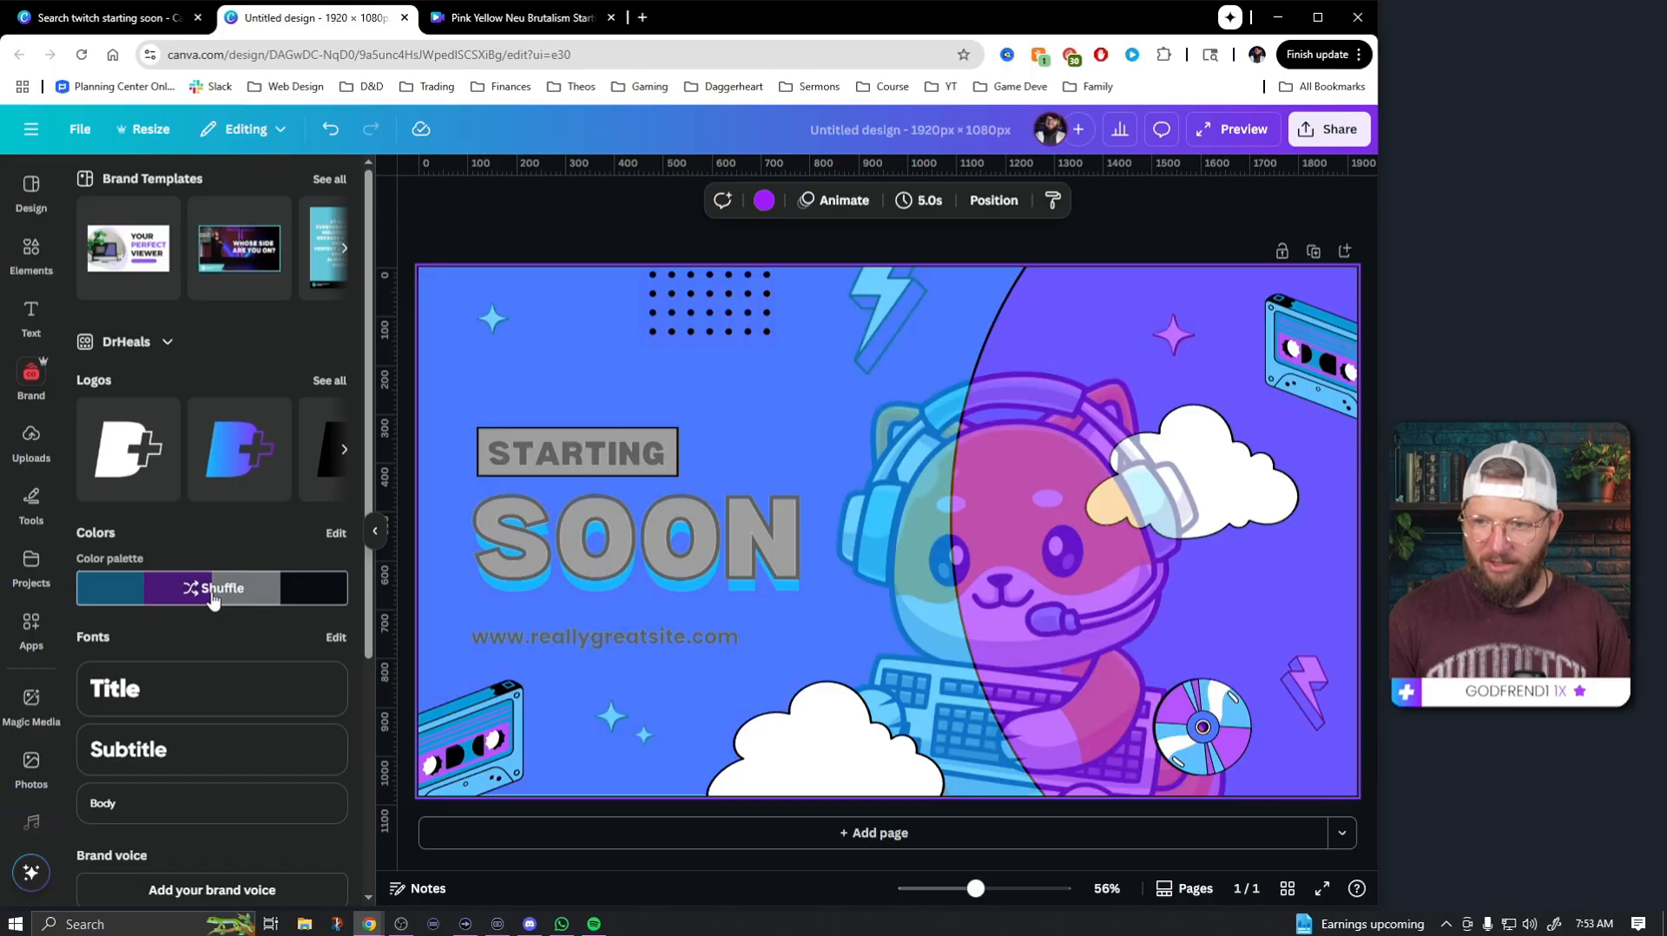
pyautogui.click(211, 588)
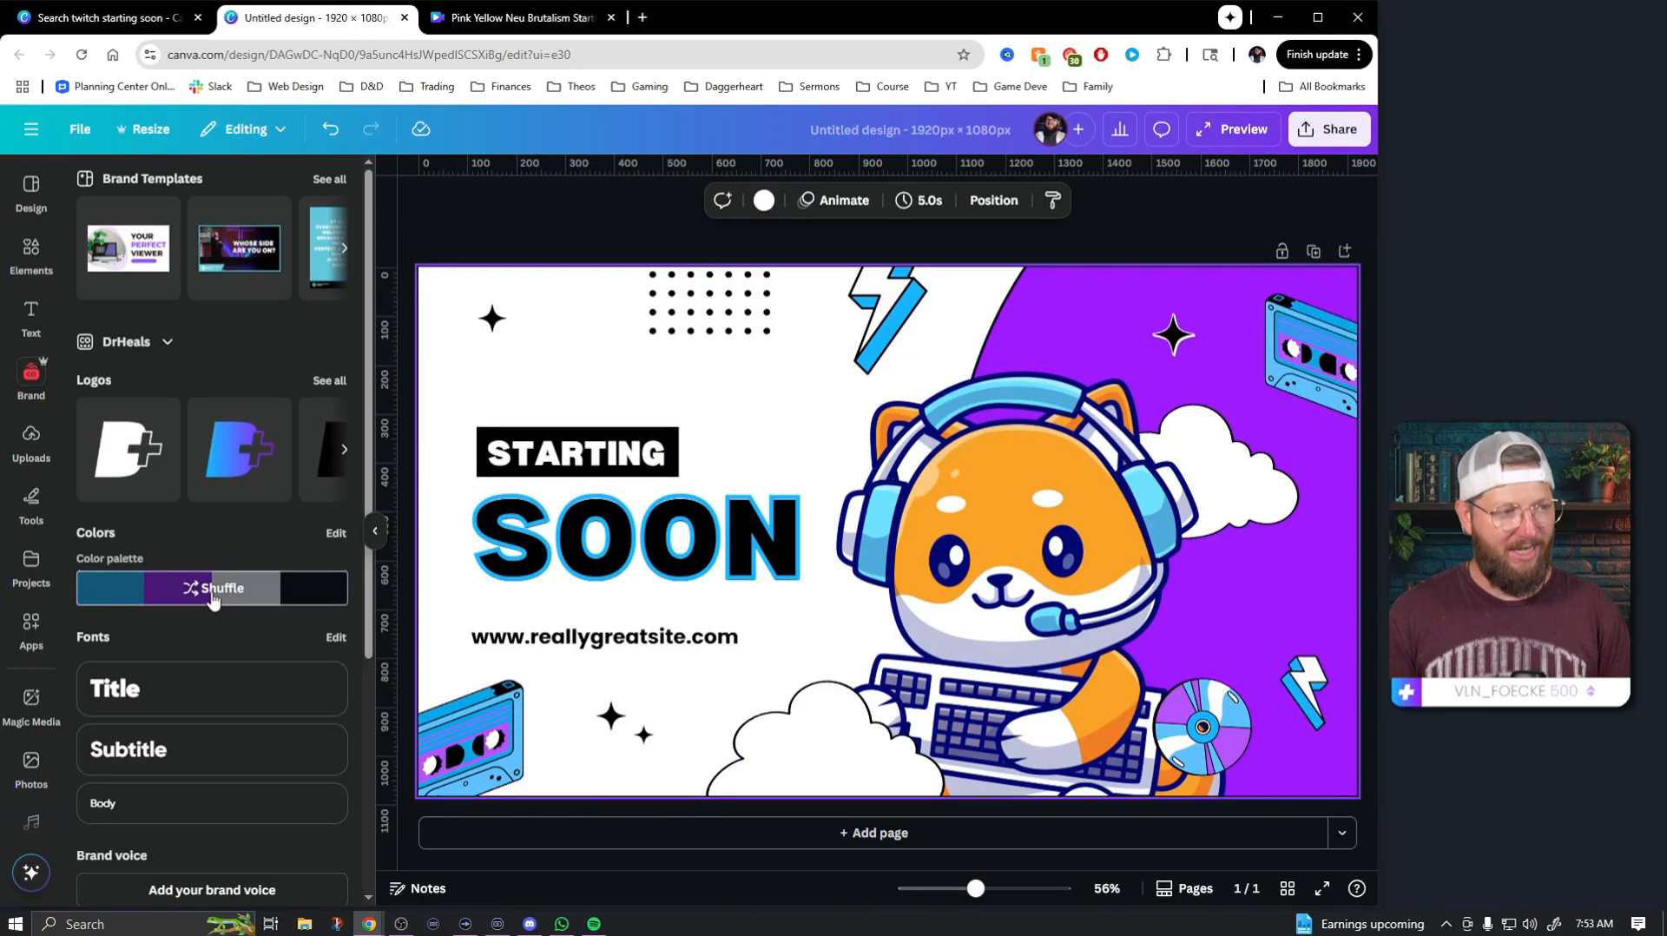
pyautogui.click(212, 588)
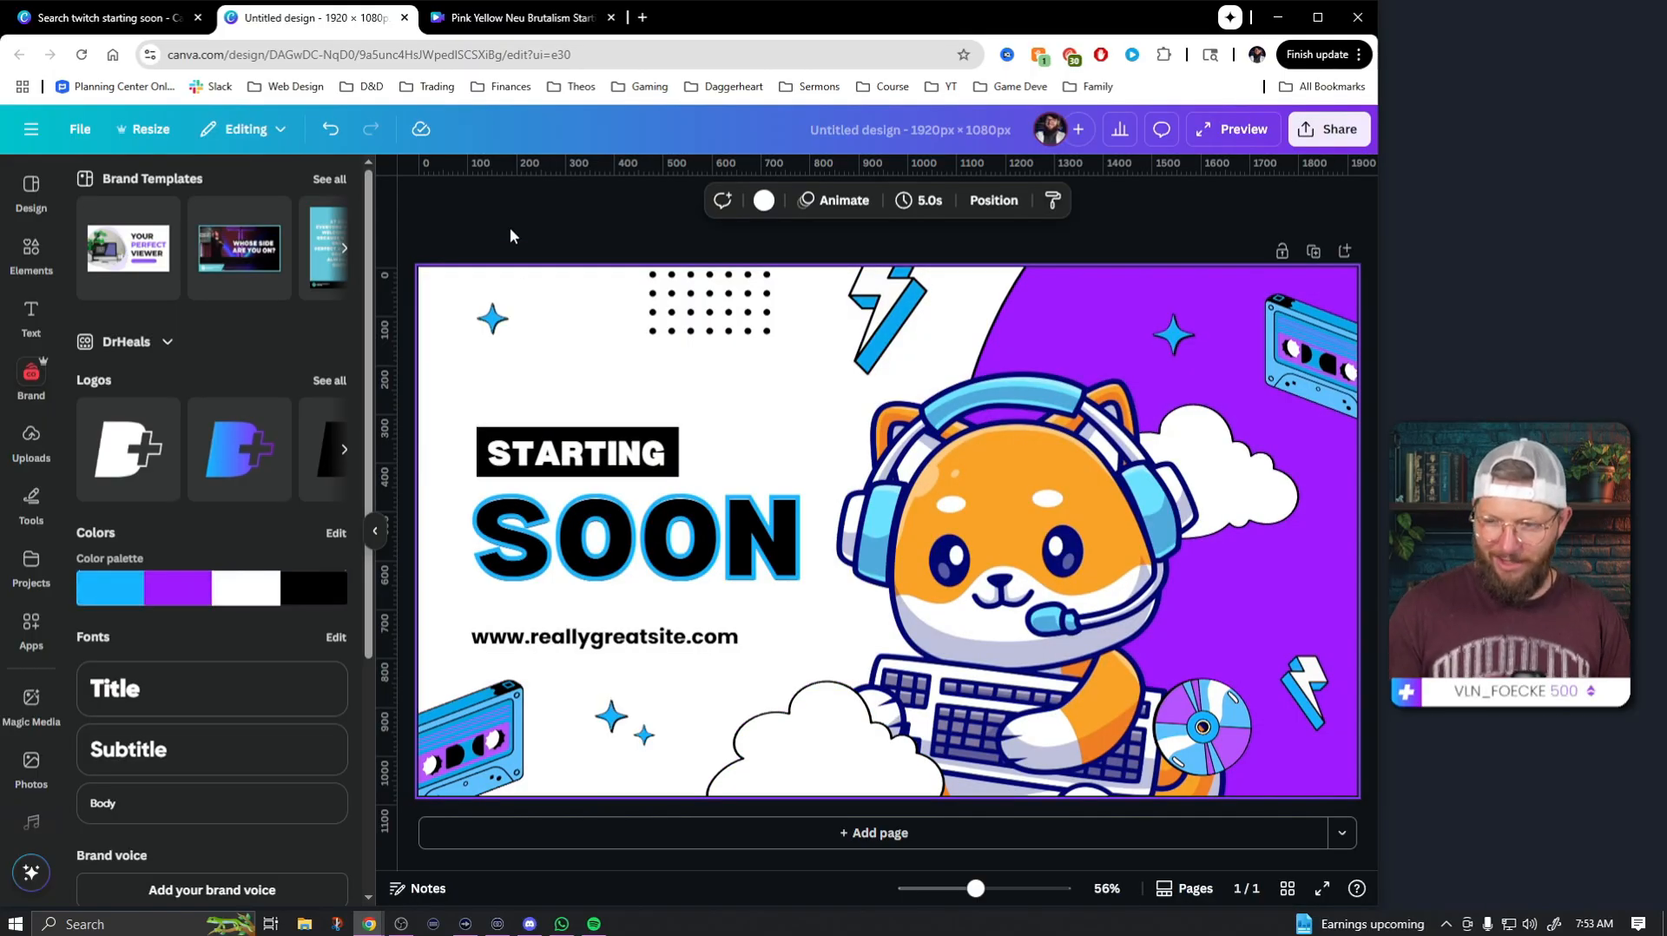
pyautogui.moveTo(572, 222)
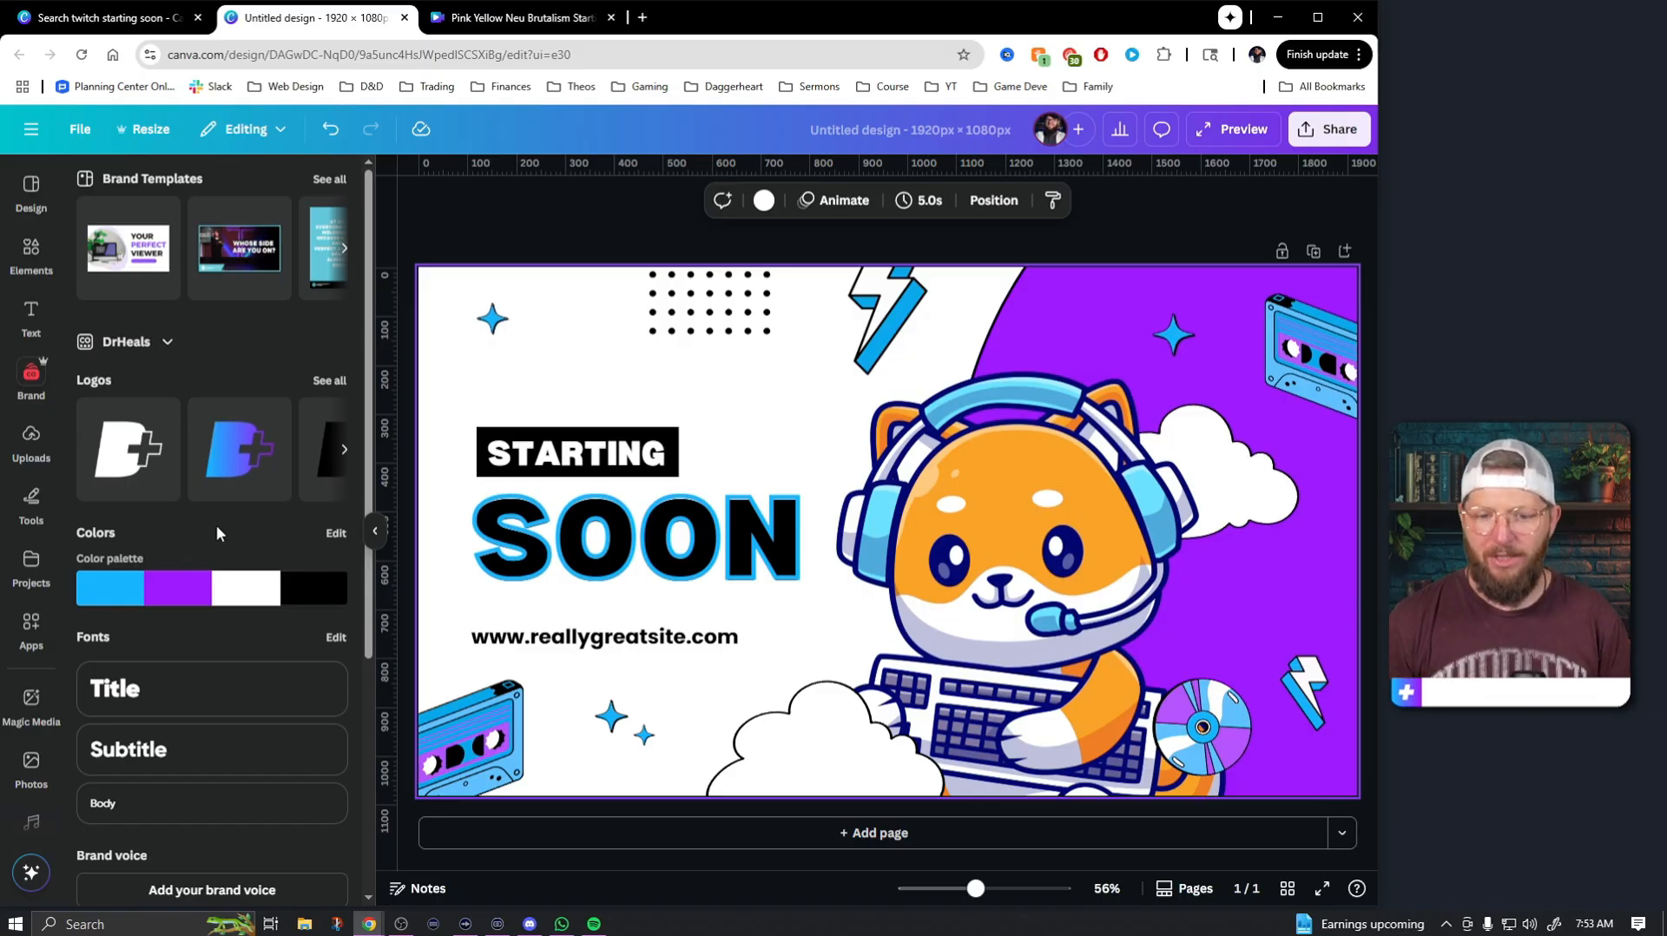
pyautogui.moveTo(212, 235)
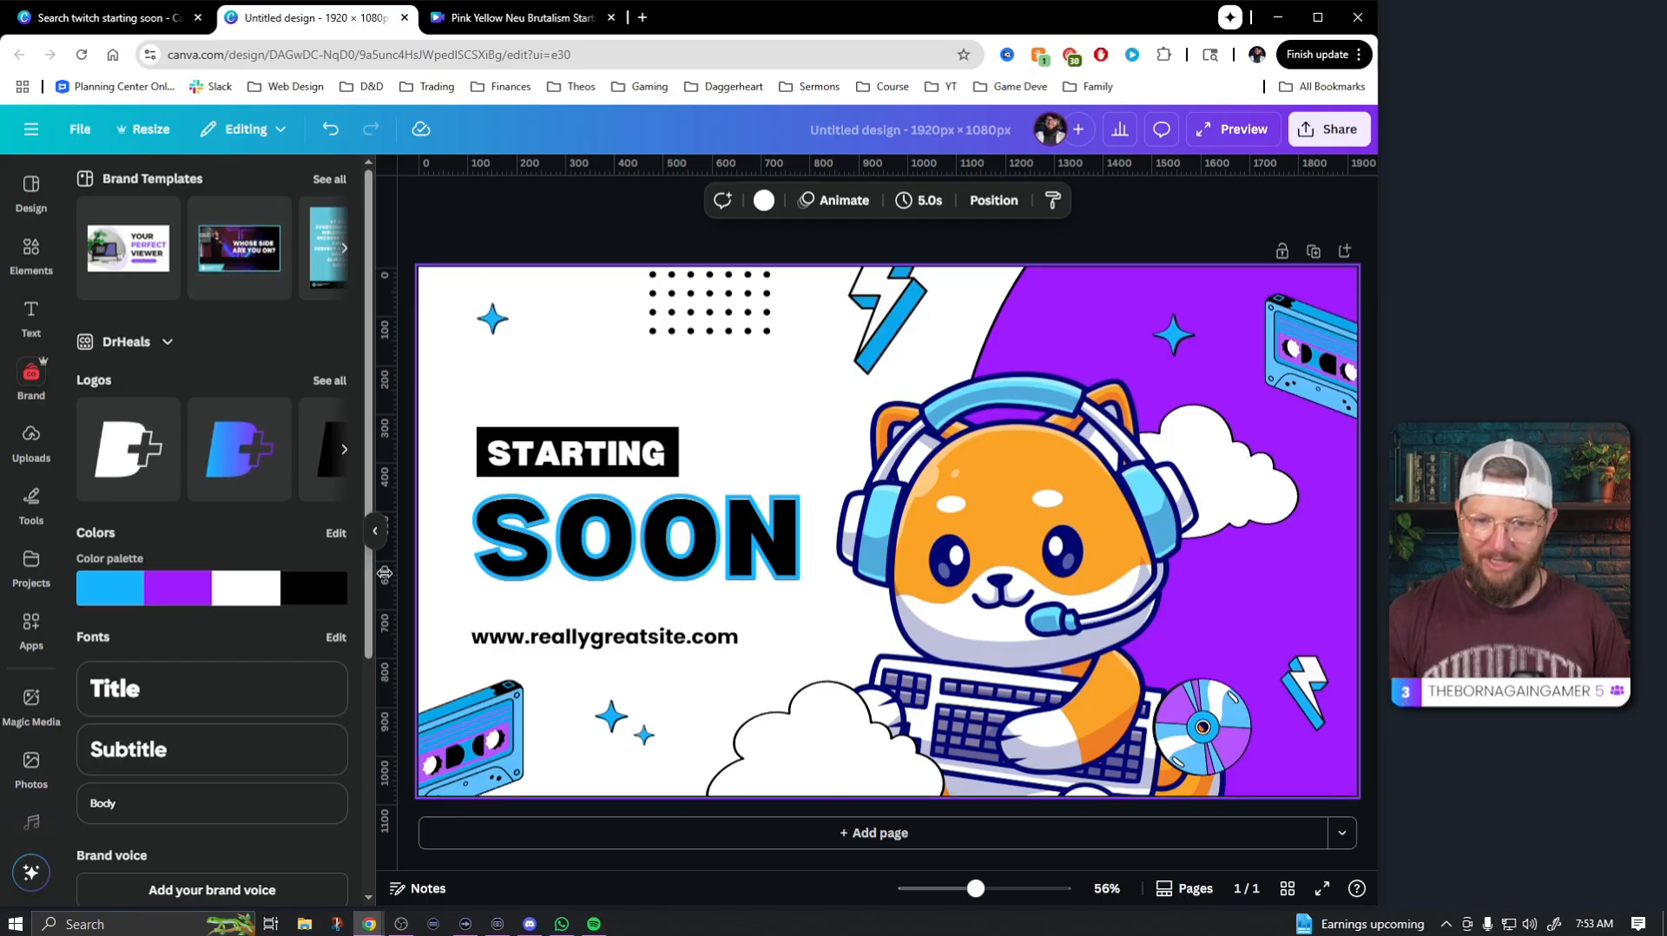
pyautogui.click(375, 531)
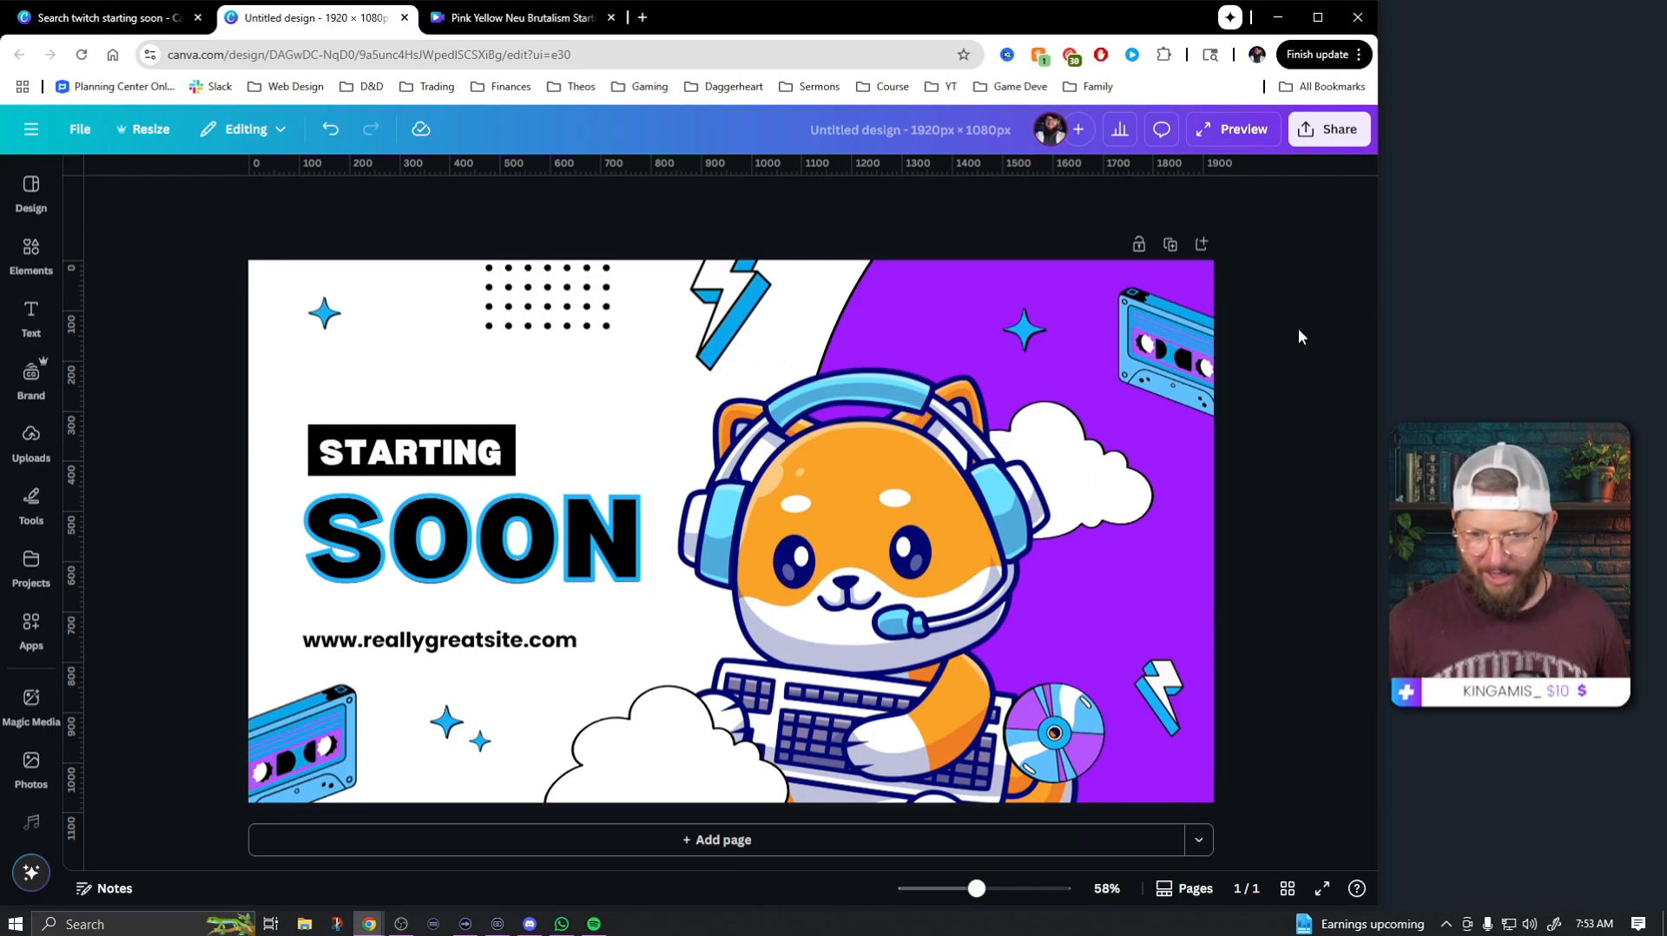
pyautogui.moveTo(1273, 325)
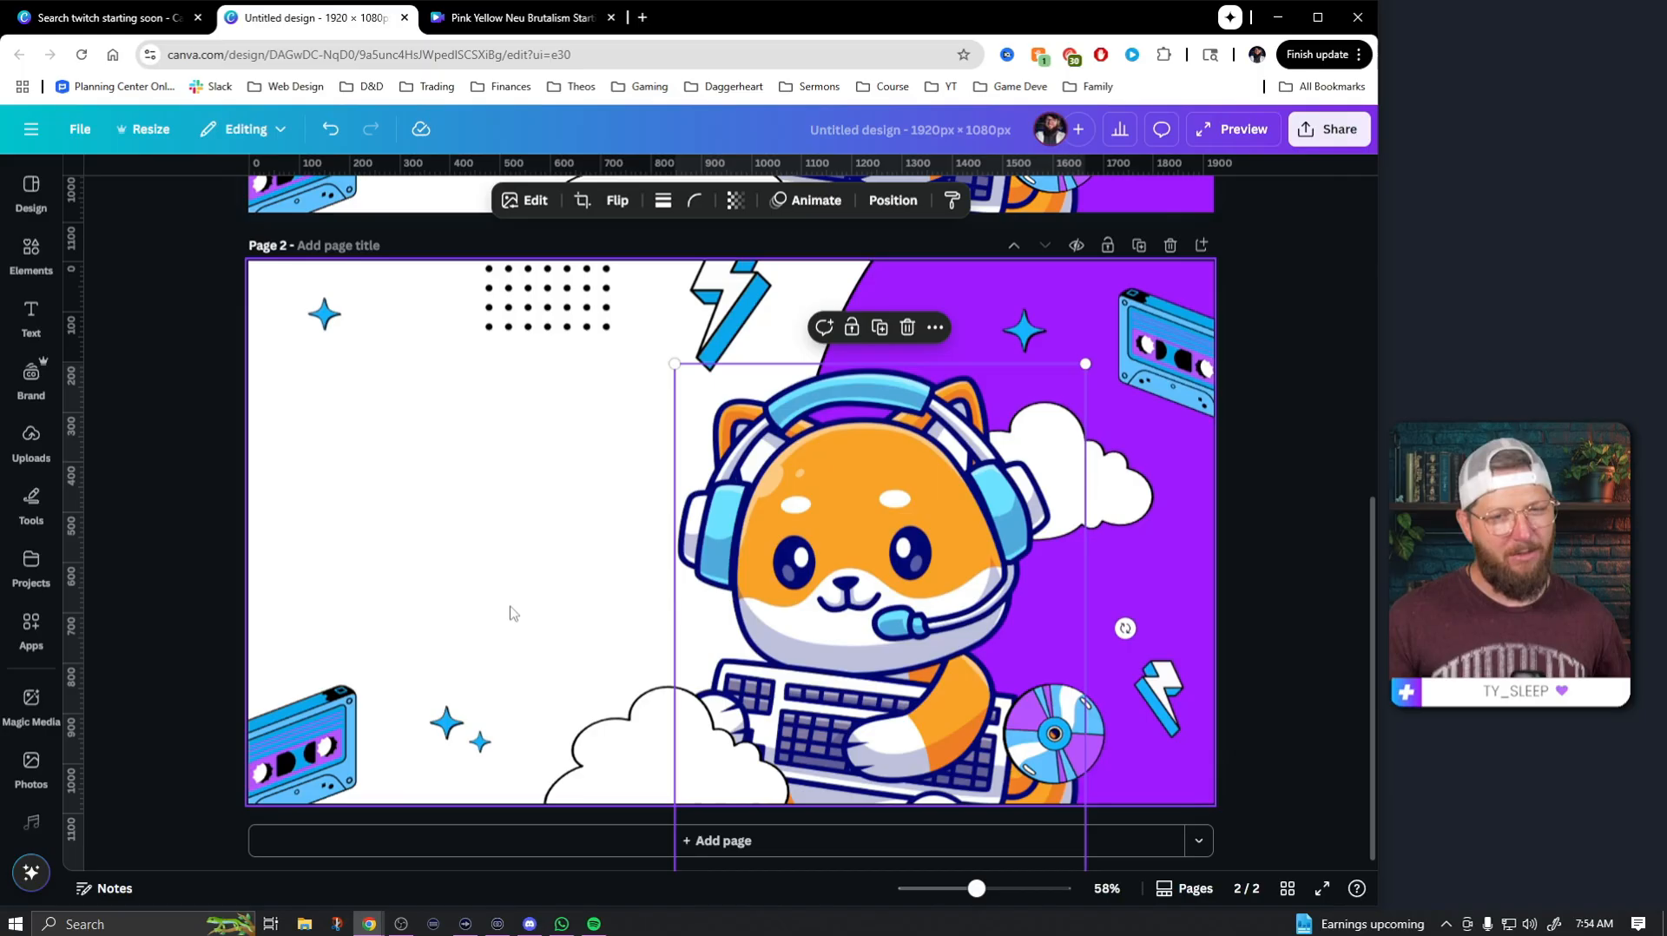
# - Add a square on page 2 and stretch it into a blue rectangle covering most of the page
pyautogui.click(29, 252)
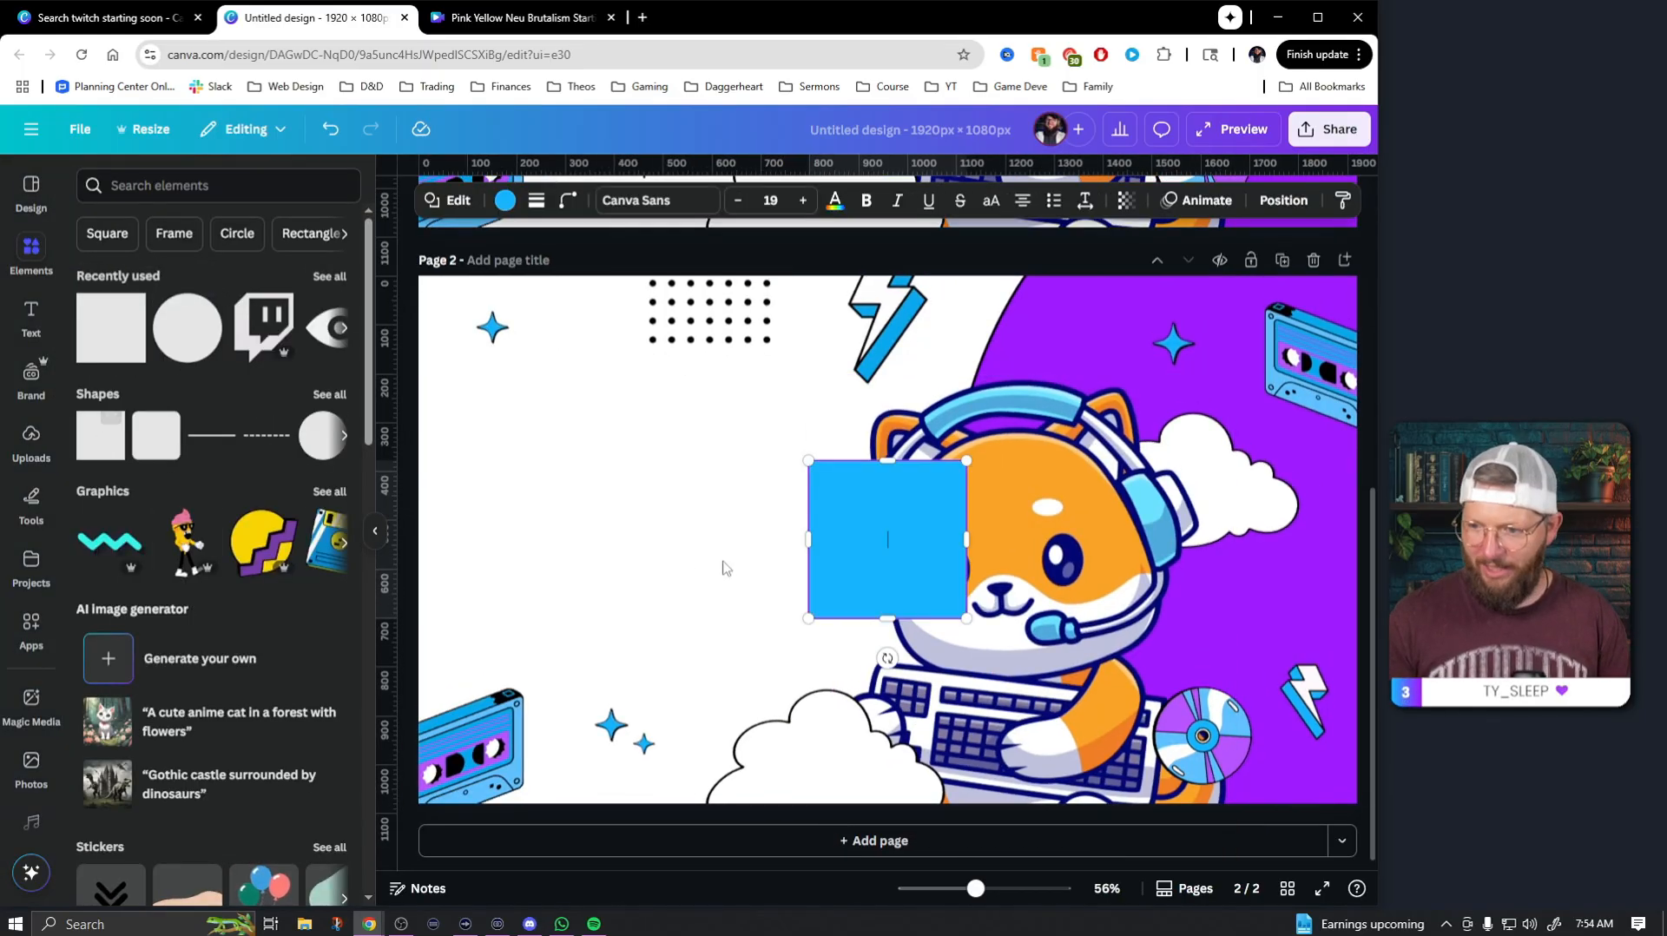
pyautogui.moveTo(885, 540); pyautogui.dragTo(547, 391)
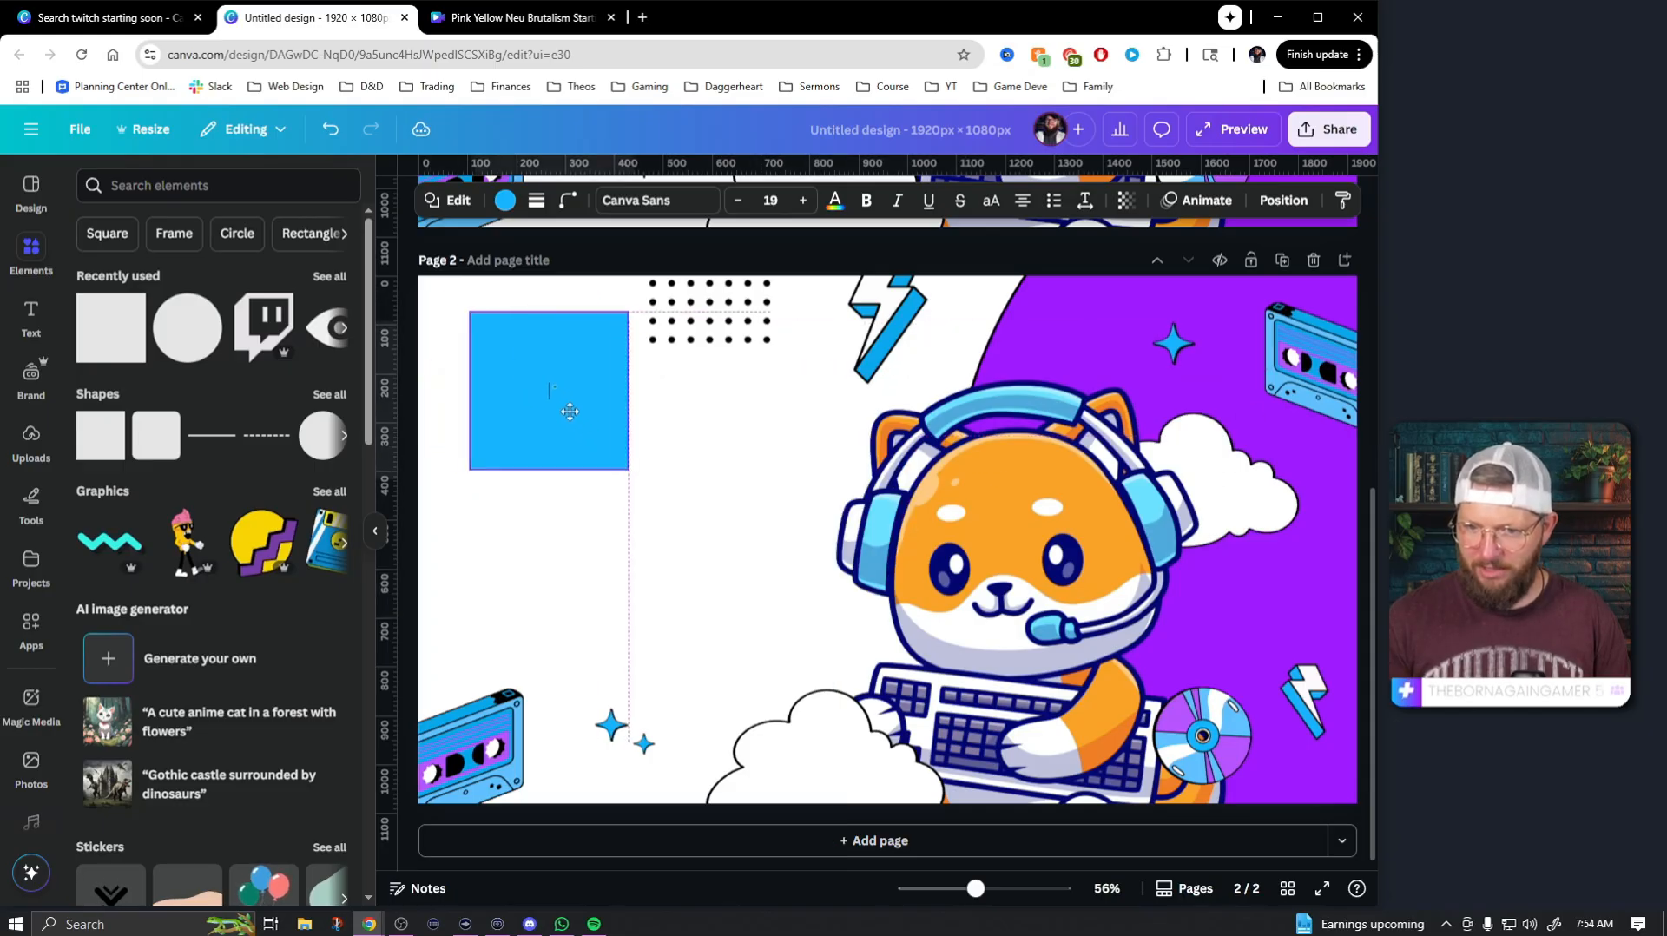
pyautogui.moveTo(627, 479); pyautogui.dragTo(771, 611)
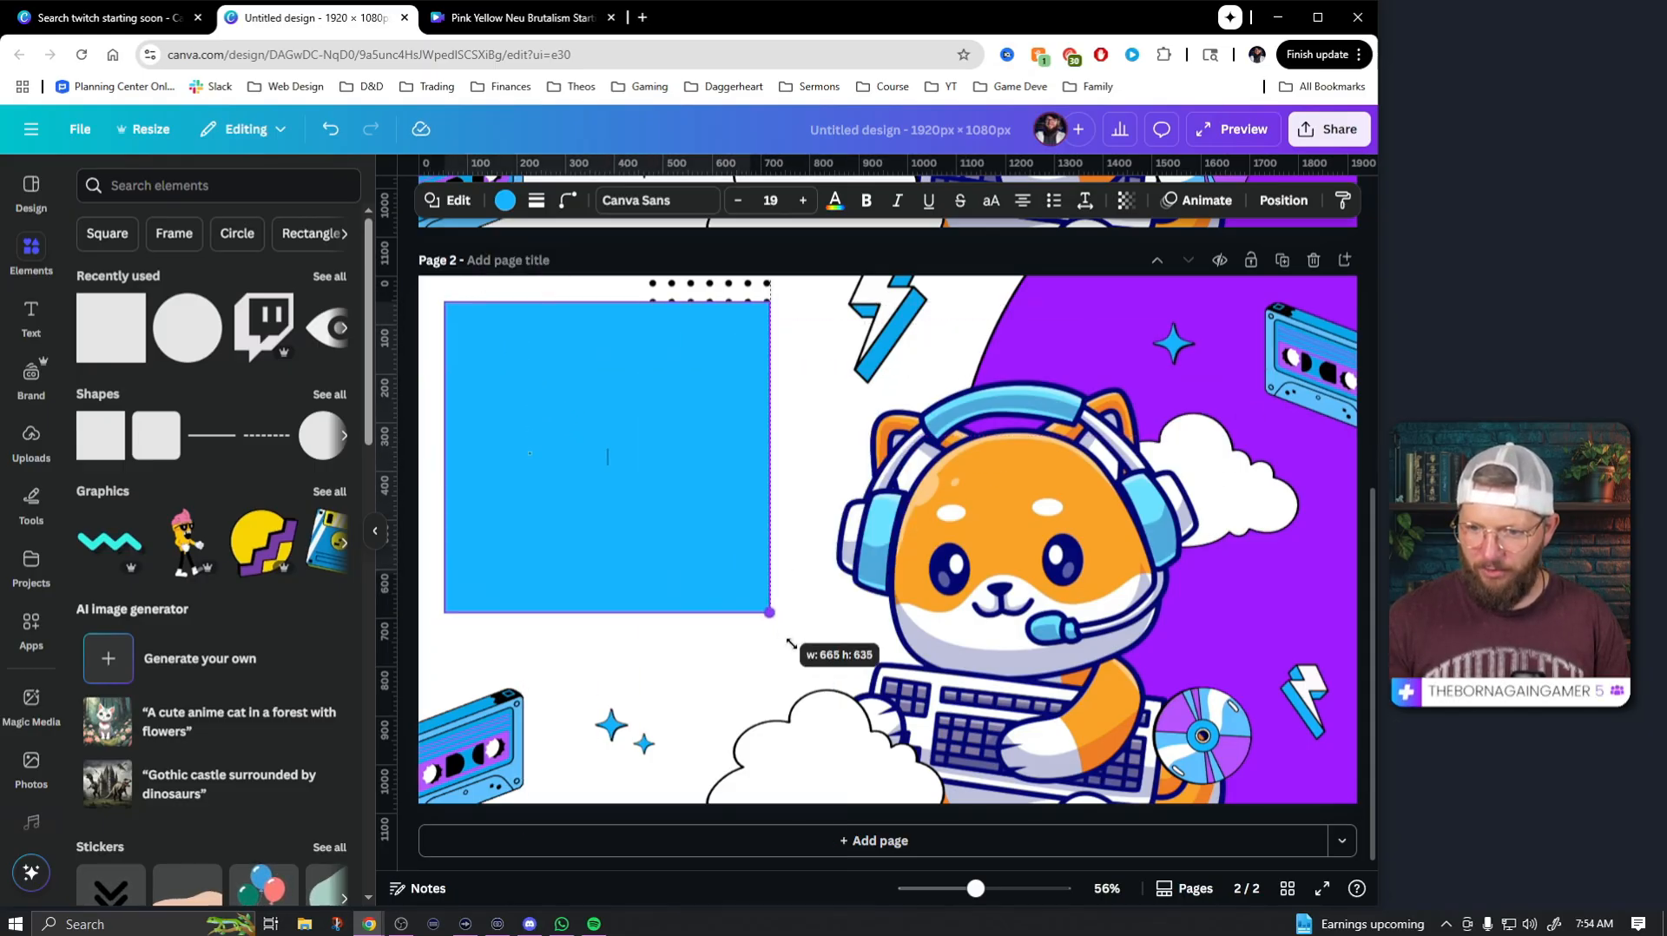
pyautogui.moveTo(769, 611); pyautogui.dragTo(1309, 749)
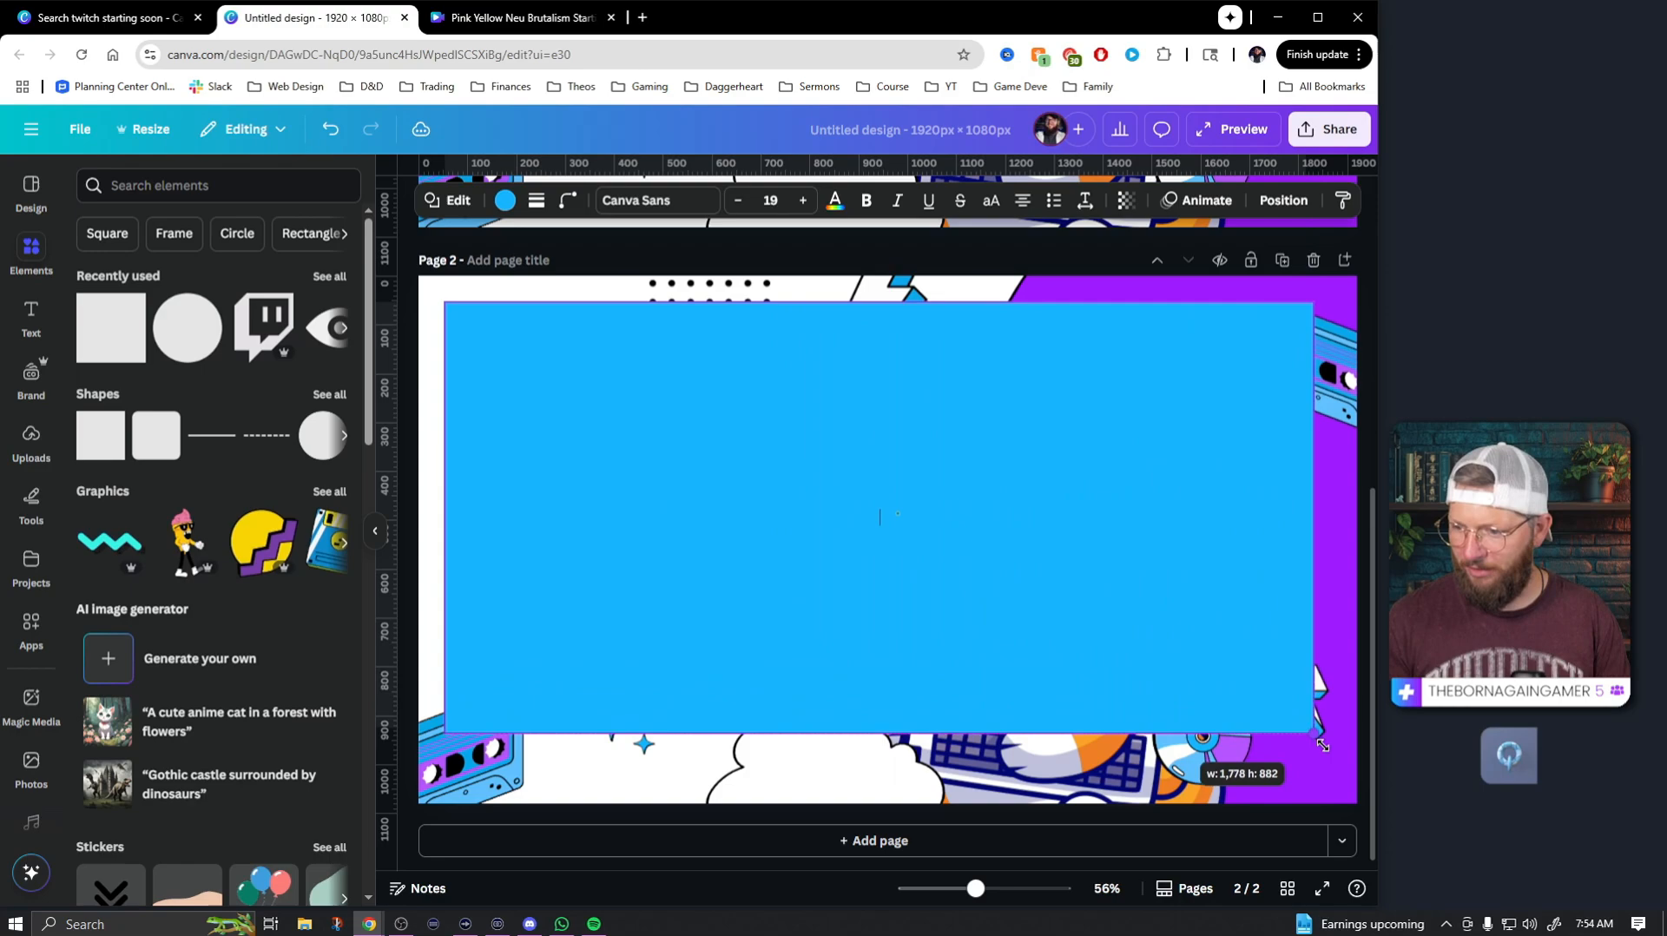
pyautogui.moveTo(1307, 731); pyautogui.dragTo(1328, 762)
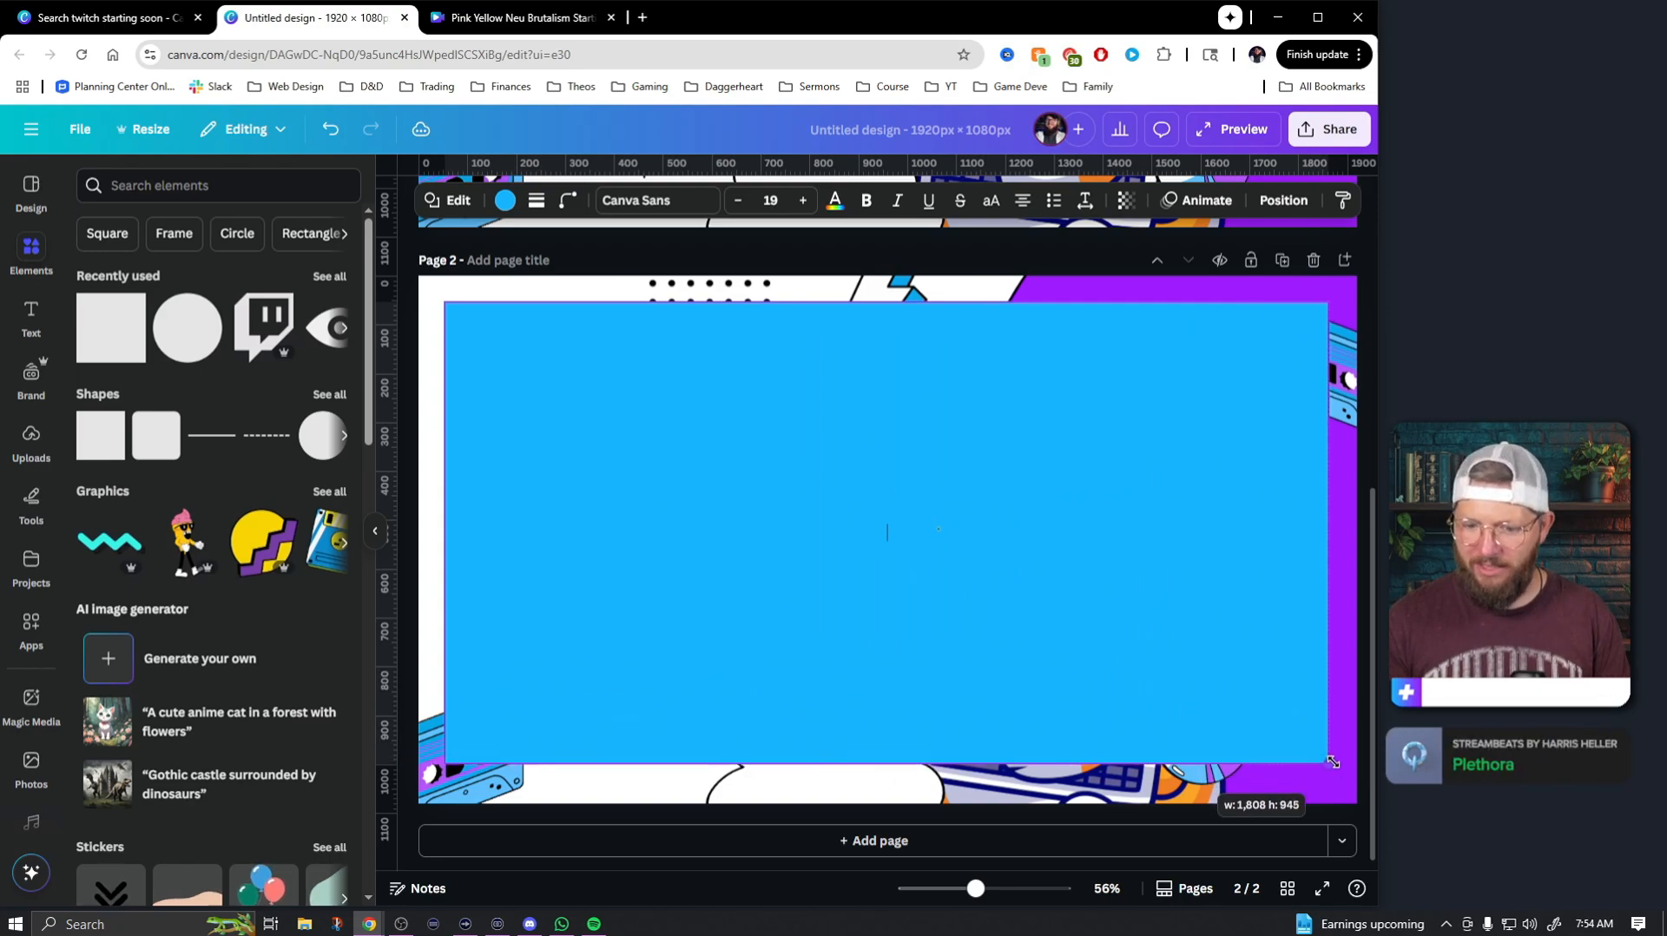
# - Move the blue rectangle below the fox and decorations in the Layers list
pyautogui.click(886, 533)
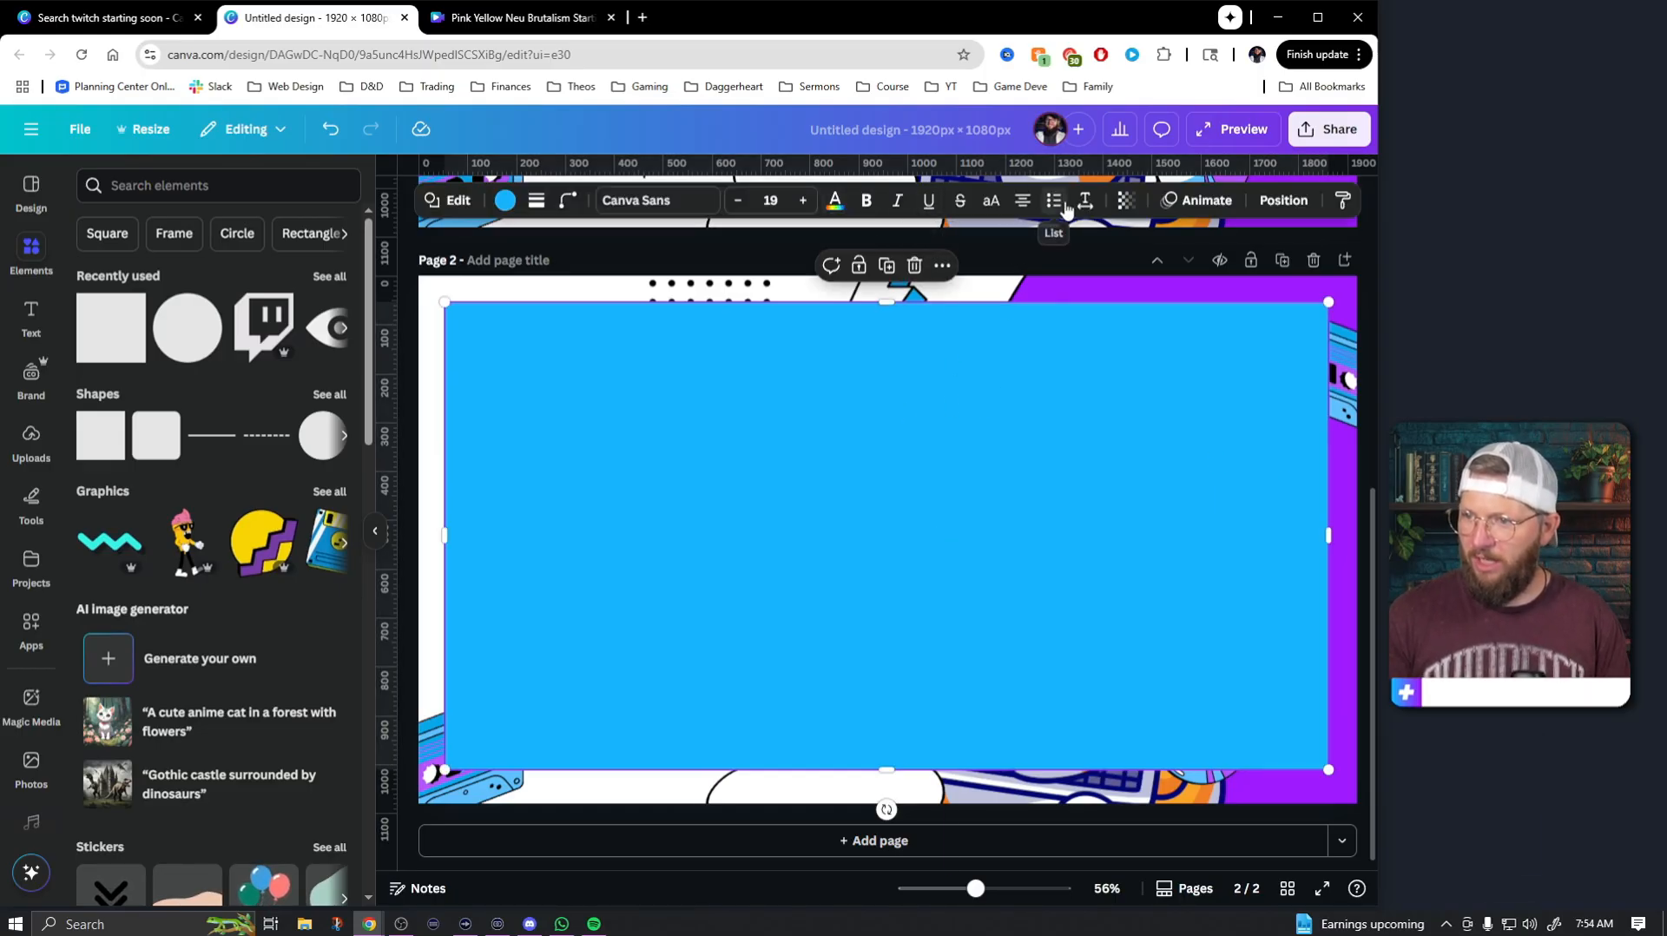
pyautogui.click(1283, 201)
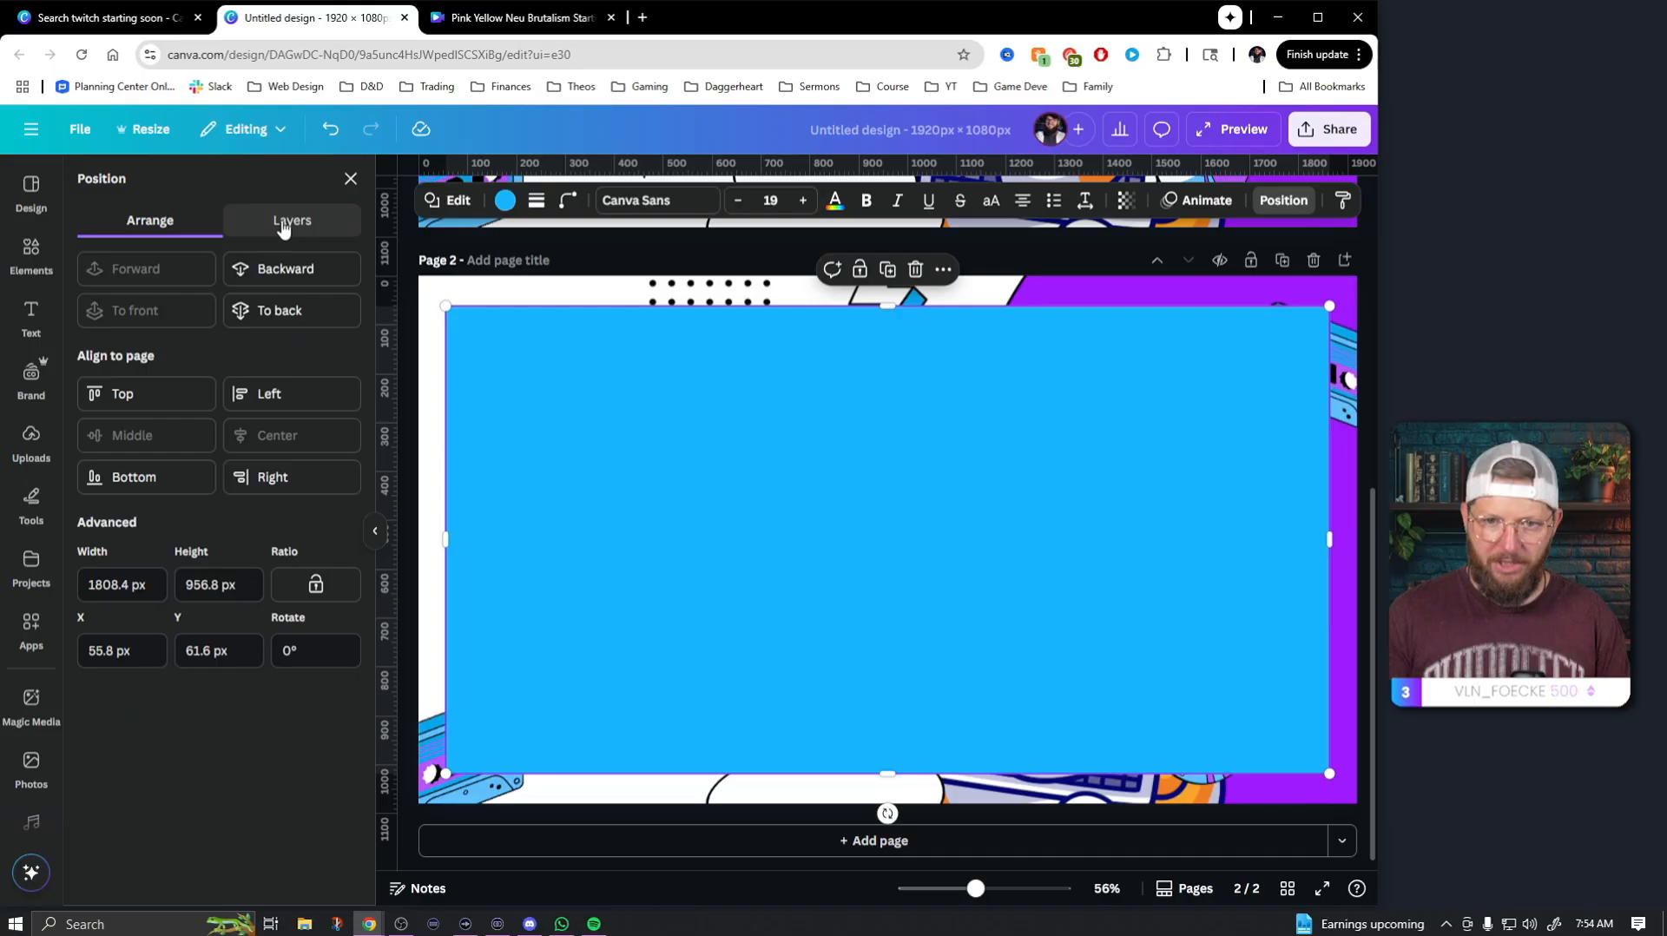
pyautogui.click(291, 220)
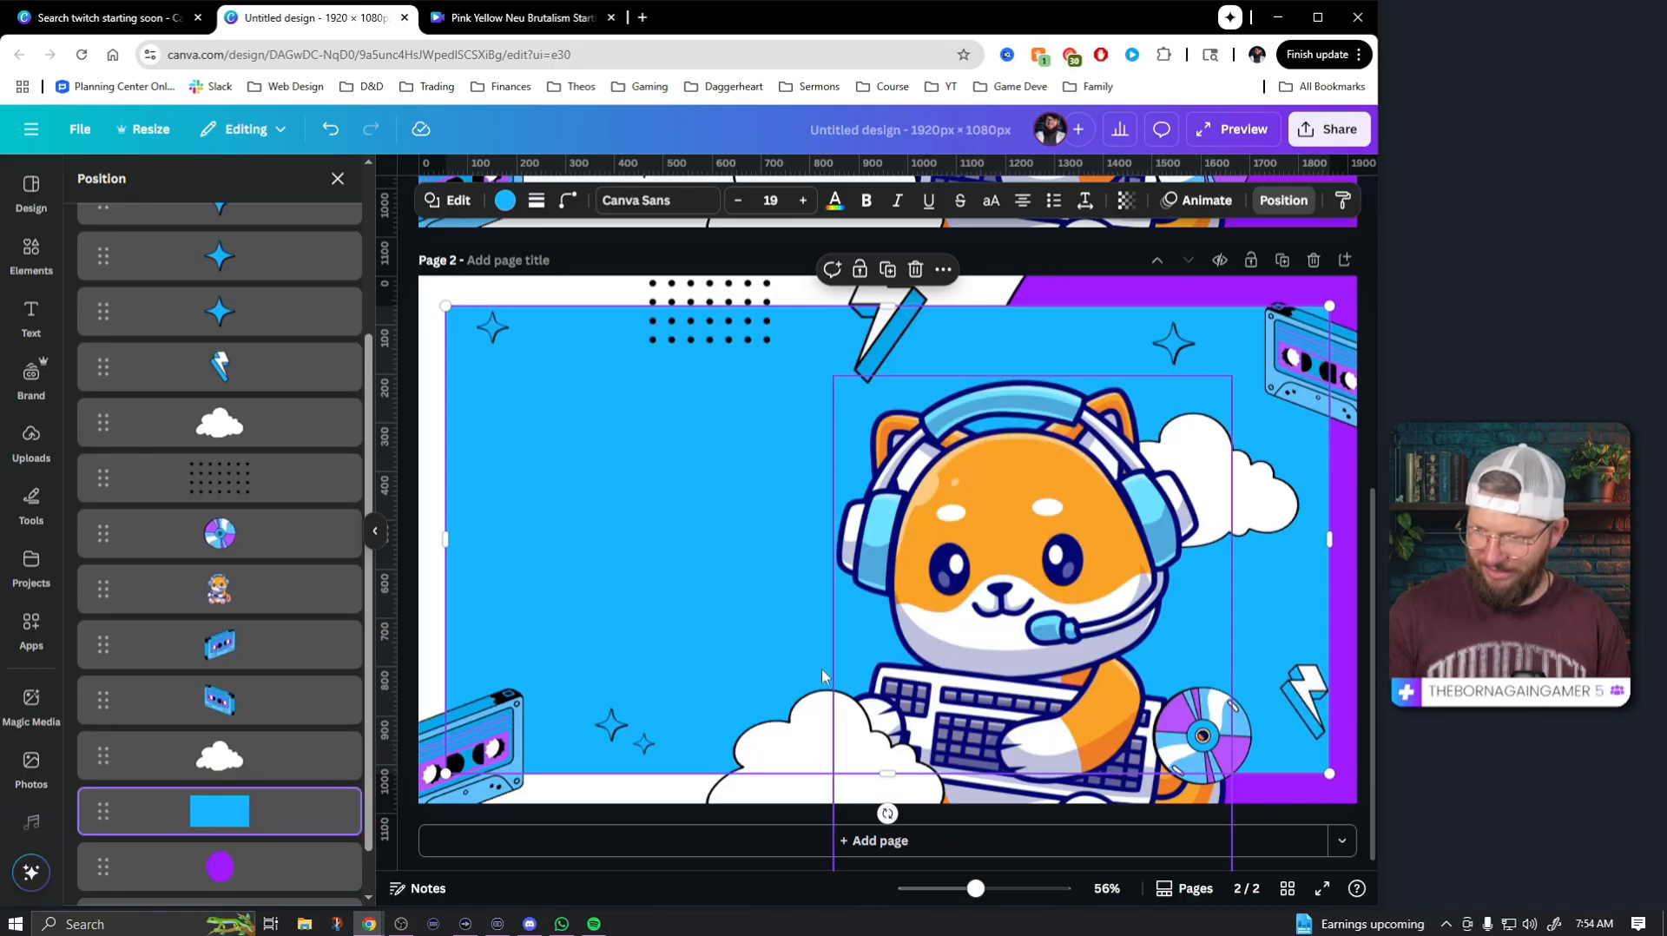
pyautogui.moveTo(809, 560)
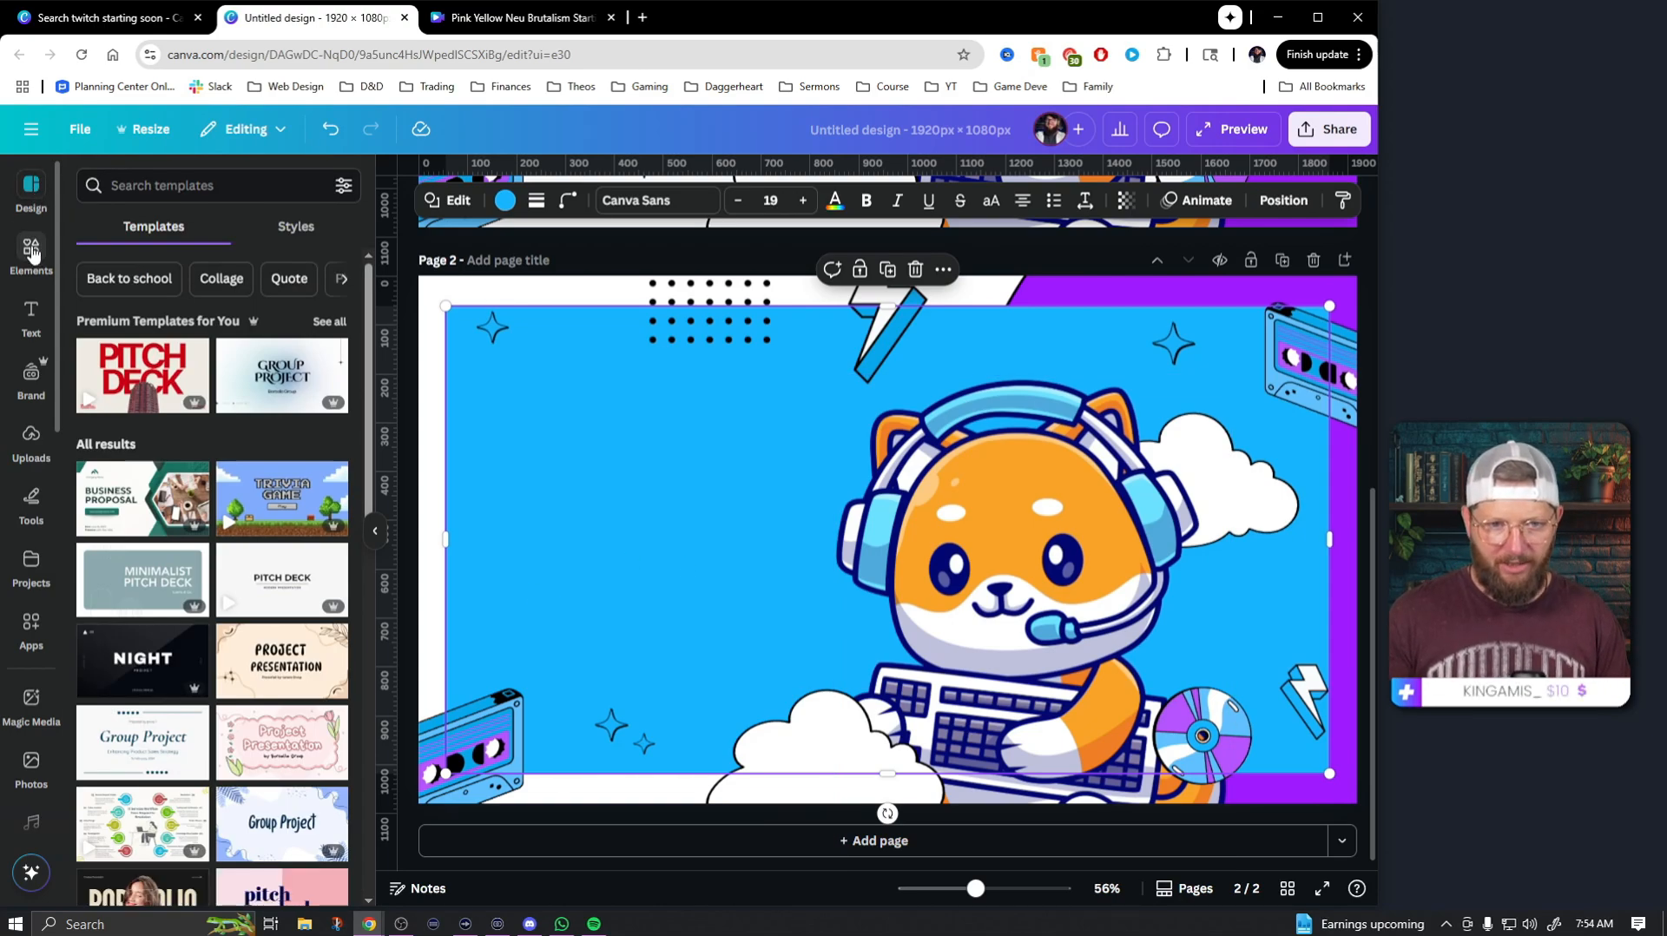
# - Add a square photo frame on page 2 stretched over the whole blue webcam area
pyautogui.click(30, 252)
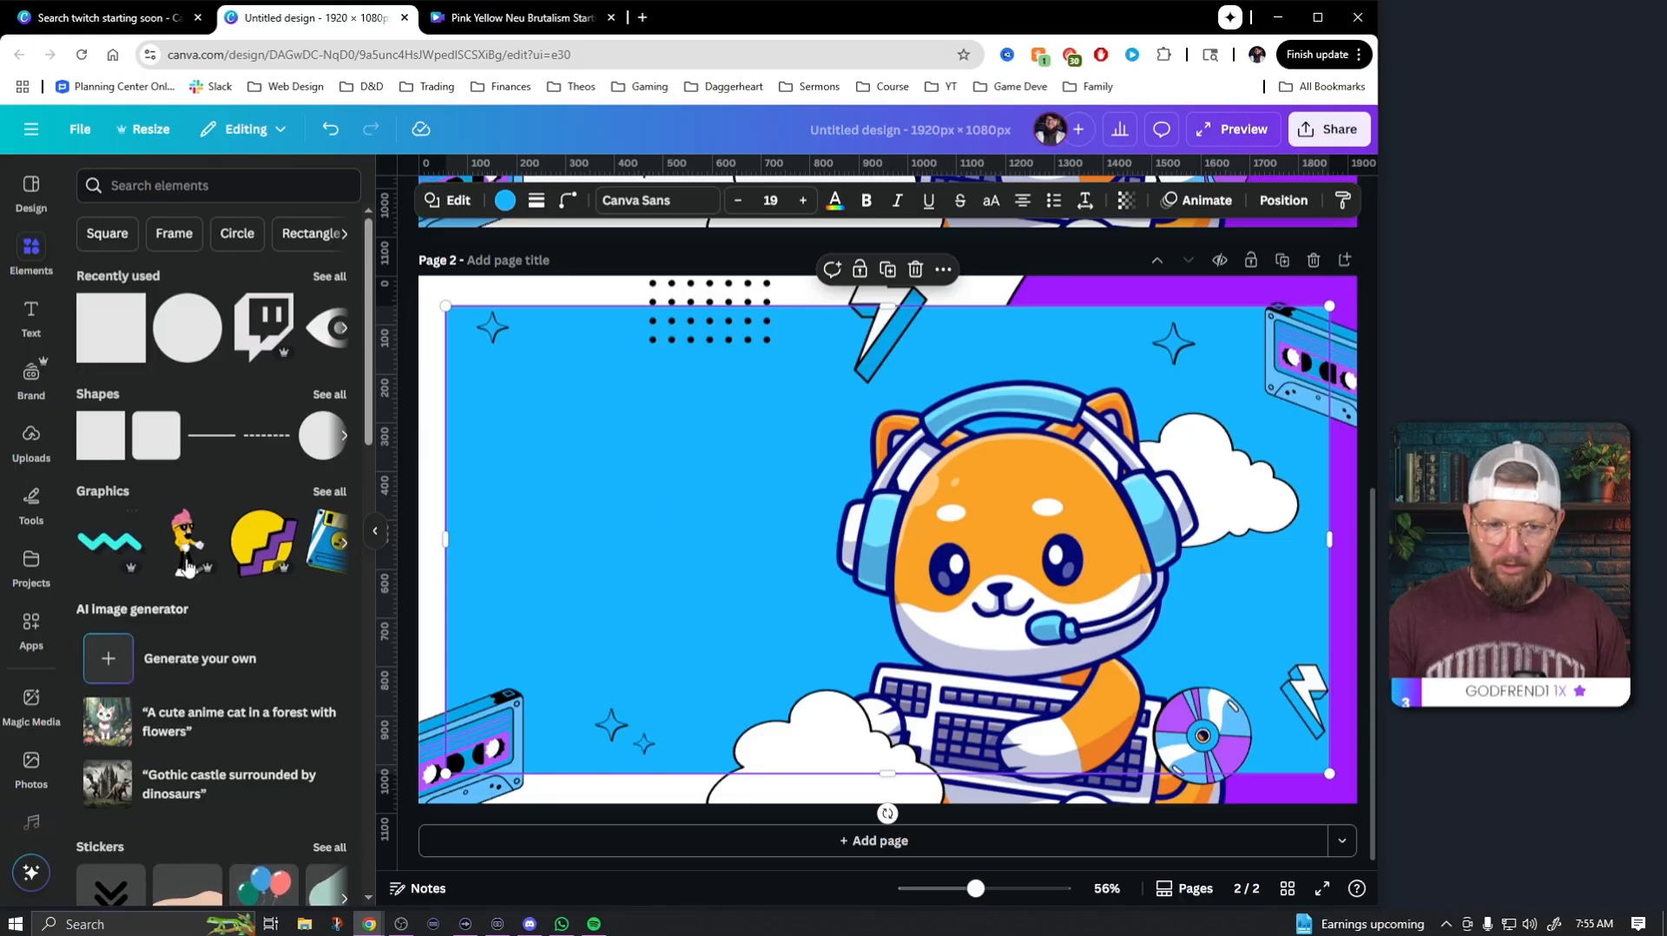
pyautogui.scroll(-3)
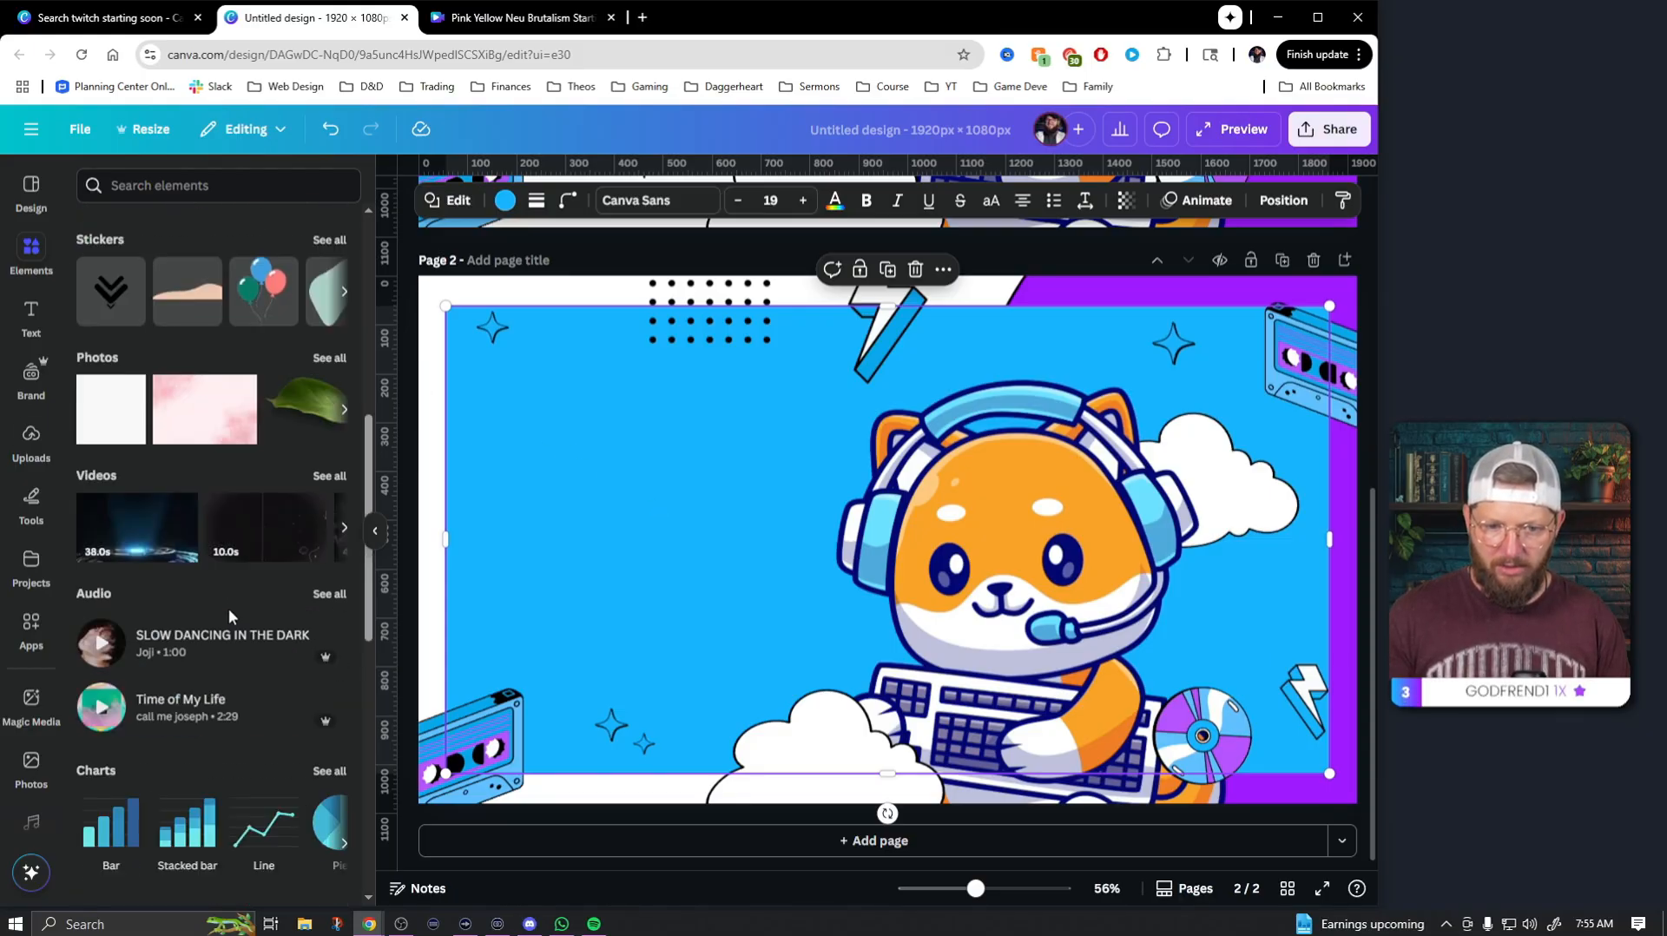
pyautogui.scroll(-3)
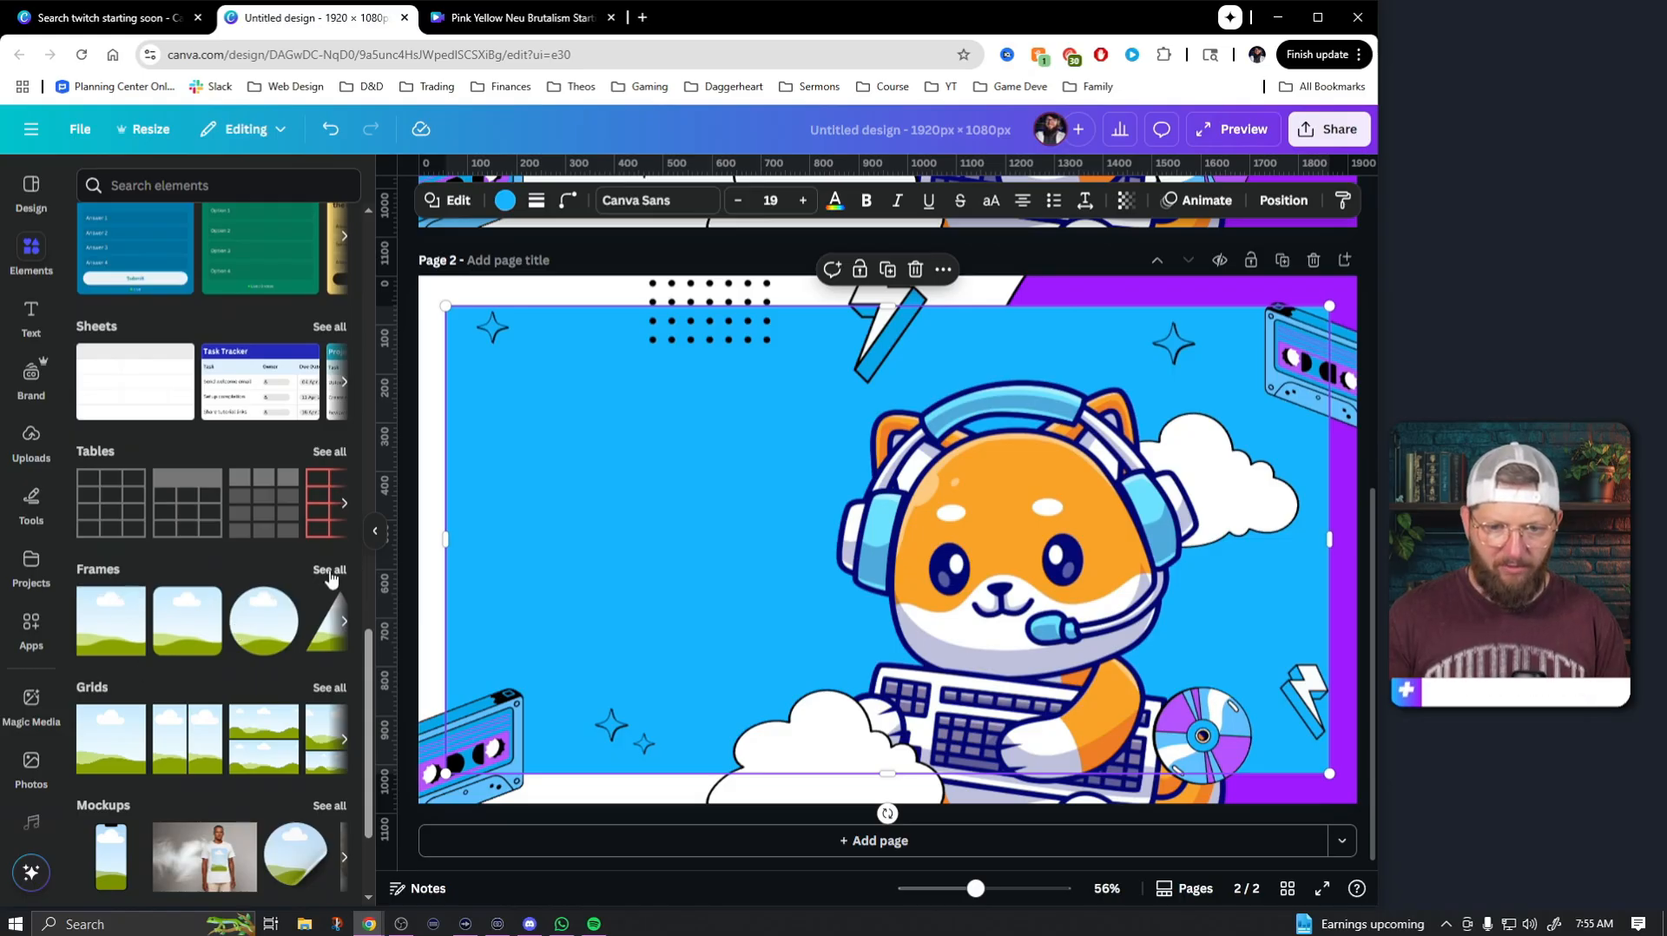
pyautogui.click(330, 570)
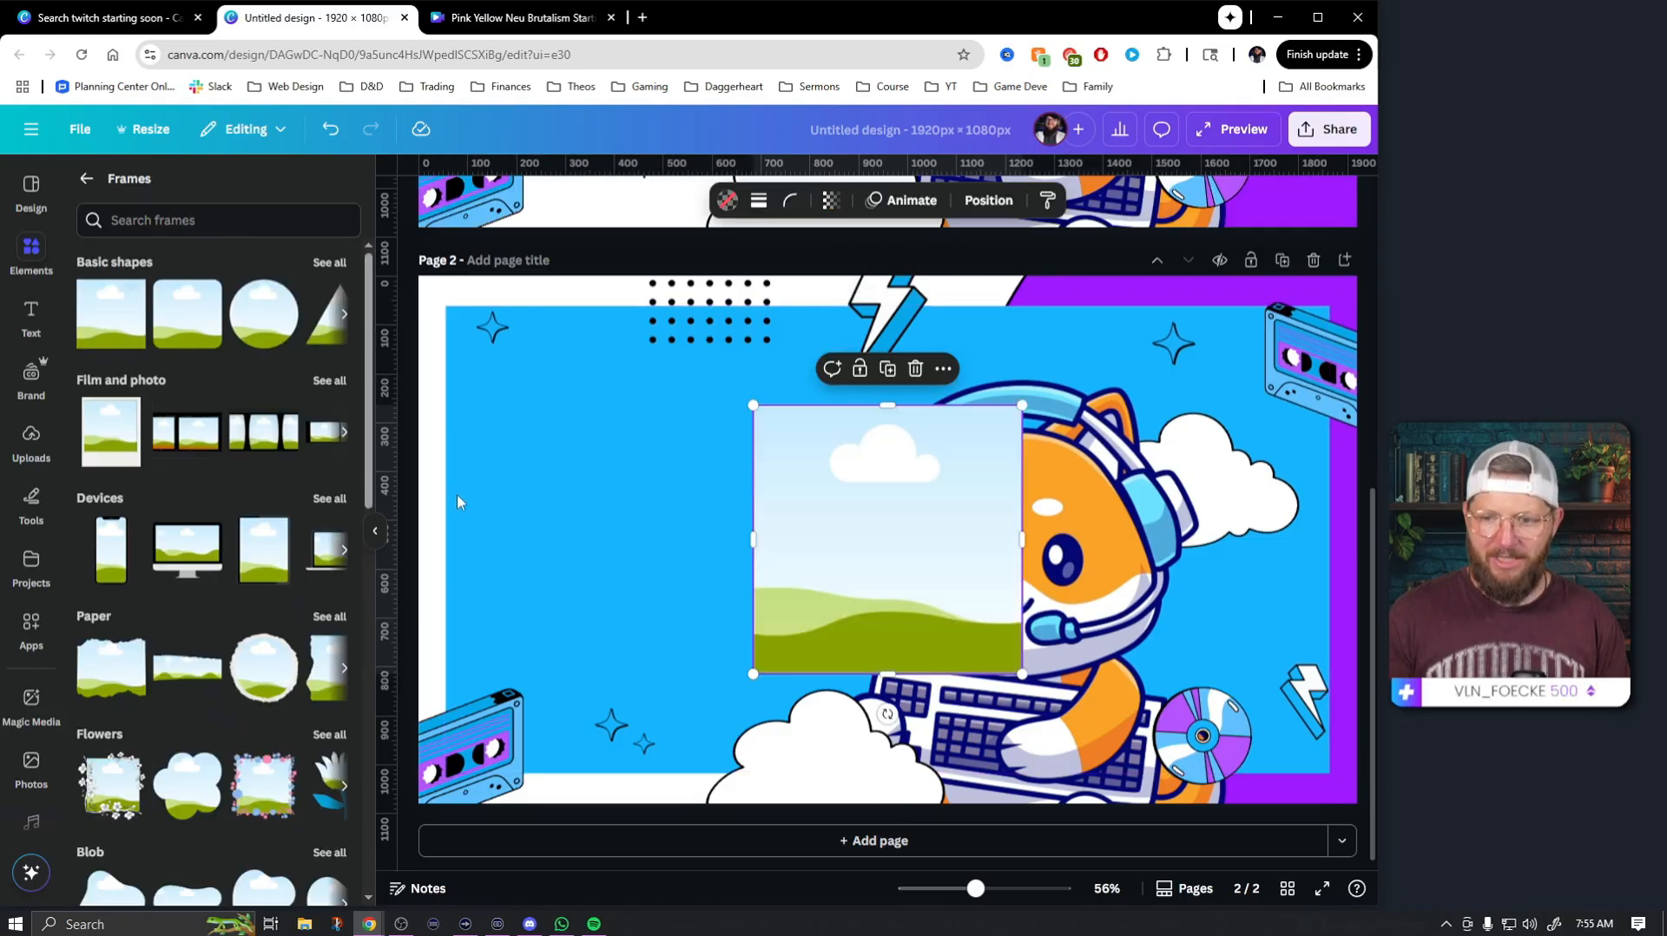
pyautogui.moveTo(885, 540); pyautogui.dragTo(580, 439)
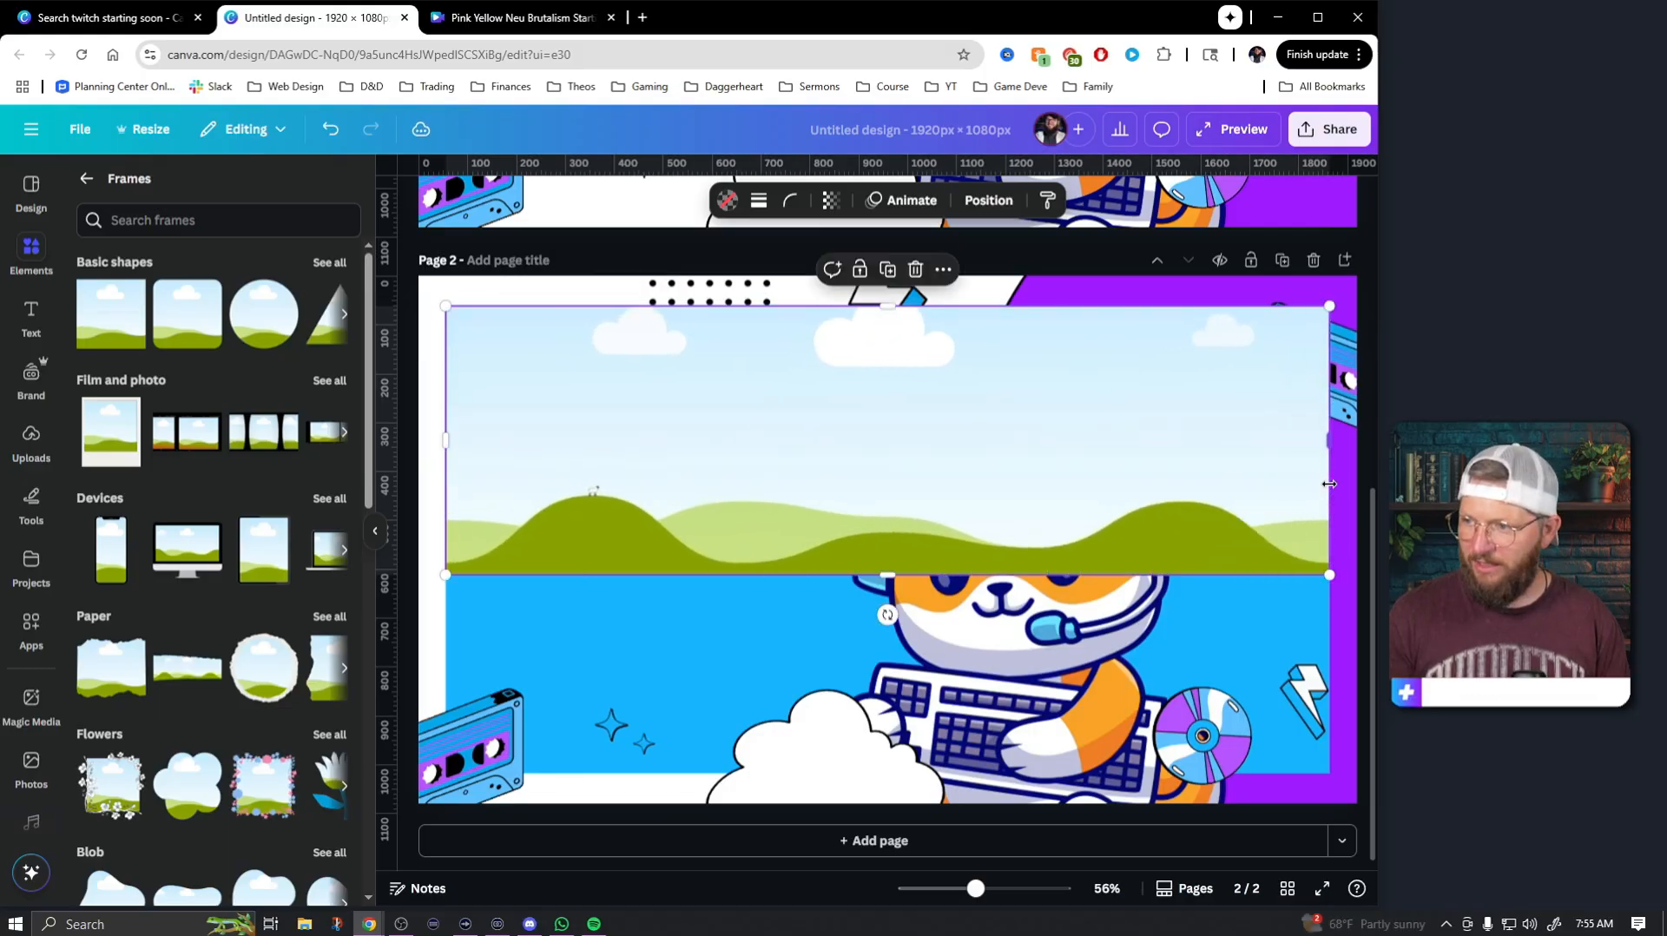
pyautogui.moveTo(884, 574); pyautogui.dragTo(884, 776)
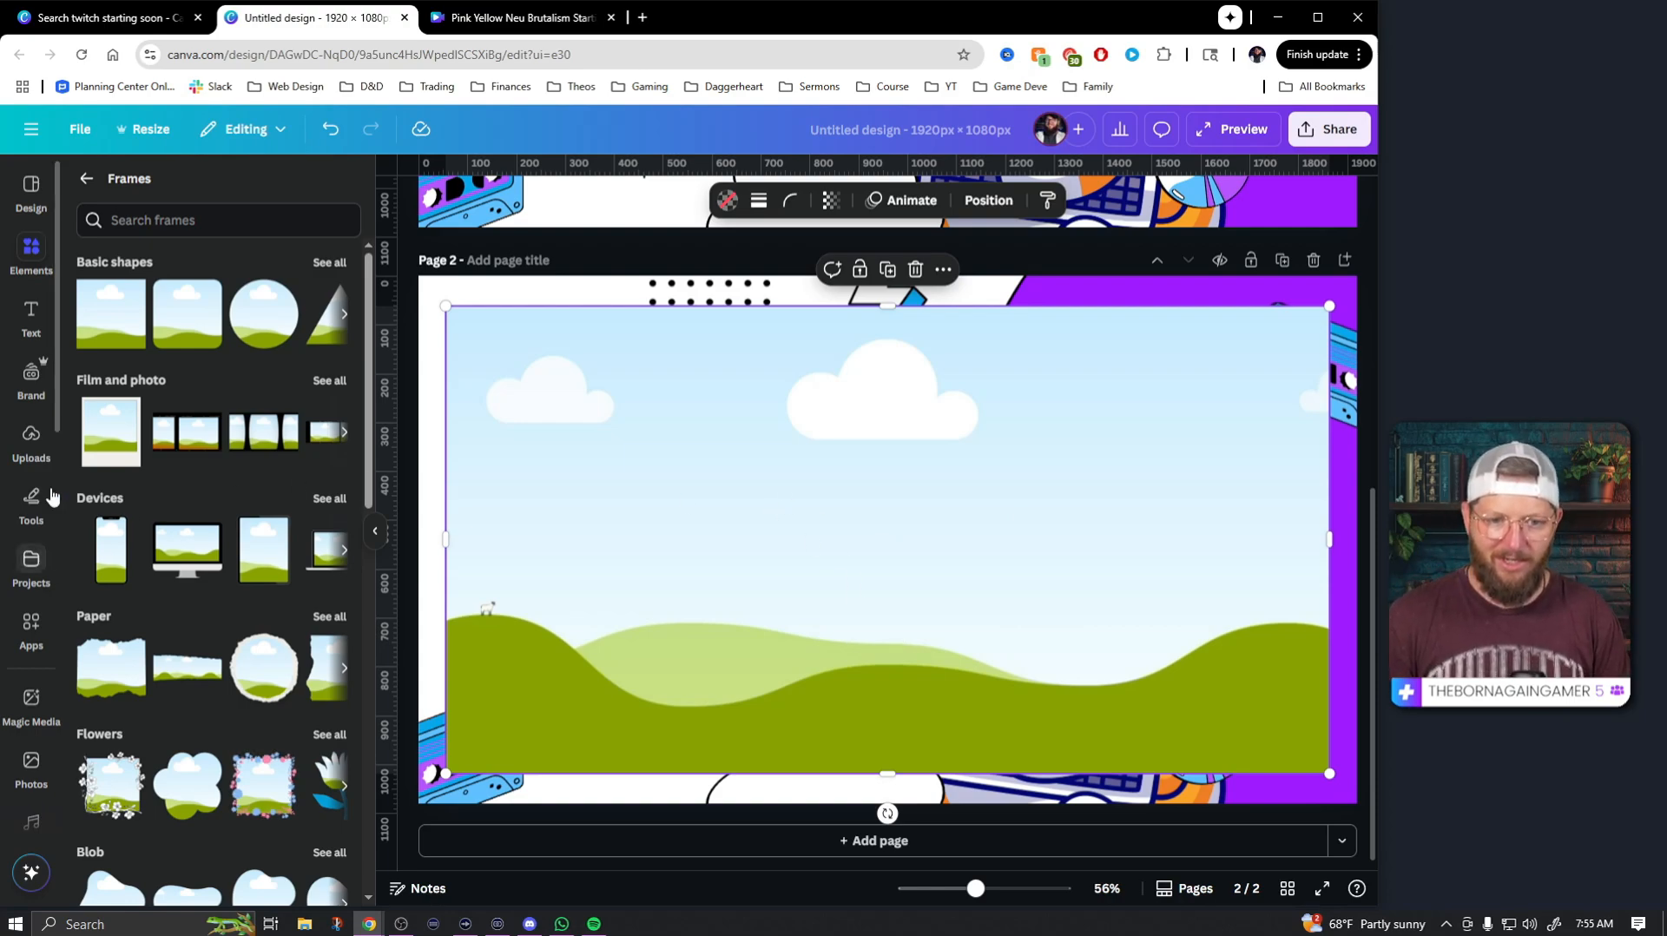
pyautogui.click(30, 441)
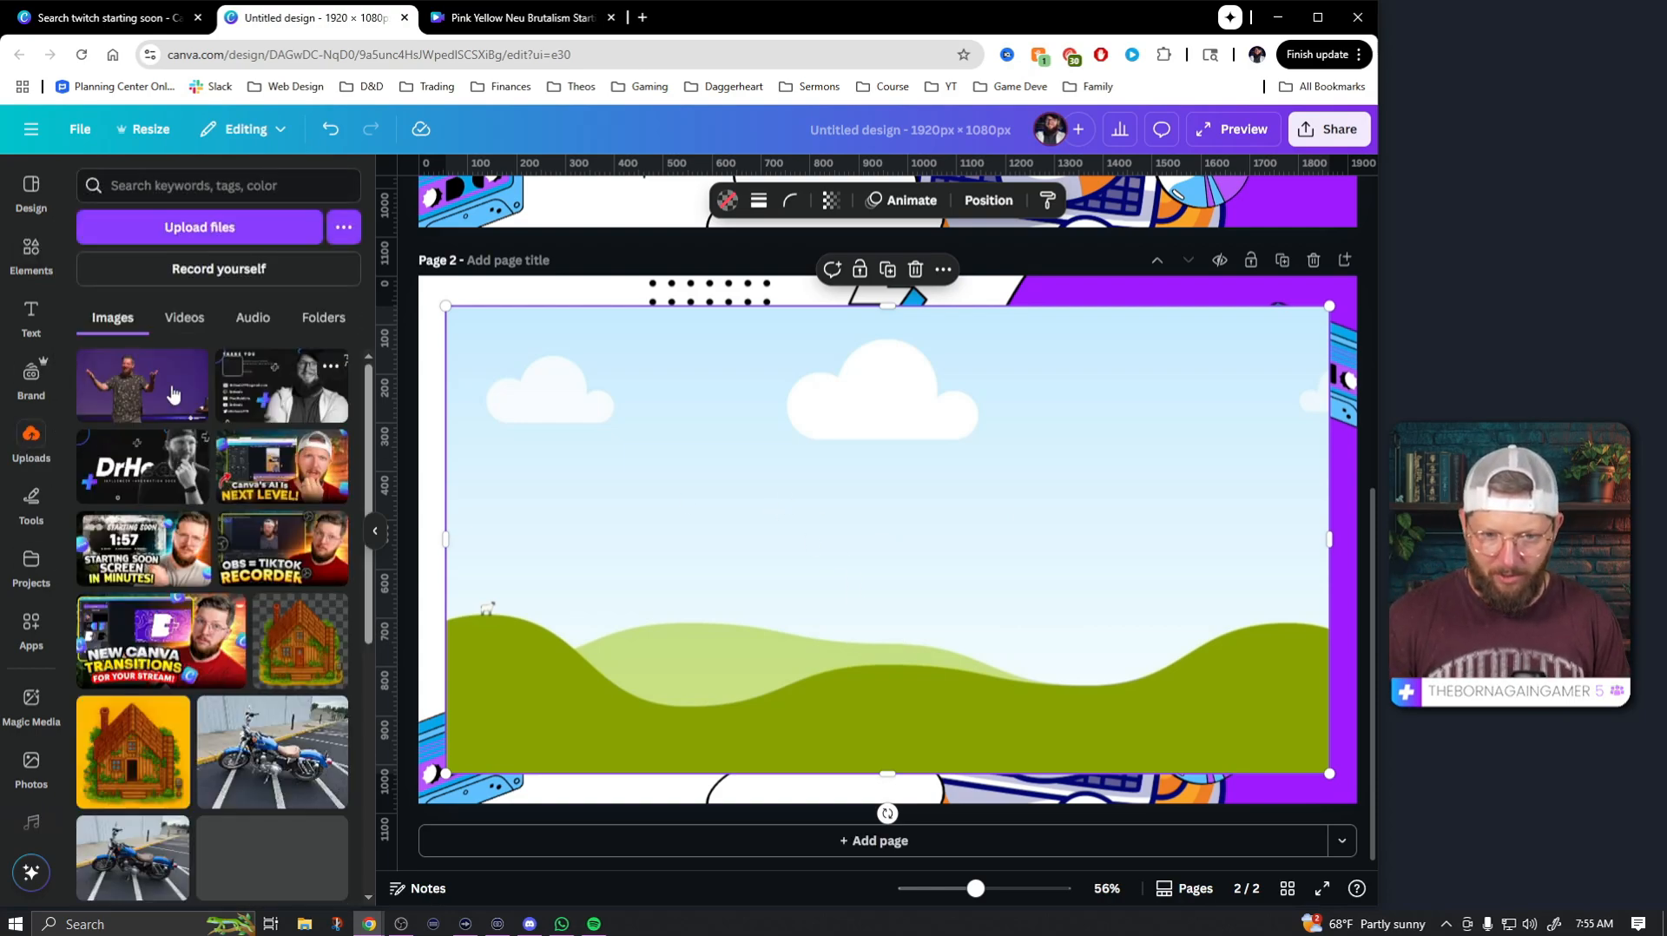
# - Drop an uploaded photo of the streamer into the frame and layer it behind the fox artwork
pyautogui.scroll(-3)
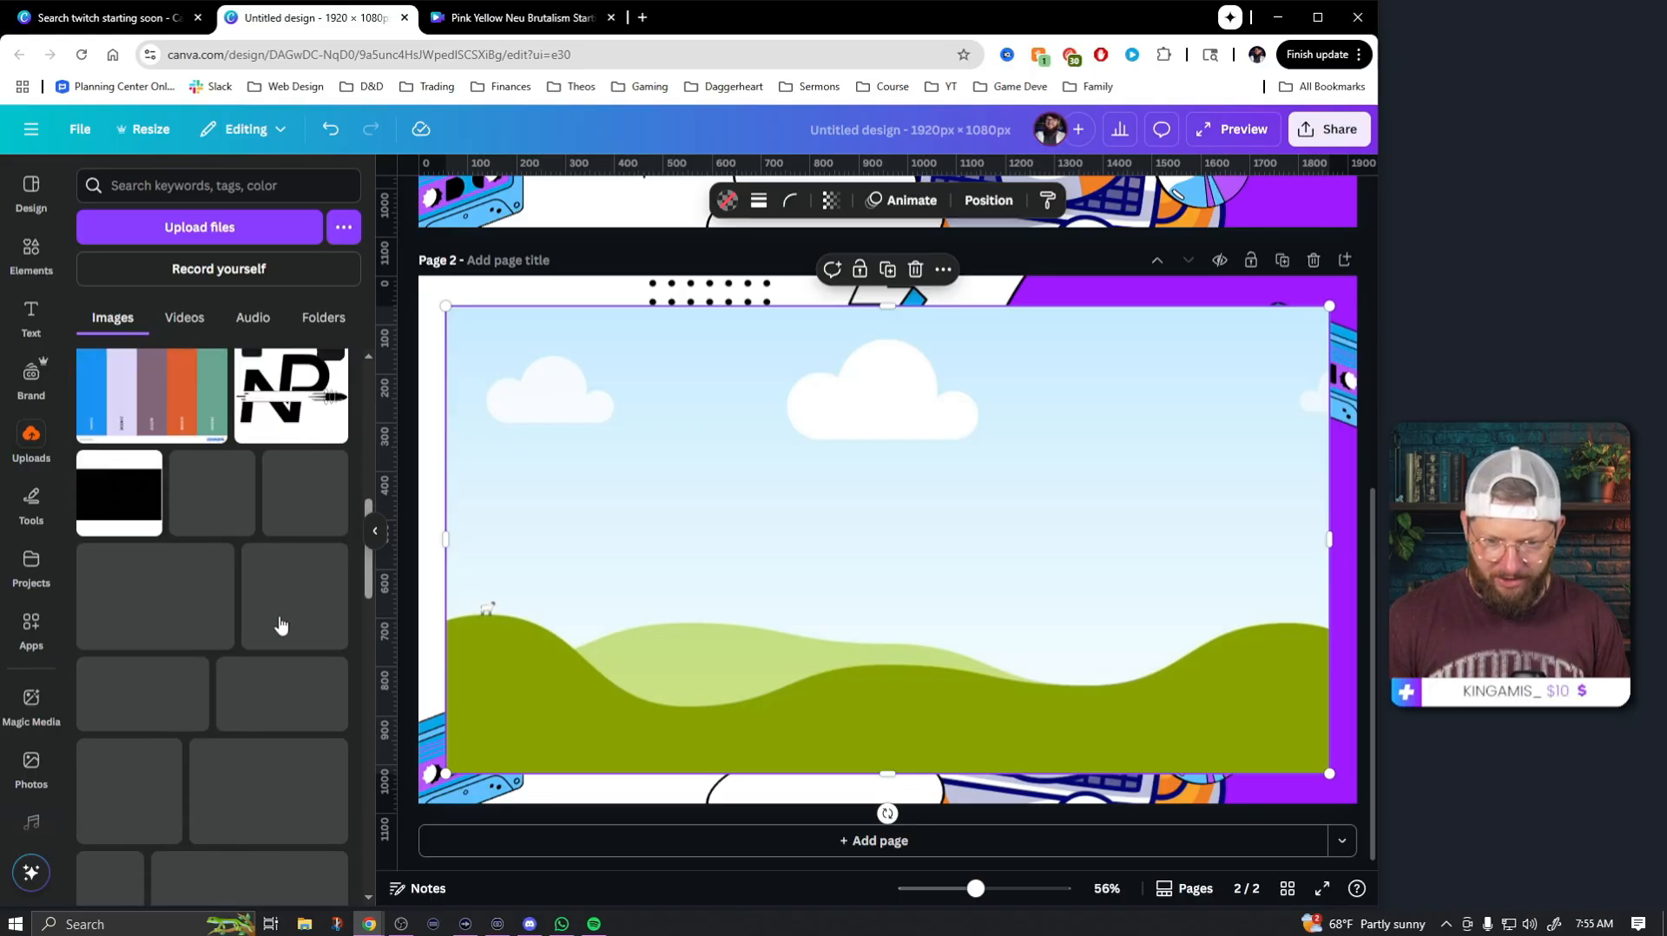
pyautogui.scroll(-3)
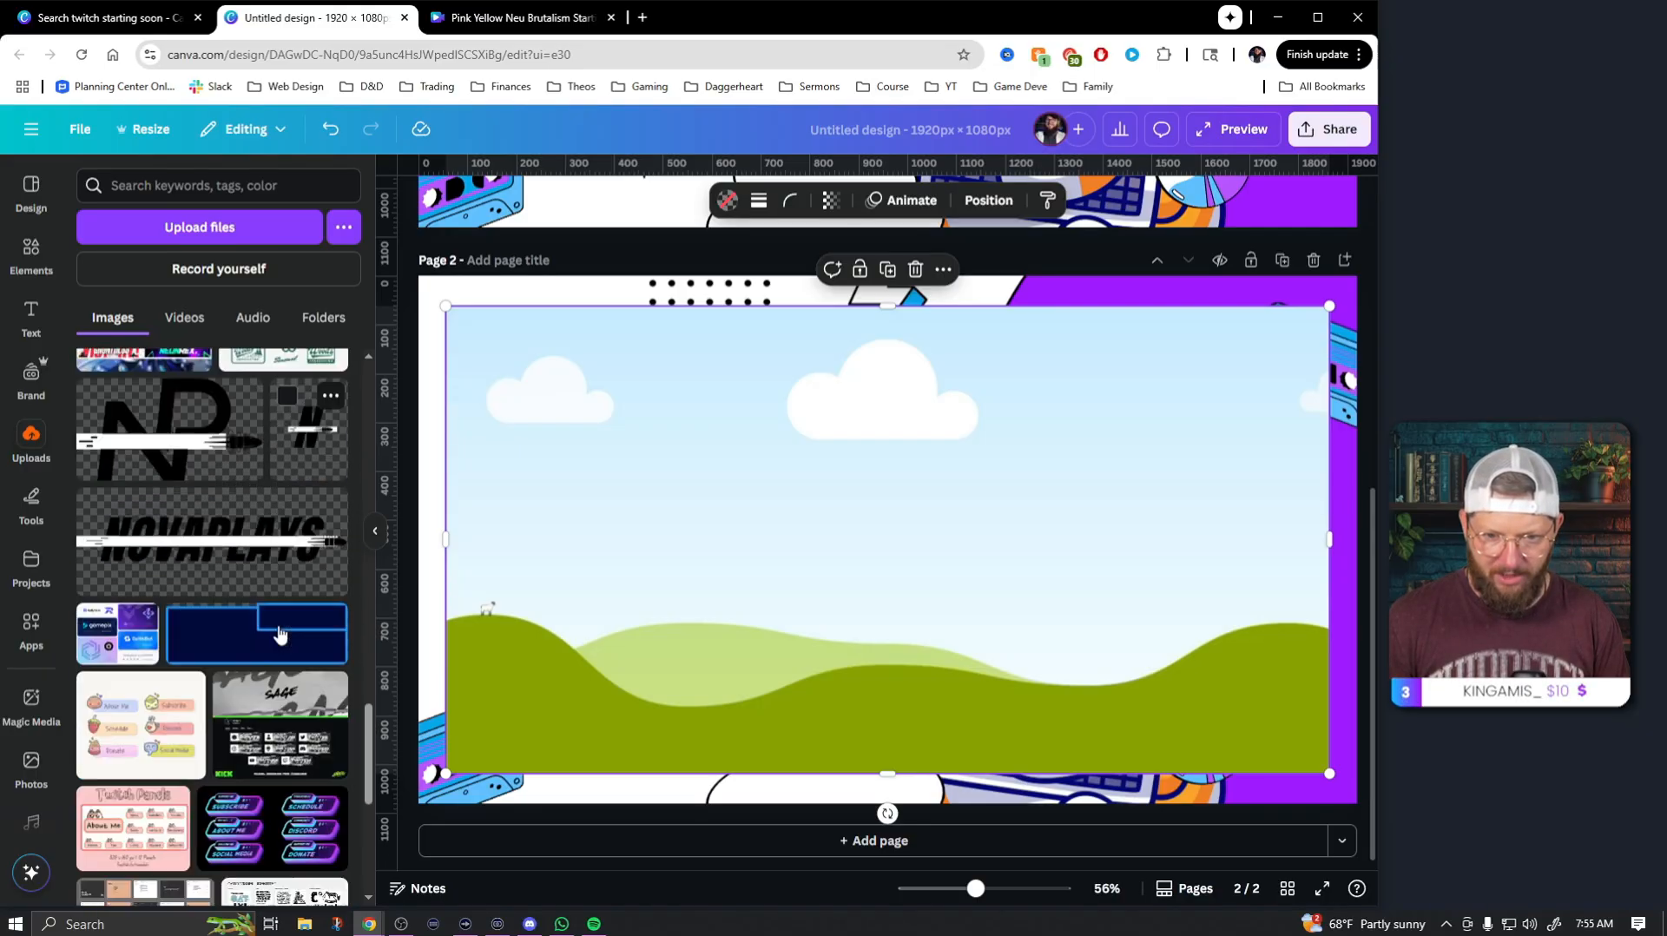
pyautogui.scroll(-3)
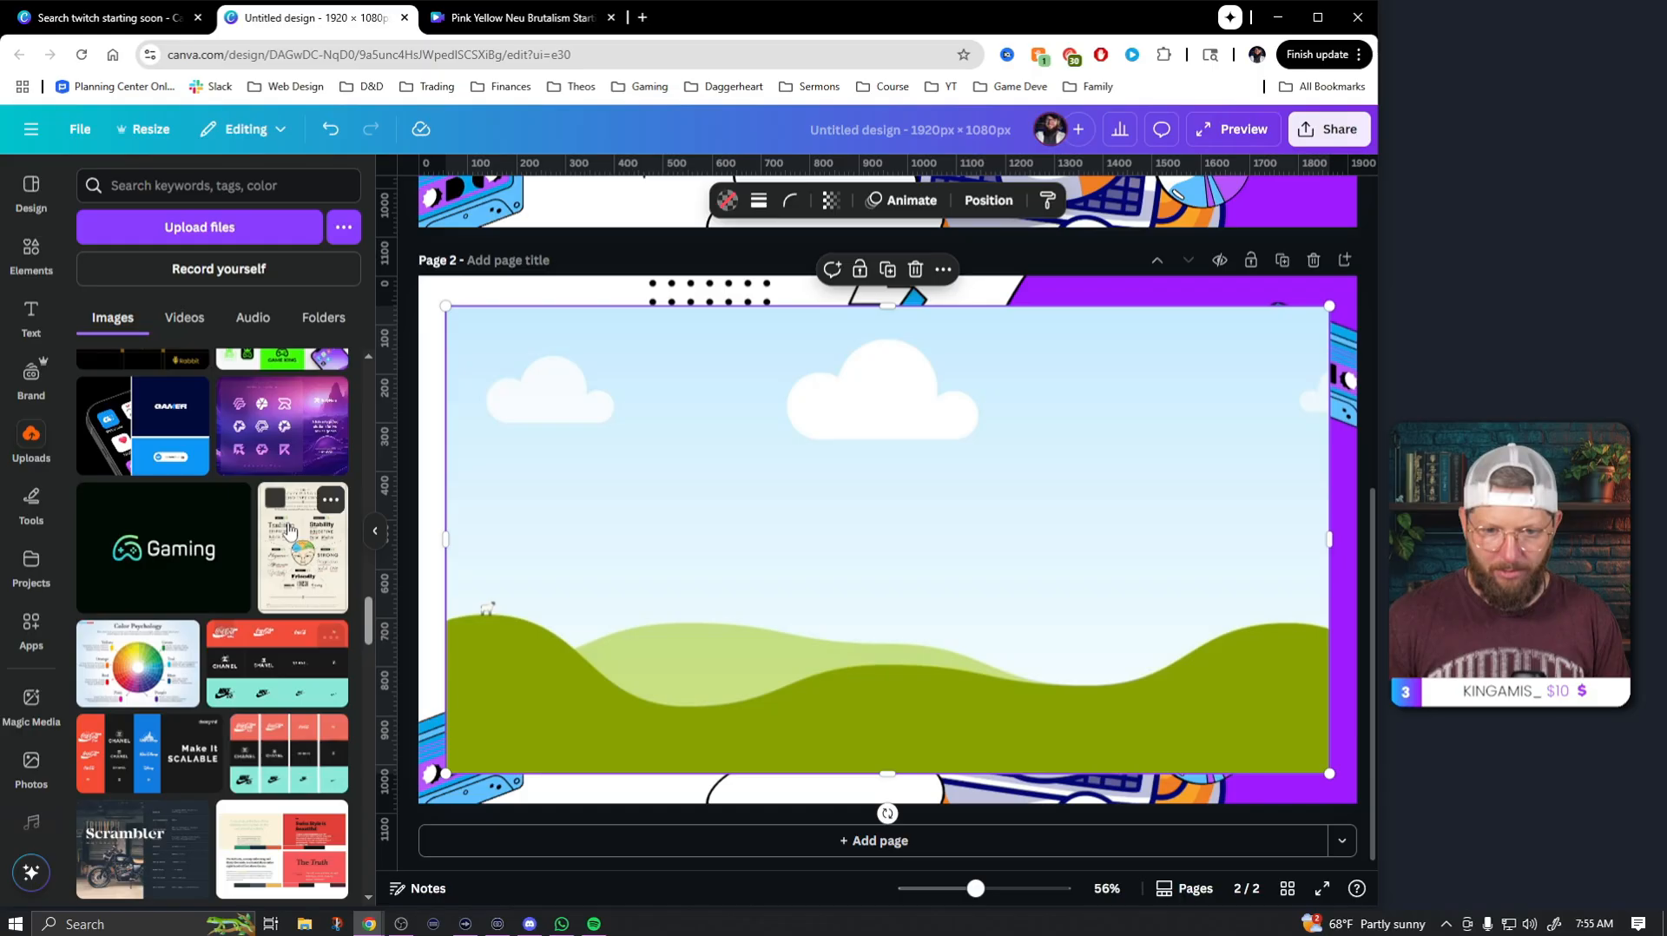
pyautogui.scroll(-3)
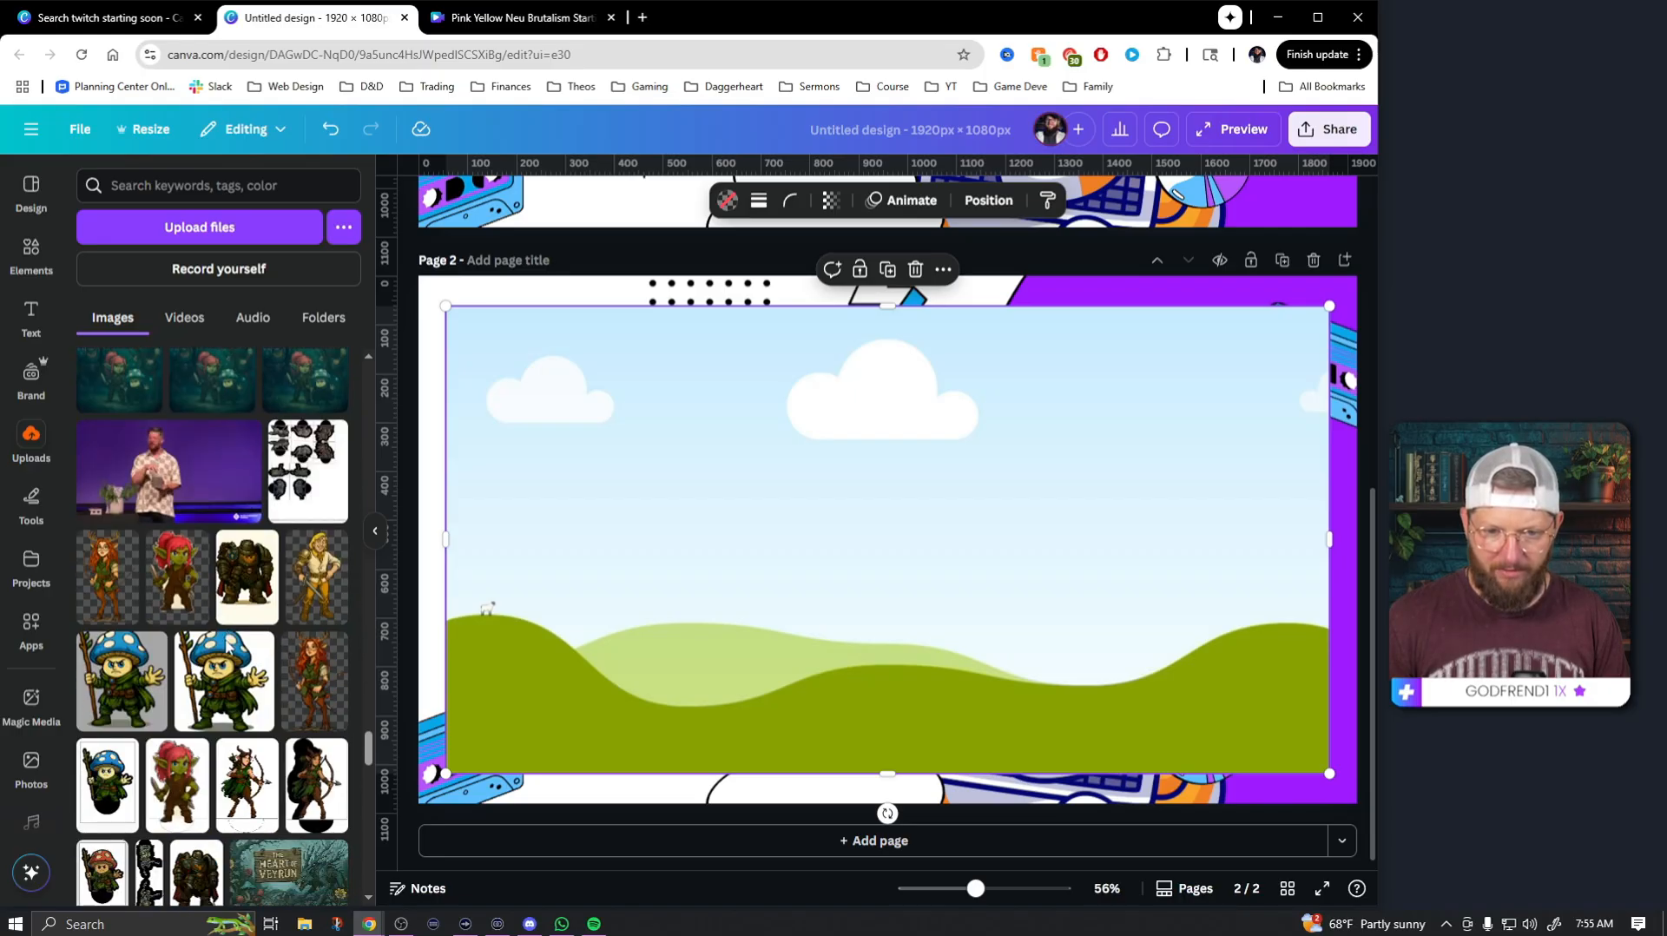
pyautogui.scroll(-3)
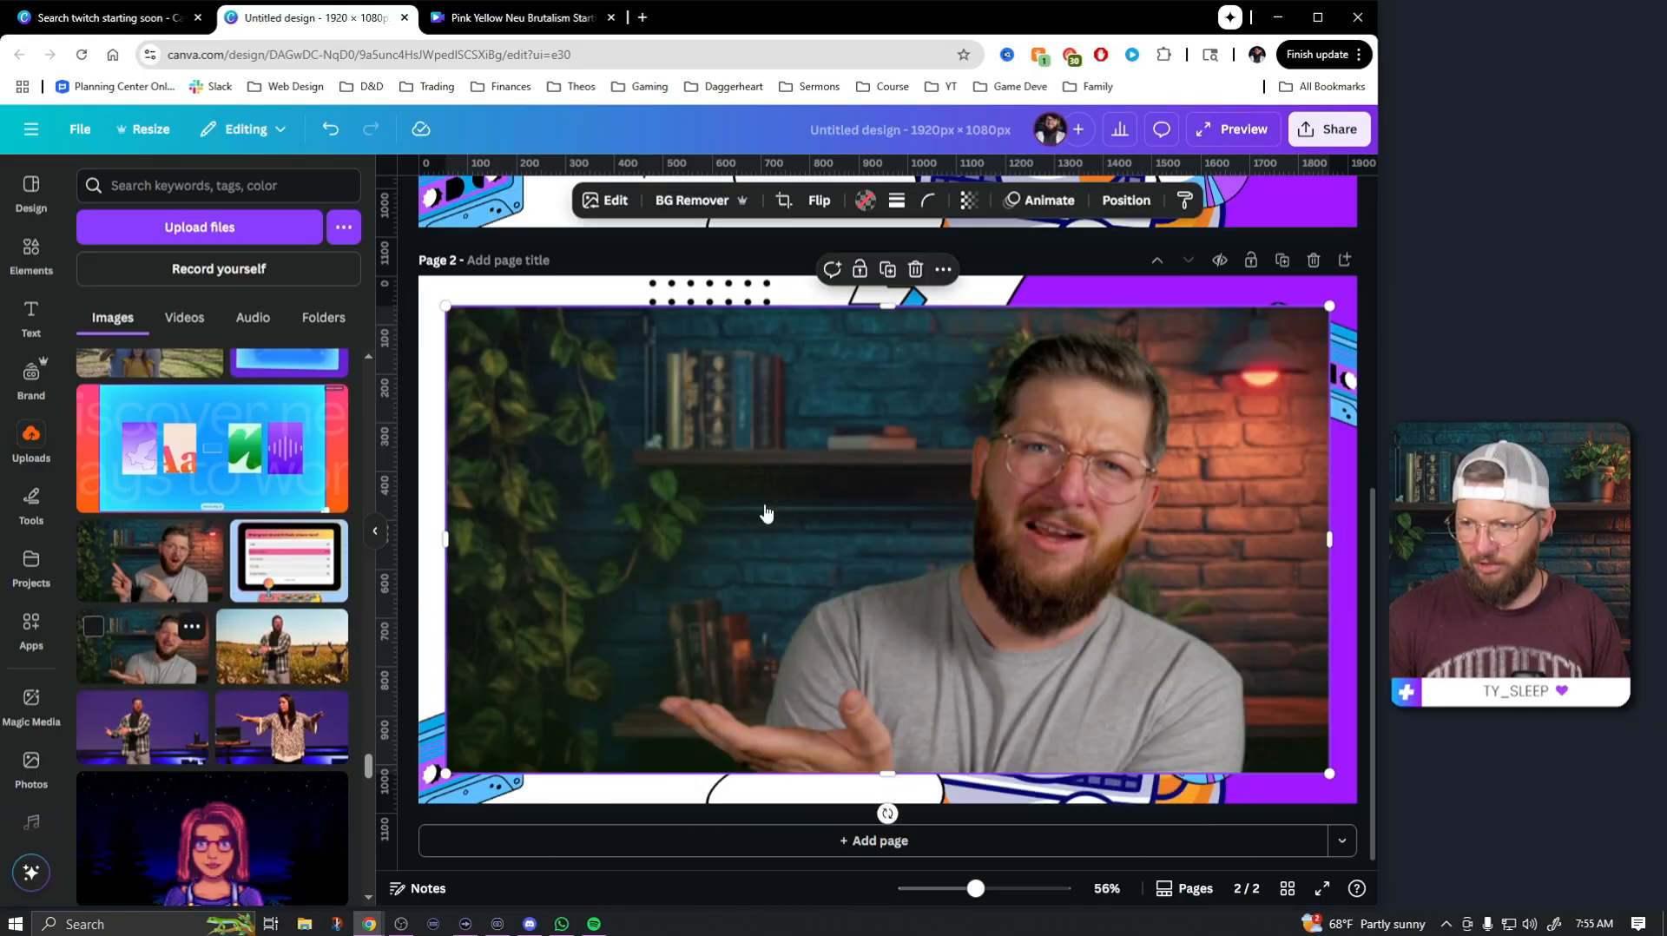
pyautogui.click(1125, 202)
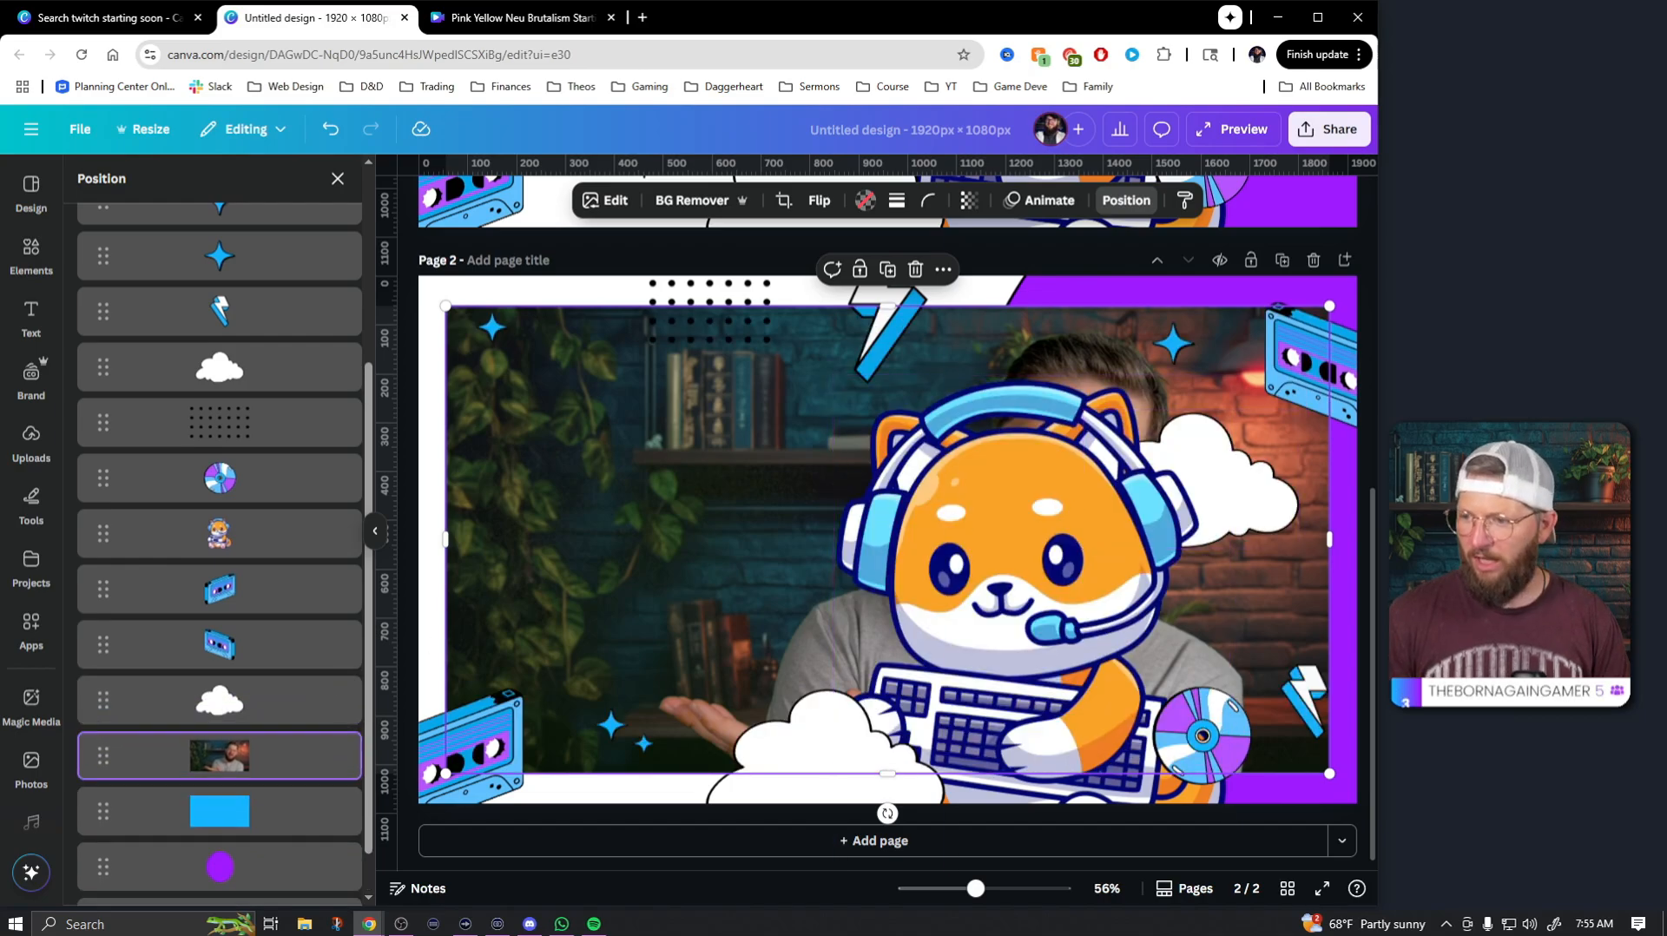
pyautogui.click(32, 441)
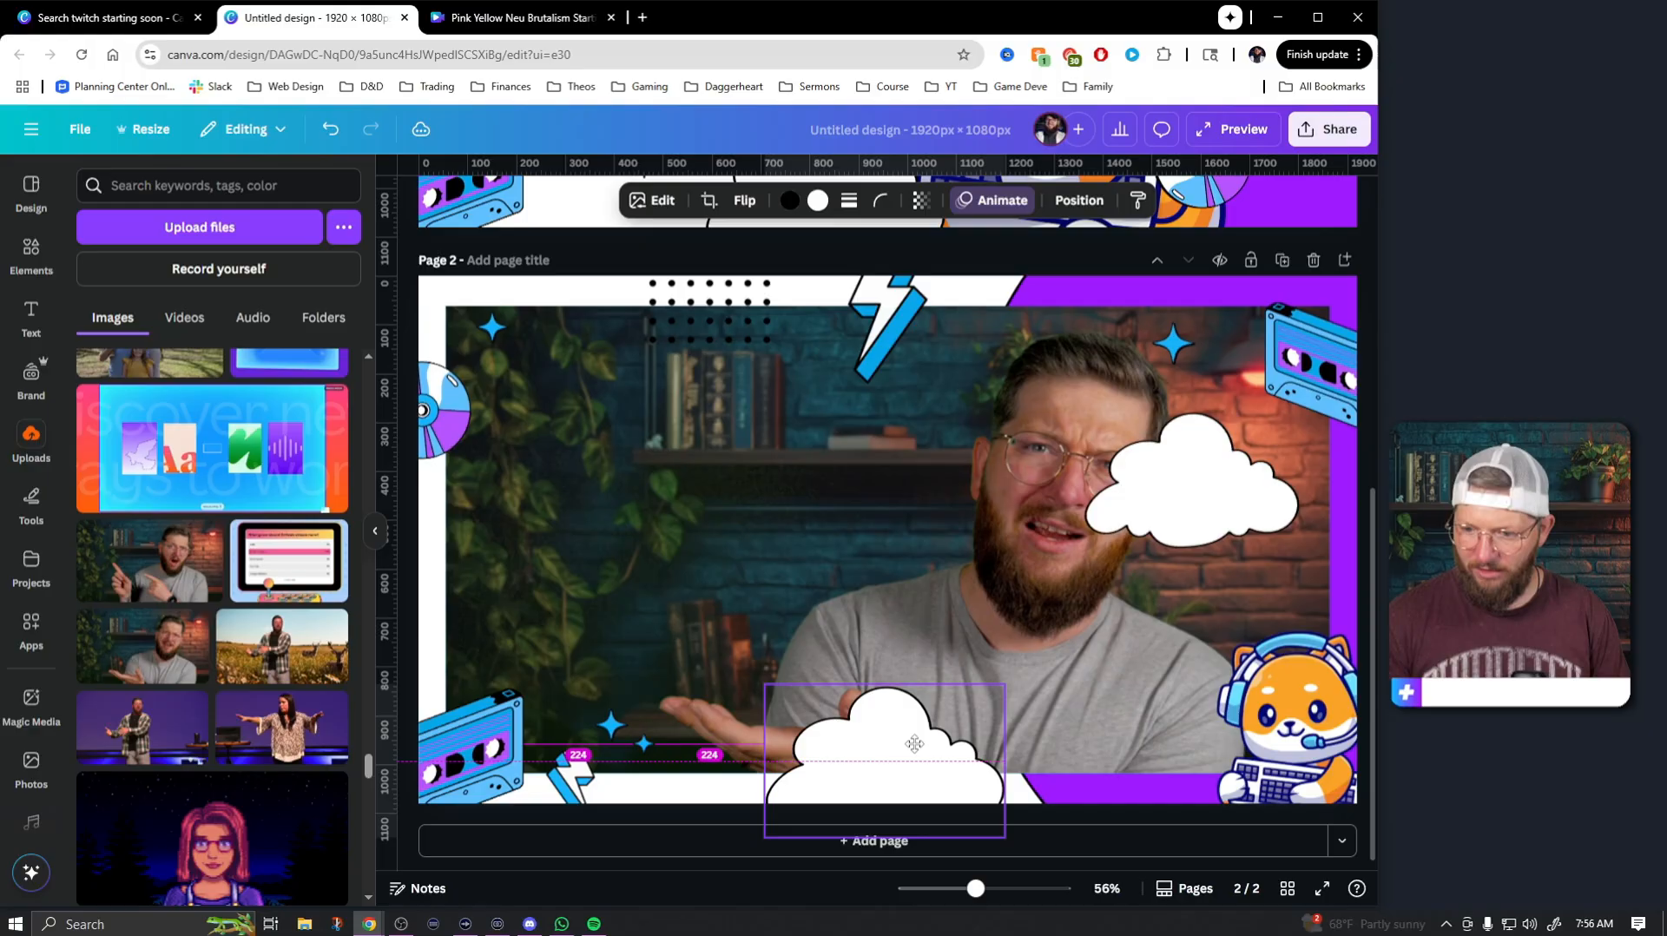
# - Move the cloud to the bottom edge and the cloud with sparkles to the top-right corner
pyautogui.moveTo(883, 744); pyautogui.dragTo(823, 295)
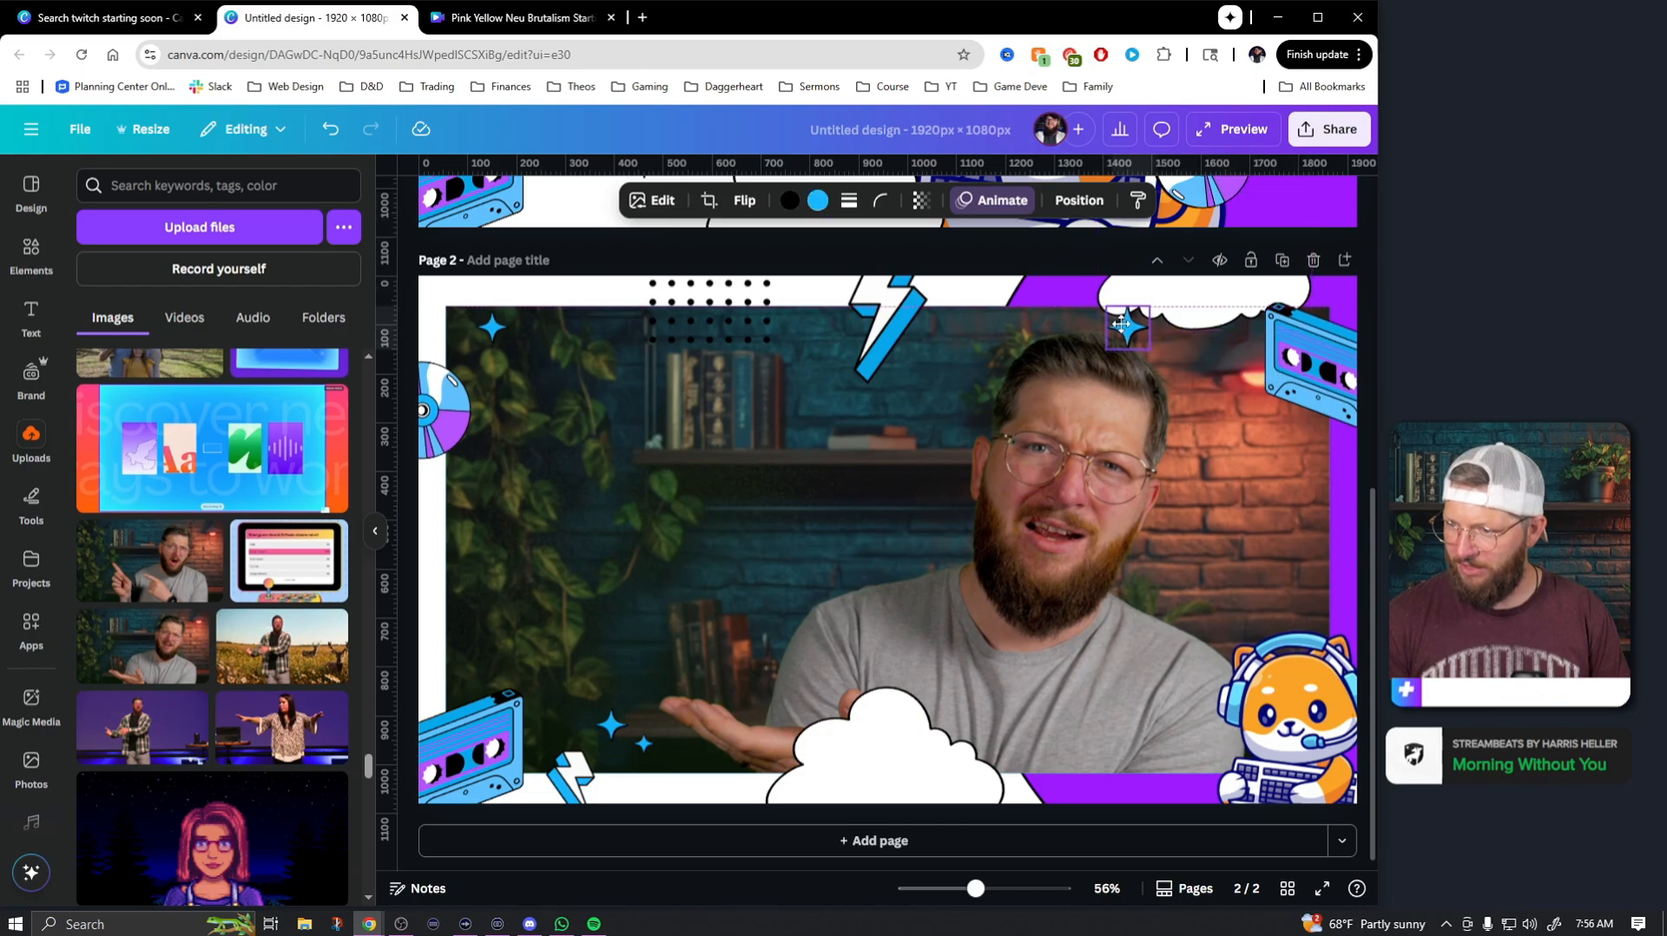
pyautogui.moveTo(1123, 325); pyautogui.dragTo(1177, 305)
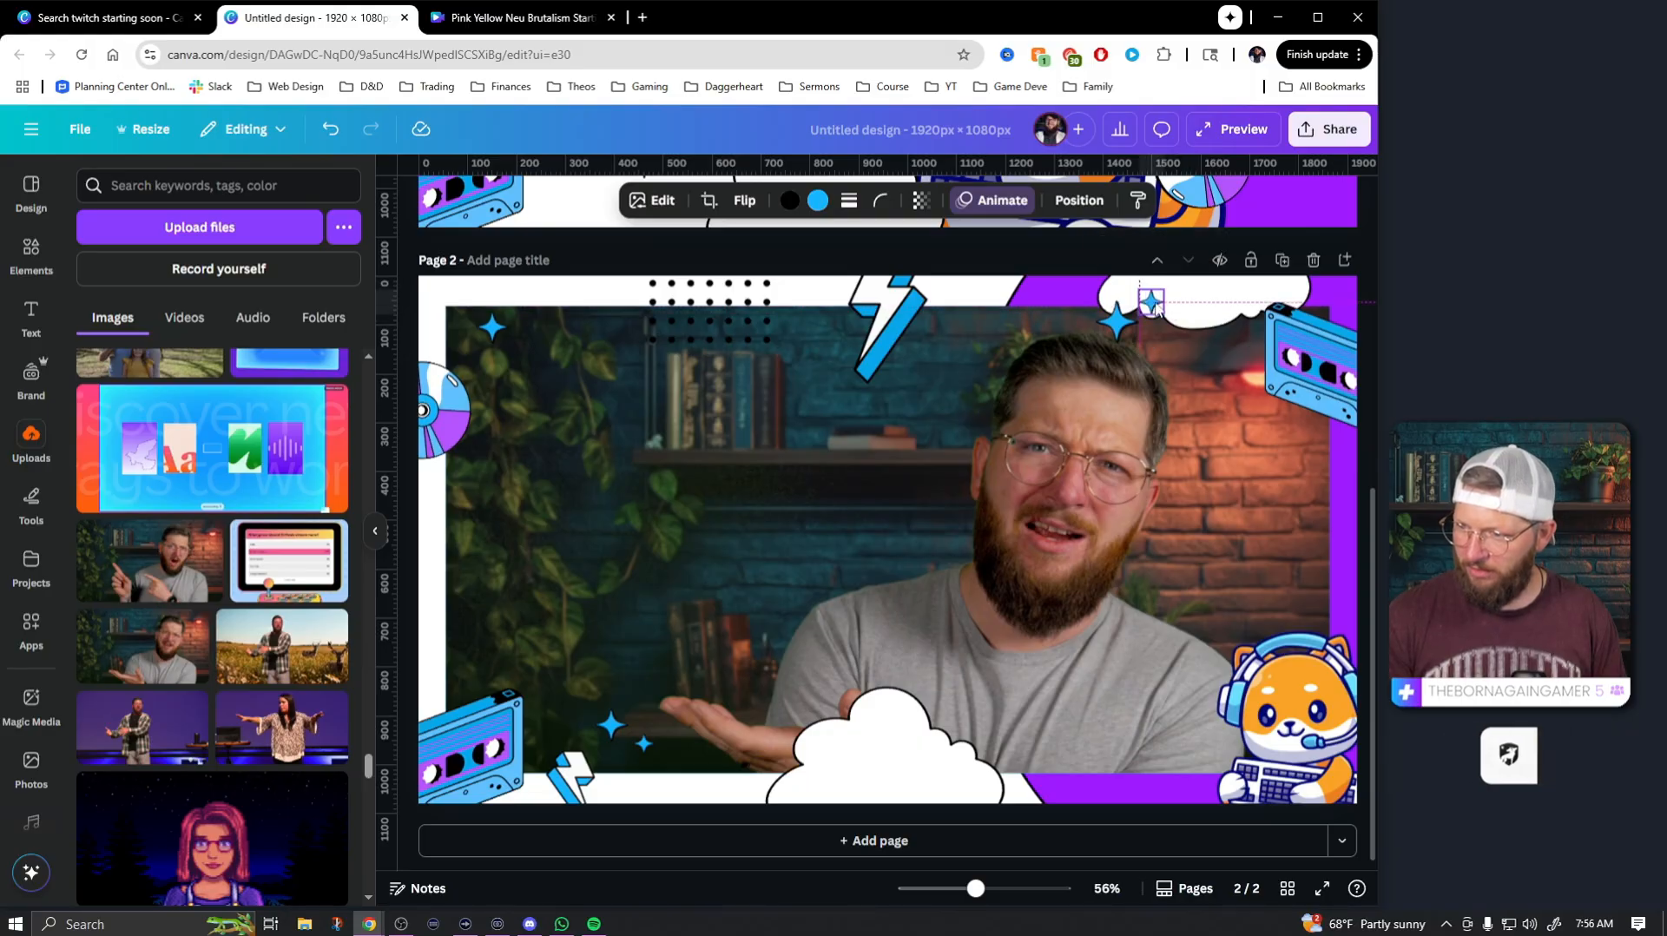
# - Place the lightning bolt at the top-left corner, then select the photo in the frame
pyautogui.click(887, 319)
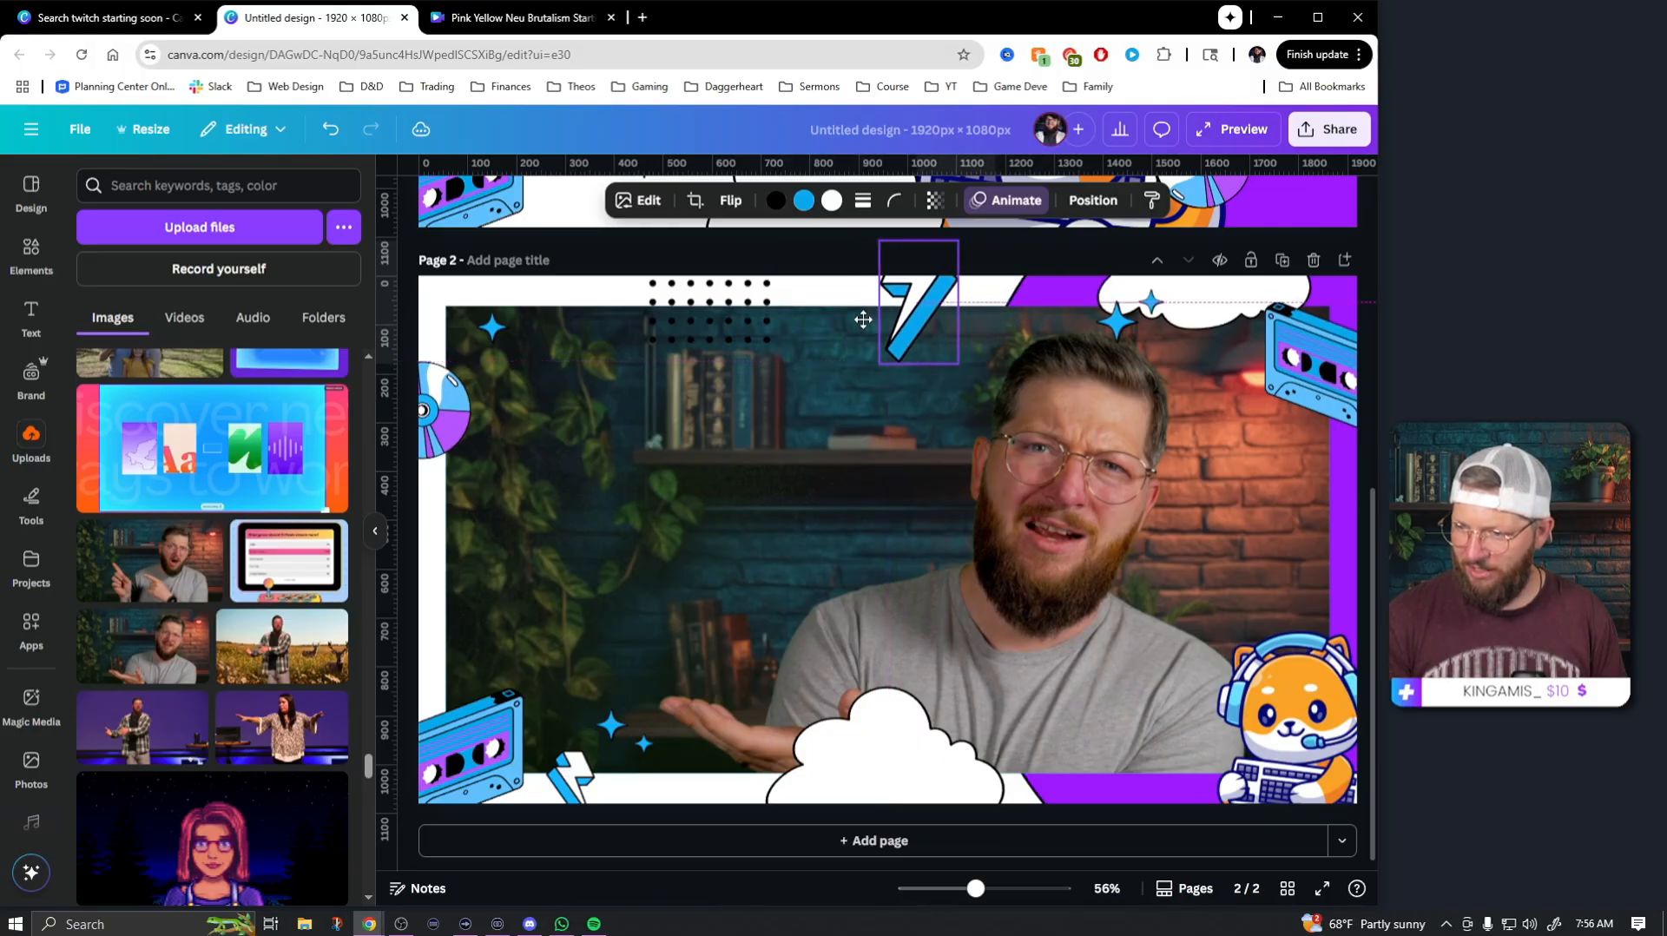
pyautogui.moveTo(916, 300); pyautogui.dragTo(708, 566)
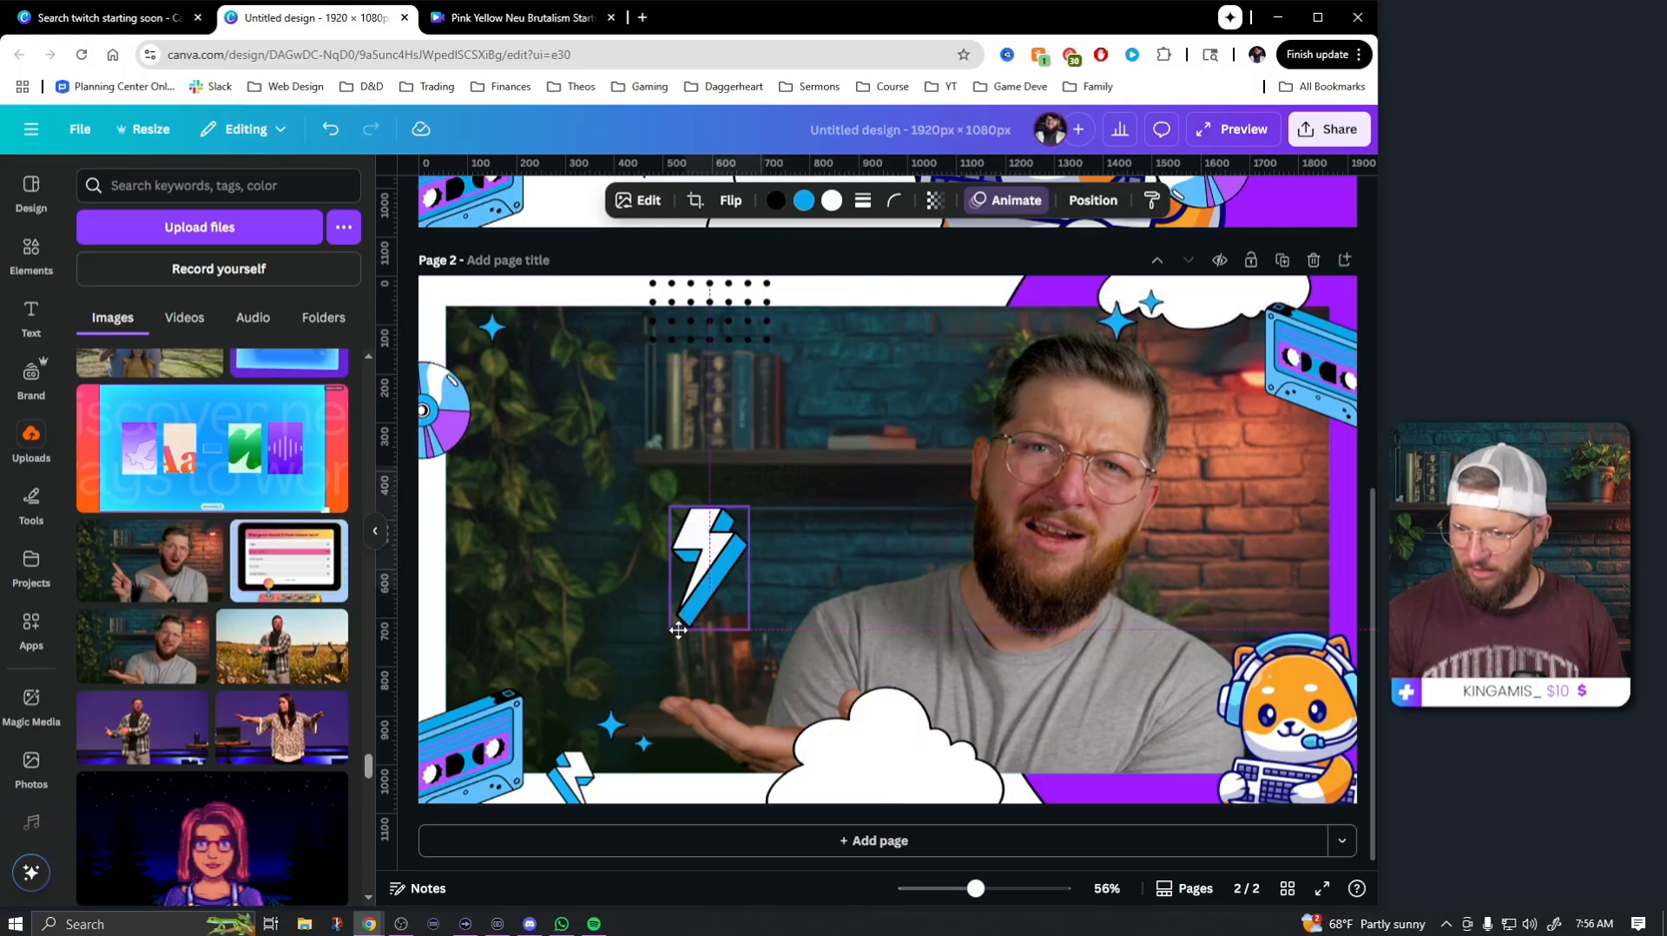
pyautogui.moveTo(707, 566); pyautogui.dragTo(571, 319)
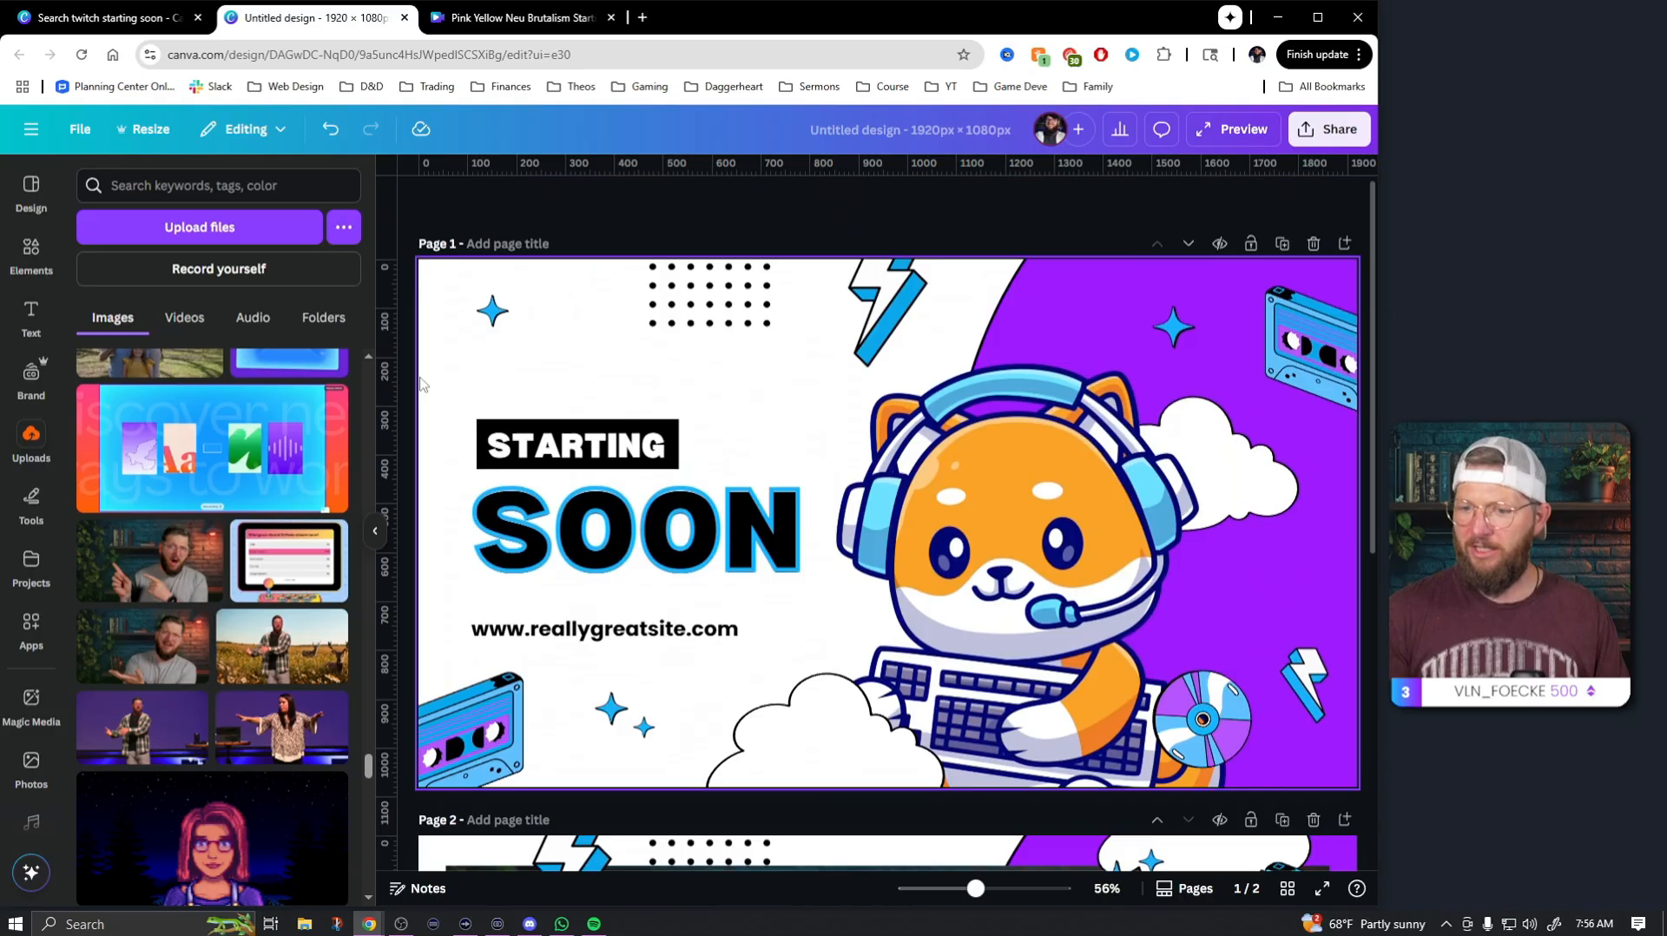
pyautogui.scroll(-3)
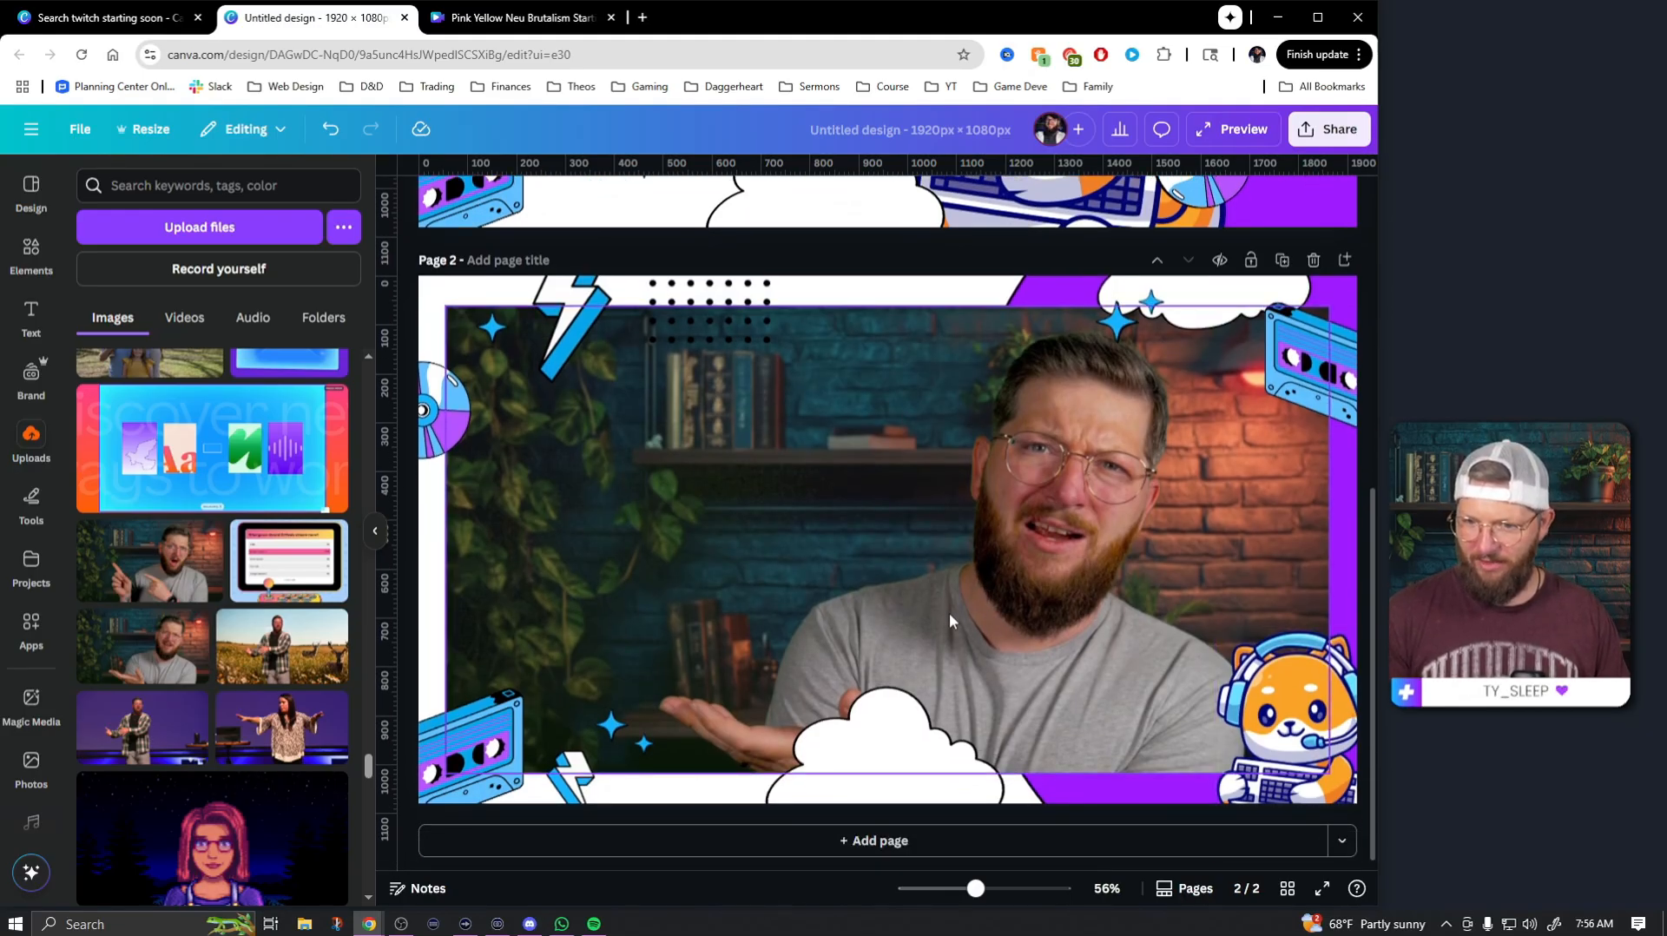
pyautogui.click(952, 621)
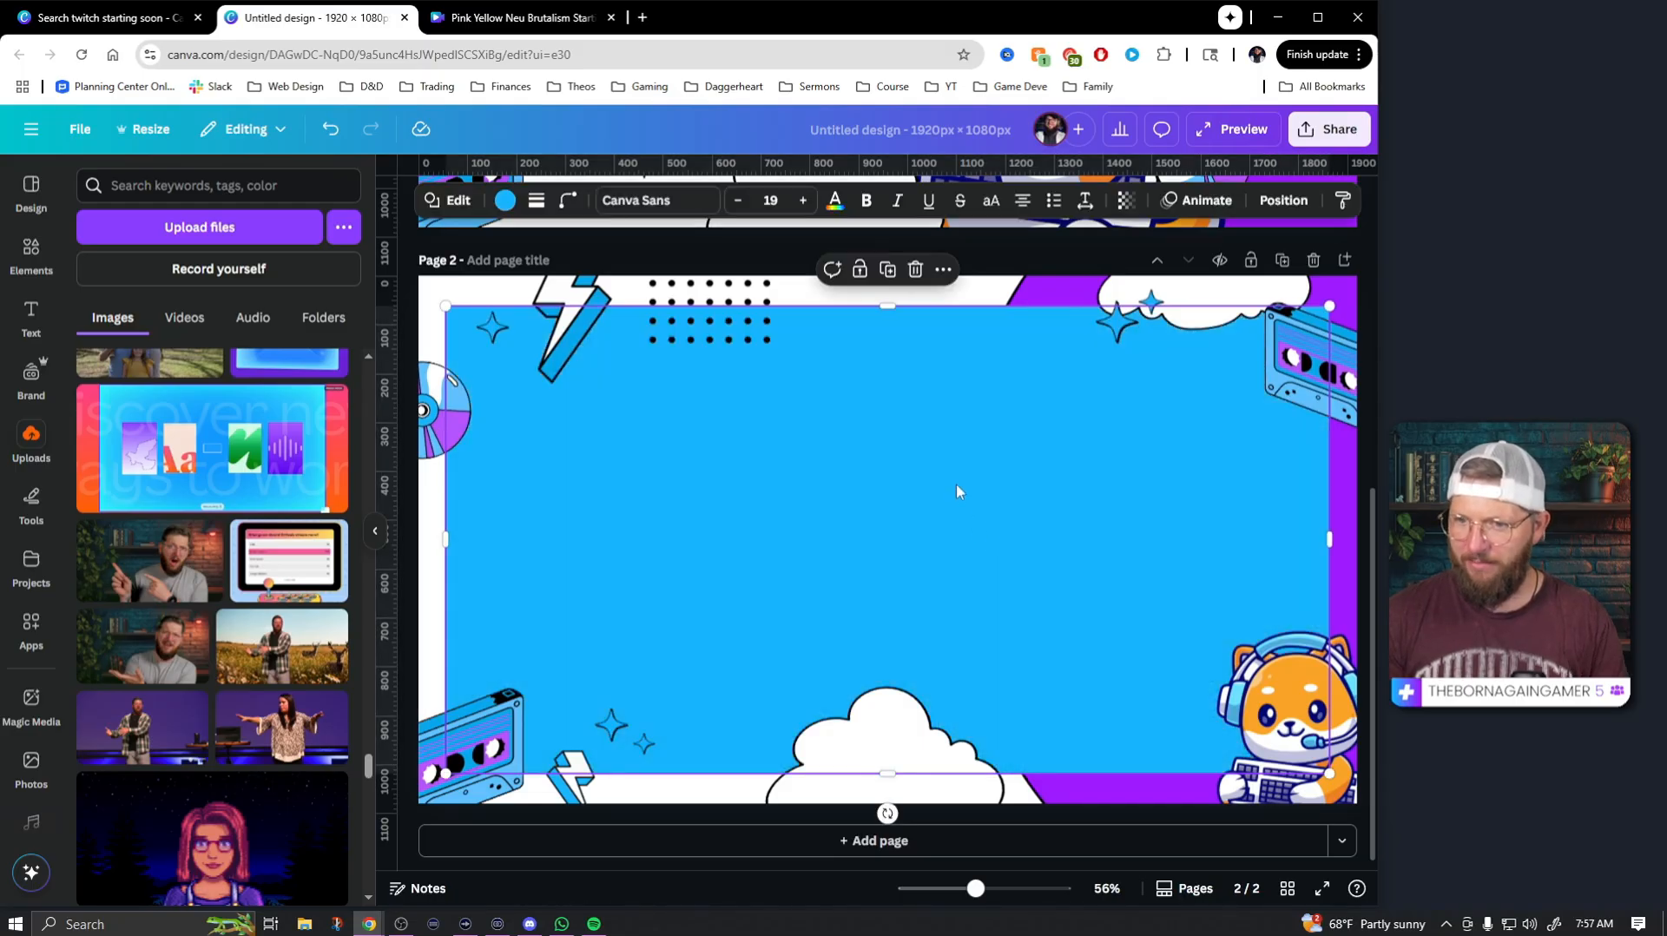
# - Recolour the webcam rectangle from blue to bright green as a green-screen area
pyautogui.click(834, 202)
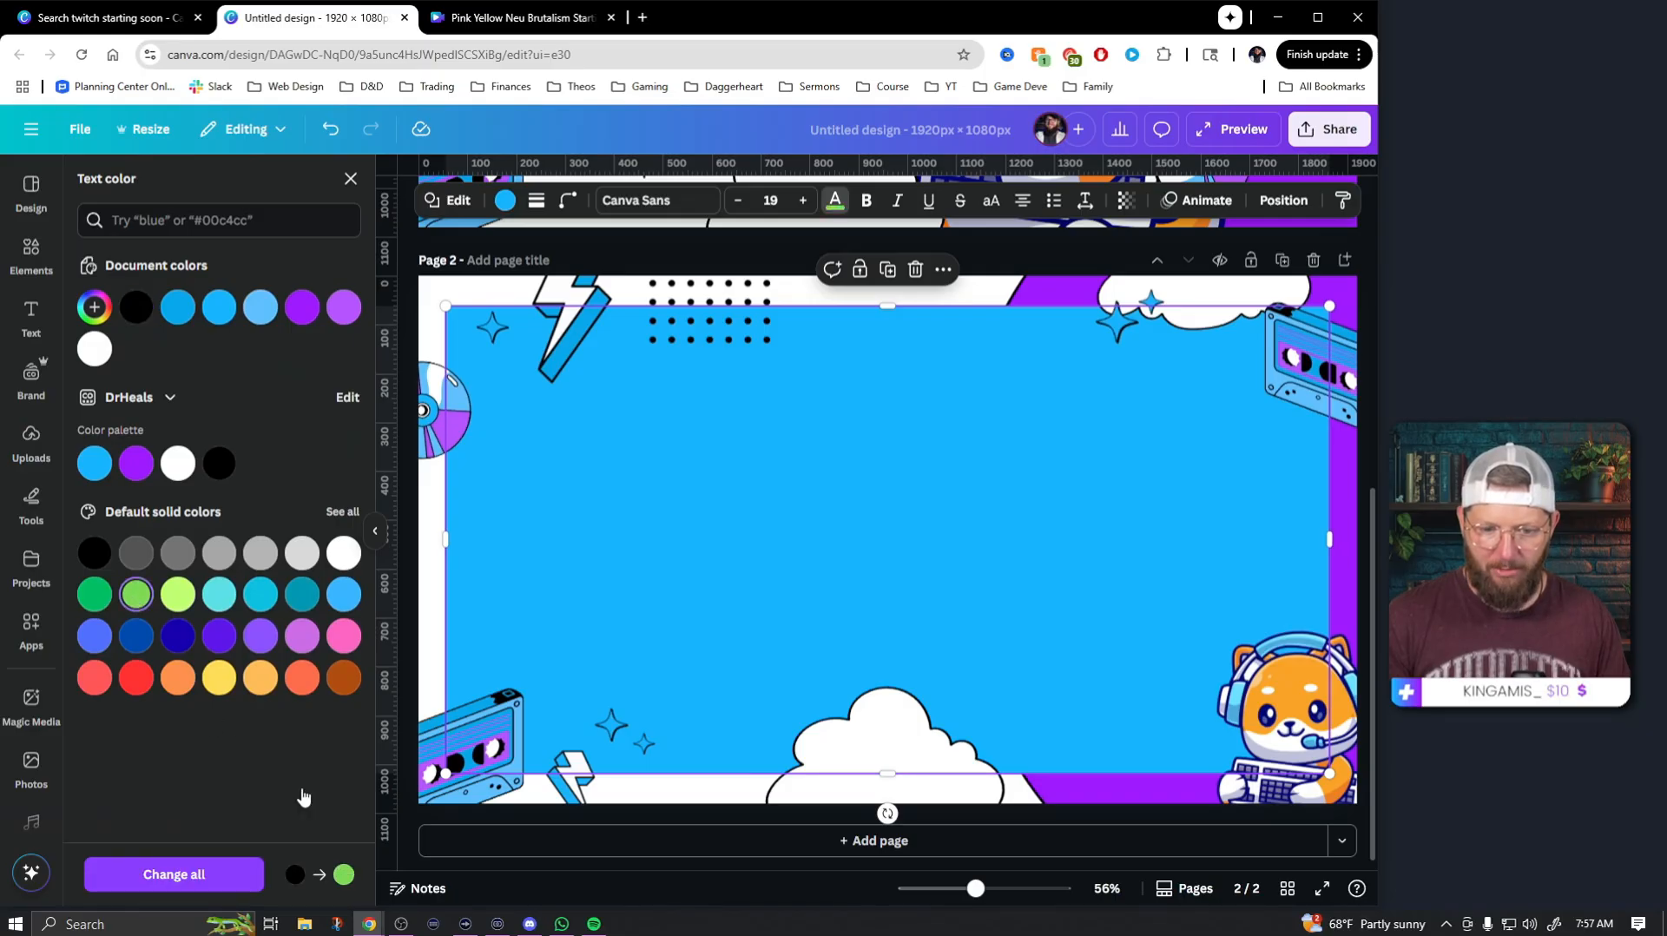
pyautogui.click(94, 308)
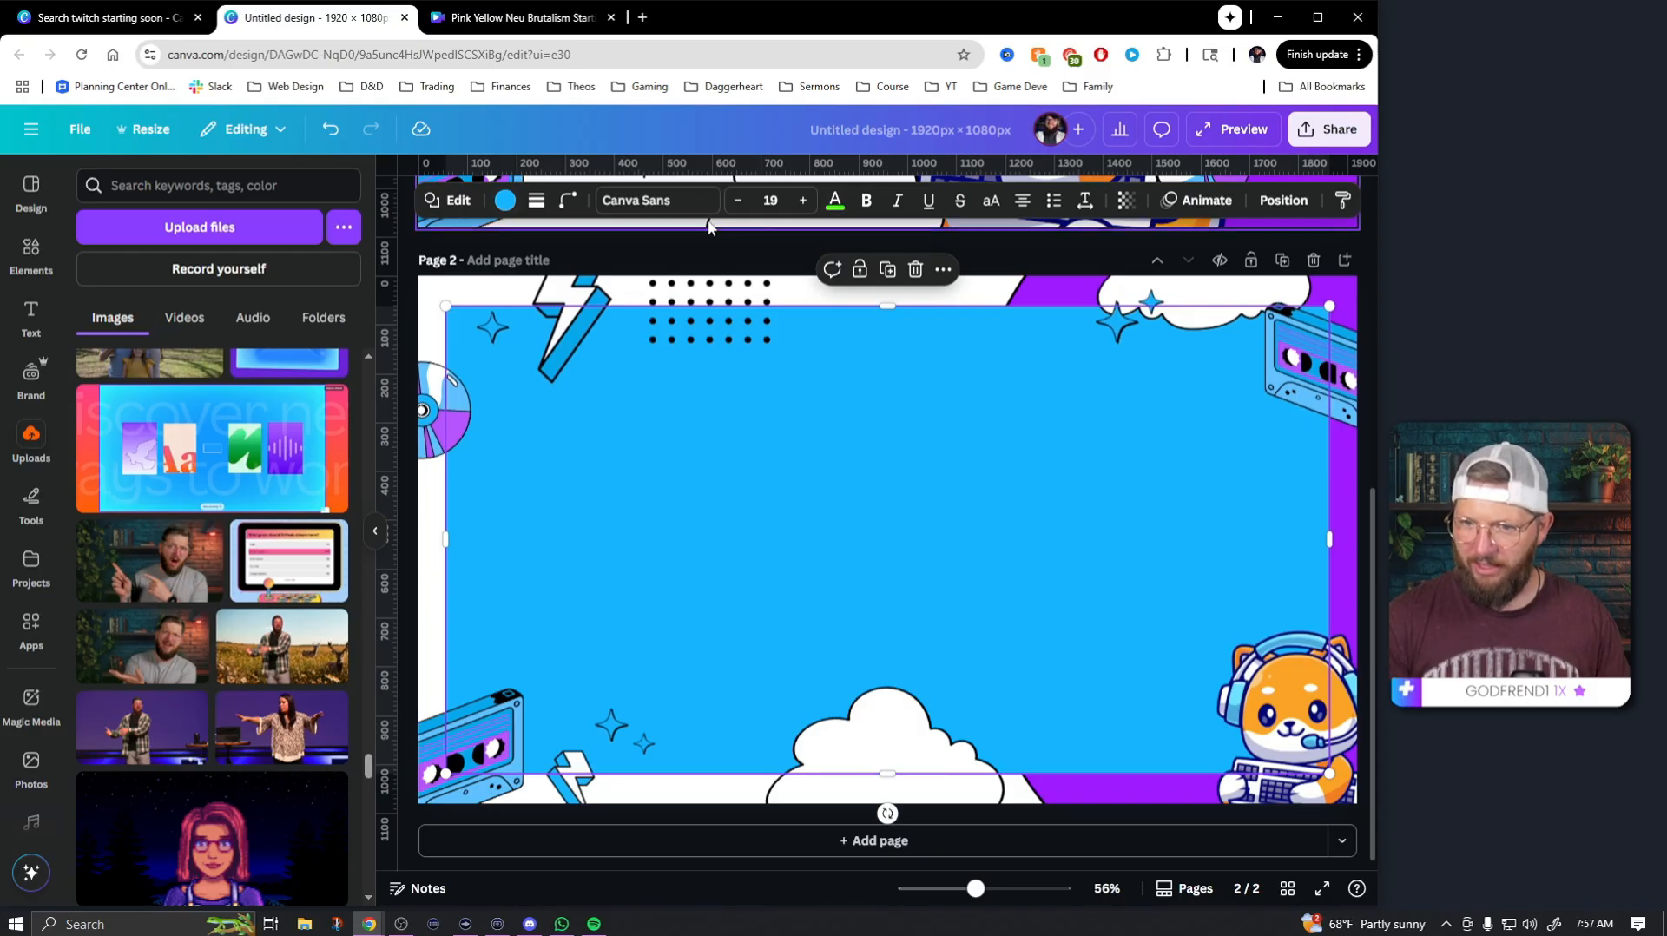
pyautogui.click(504, 201)
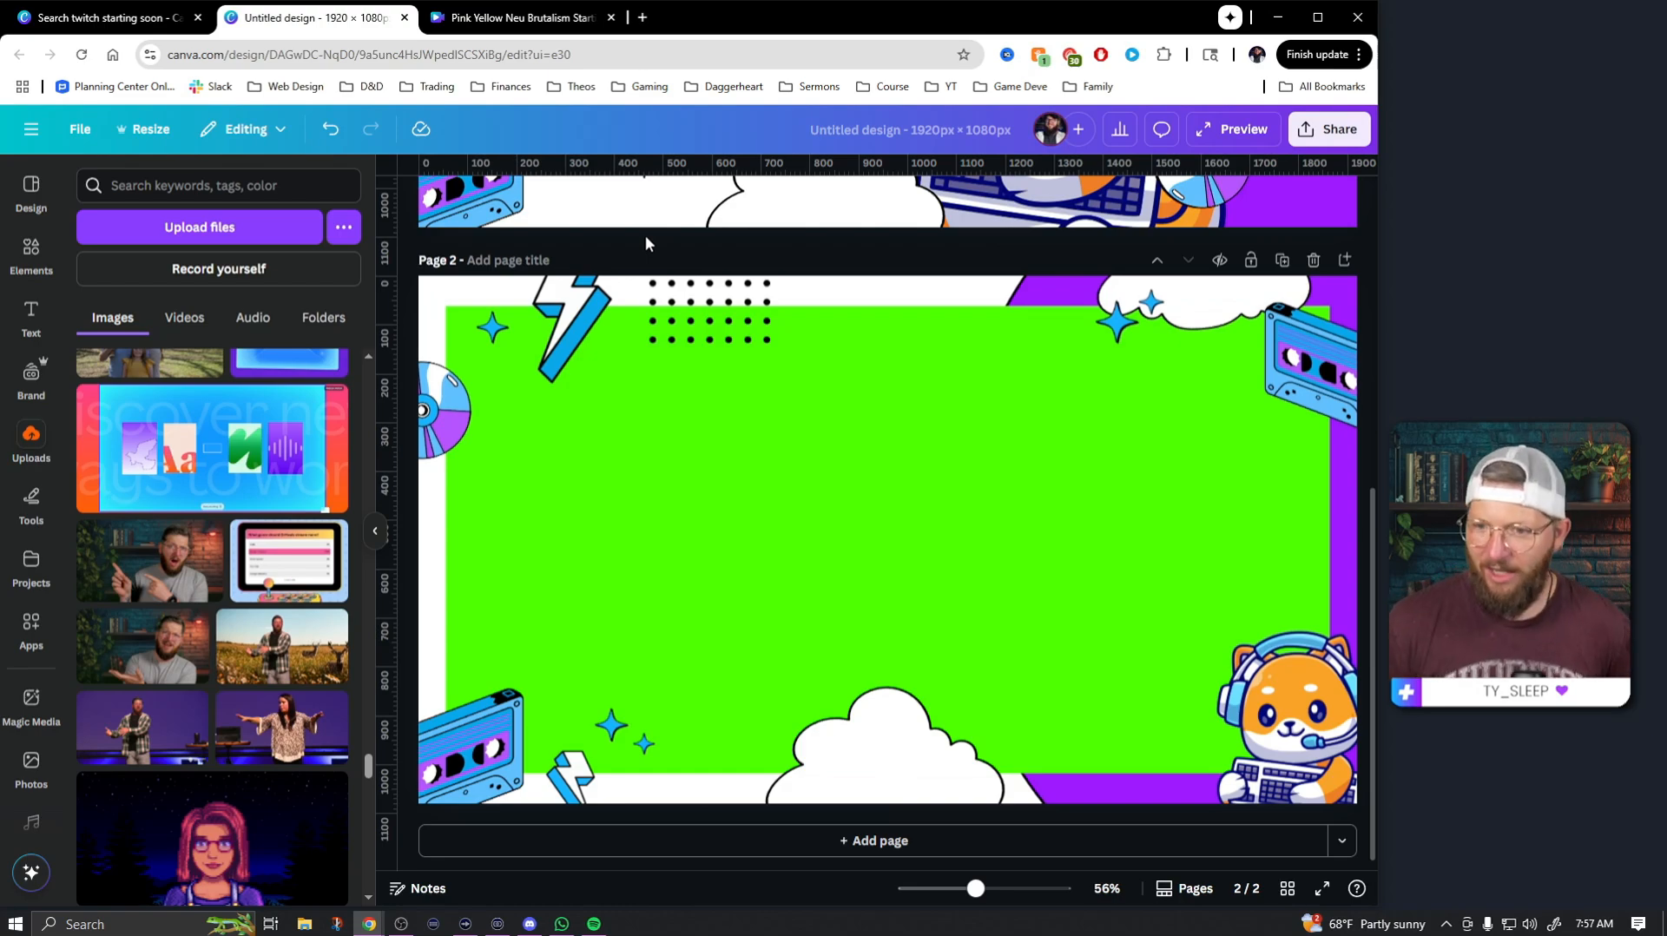
# - Download Page 2 (current page) alone as an MP4 video via Share > Download
pyautogui.click(569, 321)
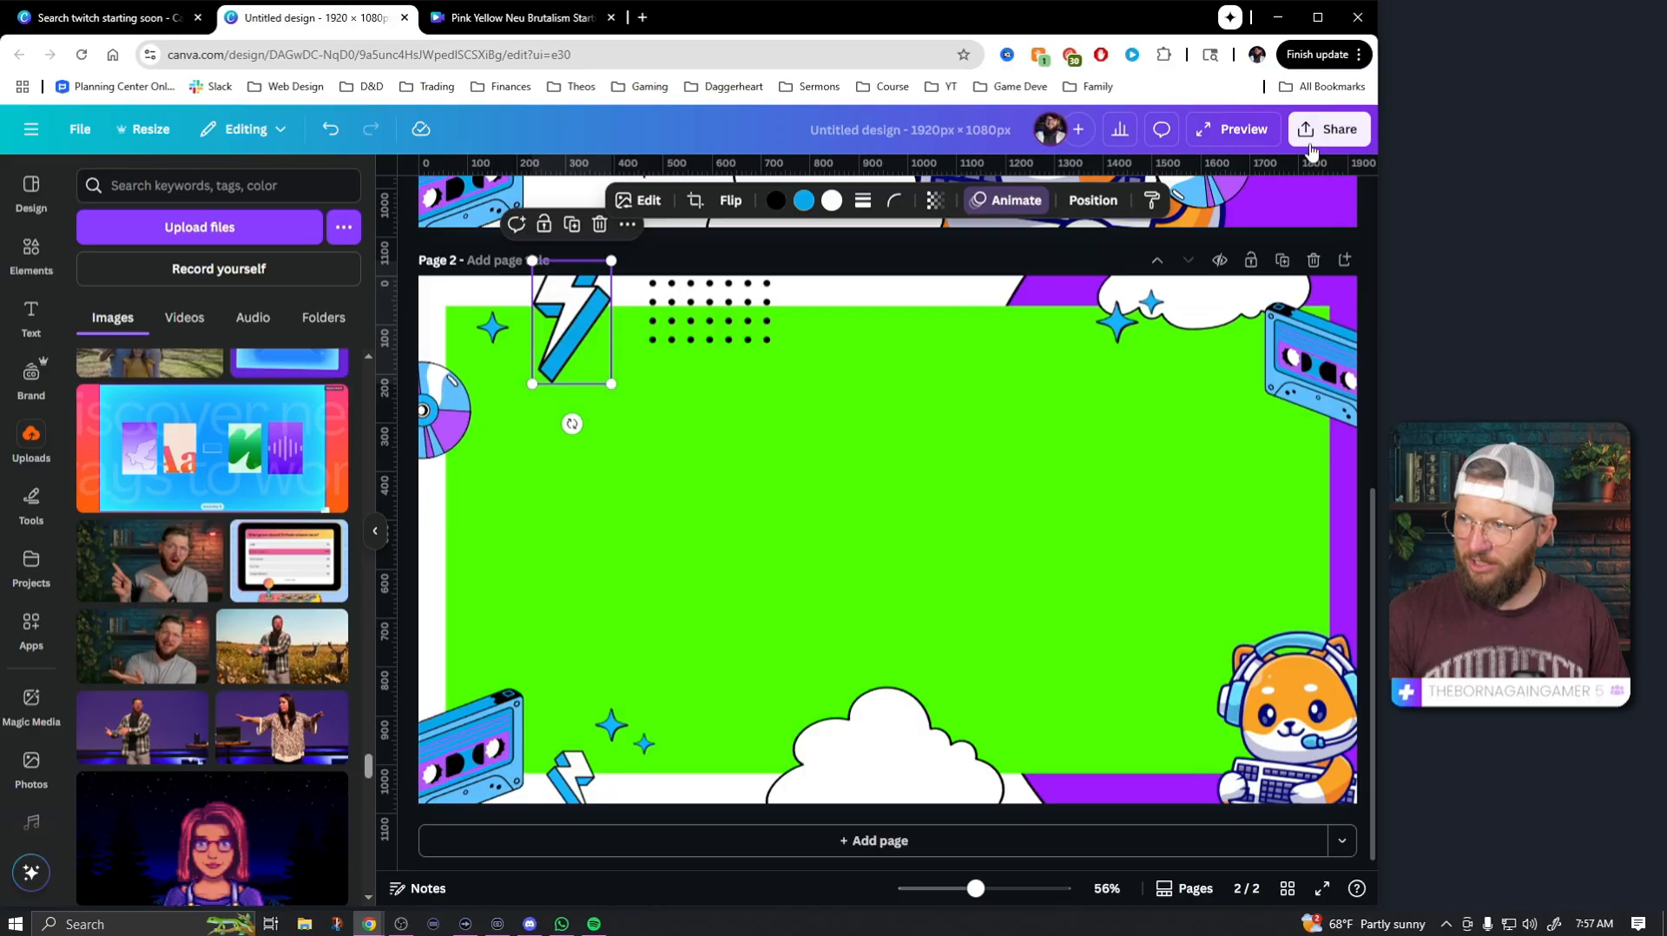
pyautogui.click(1330, 128)
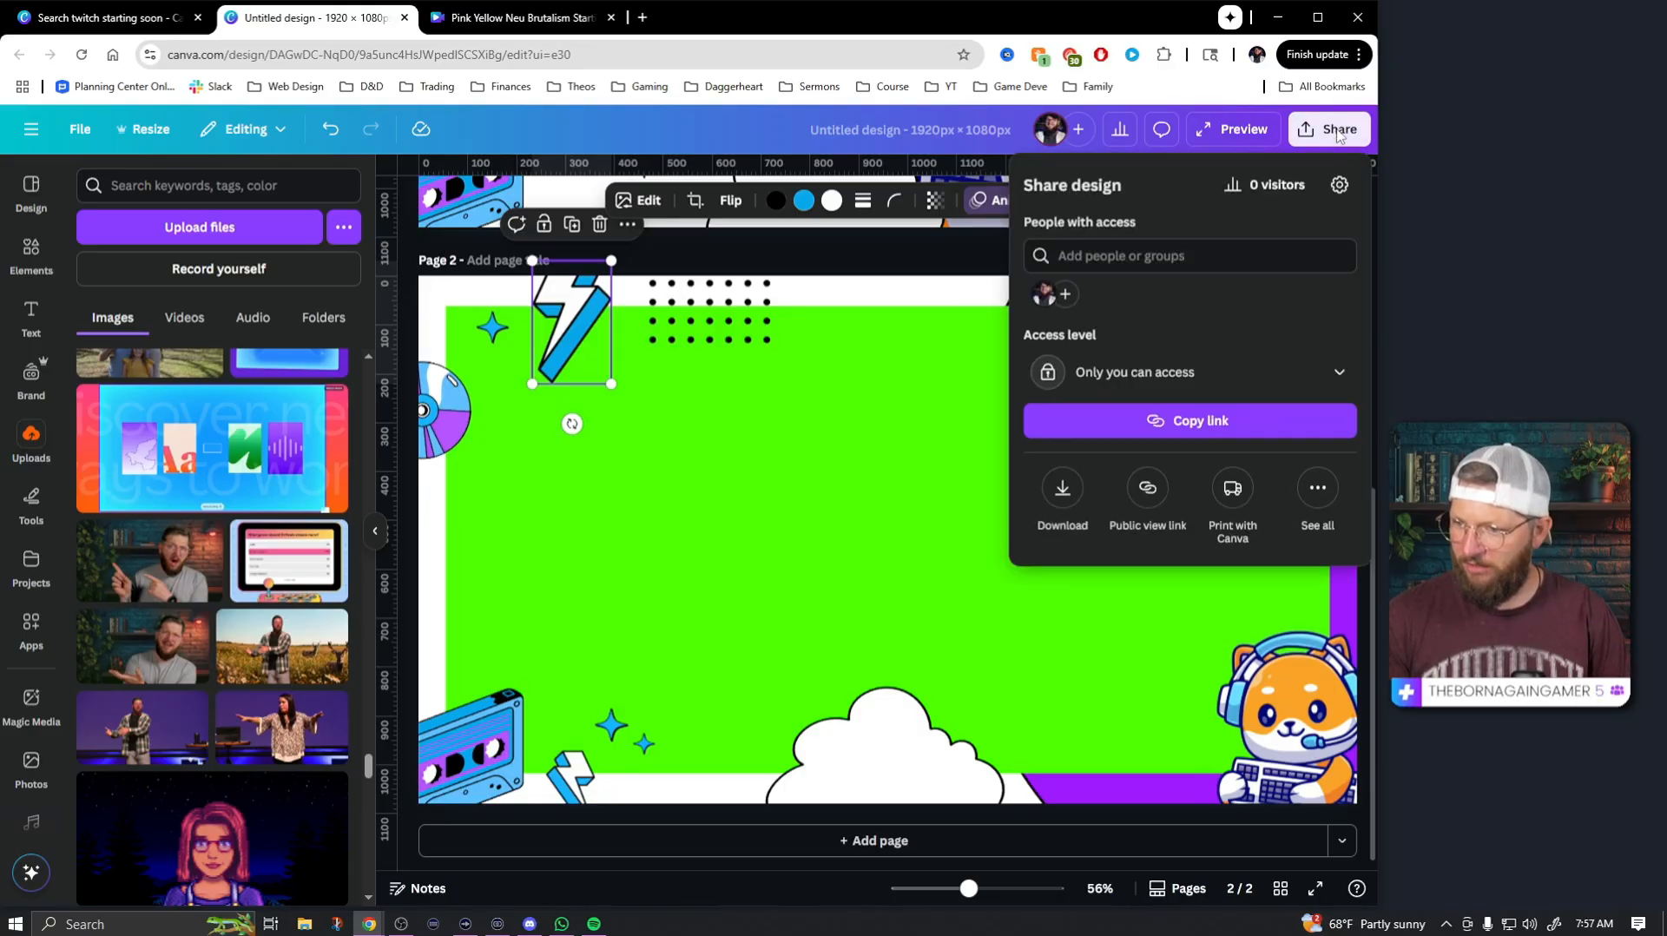
pyautogui.click(1063, 488)
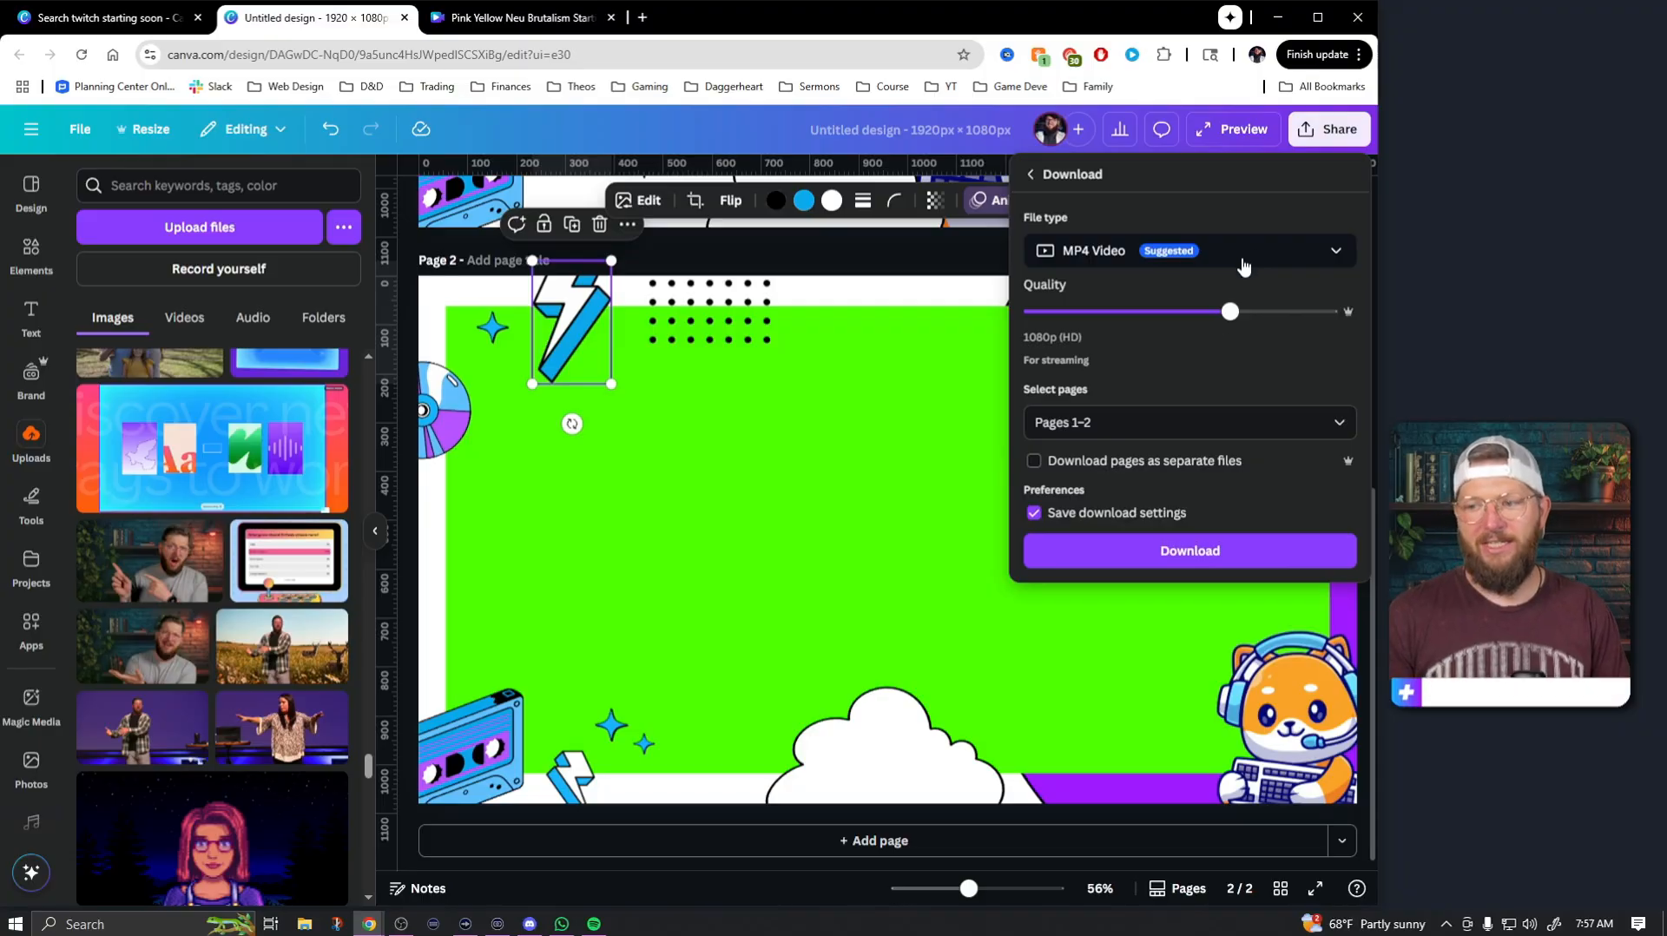
pyautogui.click(1189, 423)
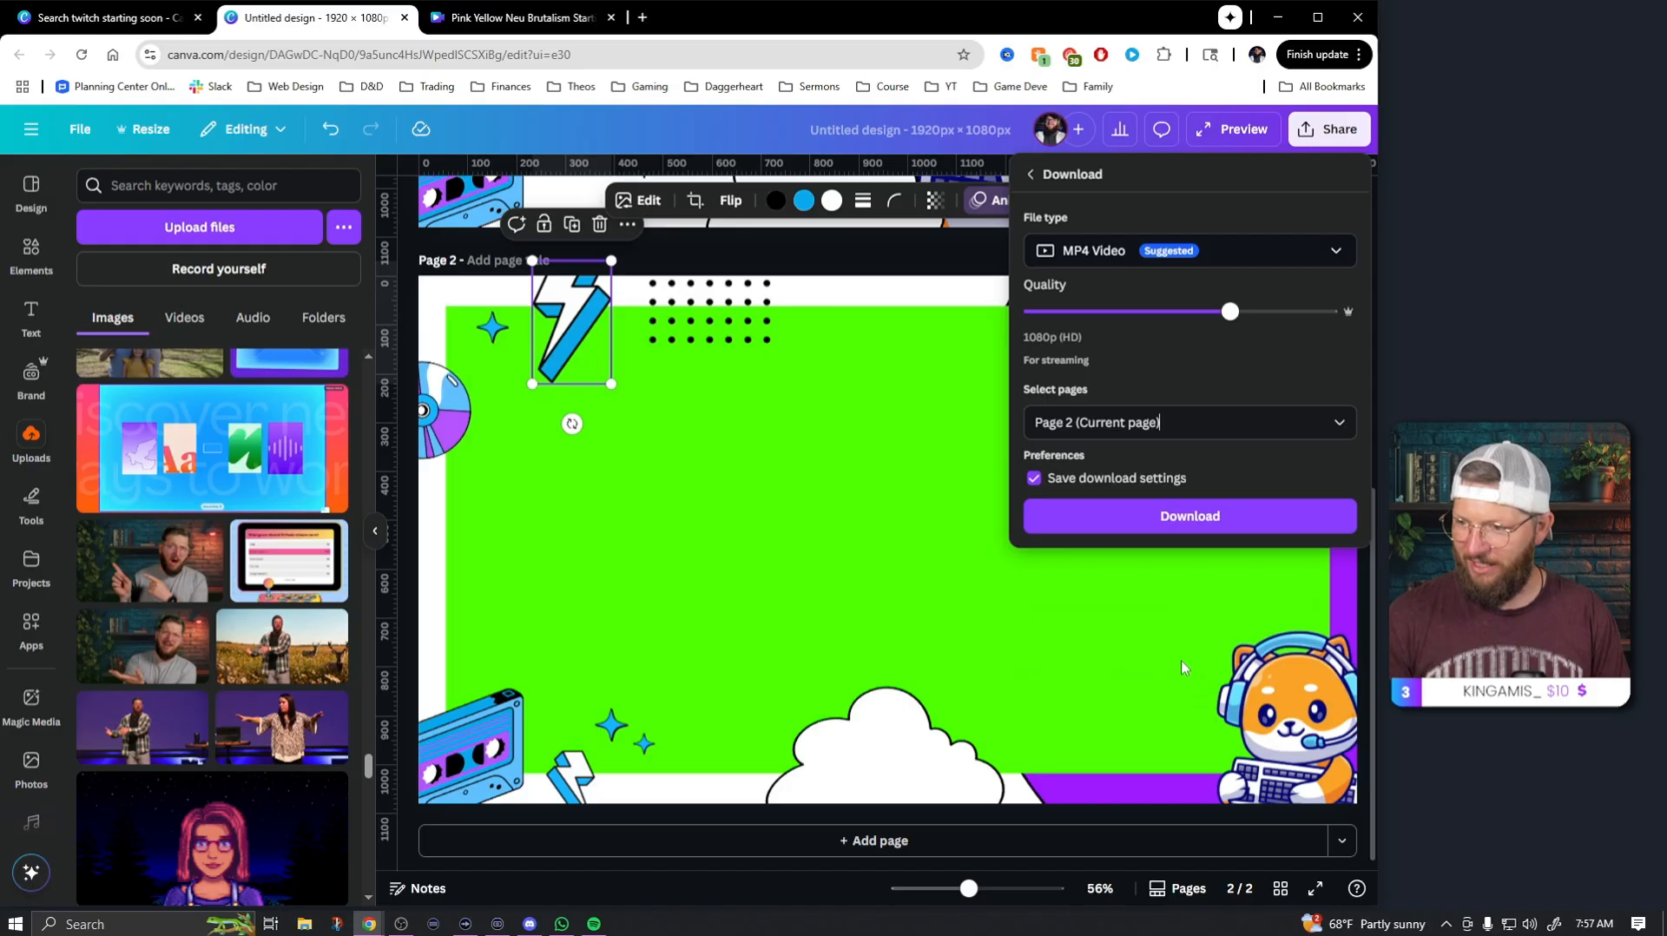
pyautogui.click(1189, 515)
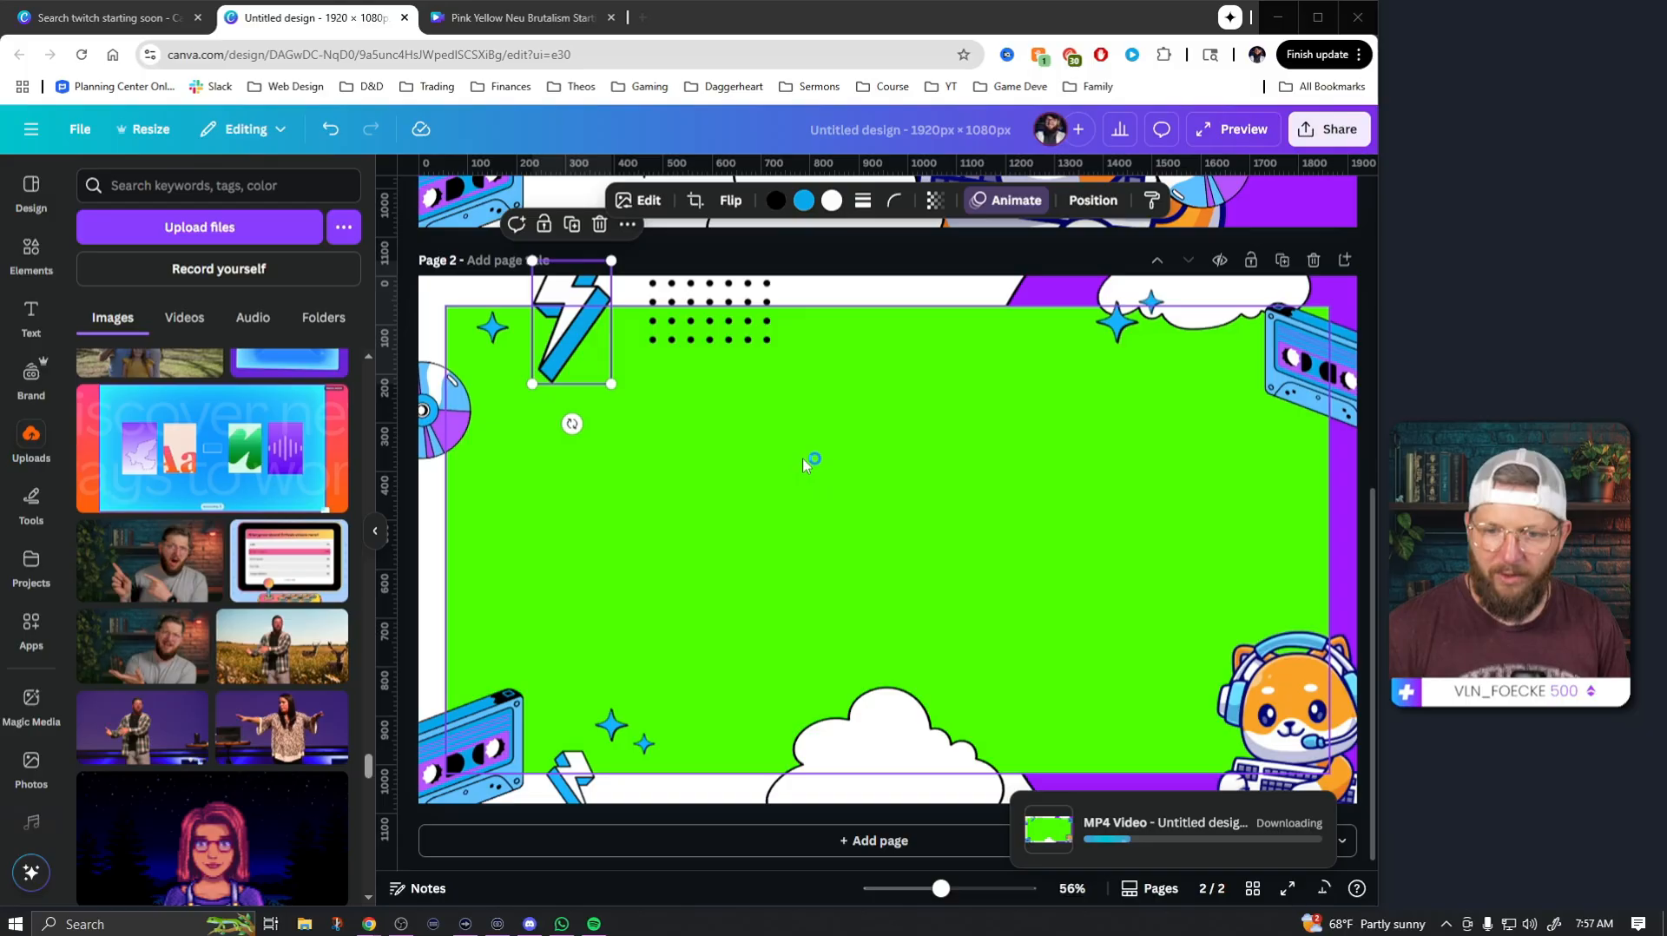
pyautogui.moveTo(792, 465)
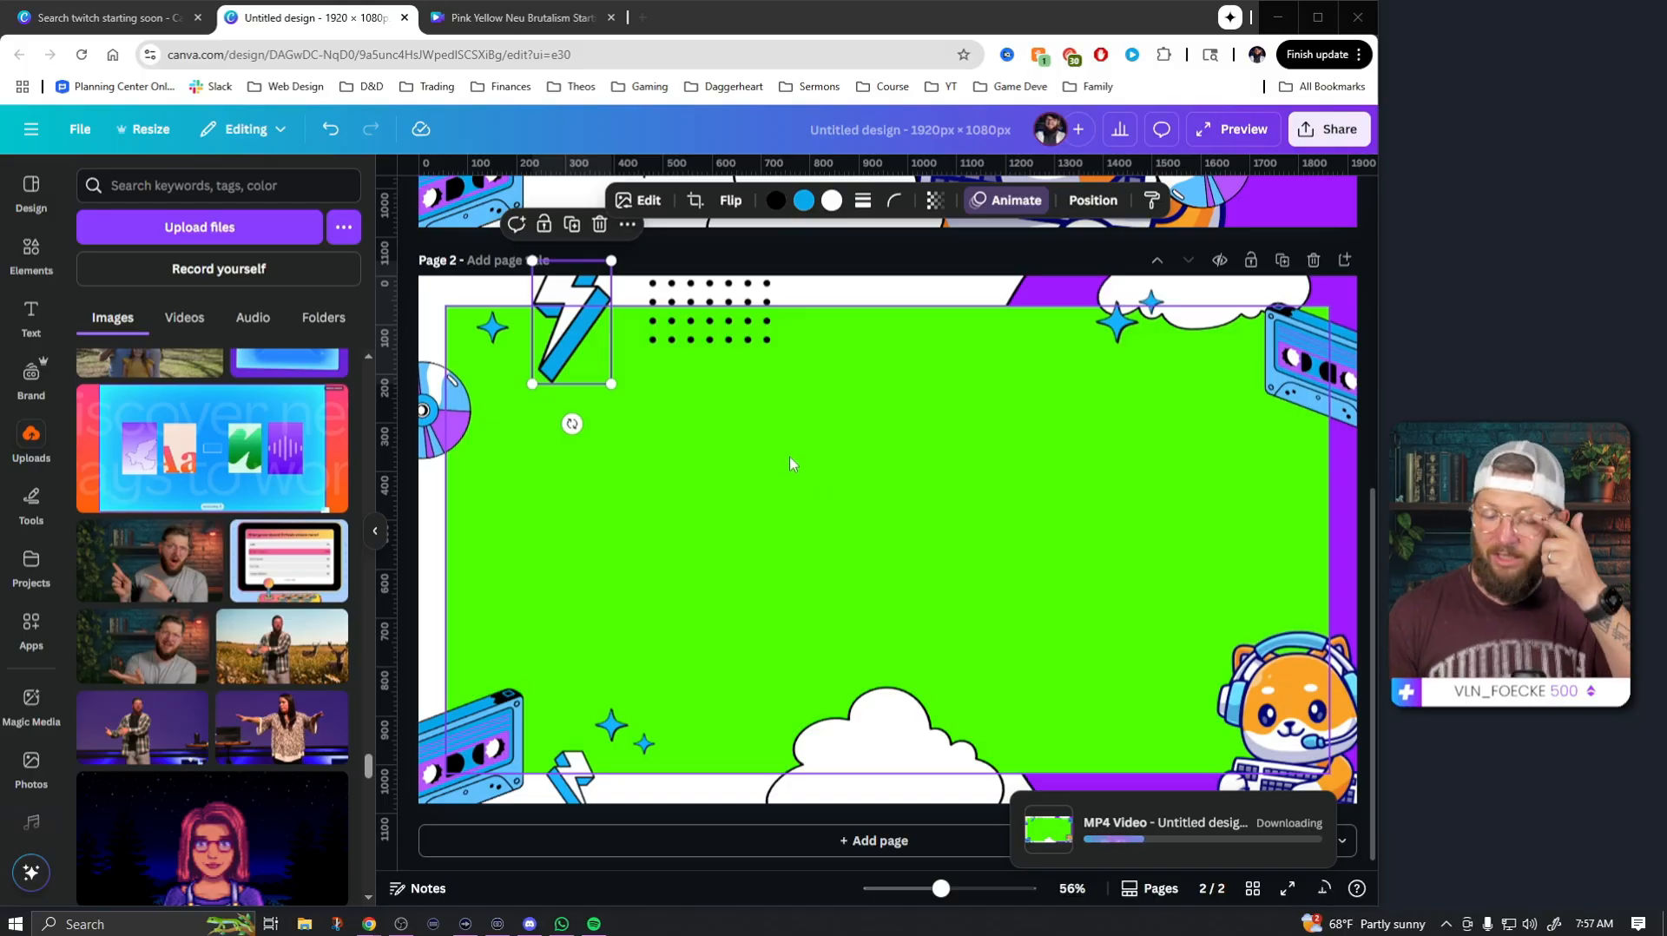
pyautogui.moveTo(879, 540)
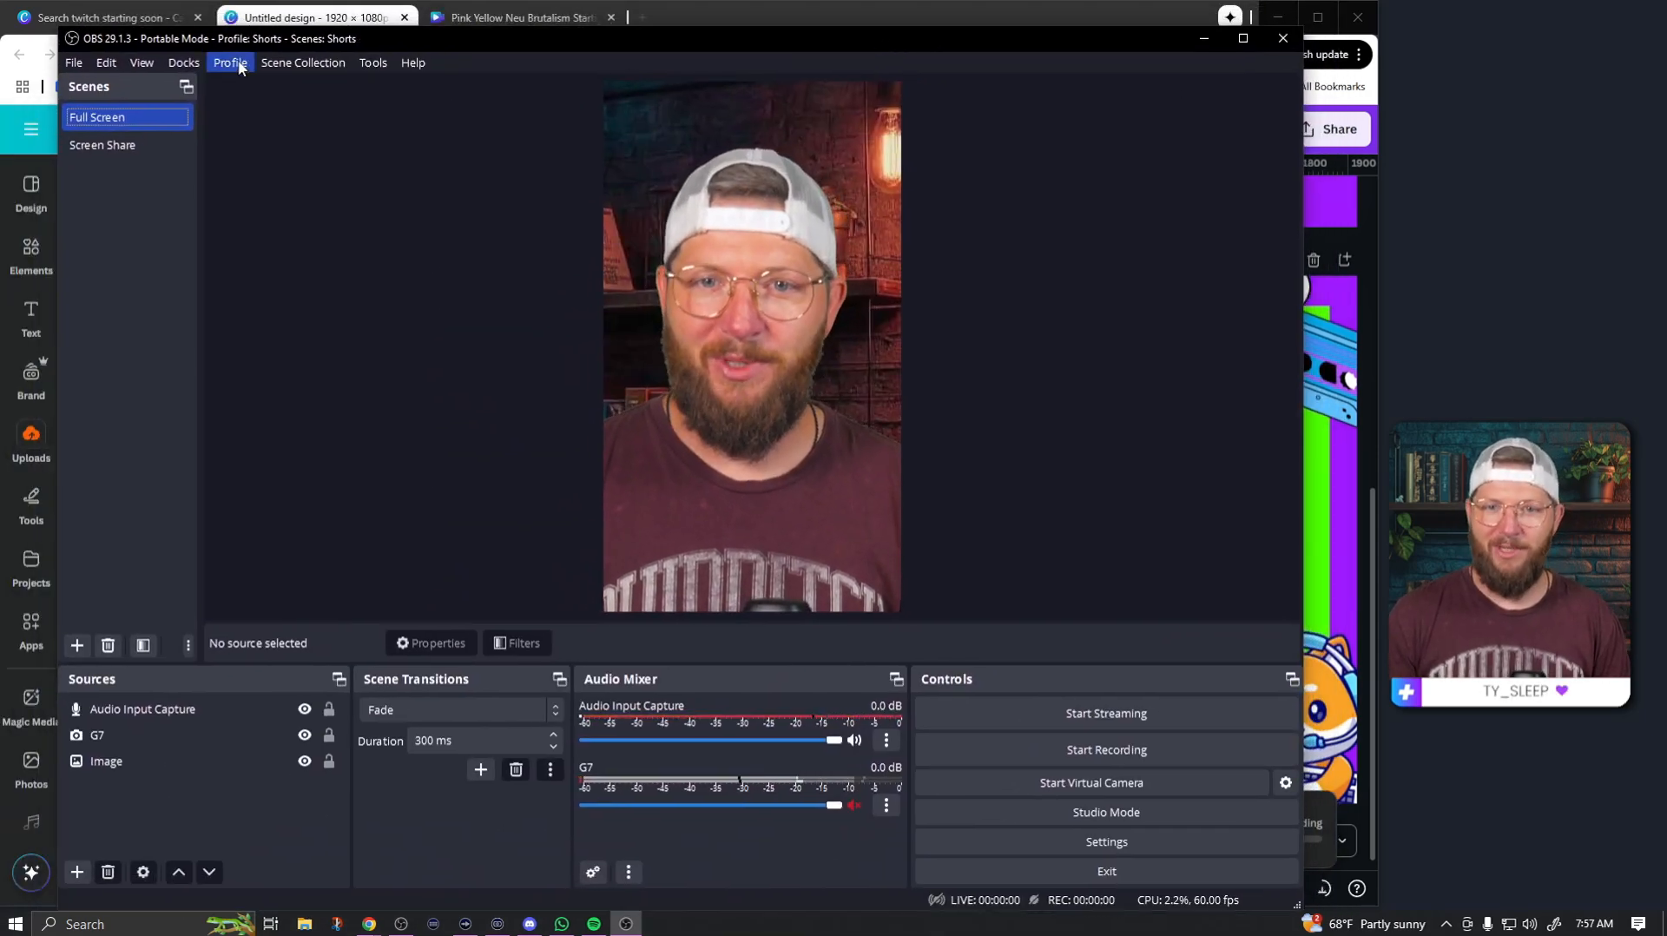
# - Load the Untitled profile and Untitled scene collection, then show the Fullscreen scene
pyautogui.click(229, 63)
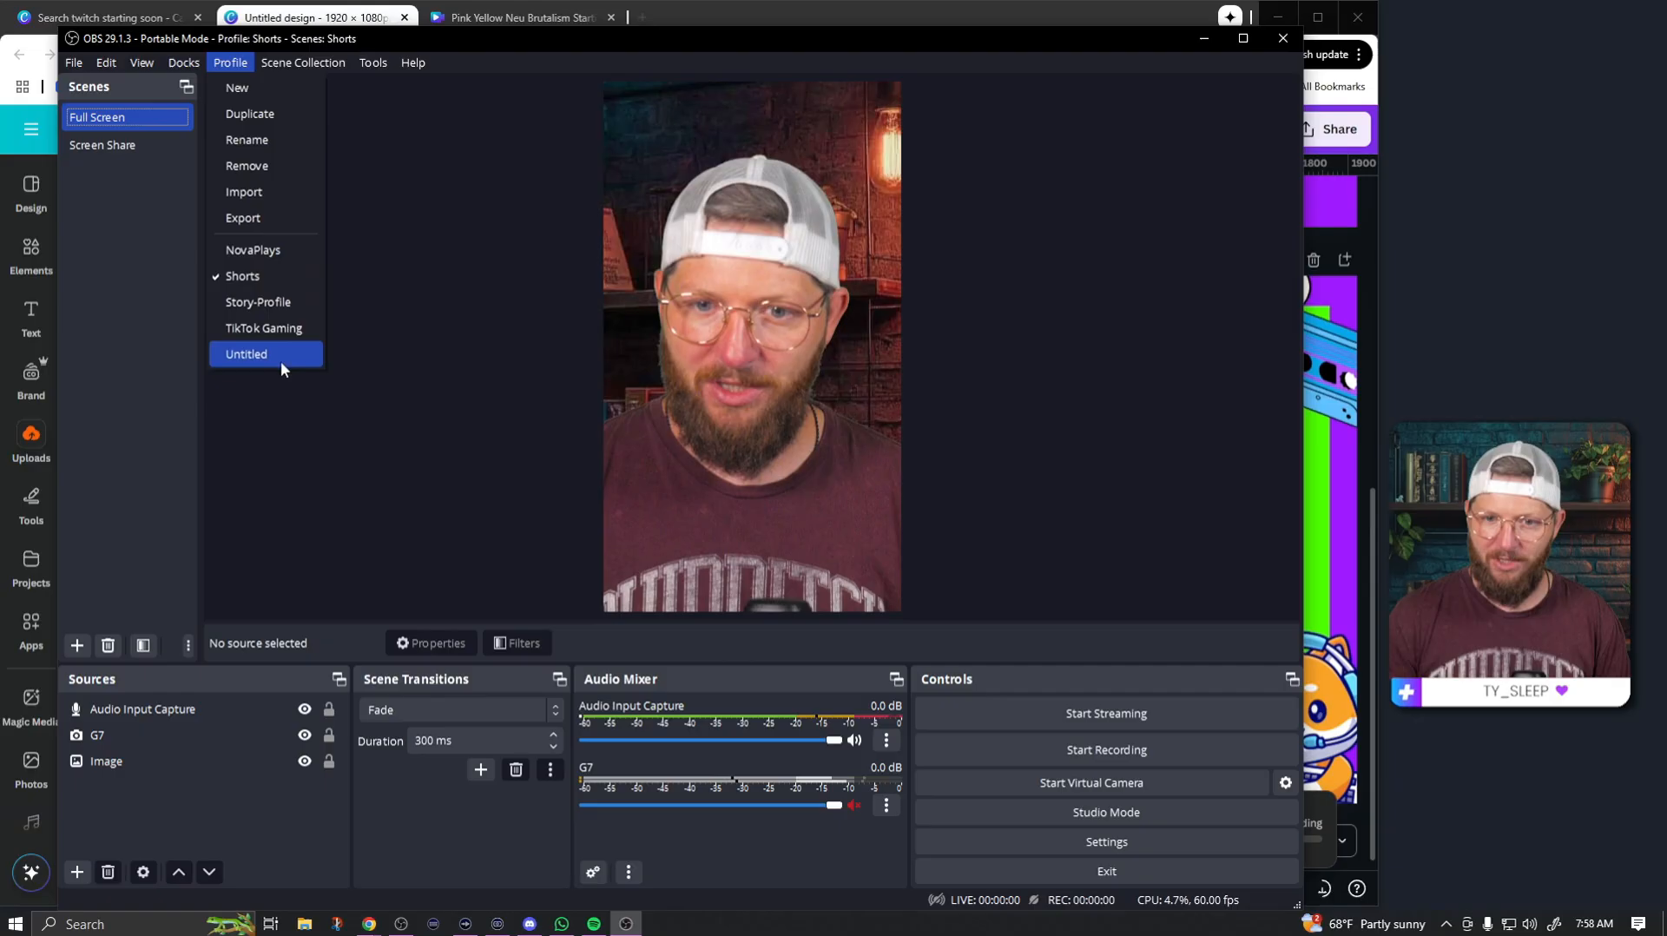
pyautogui.click(302, 63)
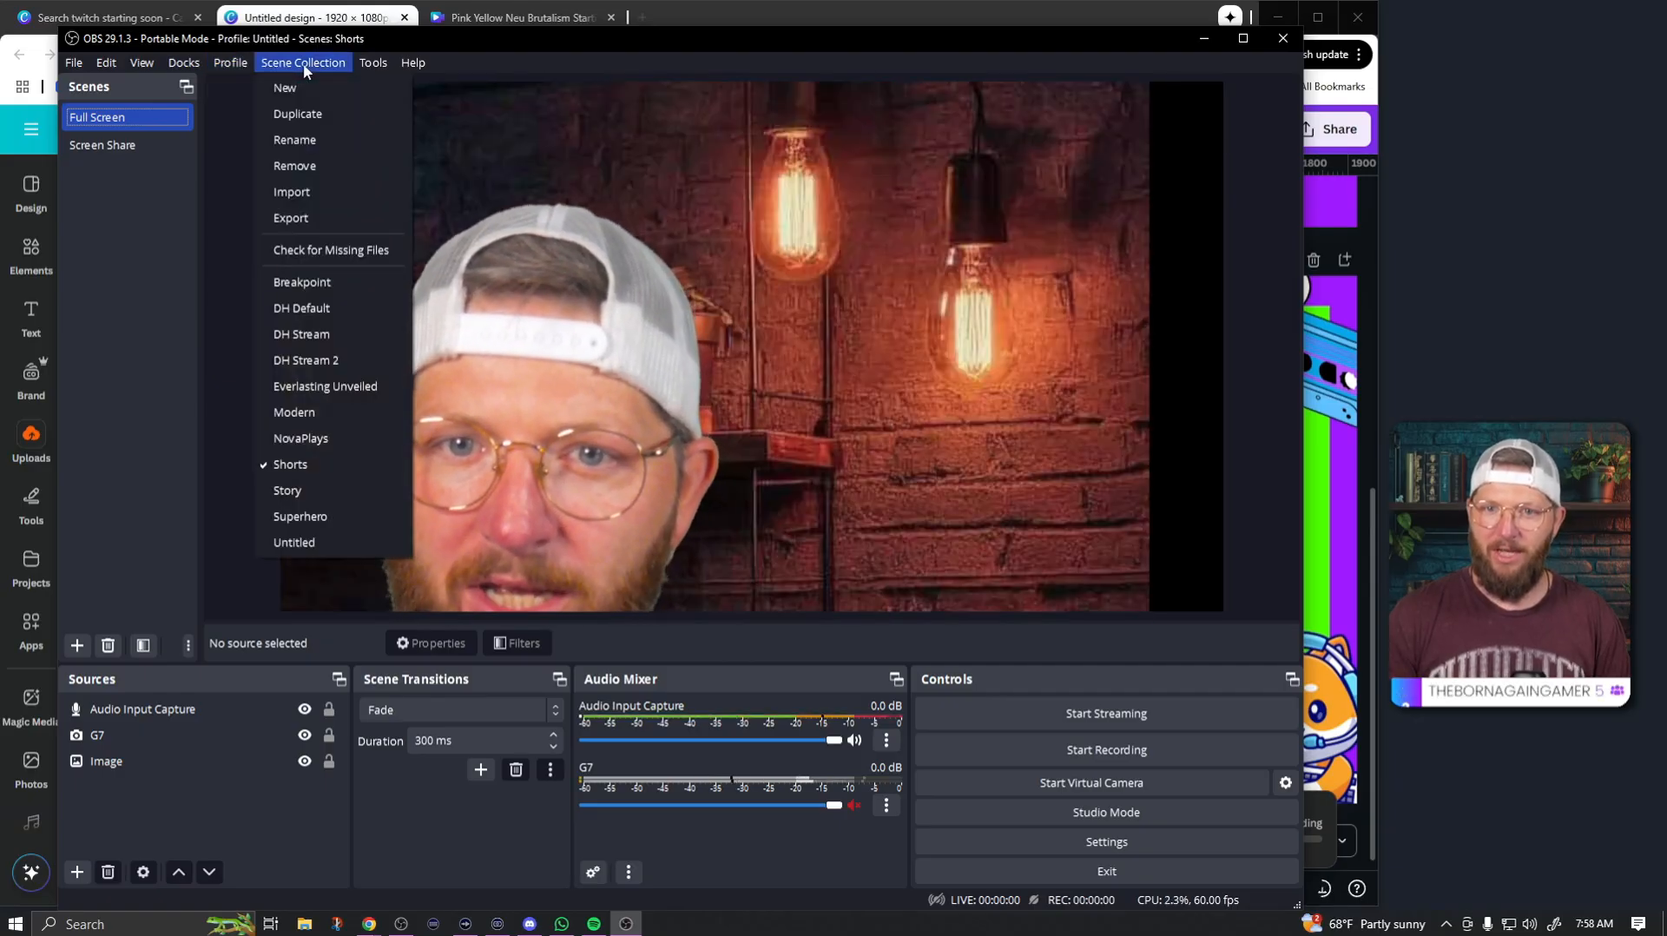
pyautogui.click(293, 543)
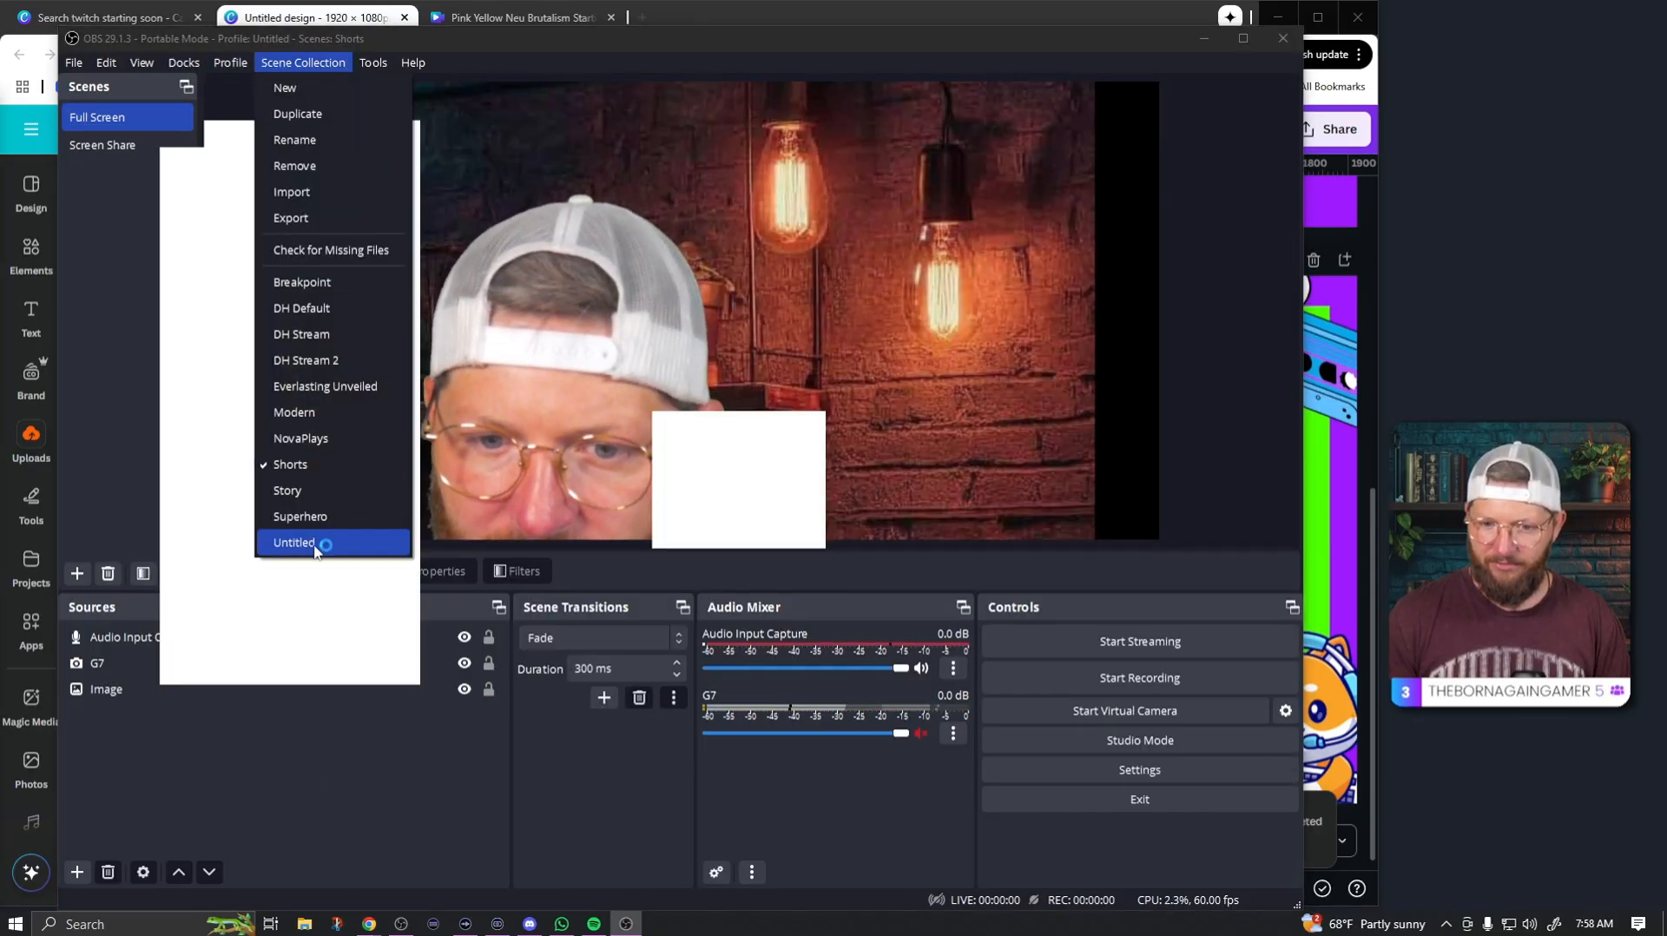
pyautogui.click(293, 544)
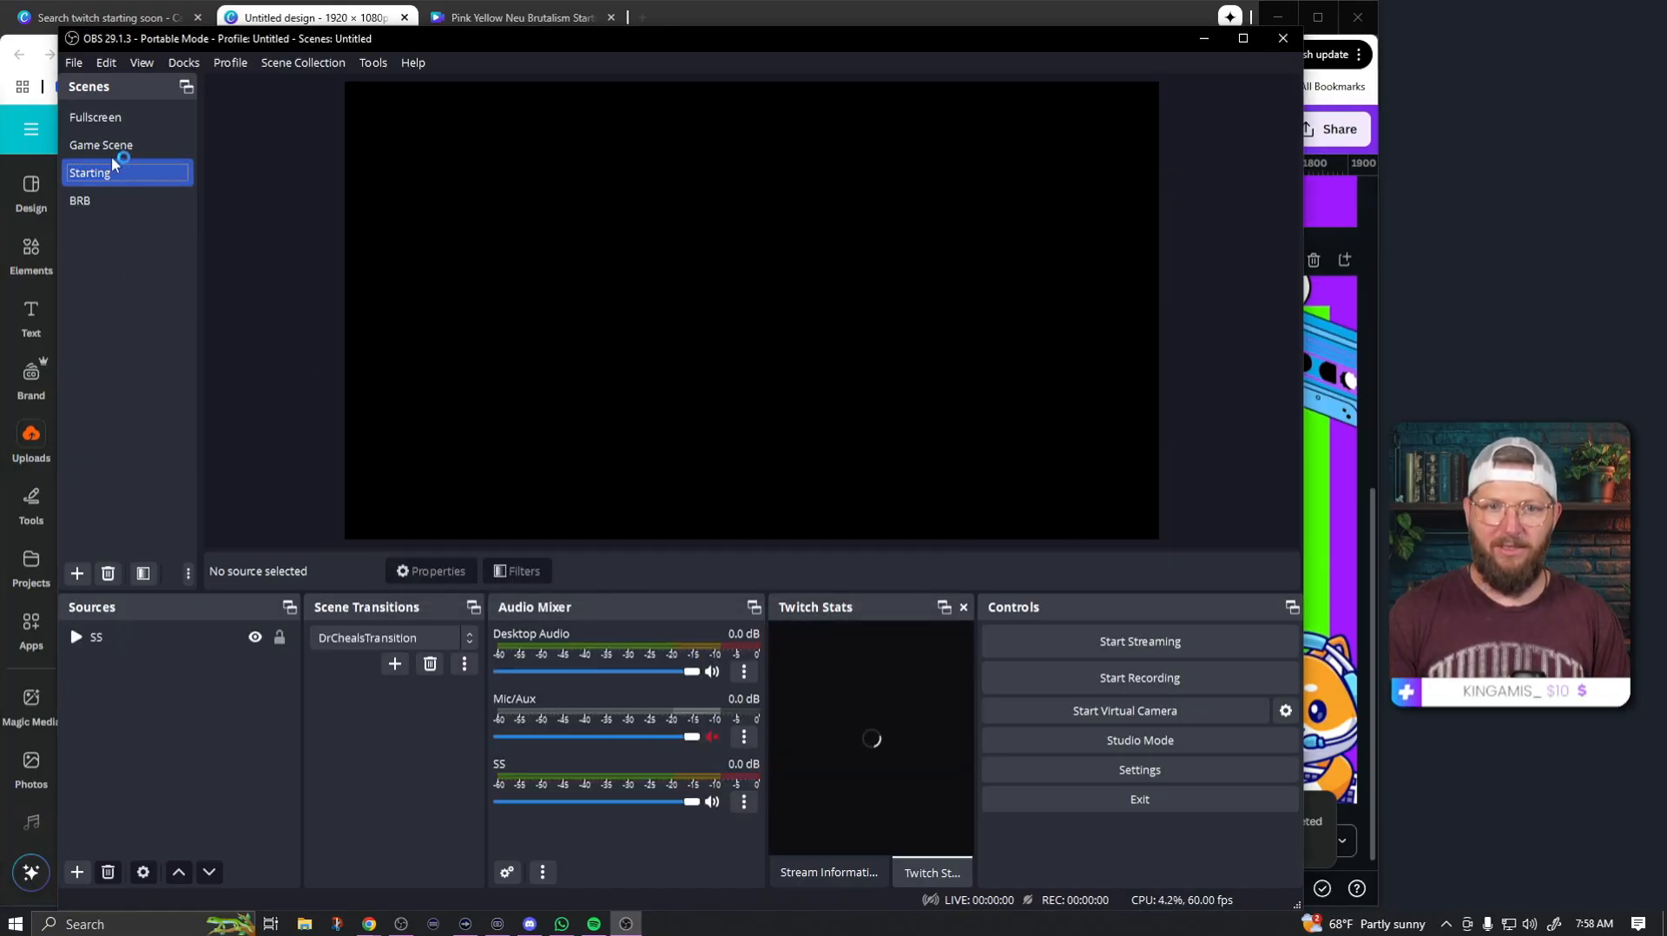
pyautogui.click(96, 119)
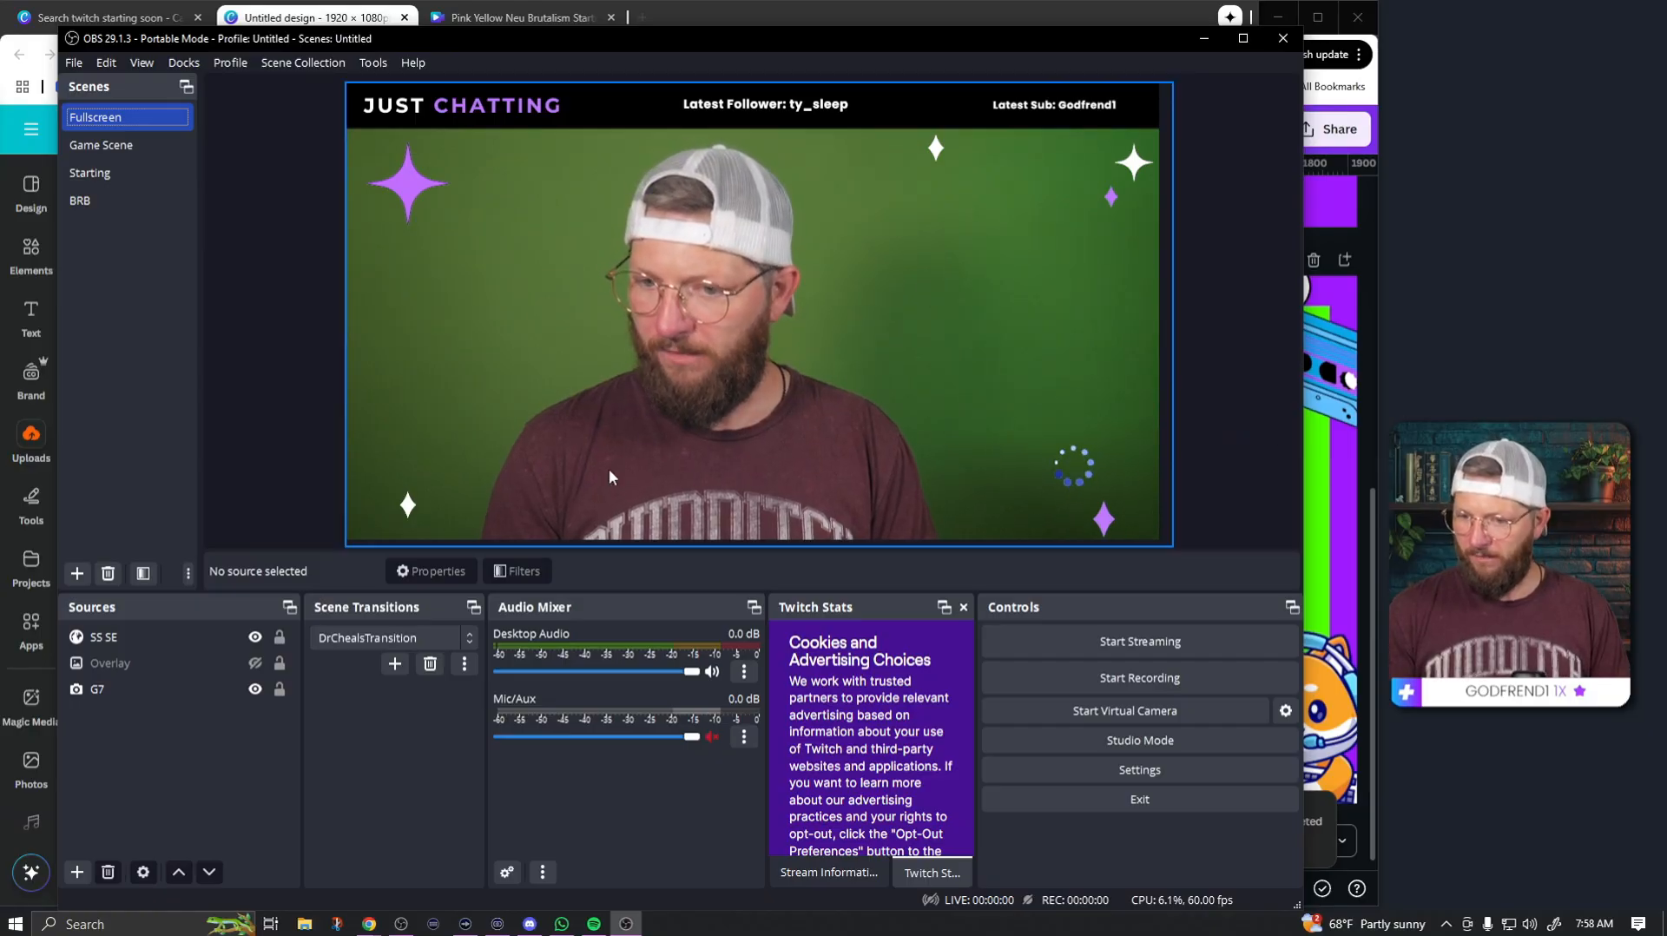
pyautogui.moveTo(814, 401)
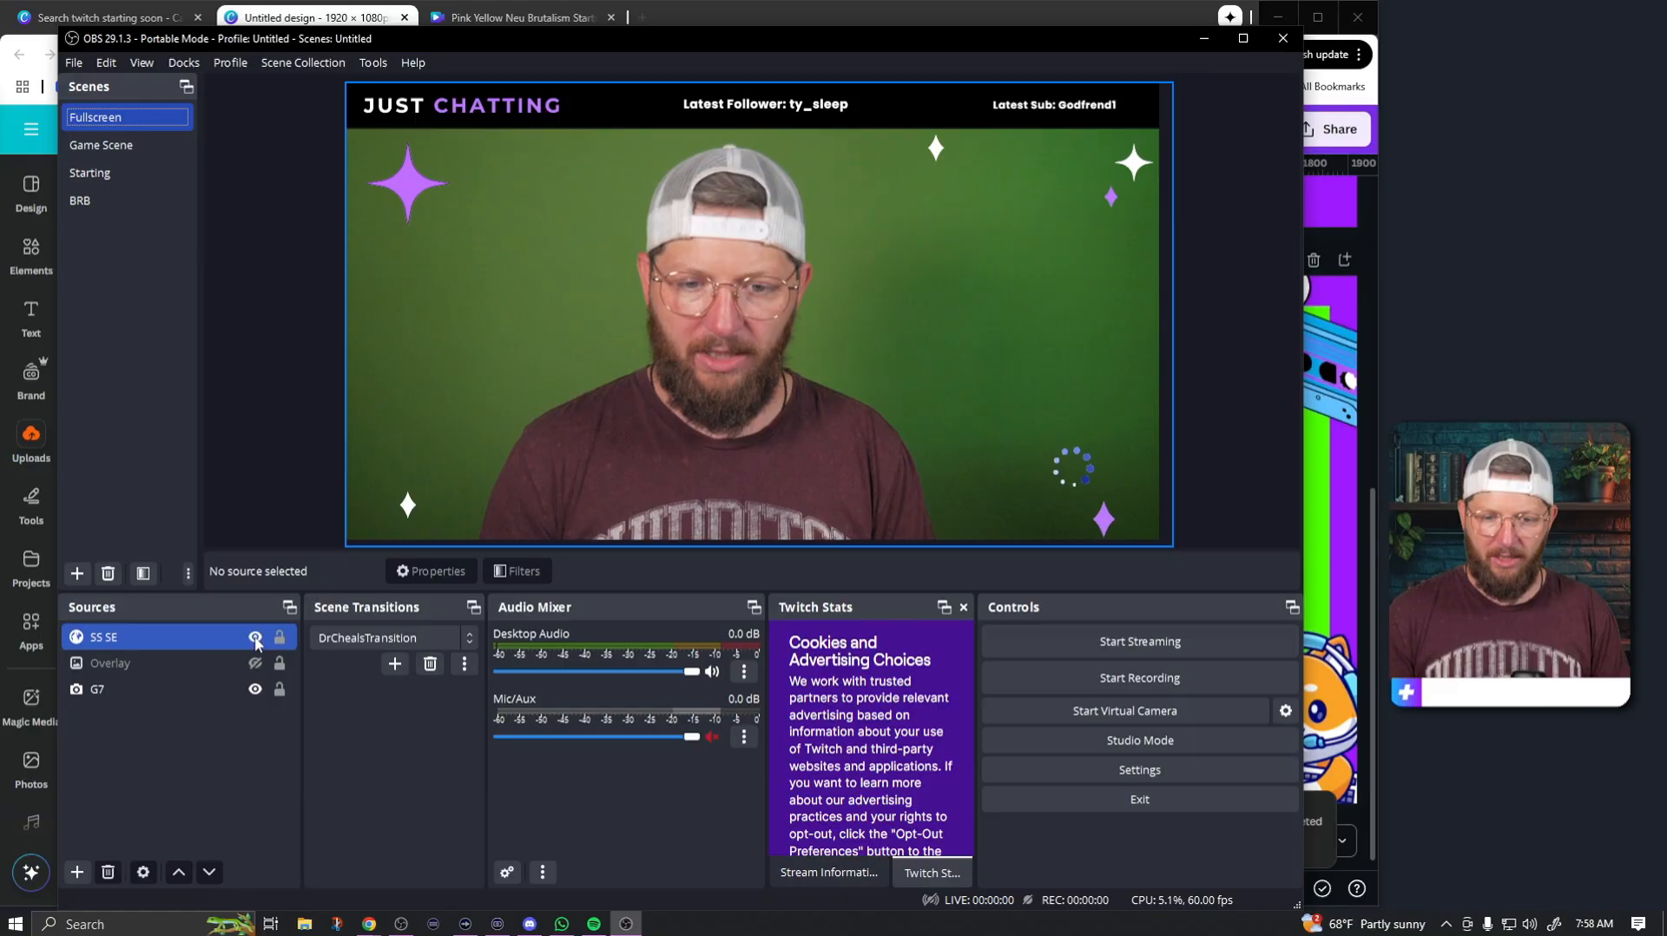
# - Hide the SS SE overlay and add a looping media source playing Untitled design (5).mp4 from Downloads
pyautogui.click(253, 637)
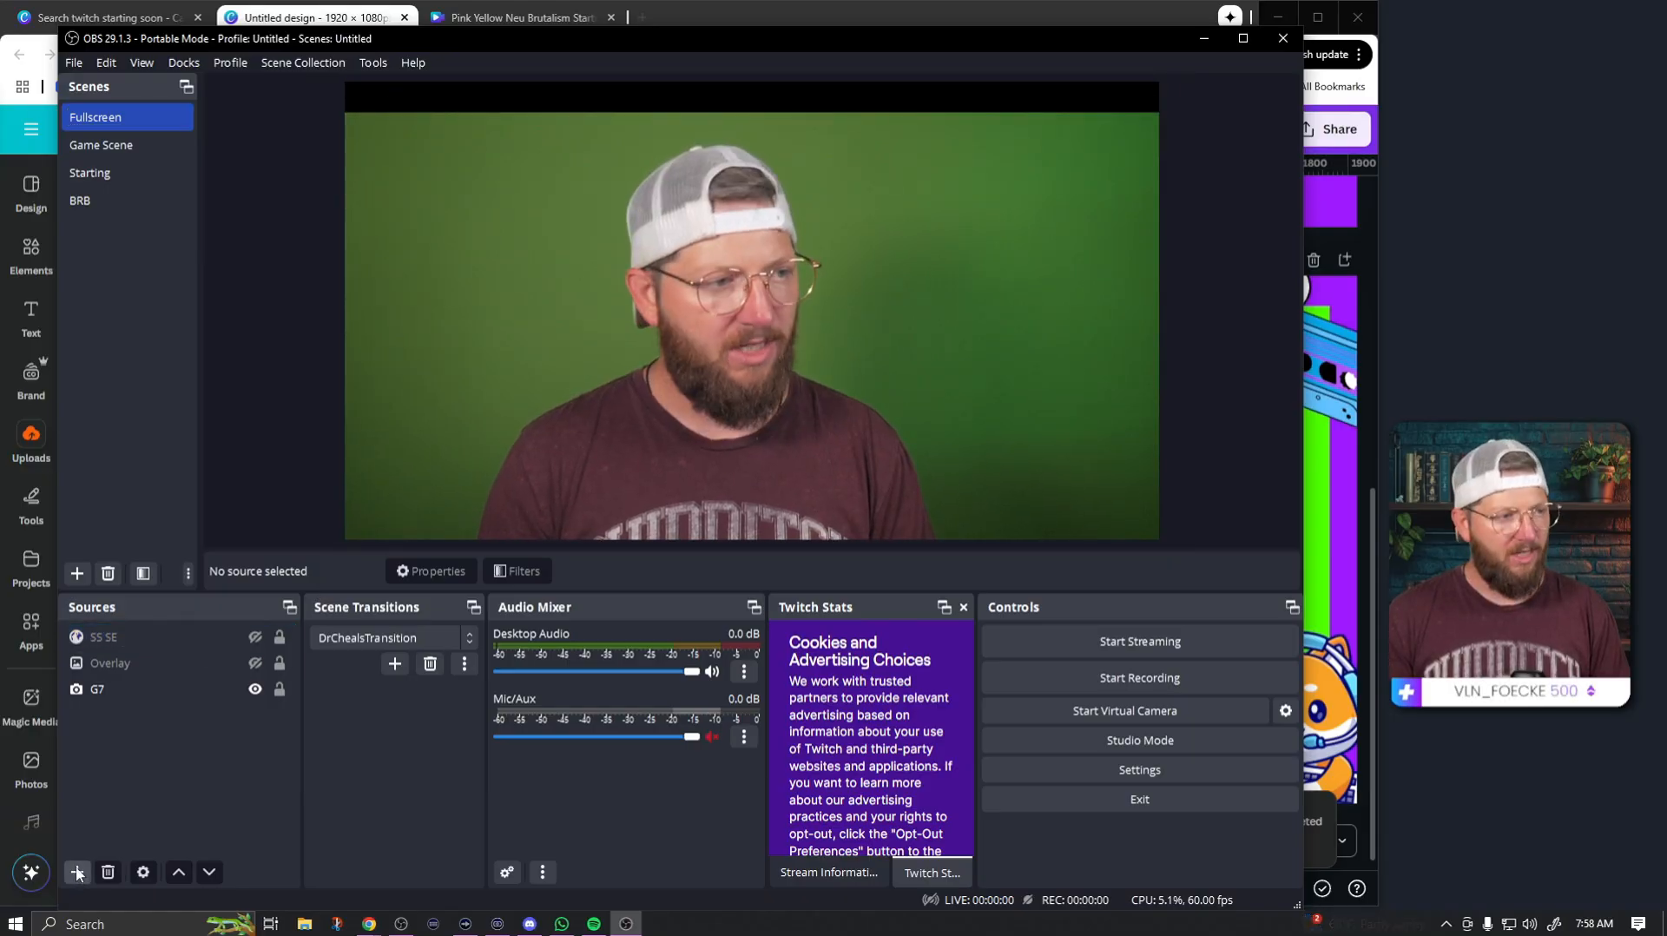
pyautogui.click(76, 871)
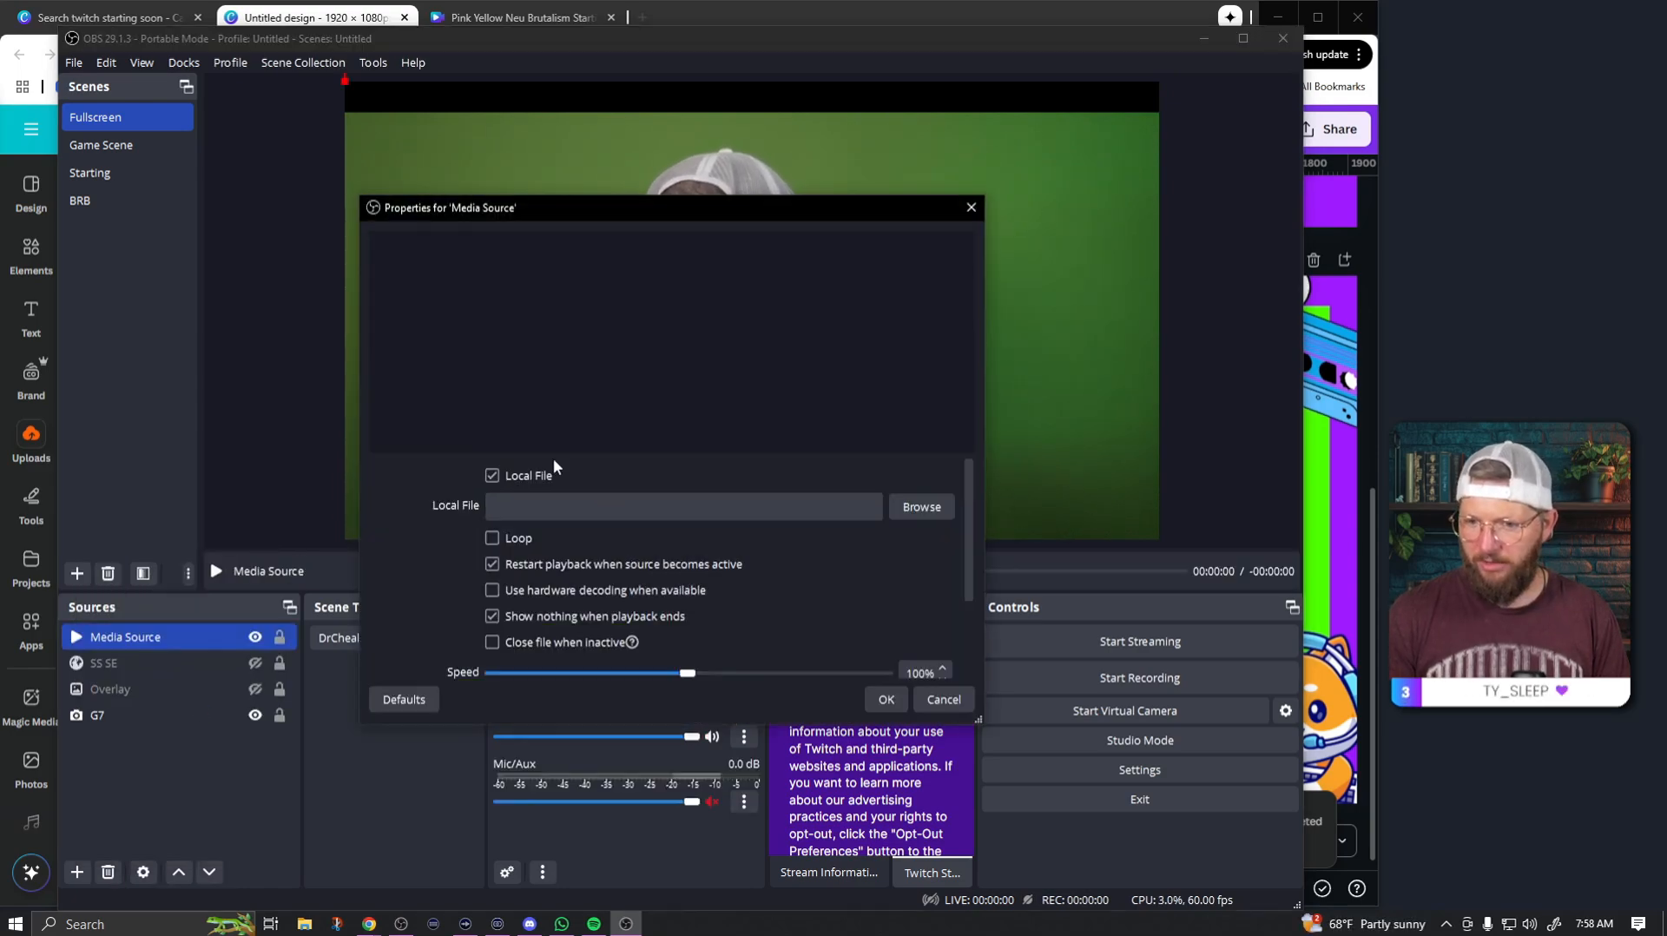
pyautogui.click(920, 507)
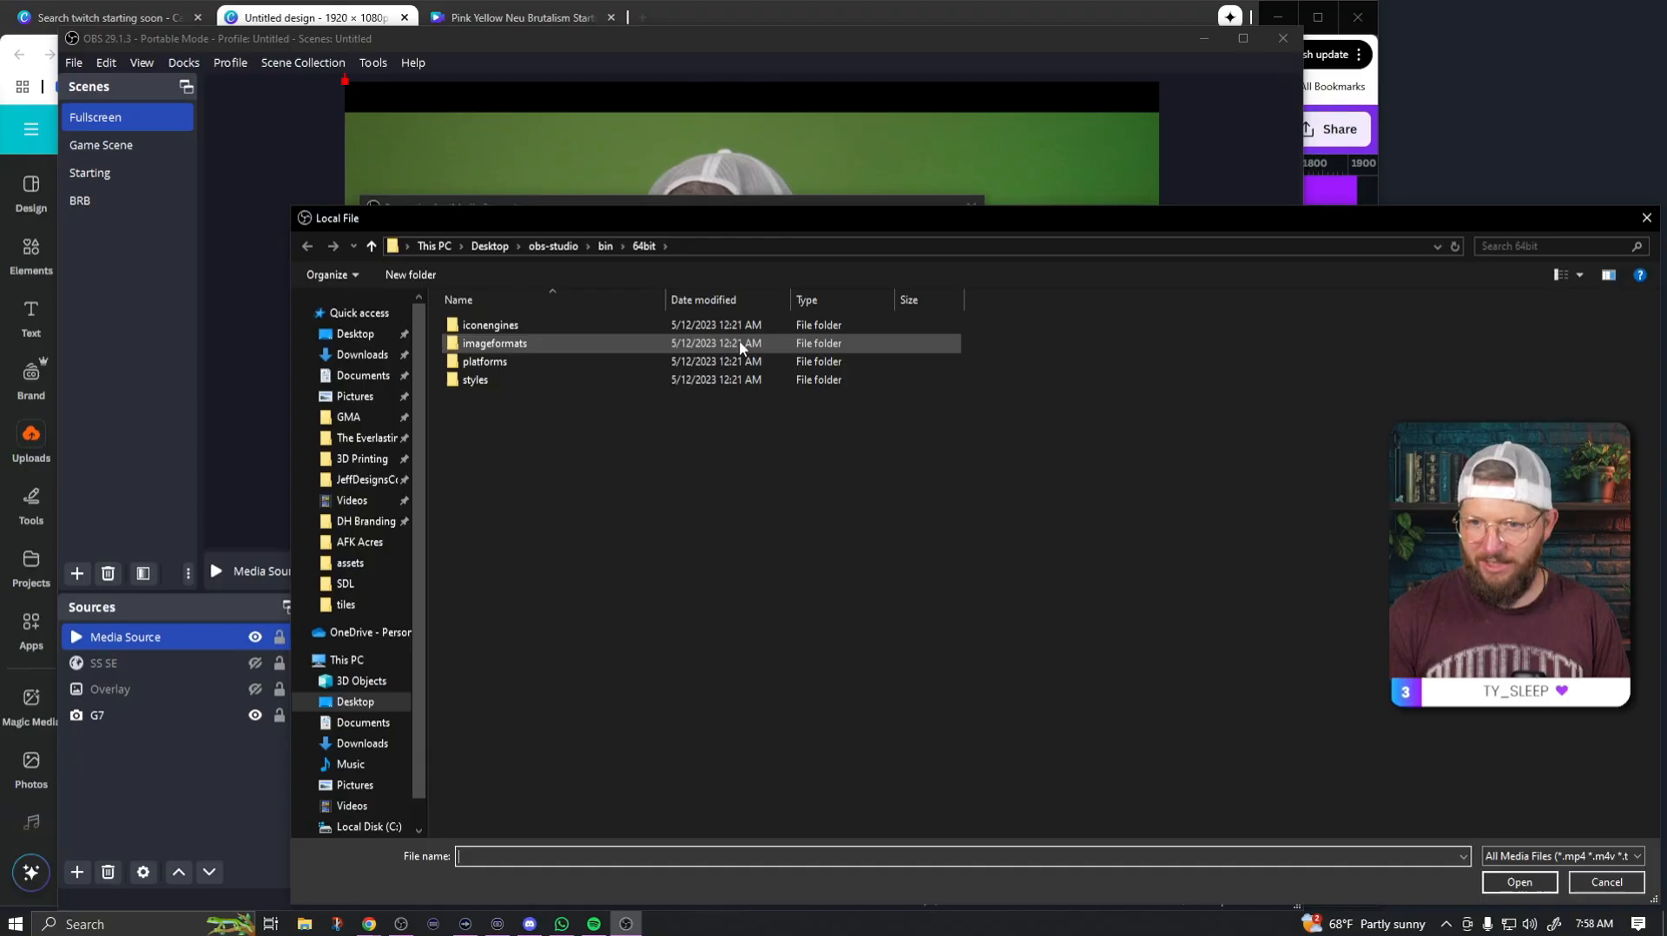
pyautogui.click(361, 355)
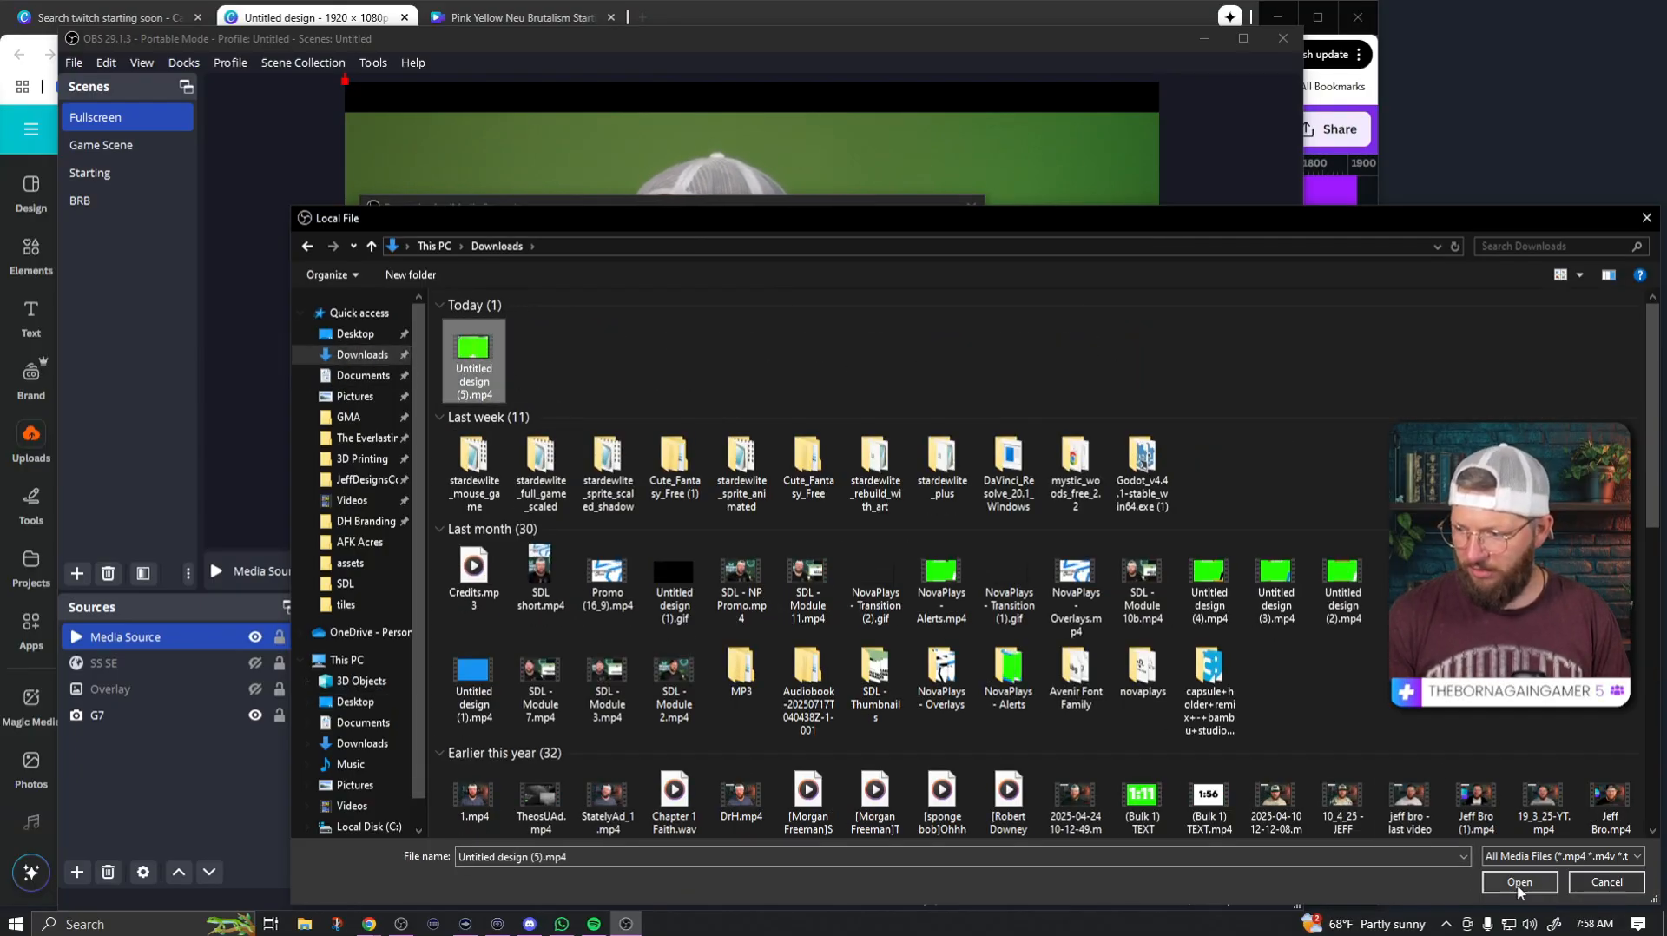
pyautogui.click(1519, 882)
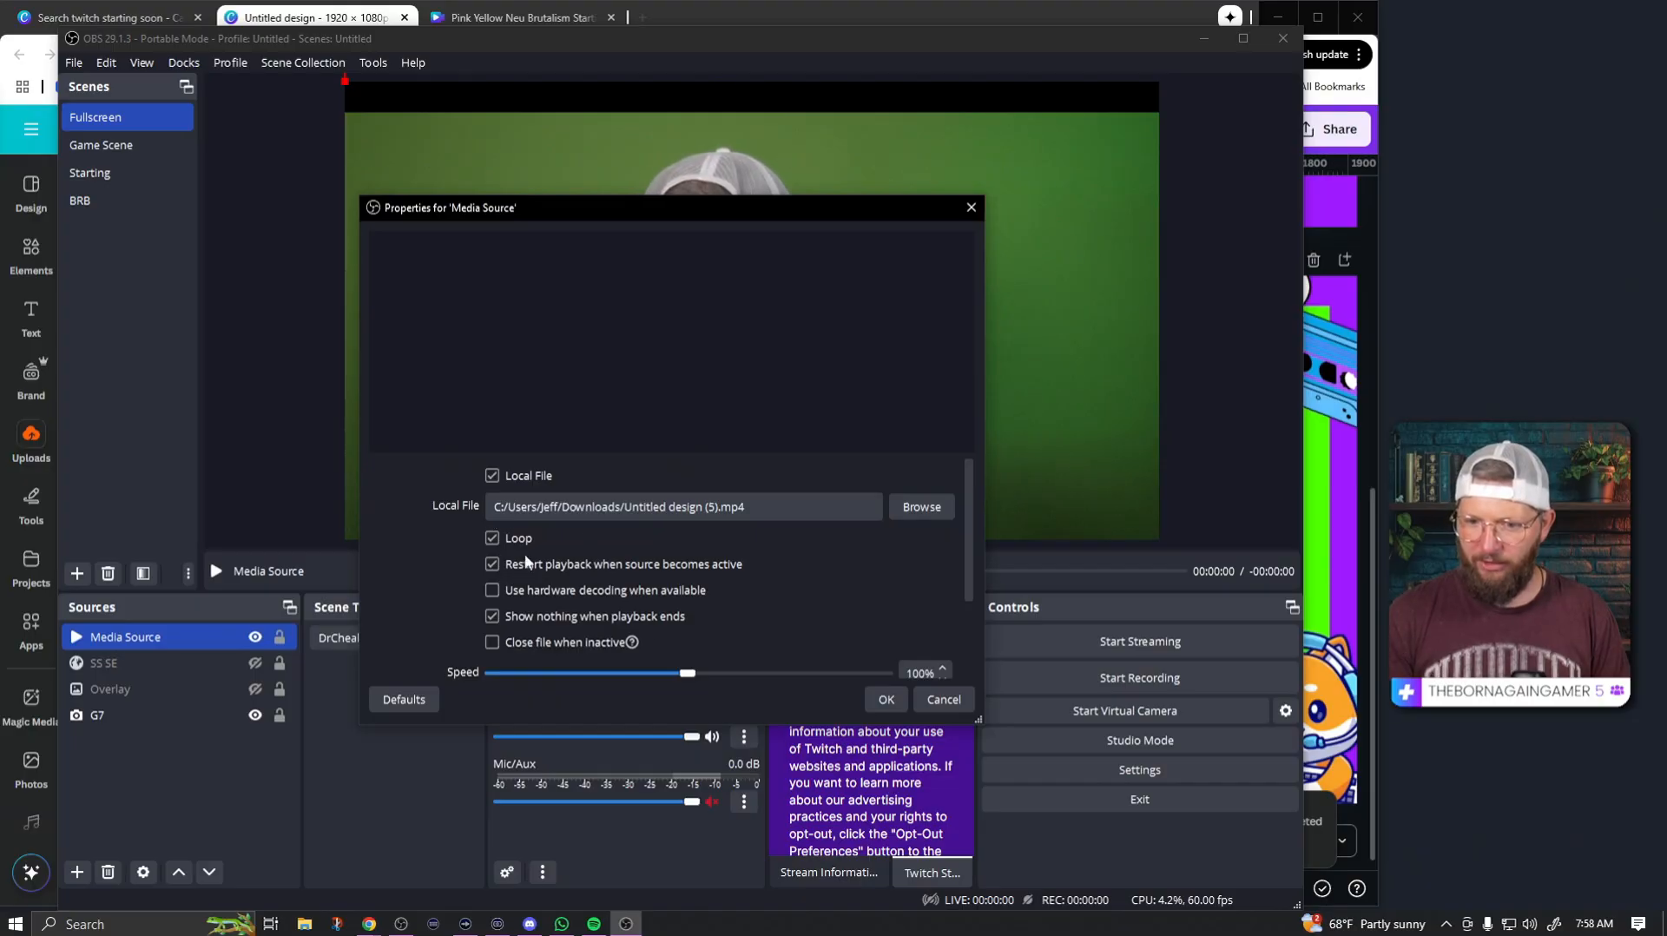
pyautogui.click(885, 700)
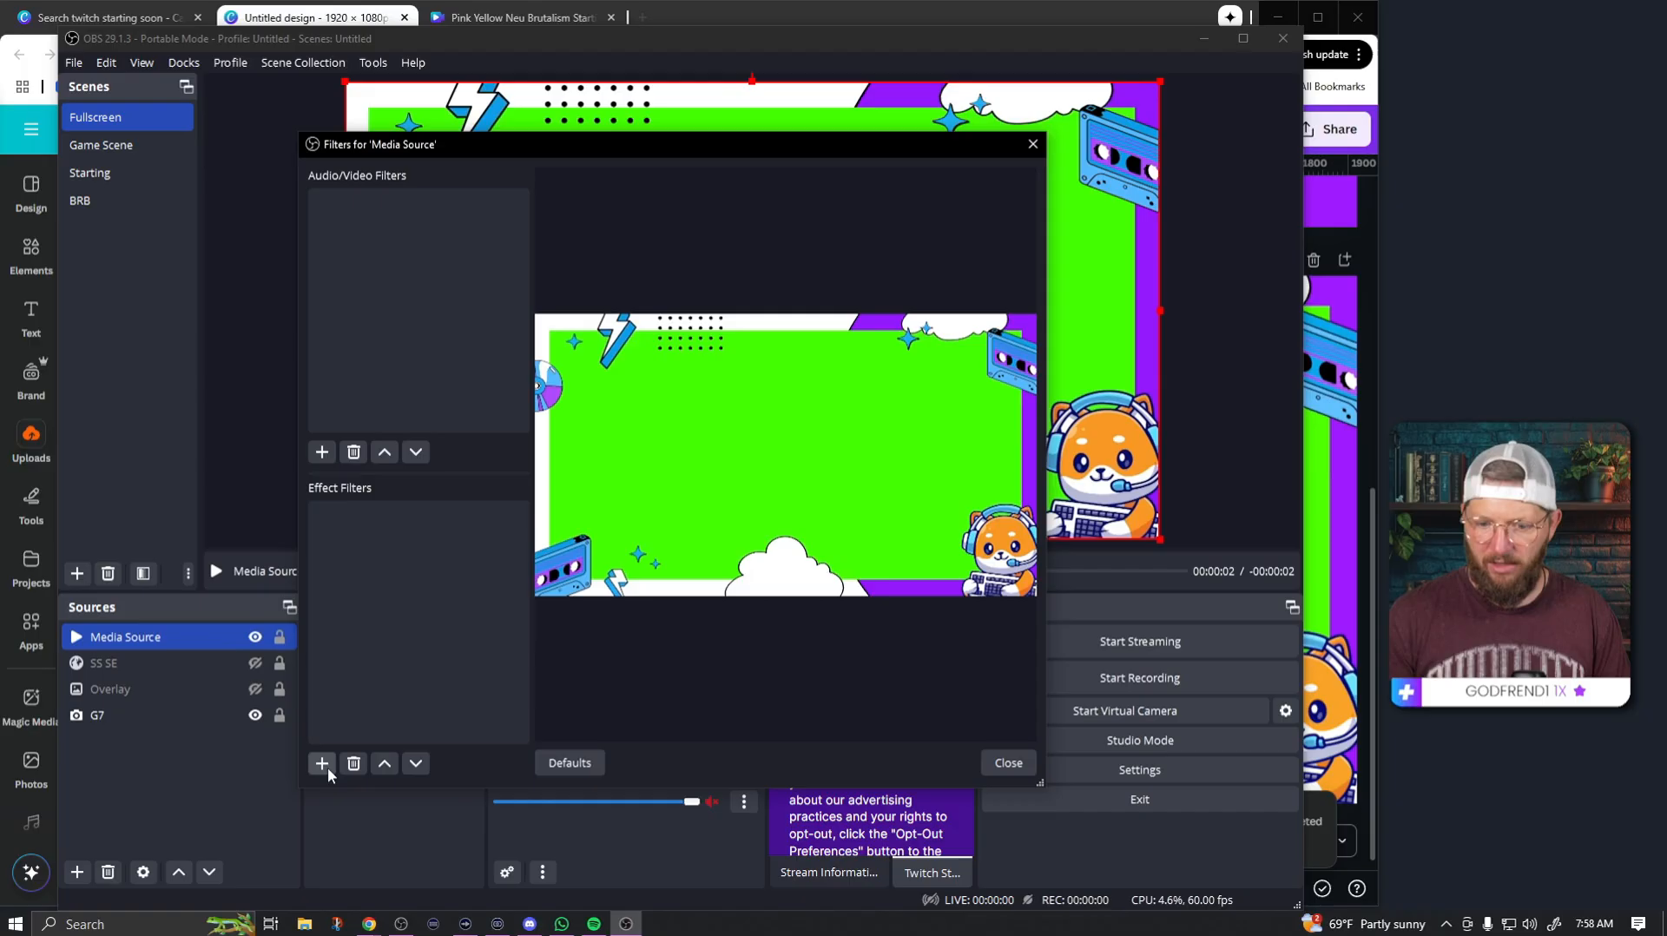
# - Add a Chroma Key effect filter to the media source to remove the green
pyautogui.click(321, 764)
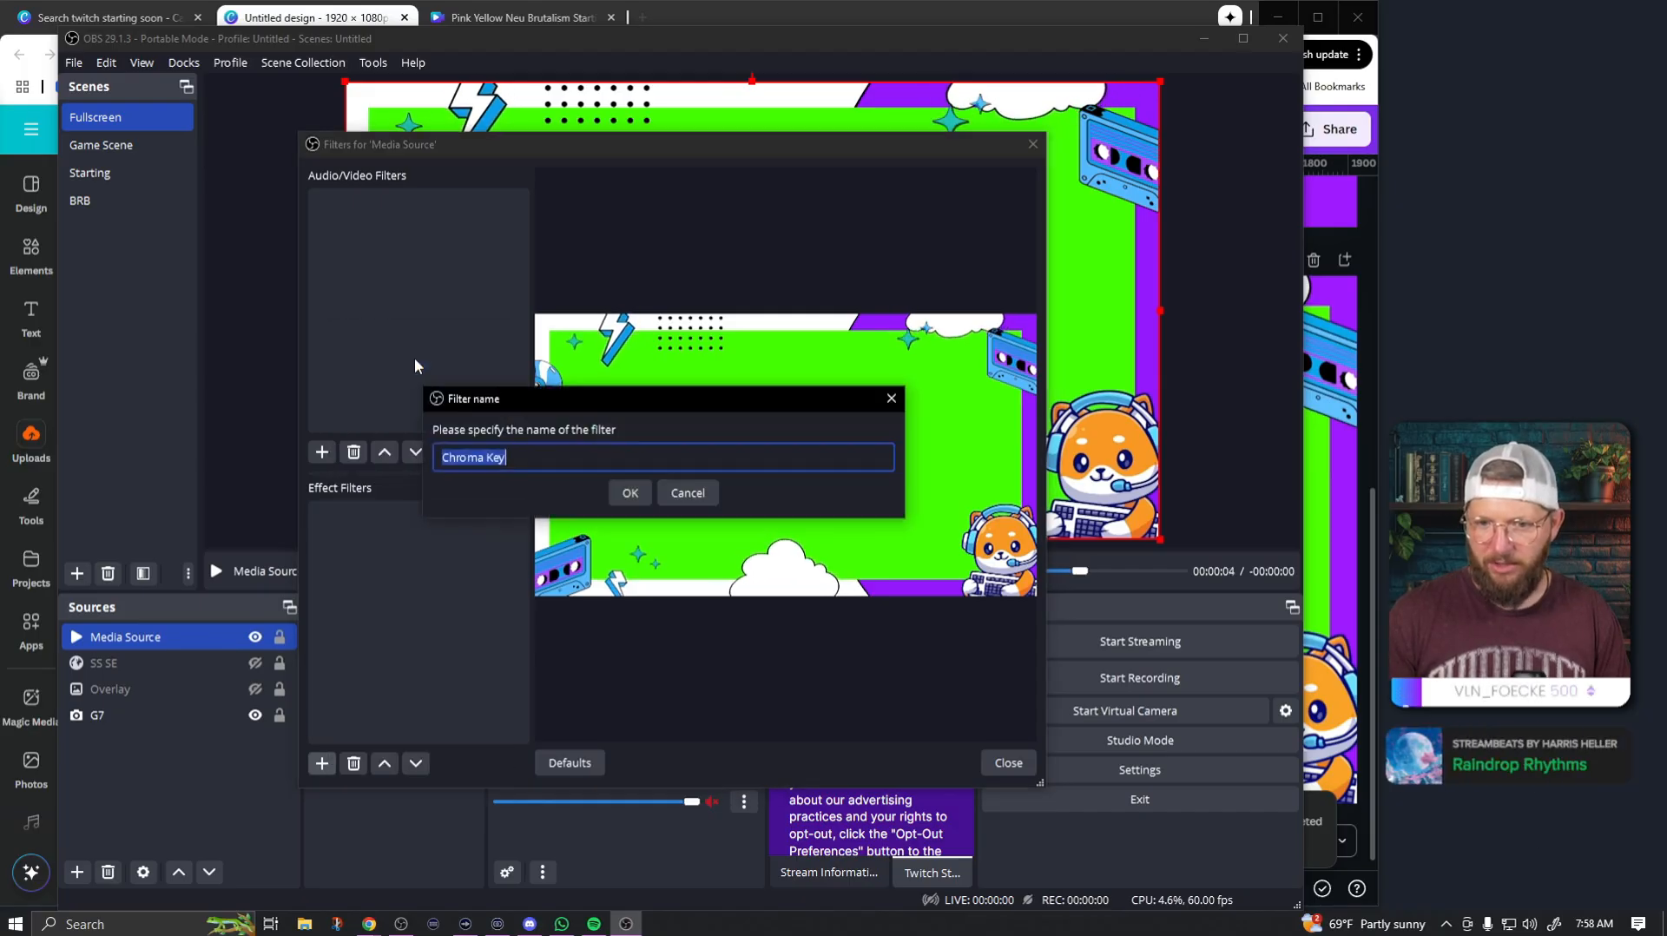
pyautogui.click(628, 493)
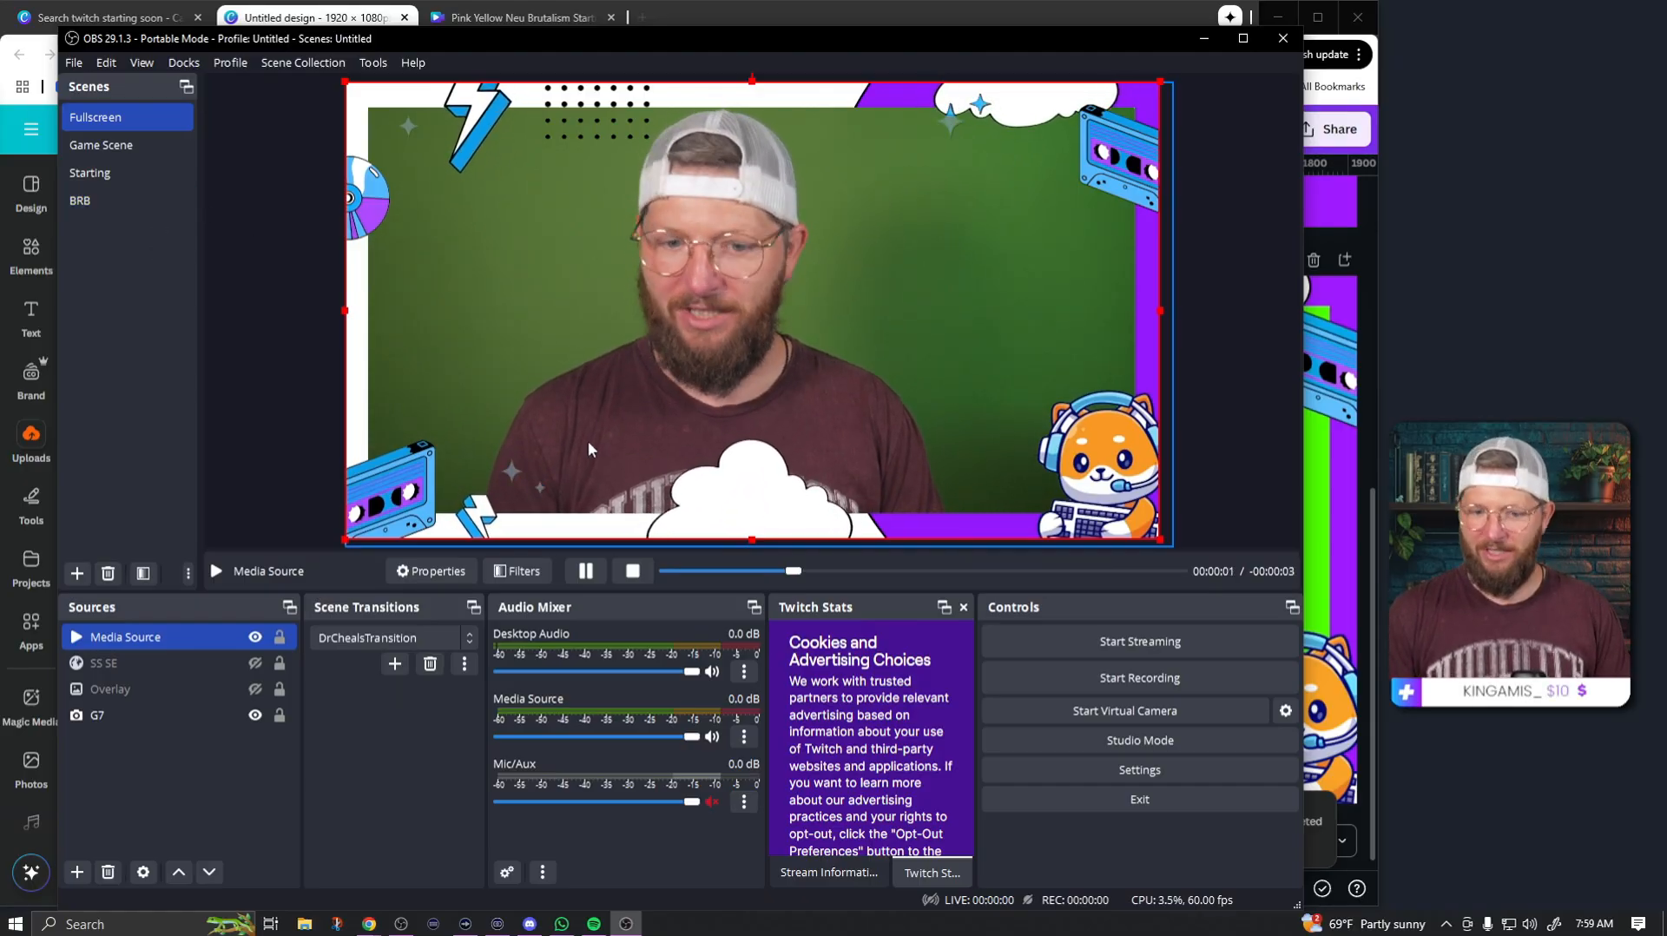
# - In Game Scene hide the Hype, G7 and other sources, leaving Main Display
pyautogui.click(100, 146)
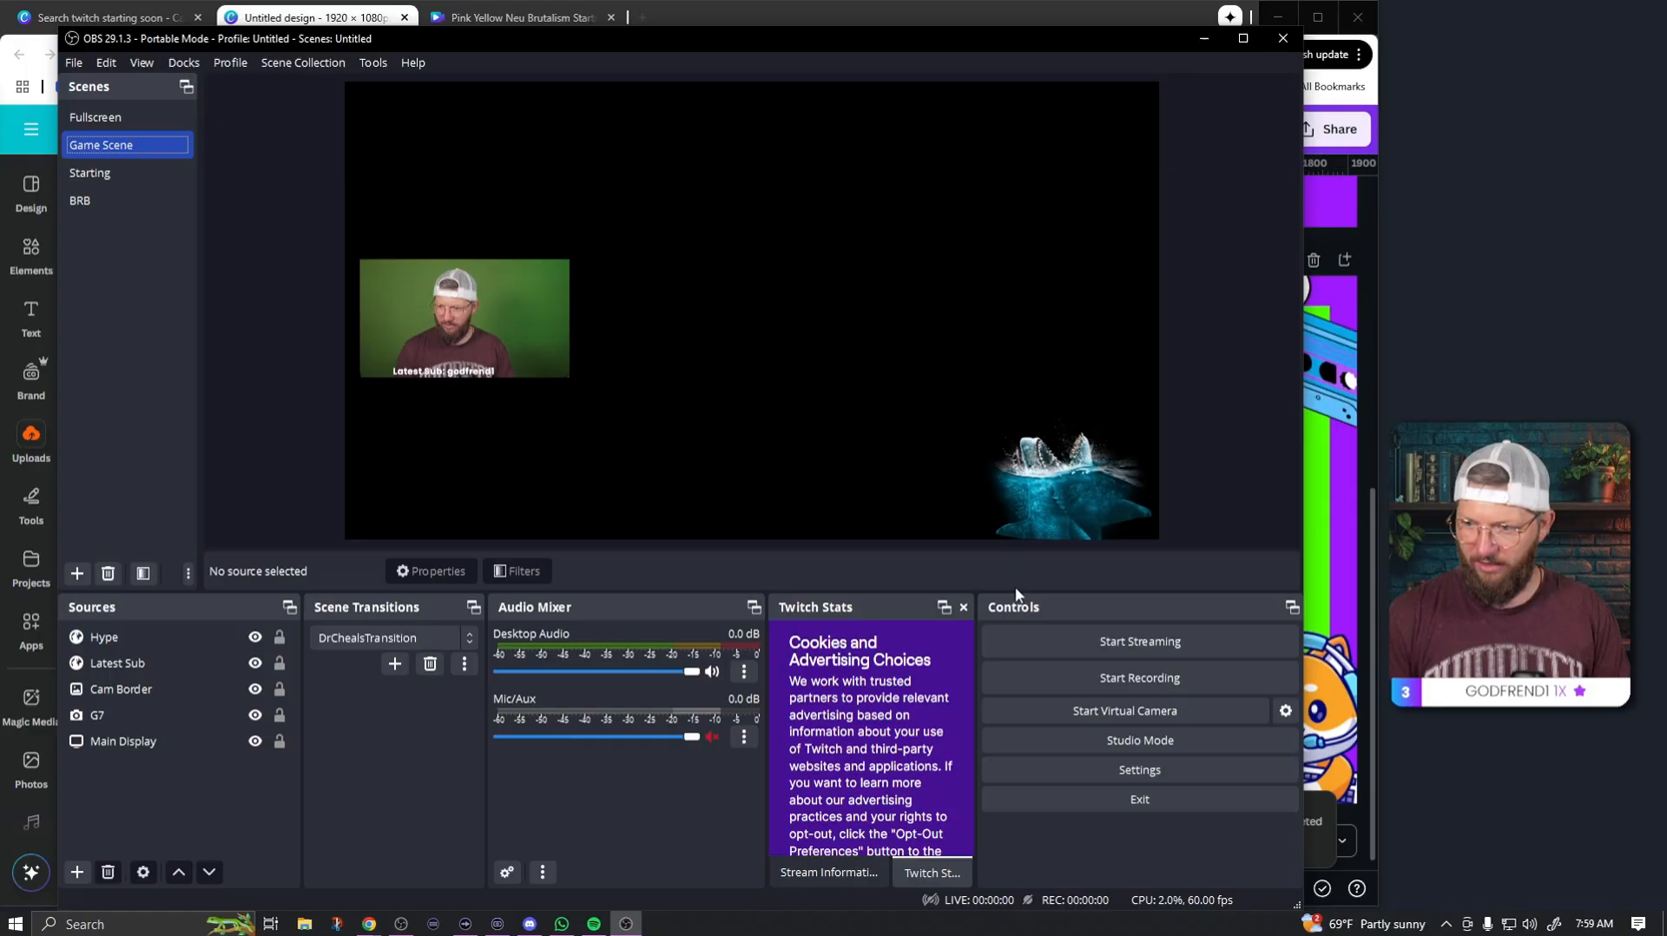
pyautogui.click(104, 637)
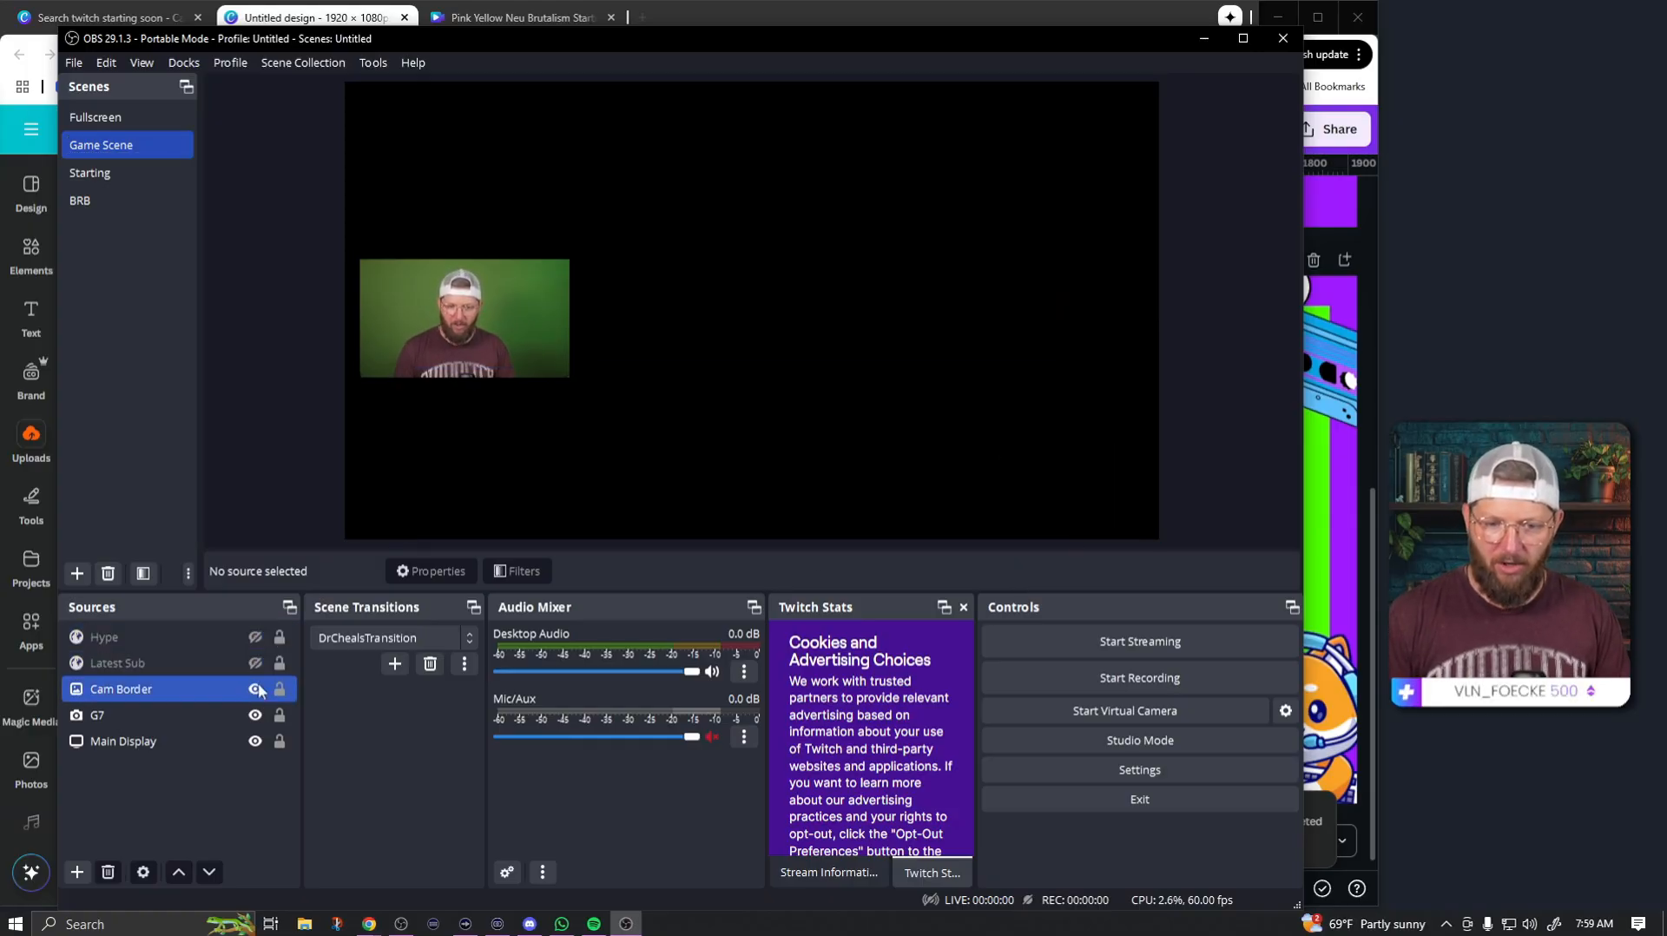
pyautogui.click(255, 742)
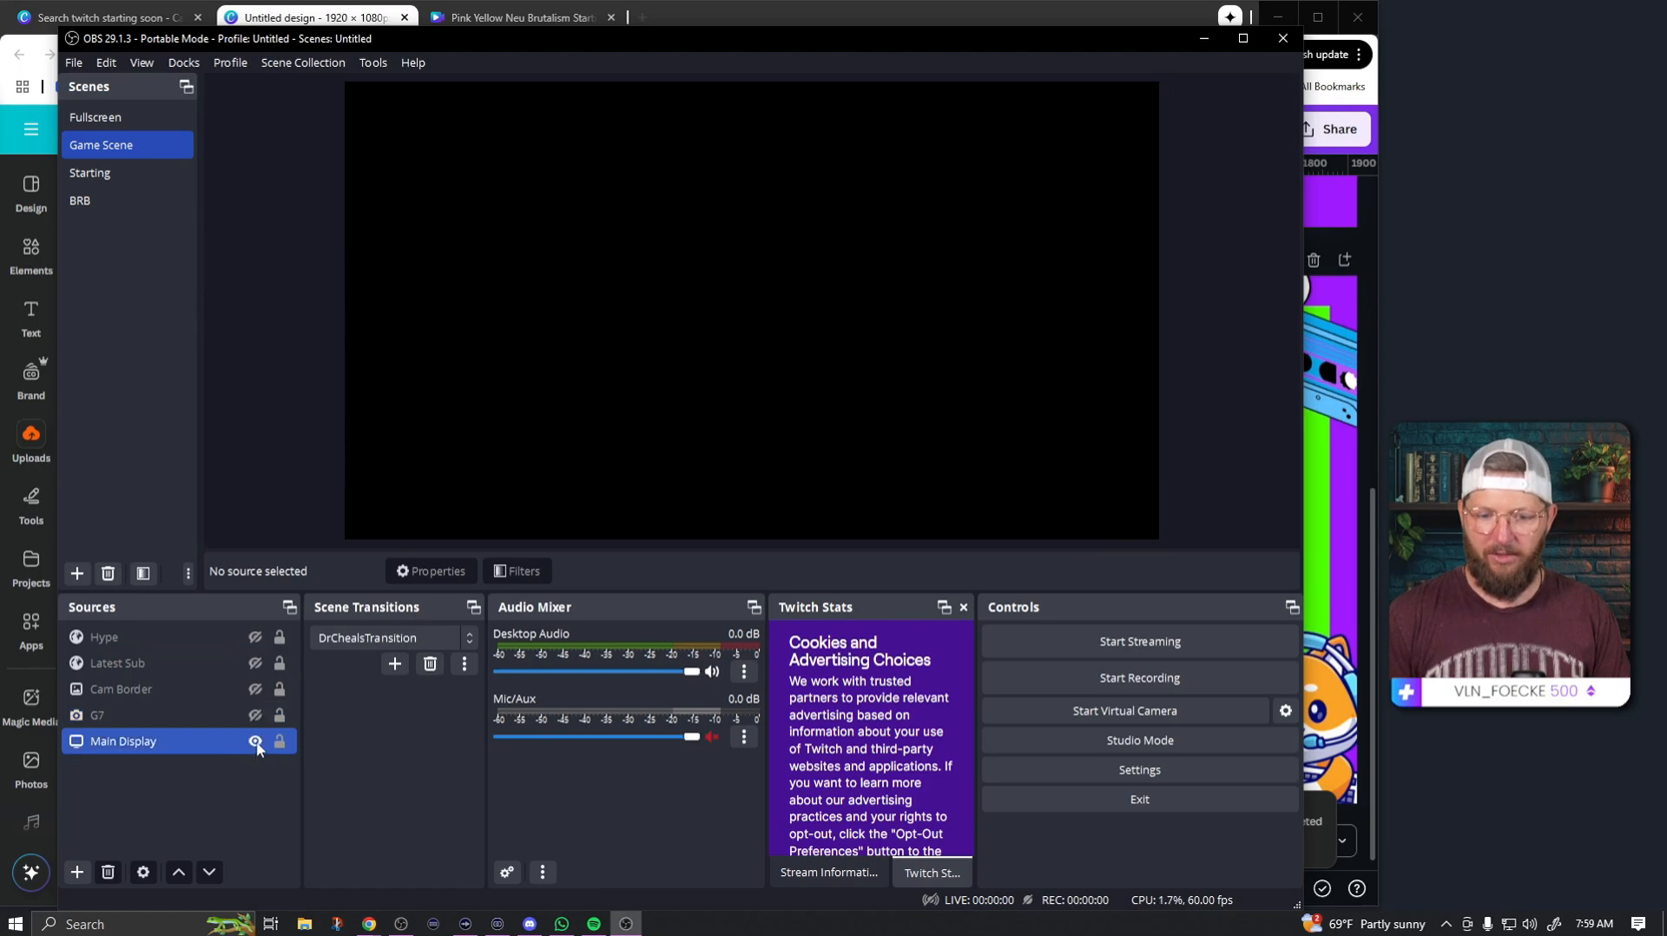
pyautogui.click(255, 742)
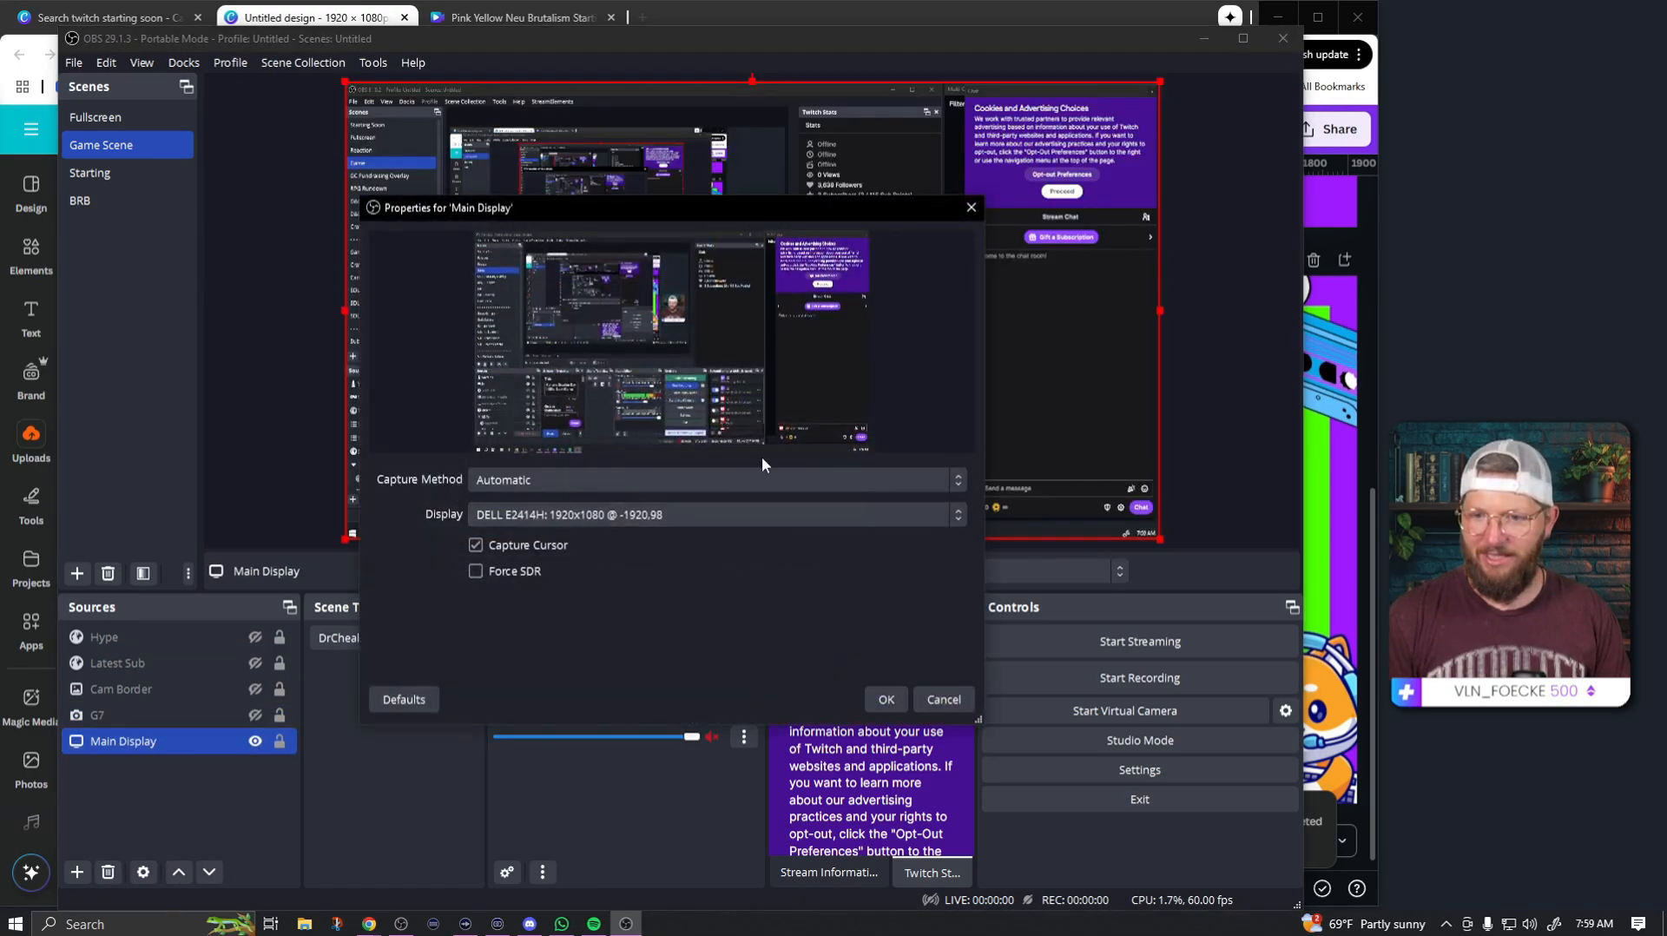
pyautogui.click(97, 715)
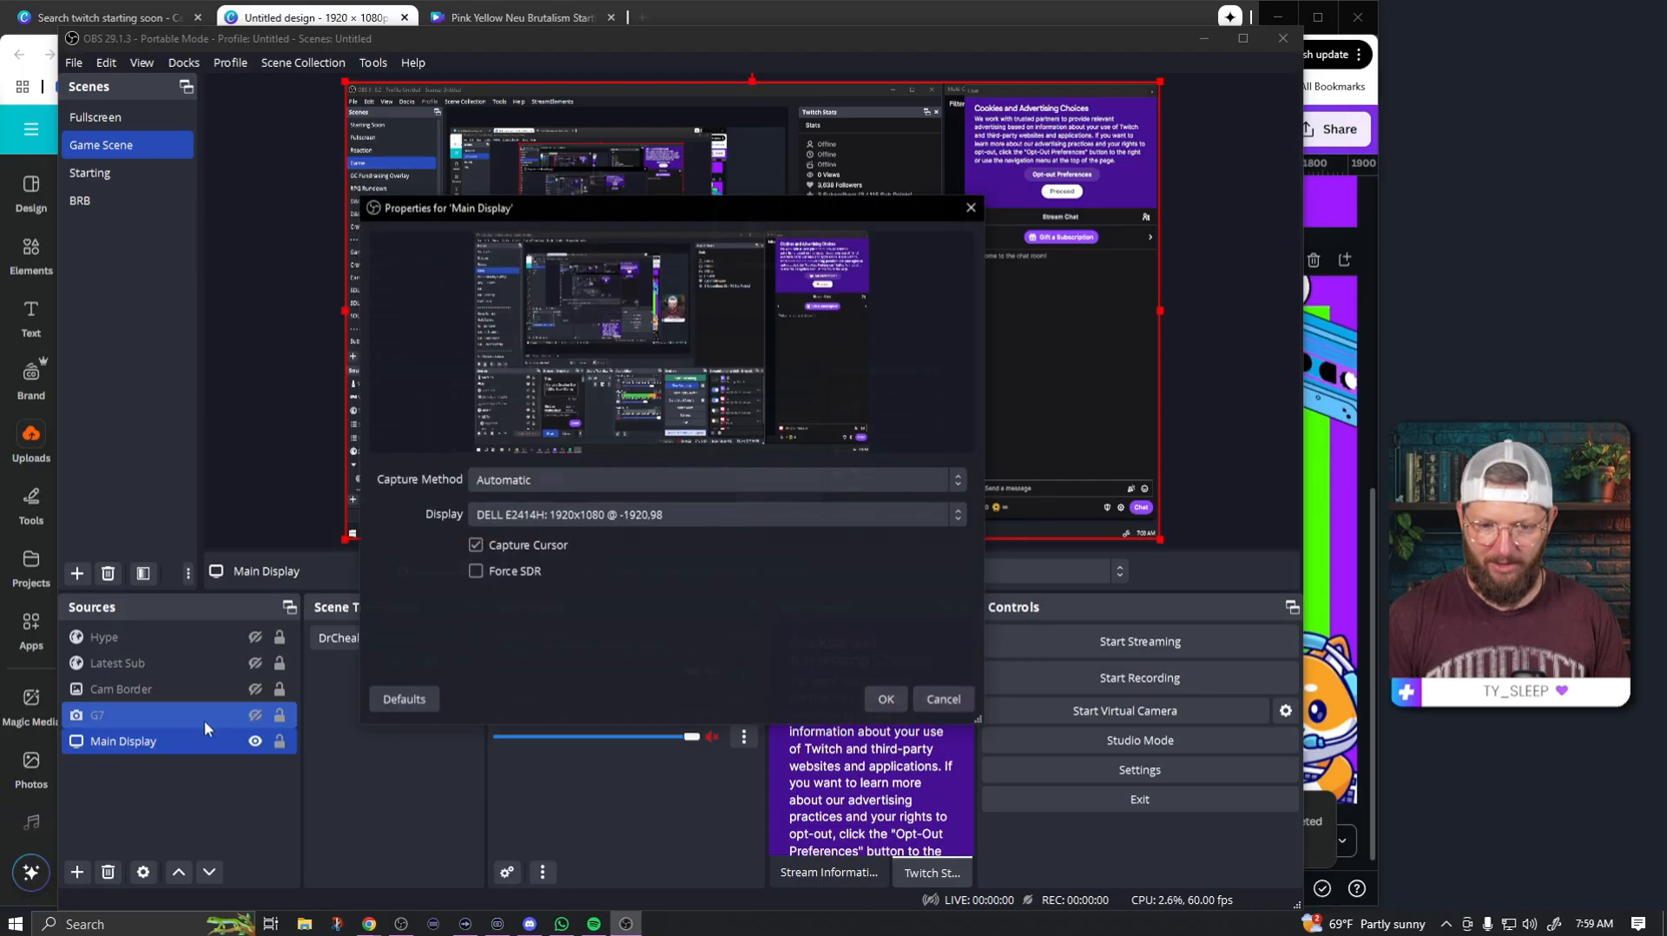
# - Set the Main Display capture to the smaller Elgato display
pyautogui.click(712, 514)
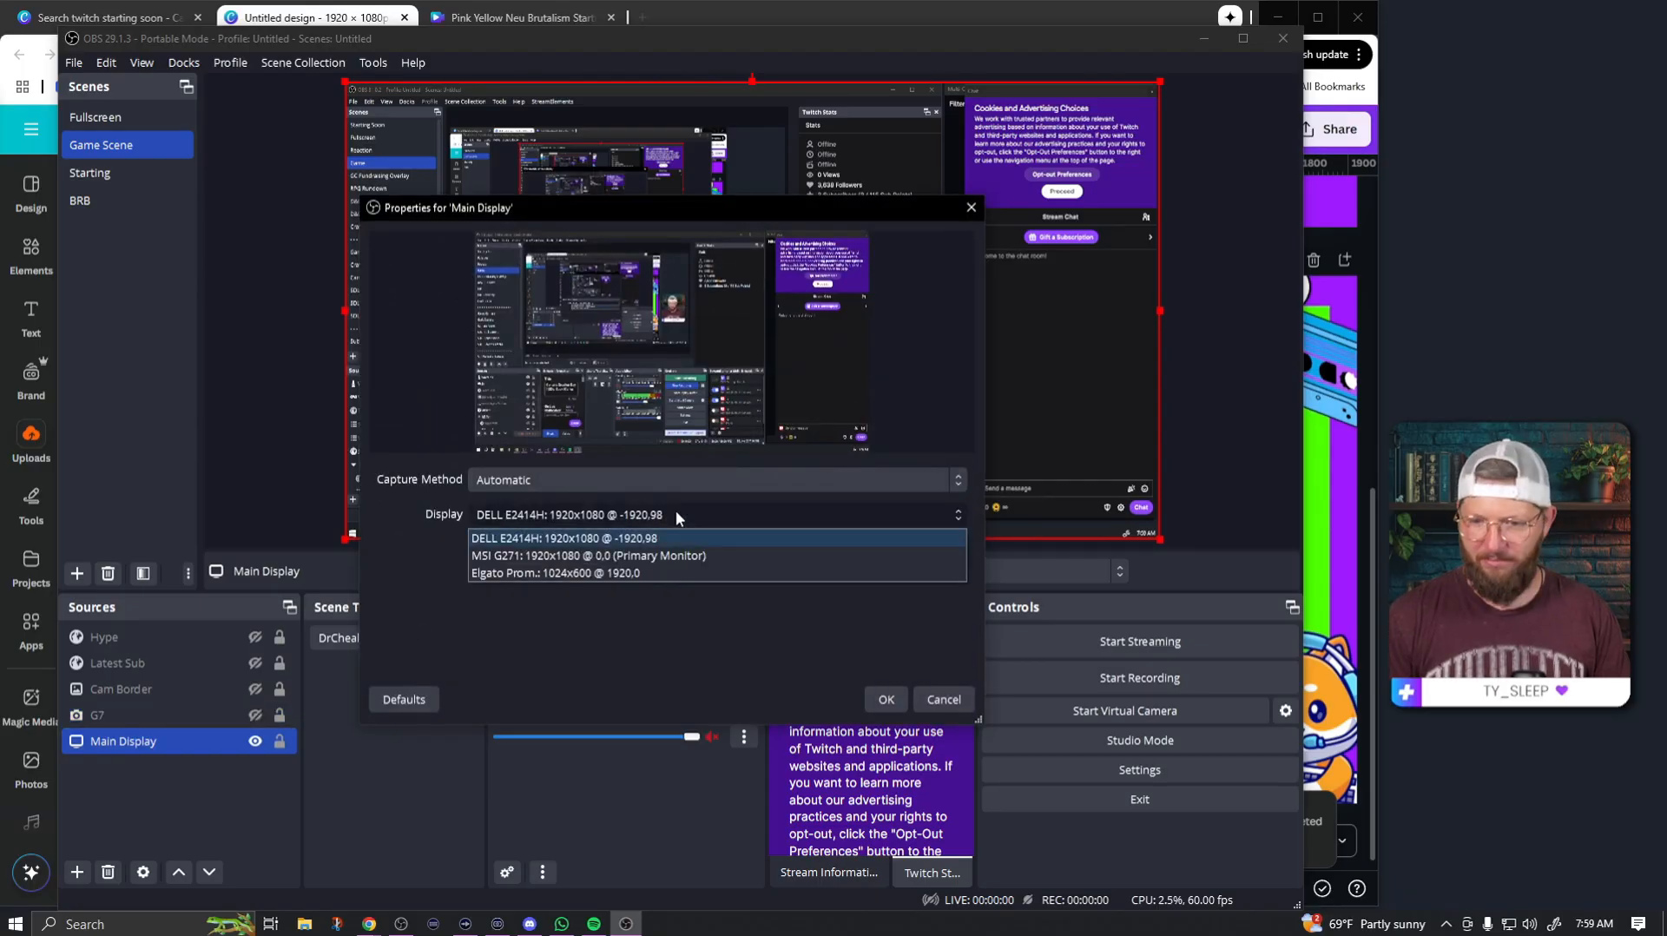
pyautogui.click(549, 573)
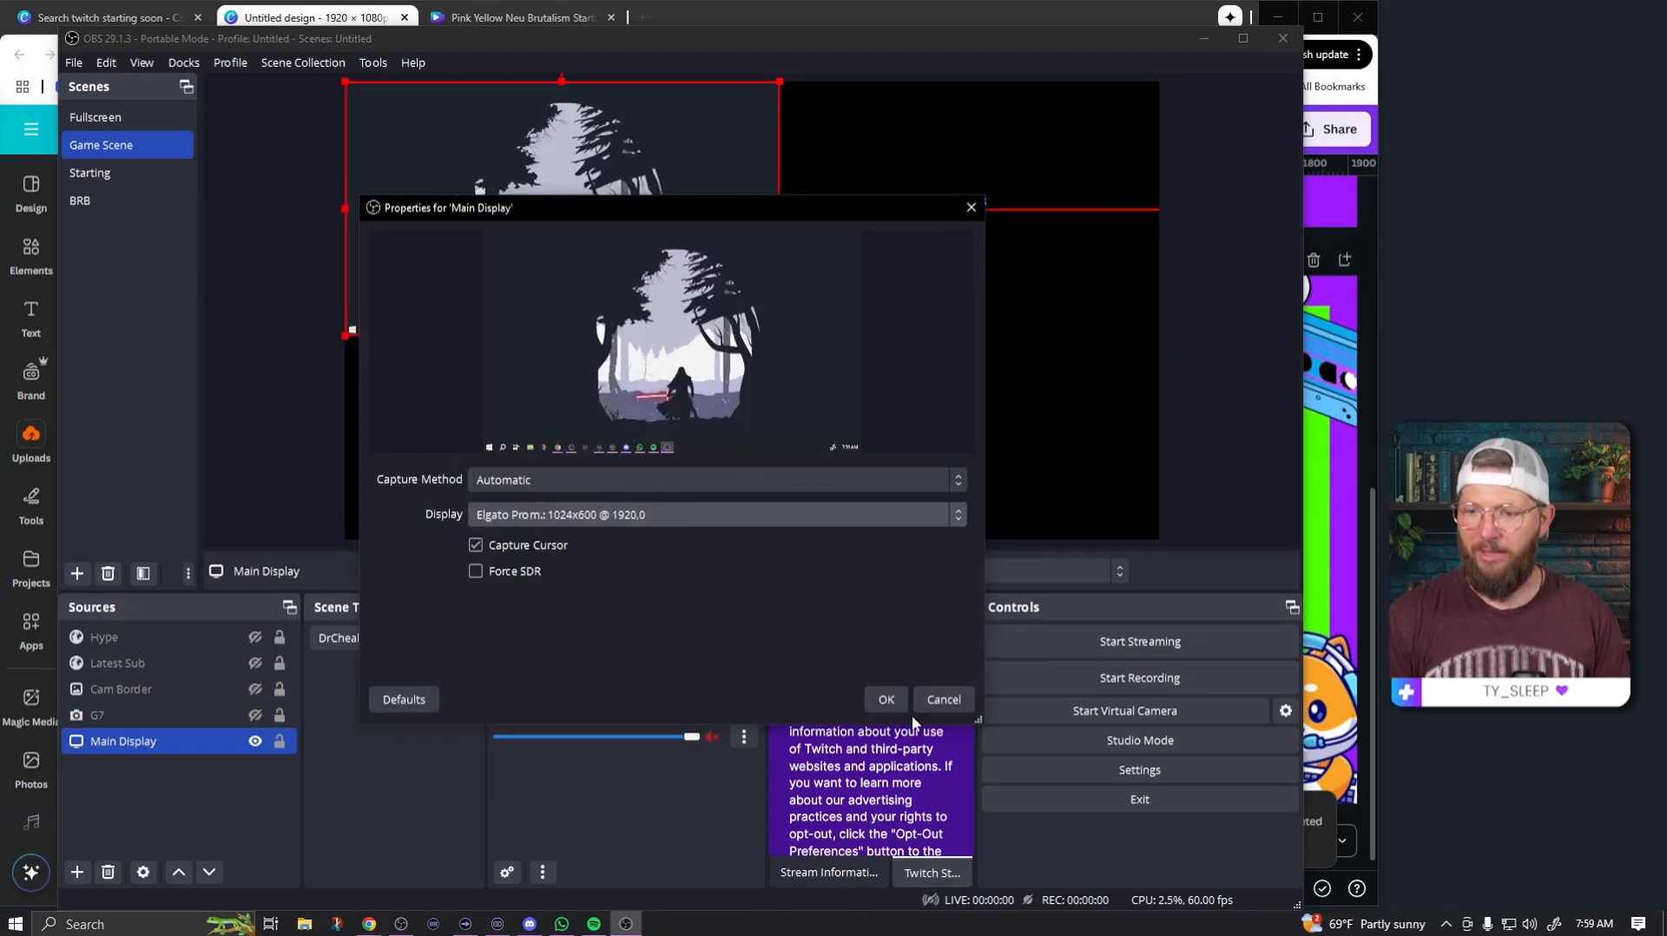
pyautogui.click(886, 700)
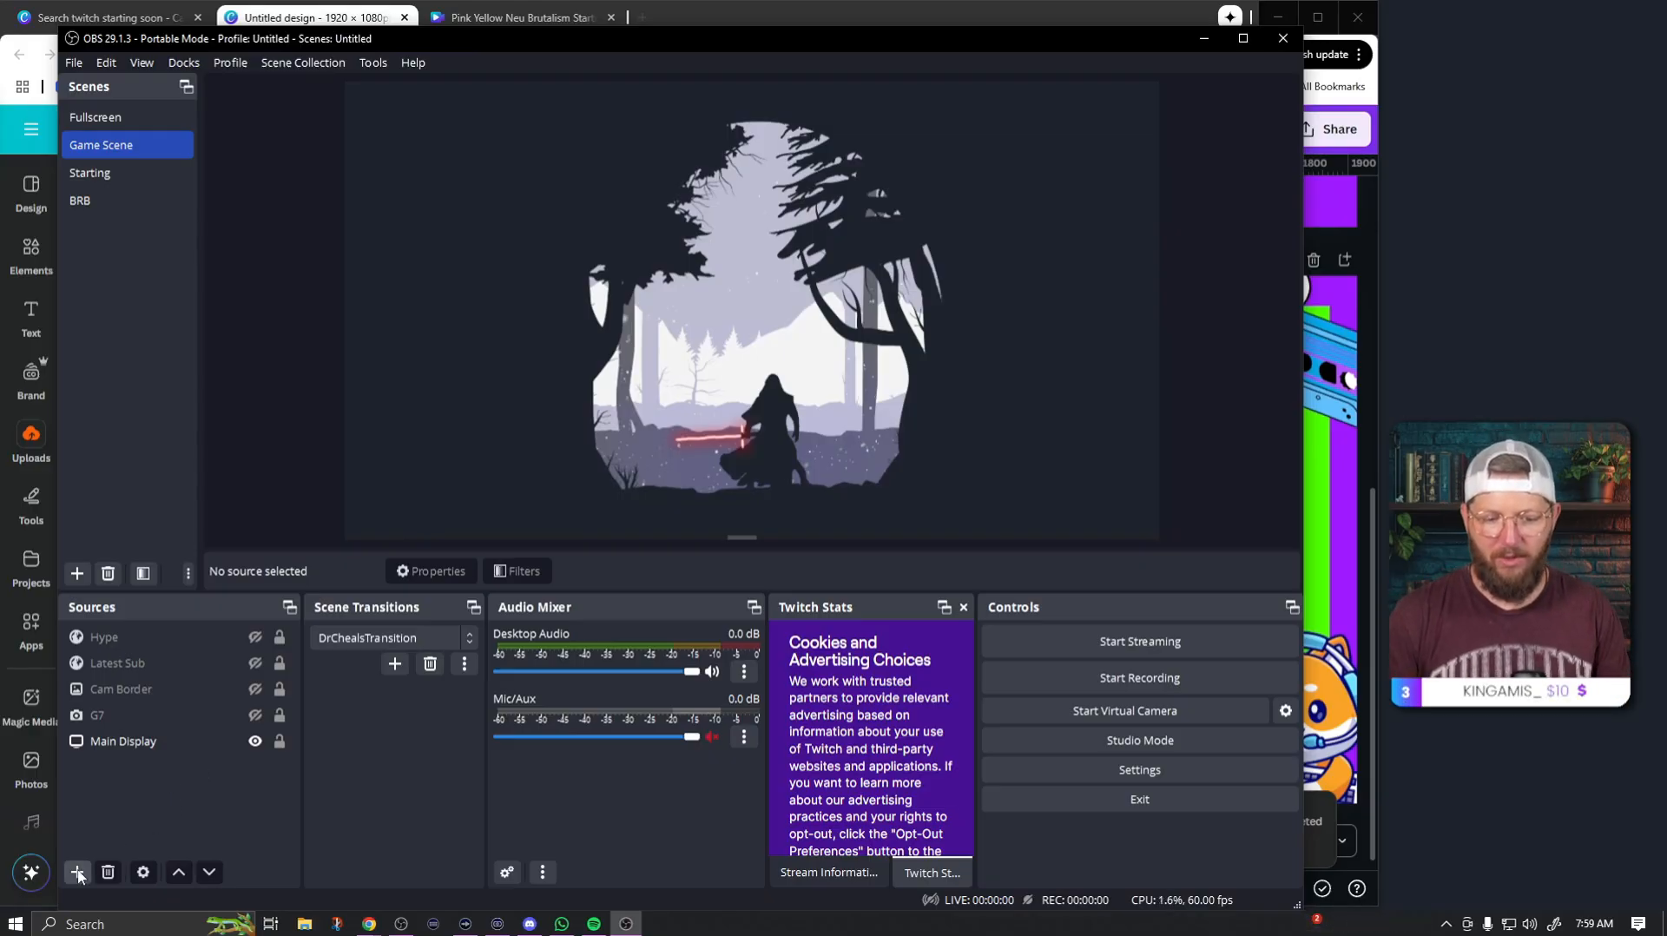
# - Add the existing Fullscreen scene as a source and shrink it into the lower right
pyautogui.click(76, 871)
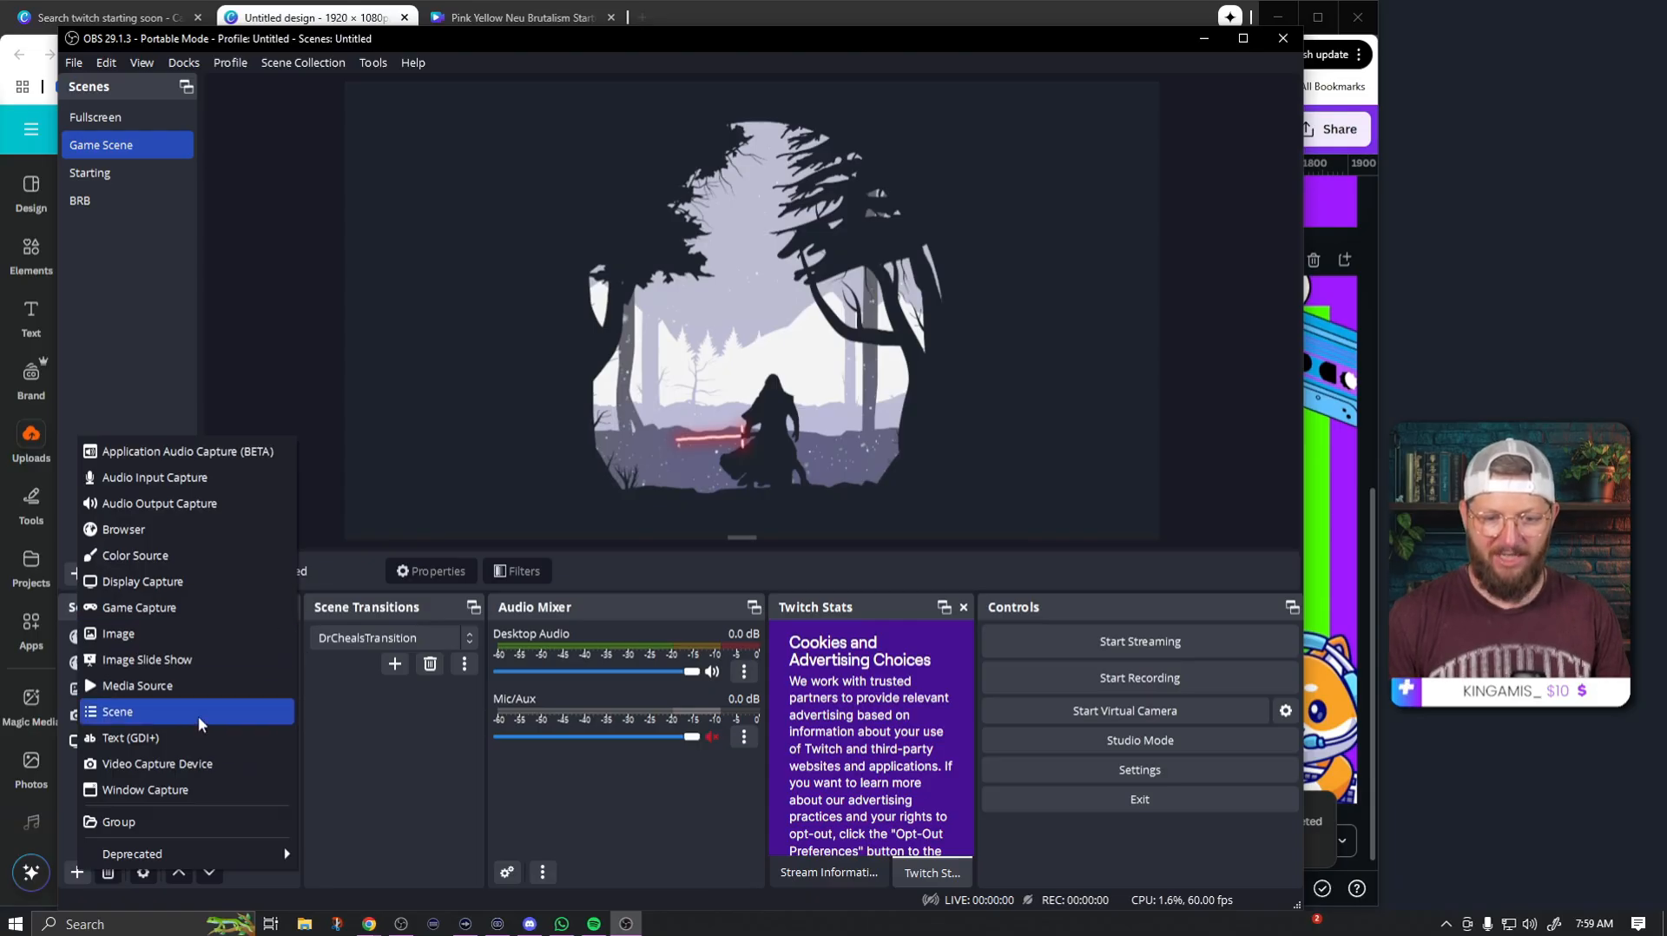
pyautogui.click(116, 711)
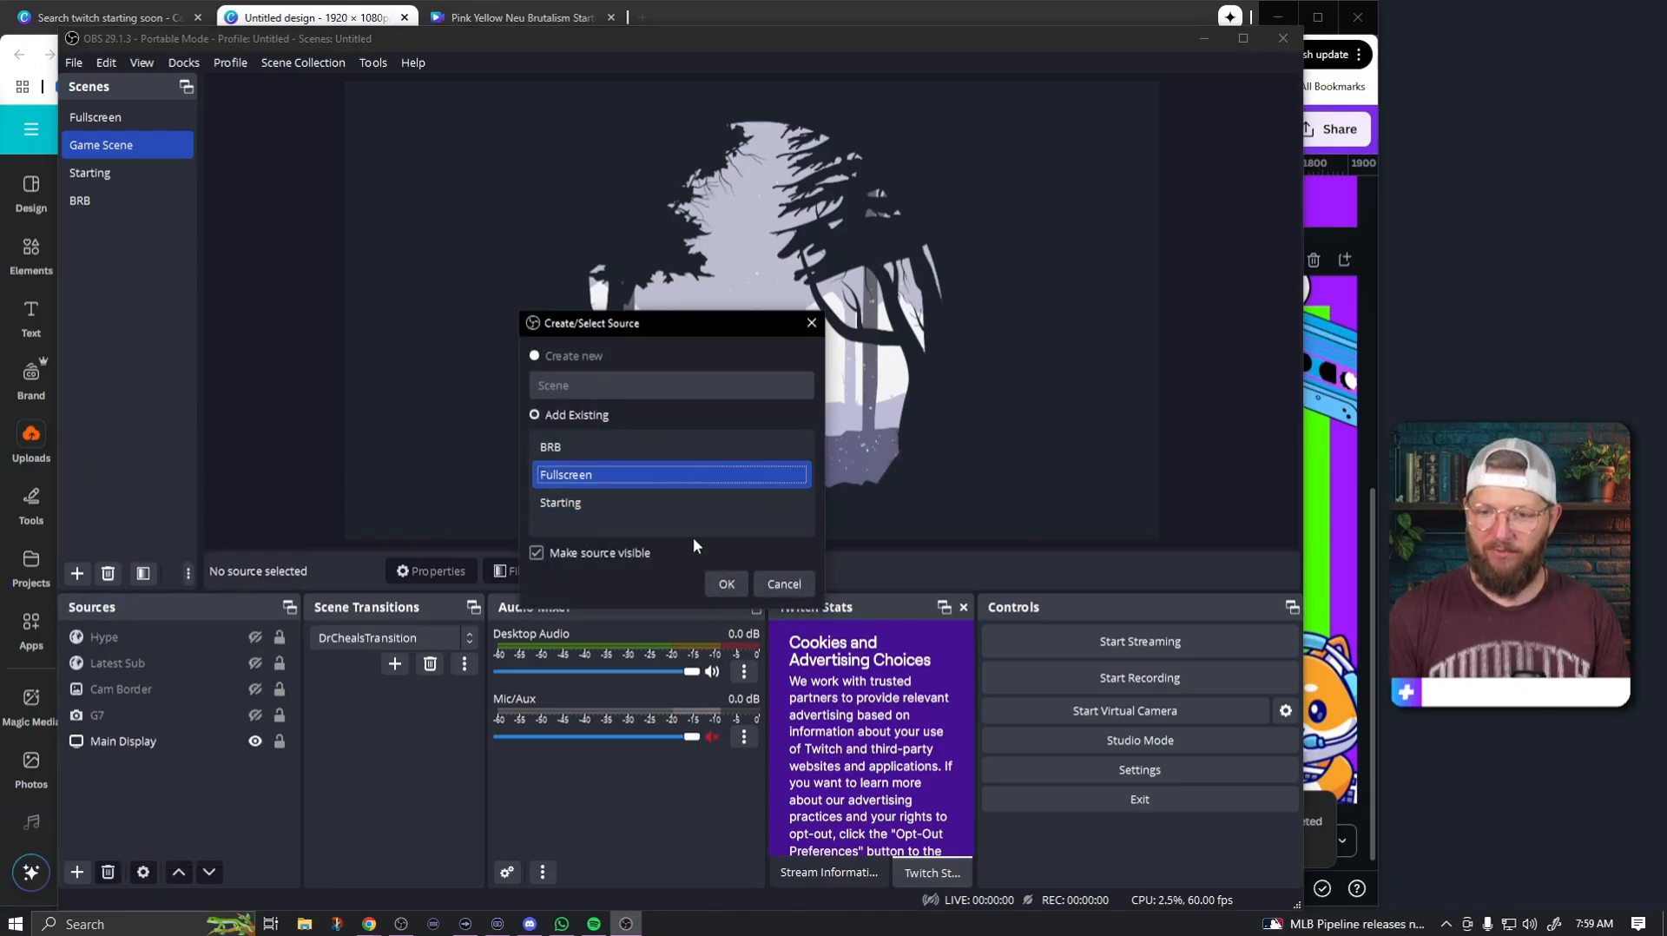
pyautogui.click(726, 583)
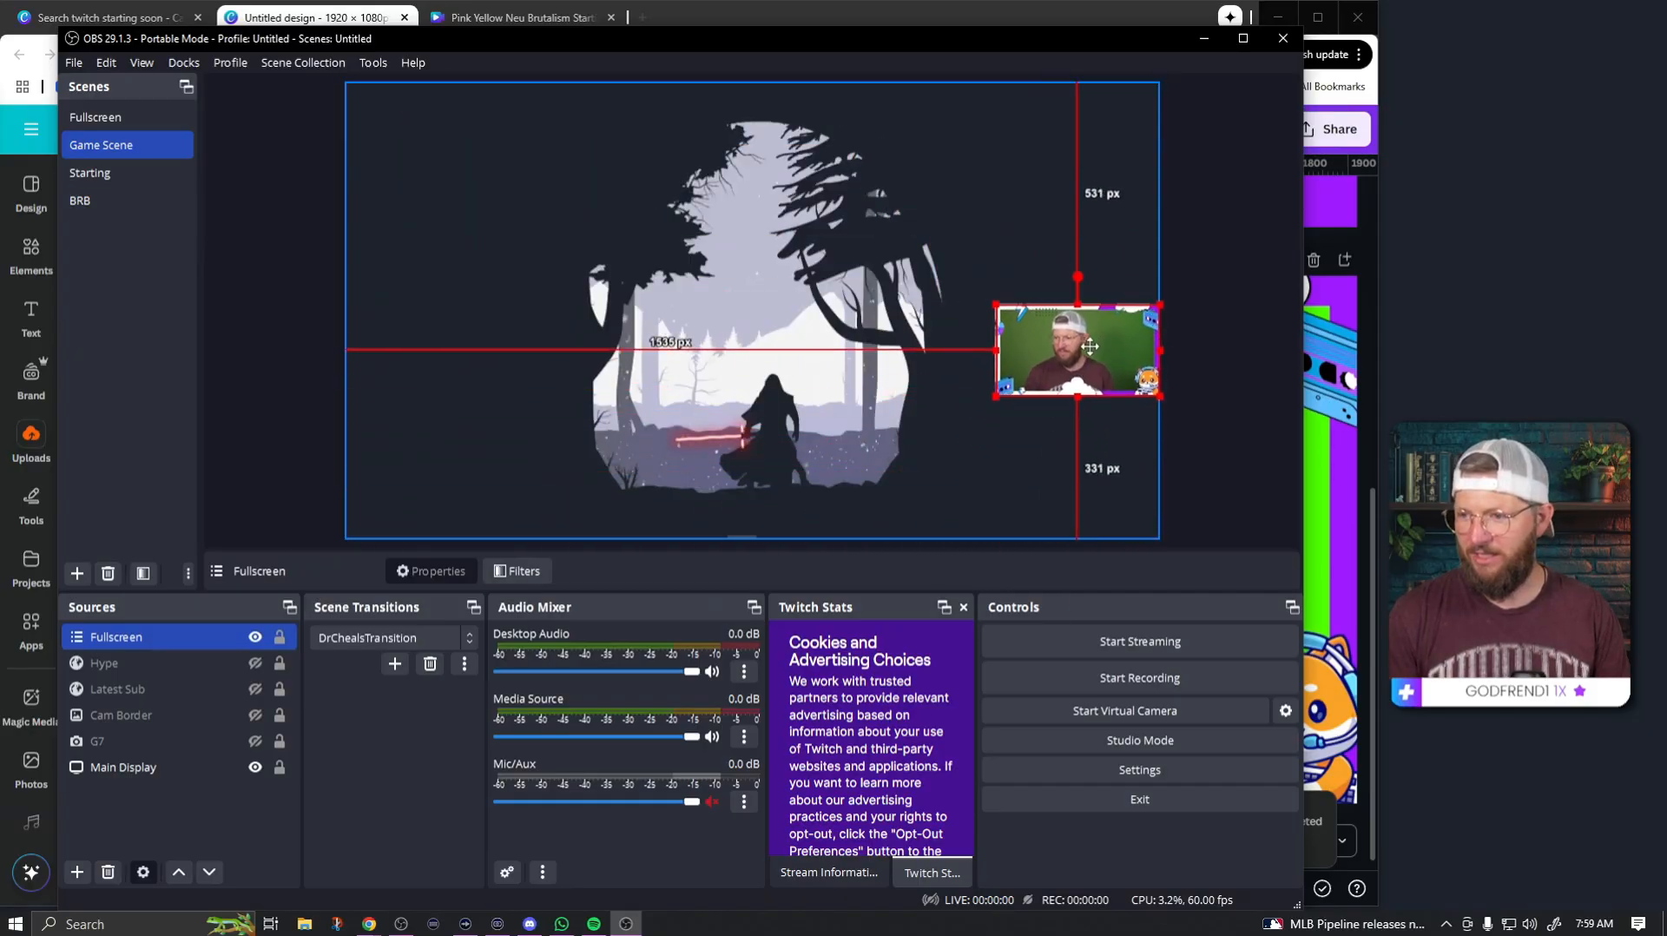
pyautogui.moveTo(1077, 349); pyautogui.dragTo(1050, 403)
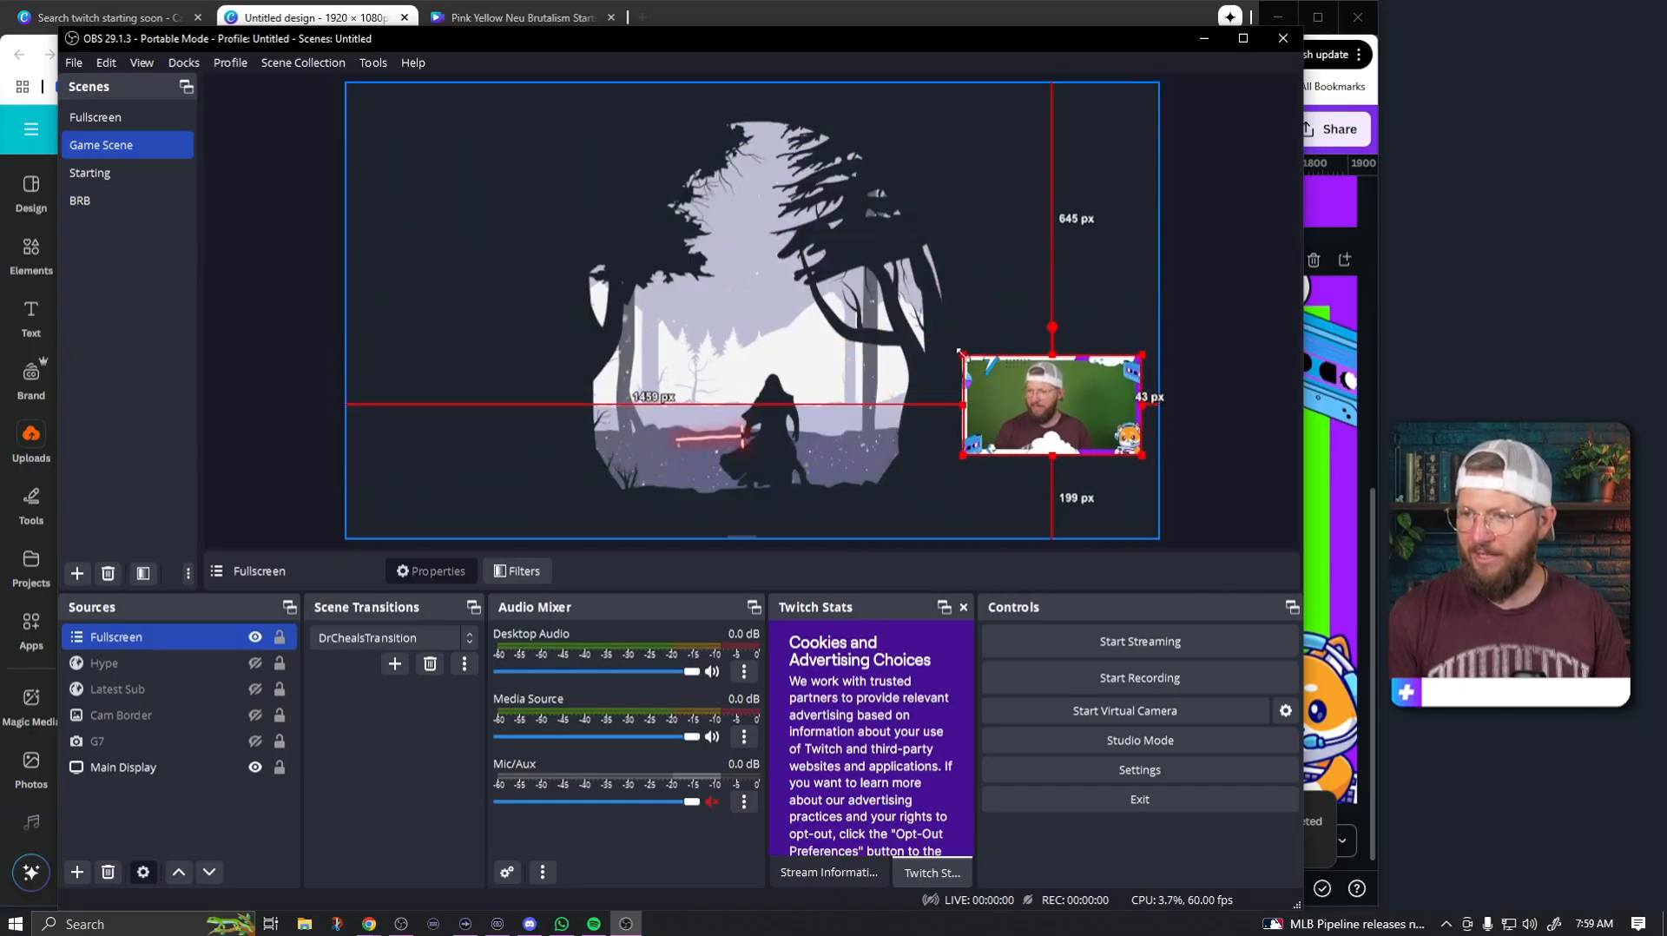
# - Check the Fullscreen and Game scenes, then return to the Canva design
pyautogui.click(94, 119)
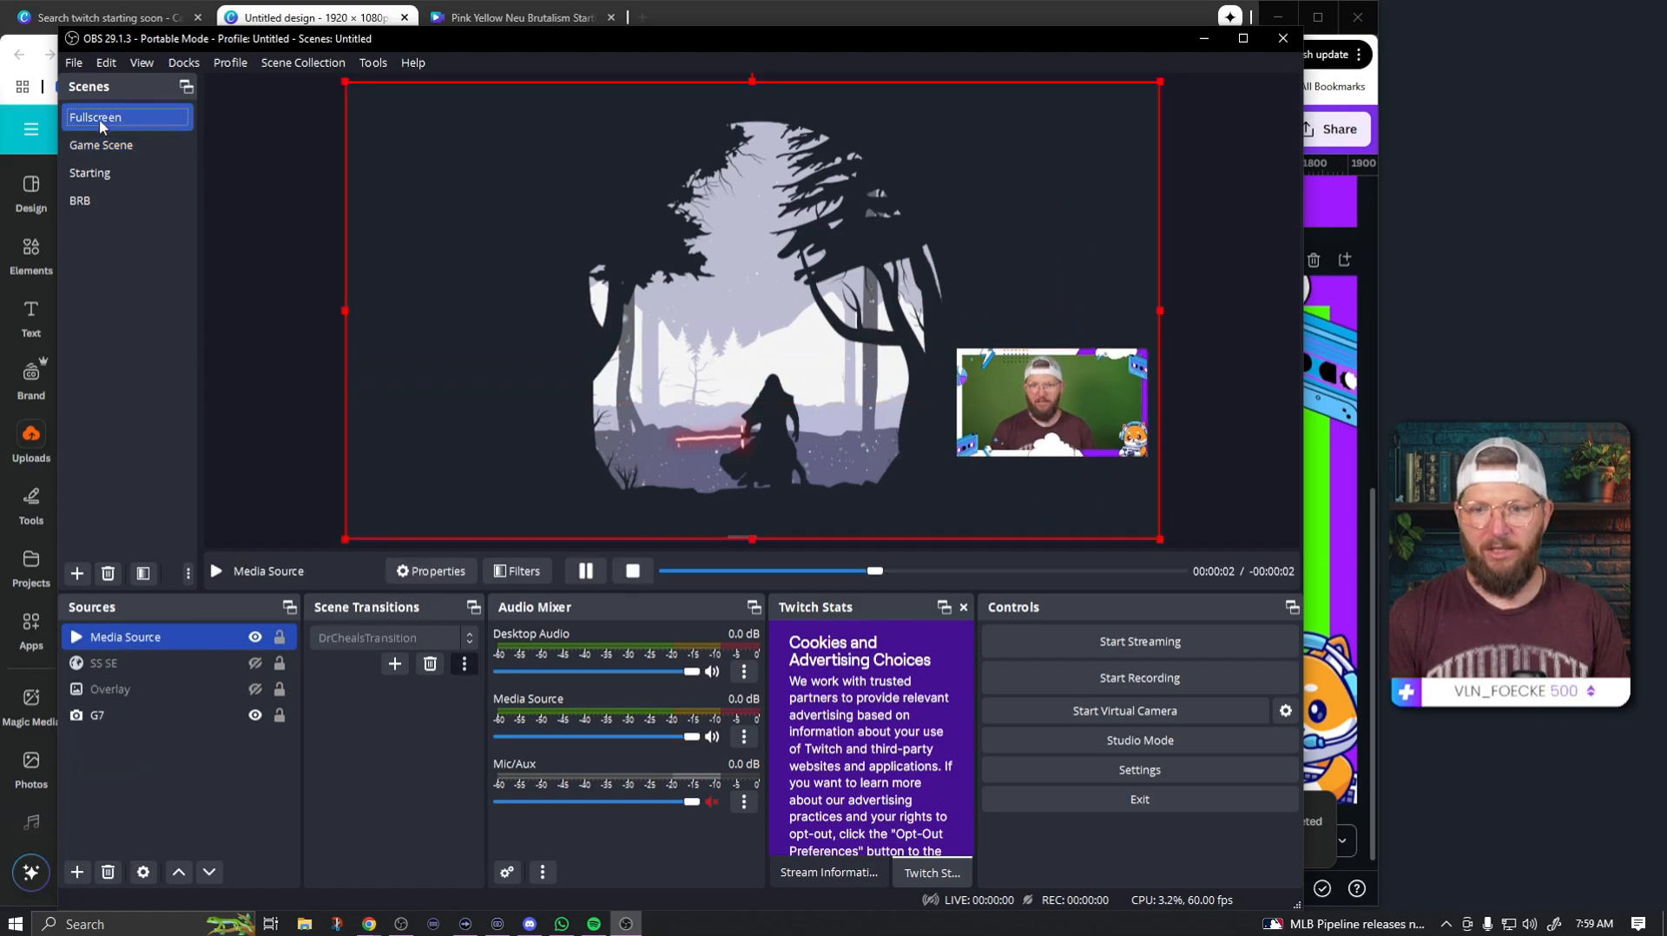
pyautogui.click(101, 146)
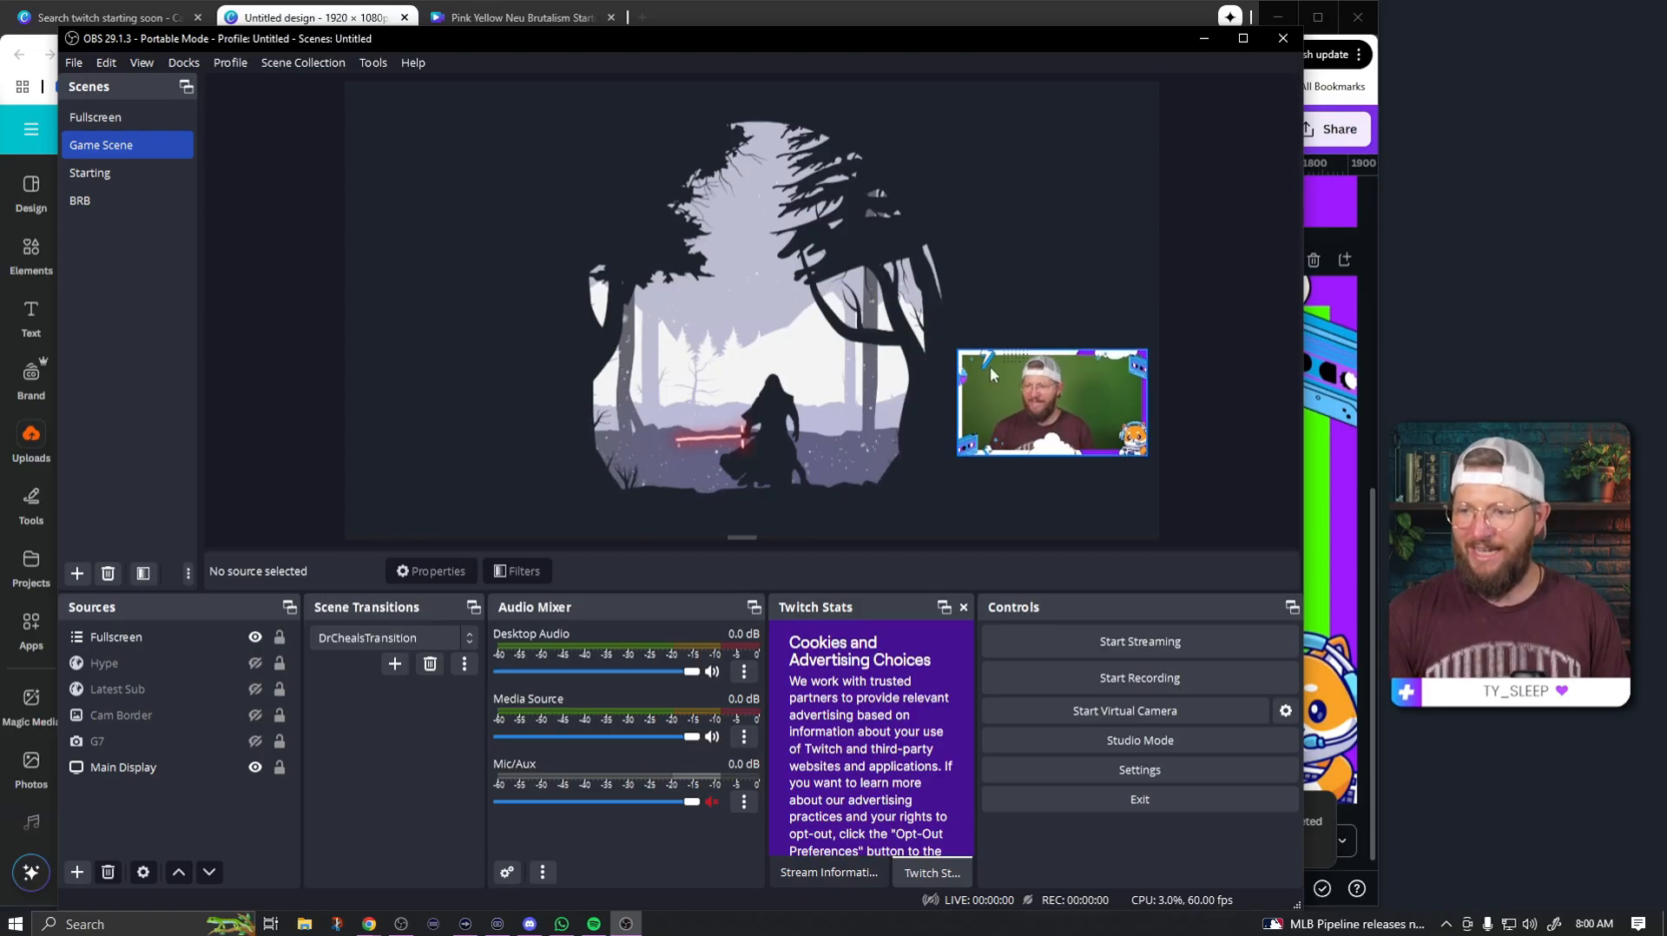
pyautogui.click(312, 17)
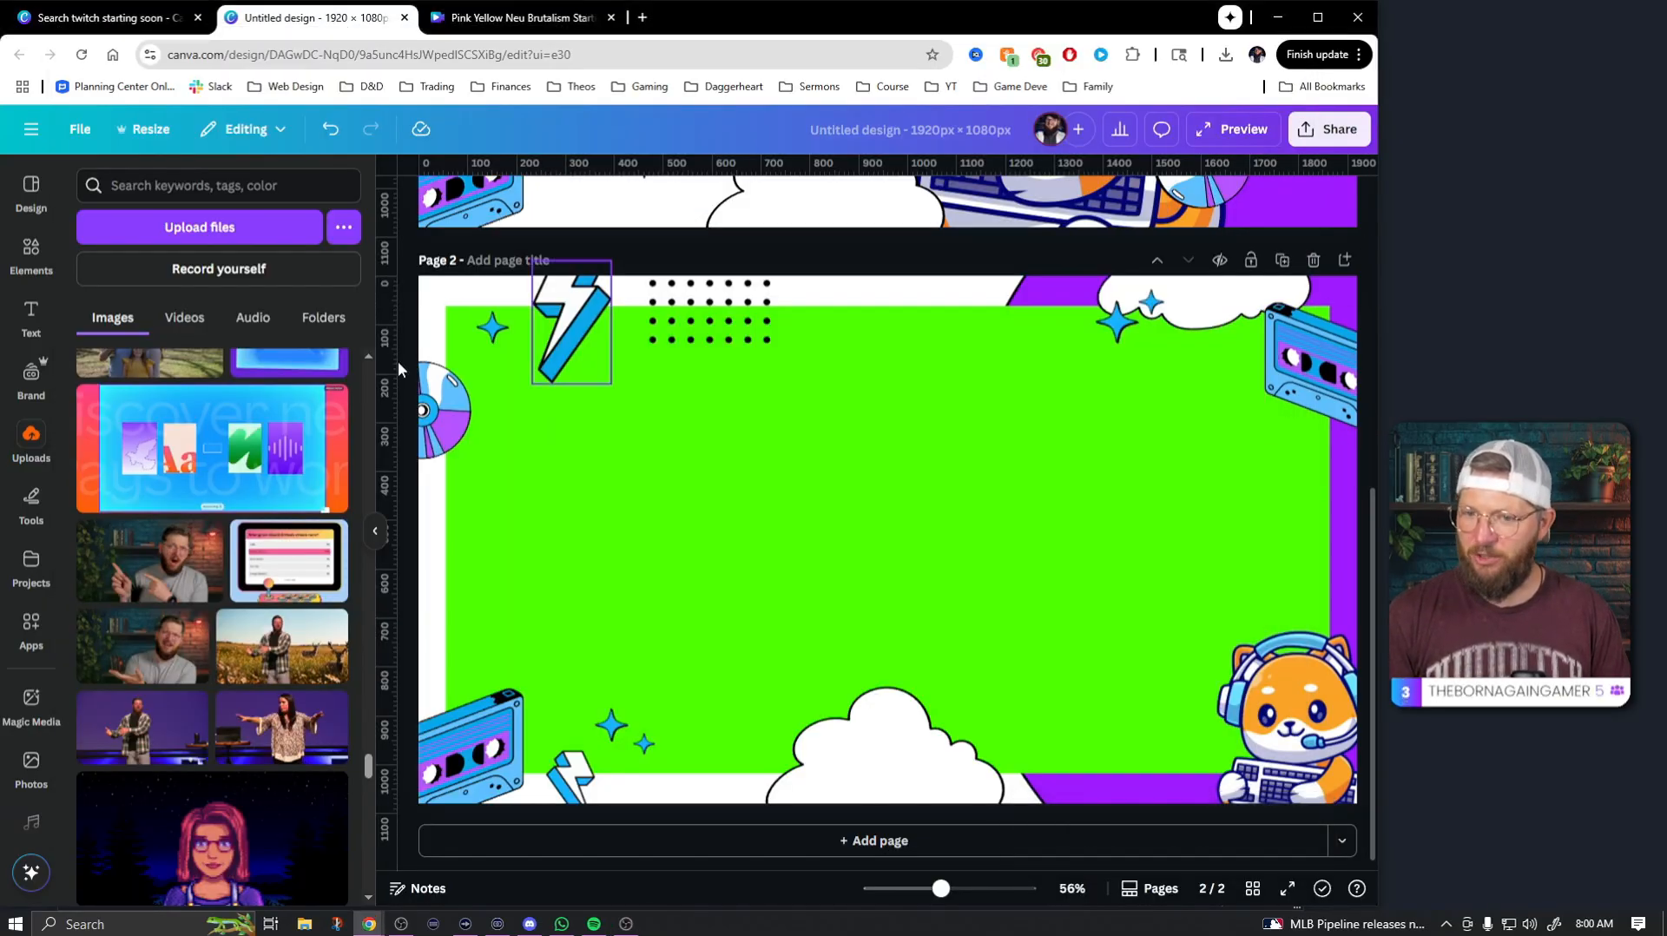